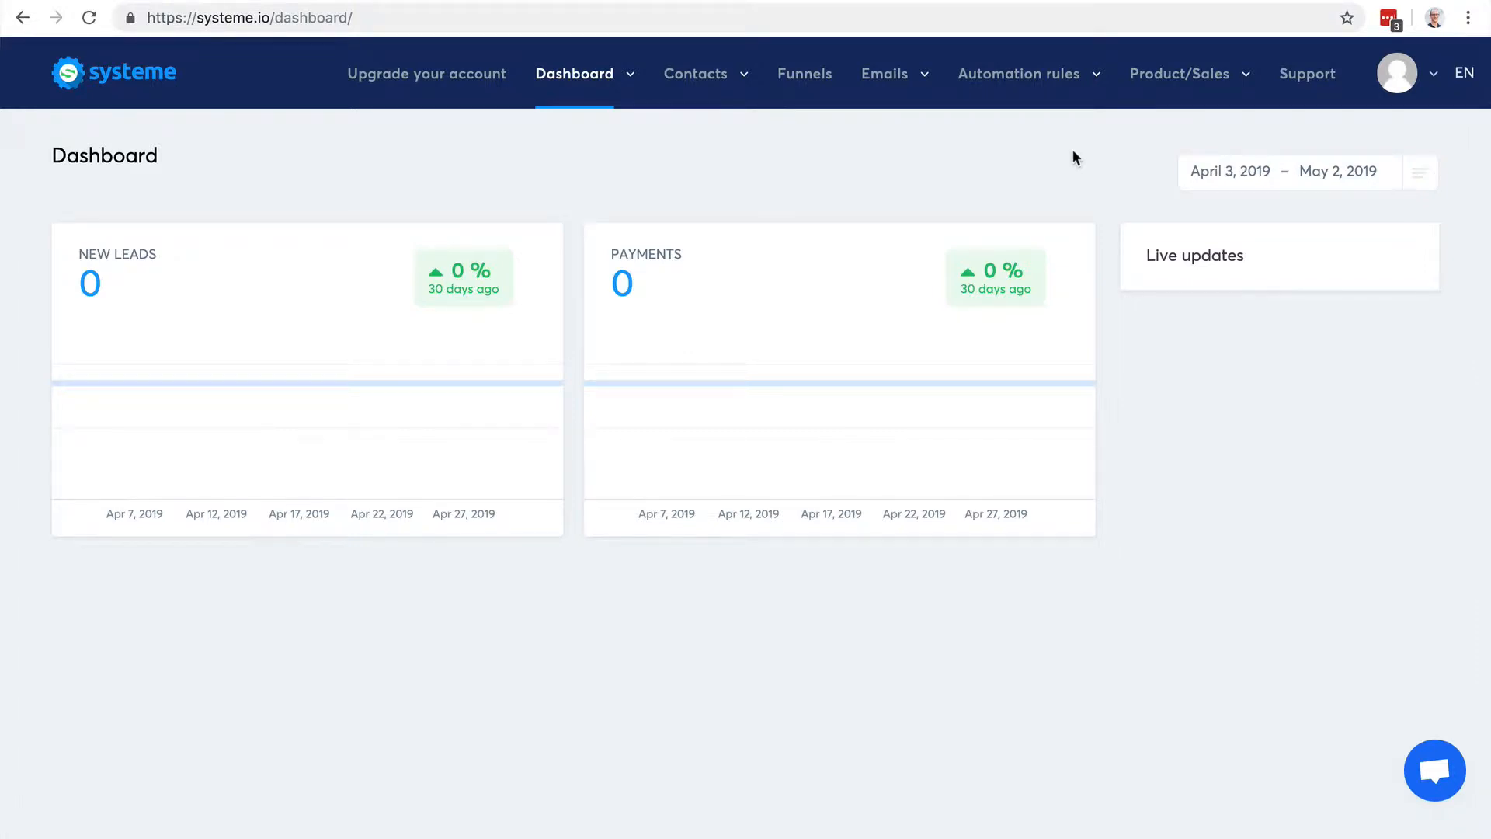
Step: Expand the Automation rules menu to show Rules and Workflows
left_click(1017, 73)
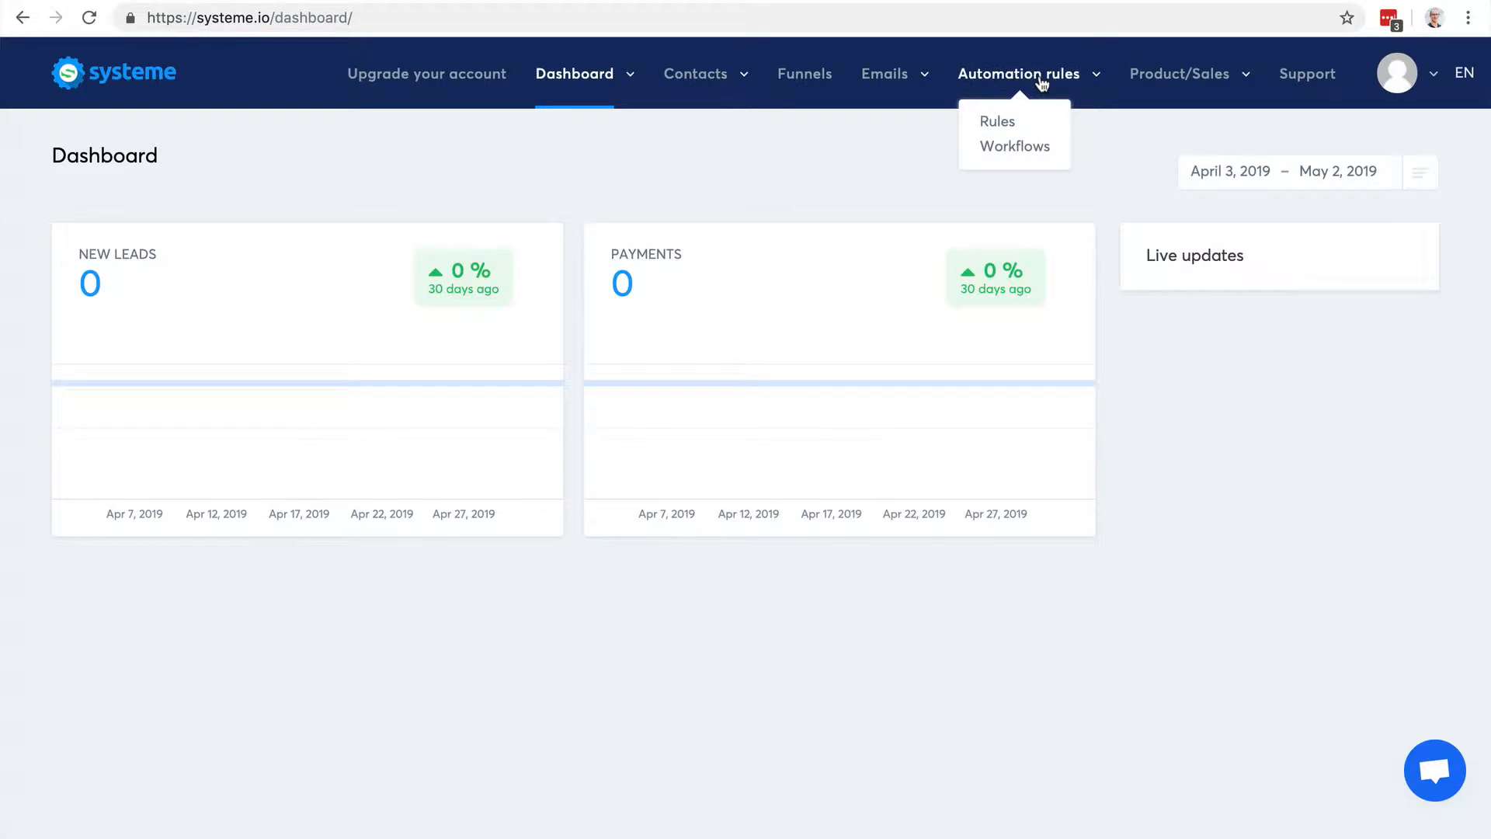
mouse_move(997, 121)
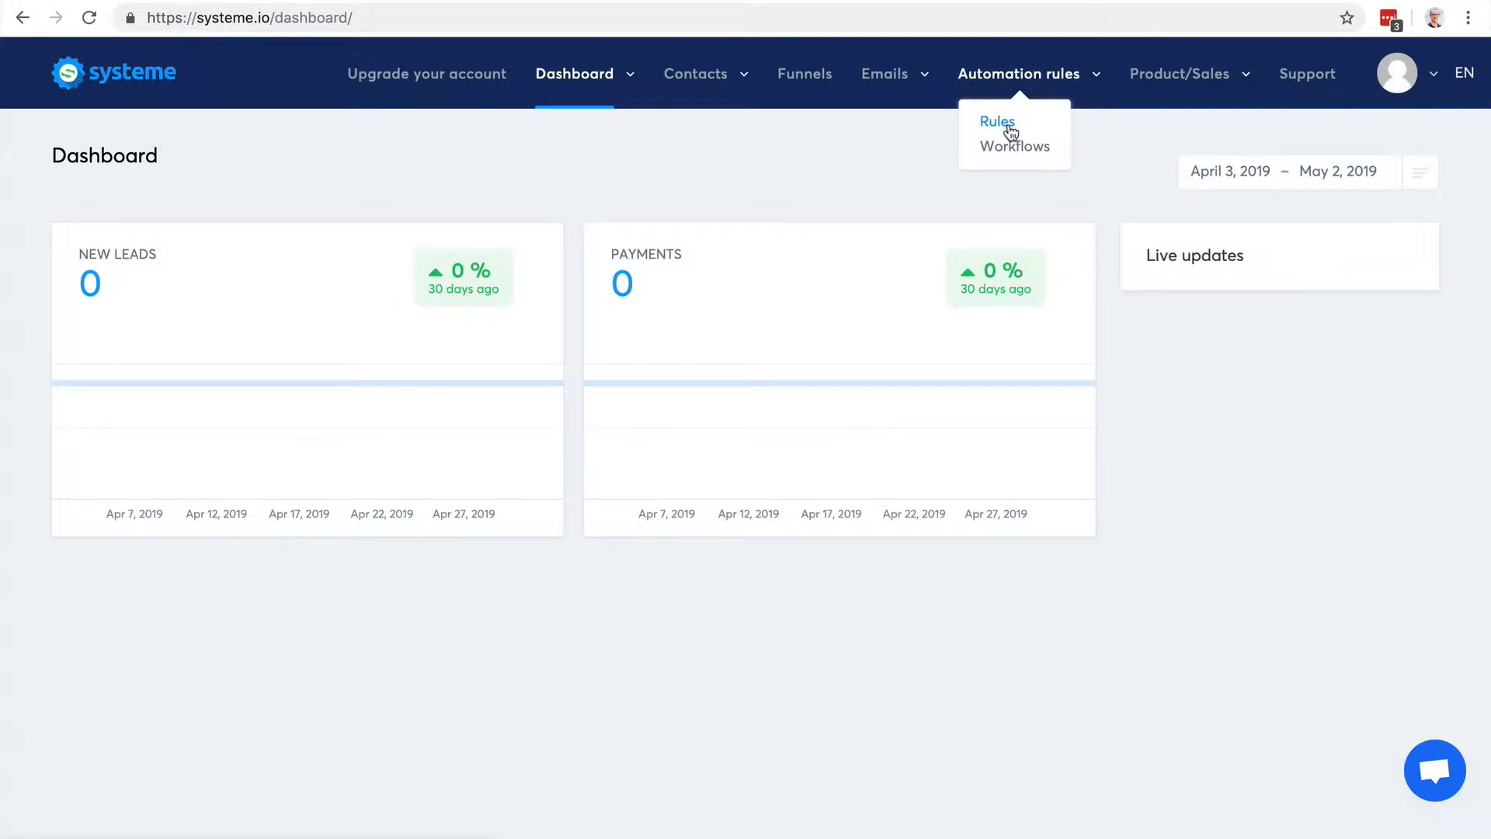
mouse_move(1014, 146)
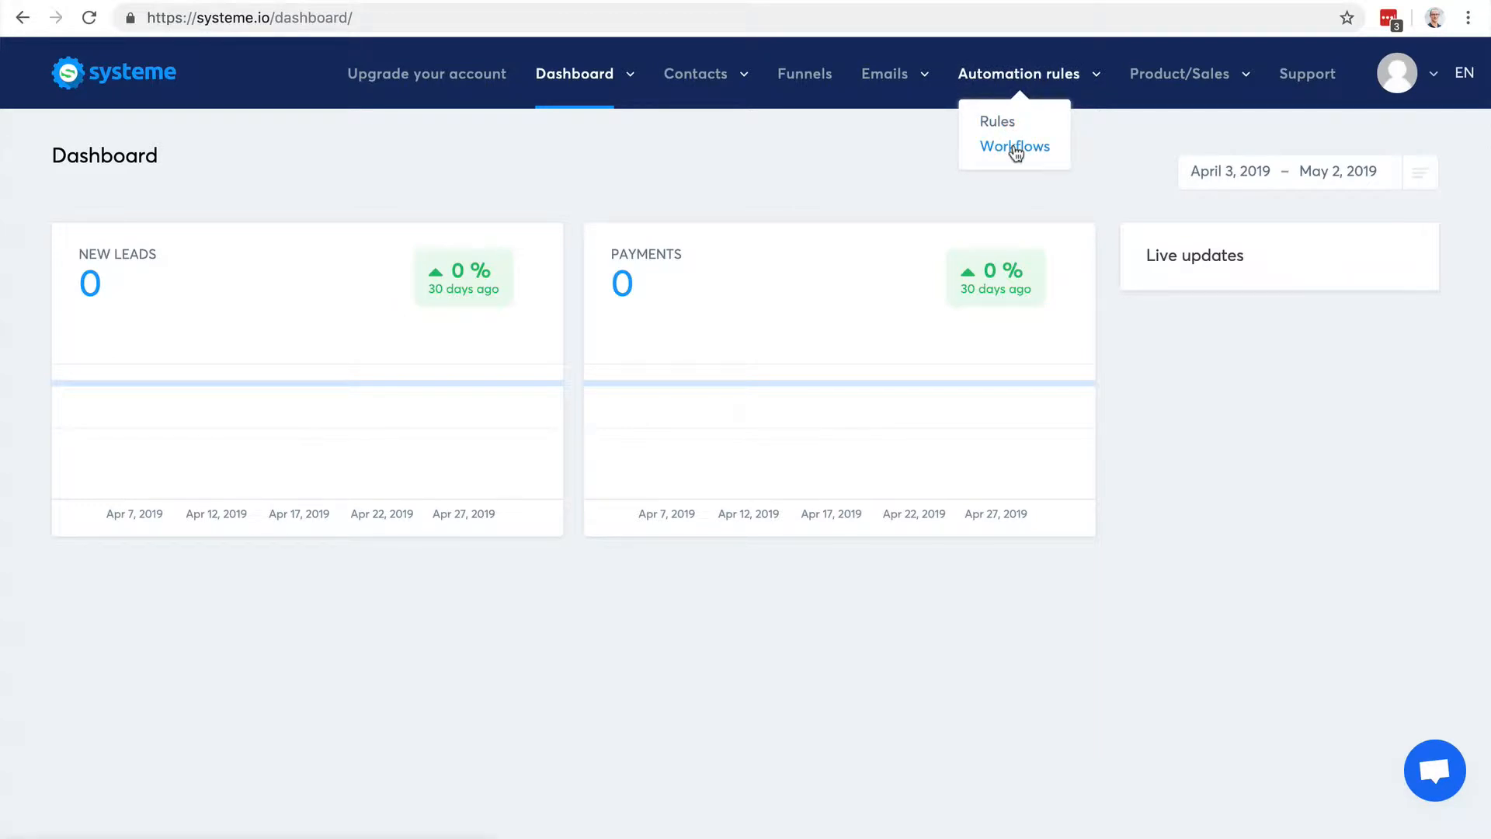
Step: In the automation rules list, filter by the Tag added trigger type and choose its tag
left_click(997, 121)
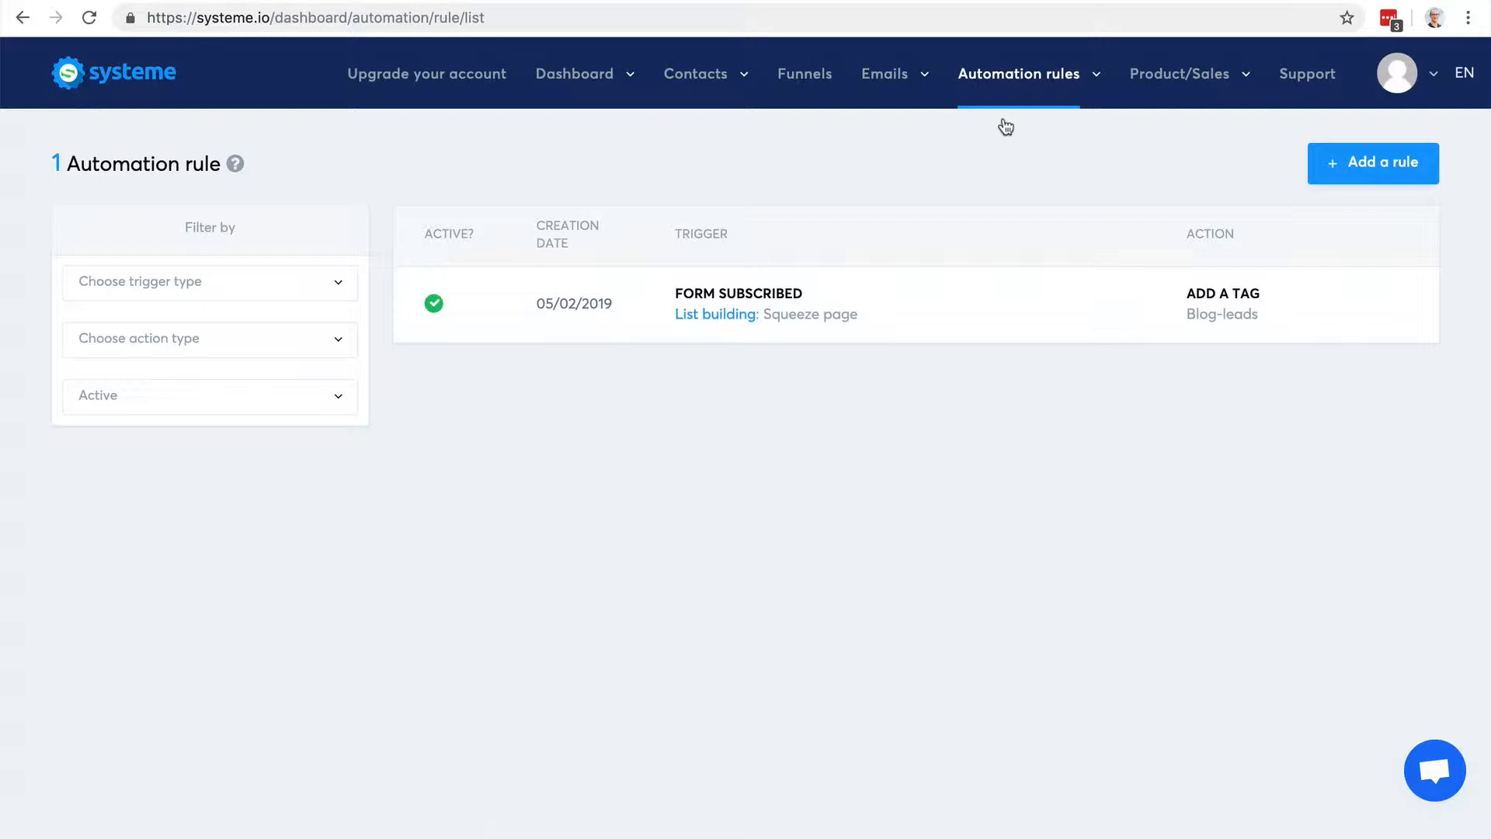
mouse_move(253, 291)
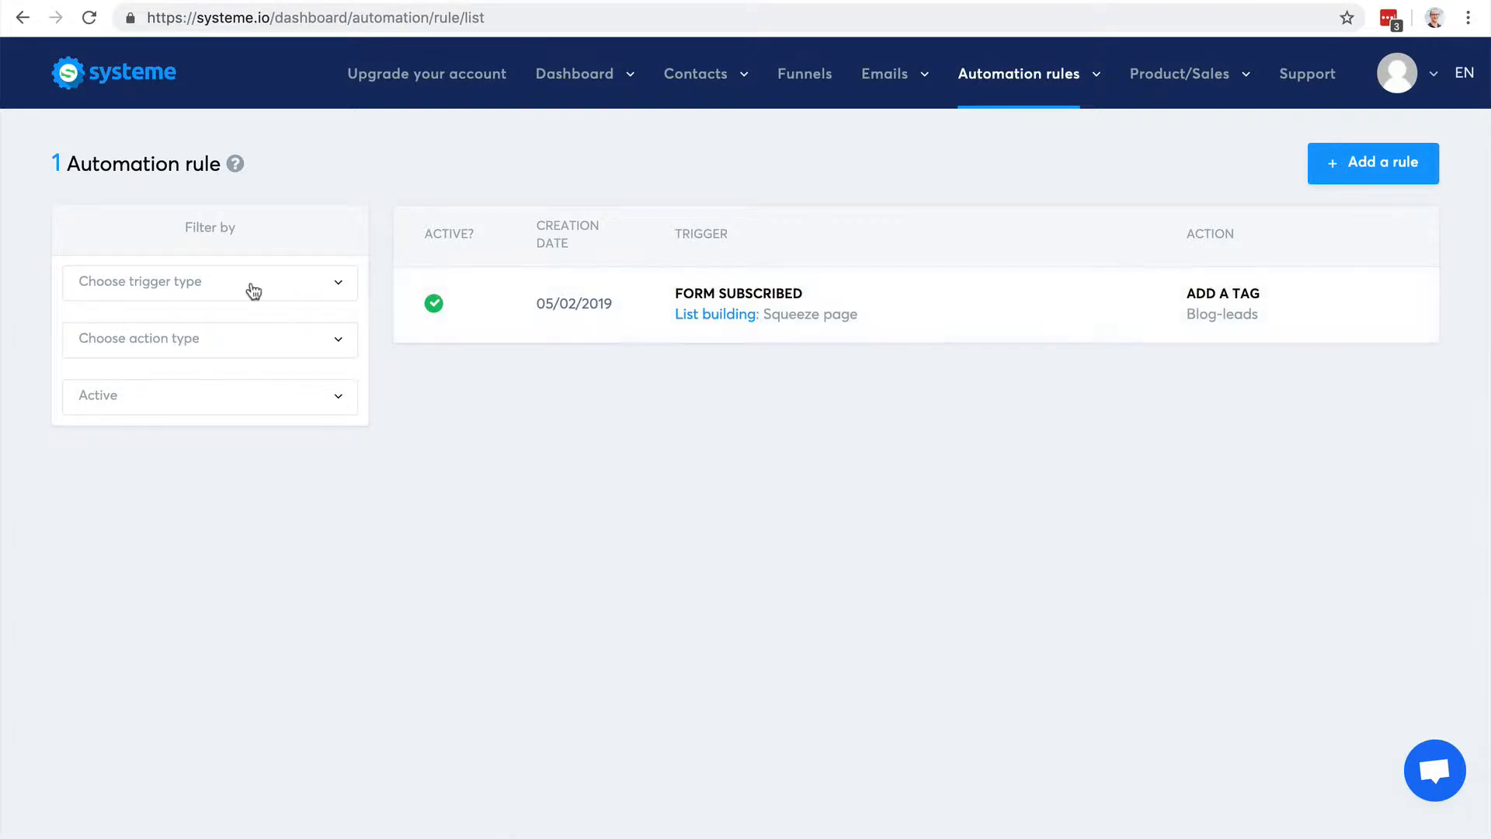
left_click(209, 281)
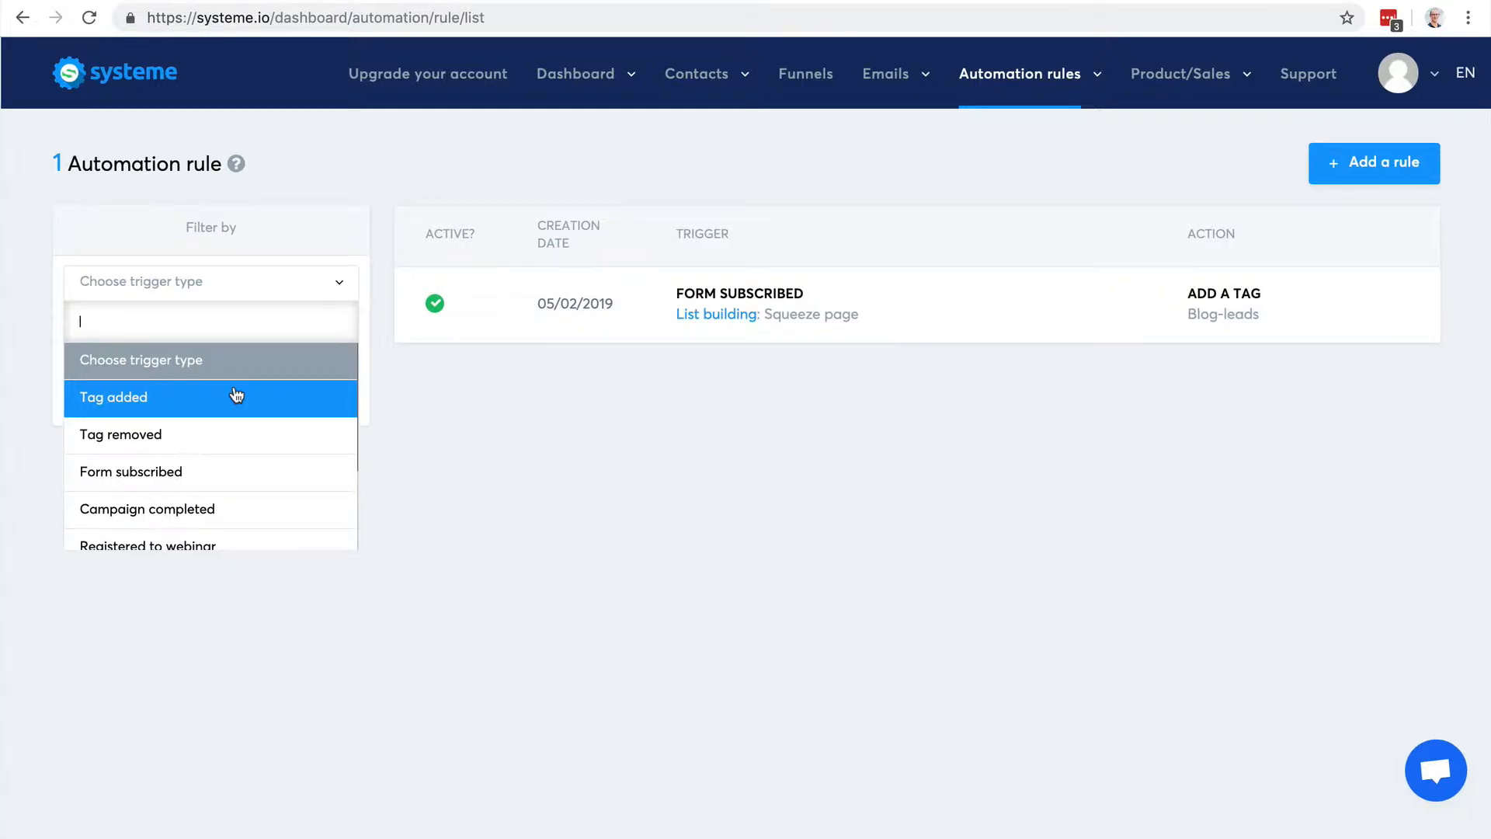
left_click(111, 398)
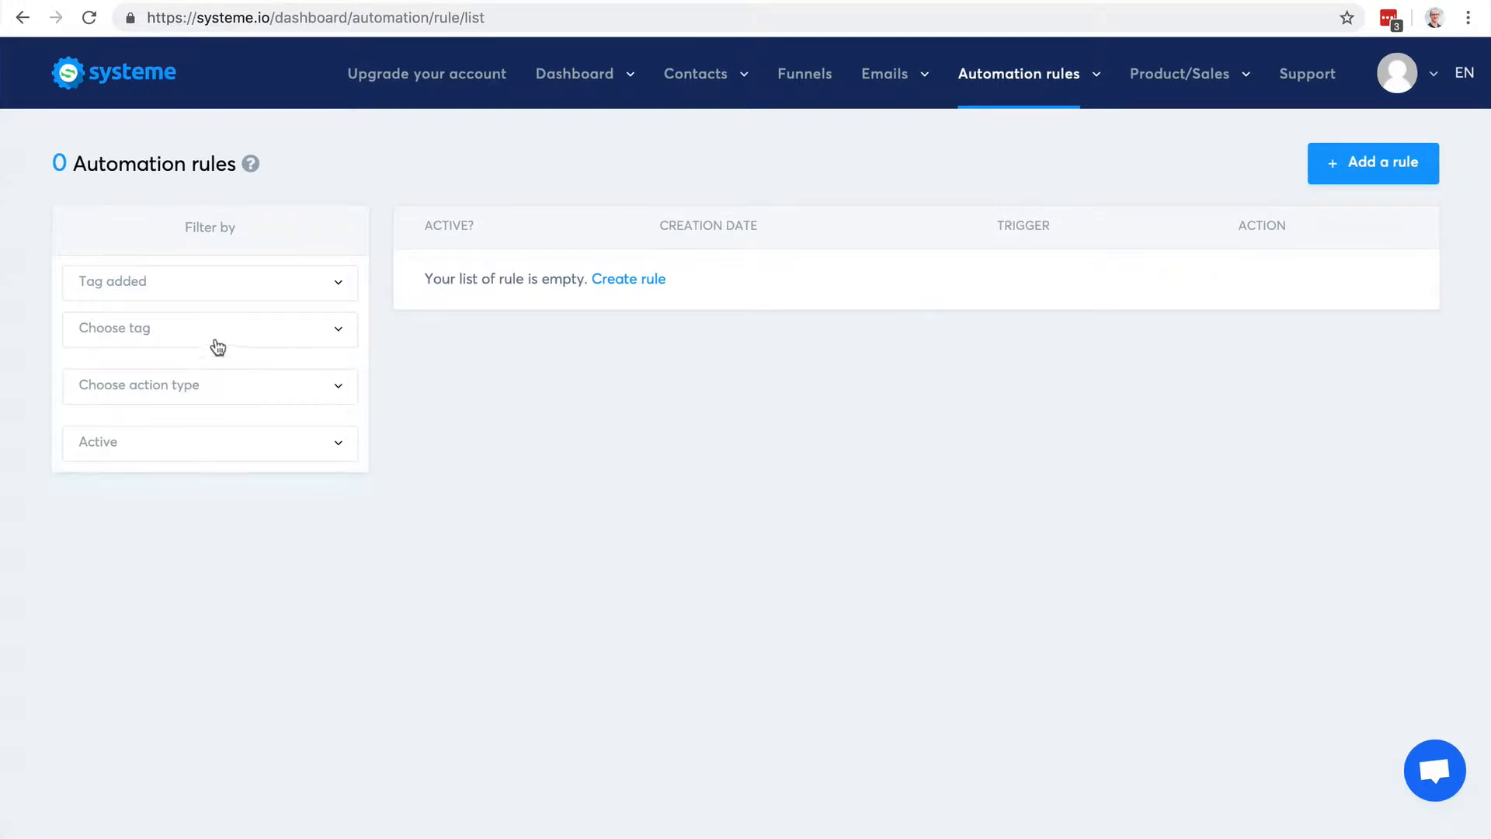
left_click(210, 328)
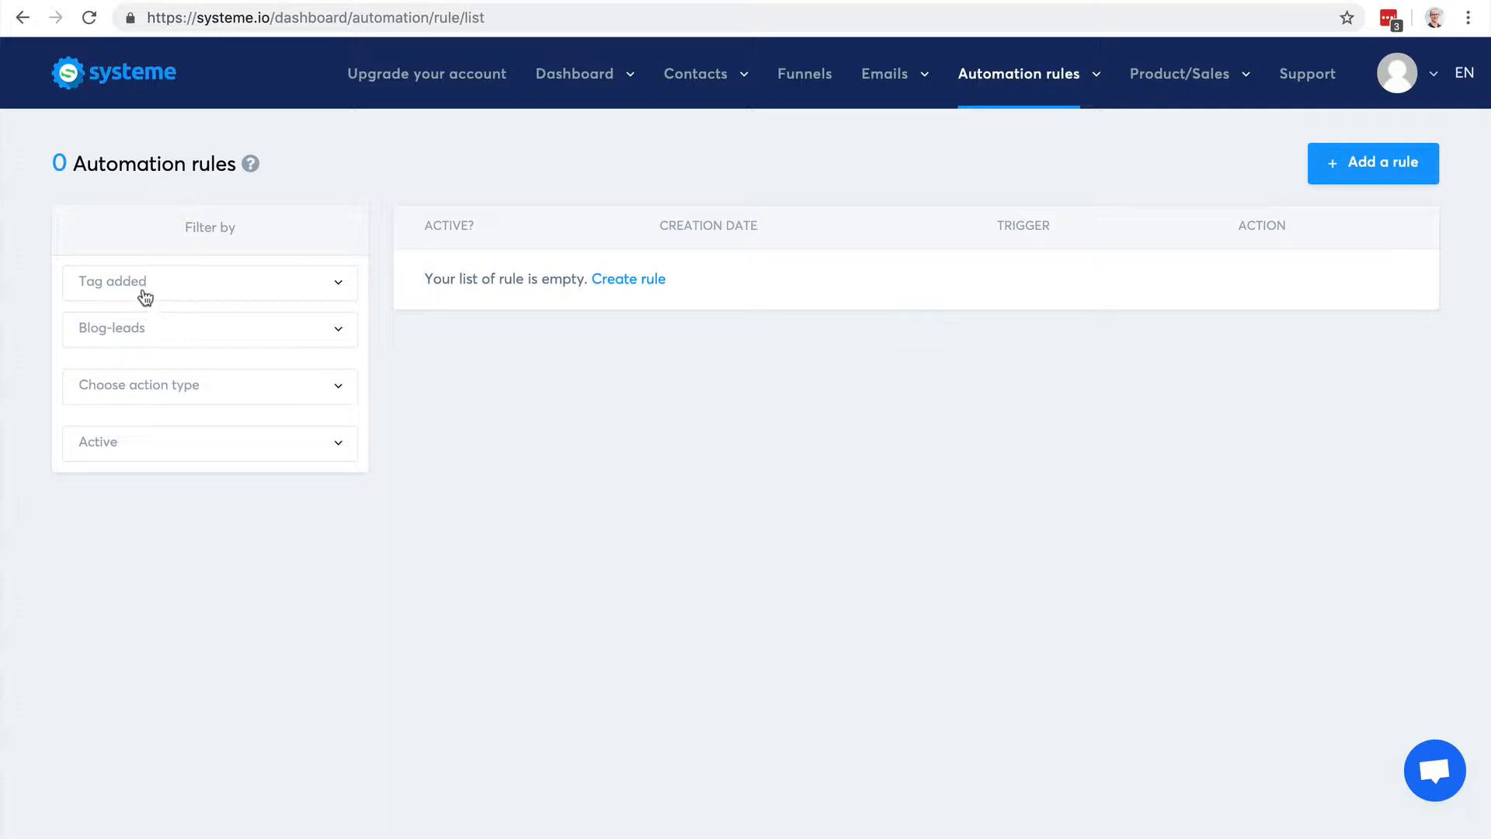
mouse_move(103, 341)
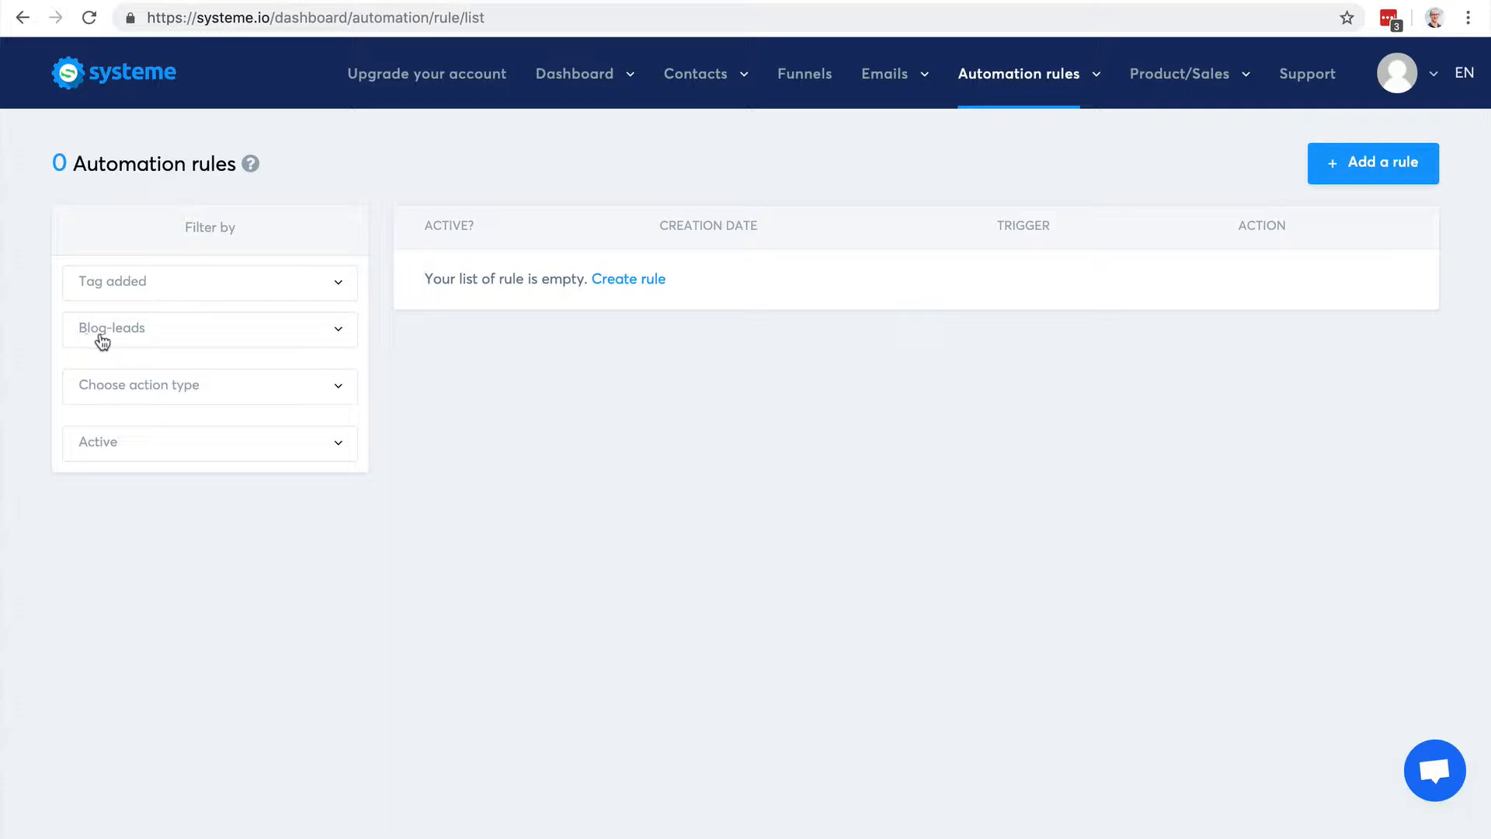
mouse_move(103, 340)
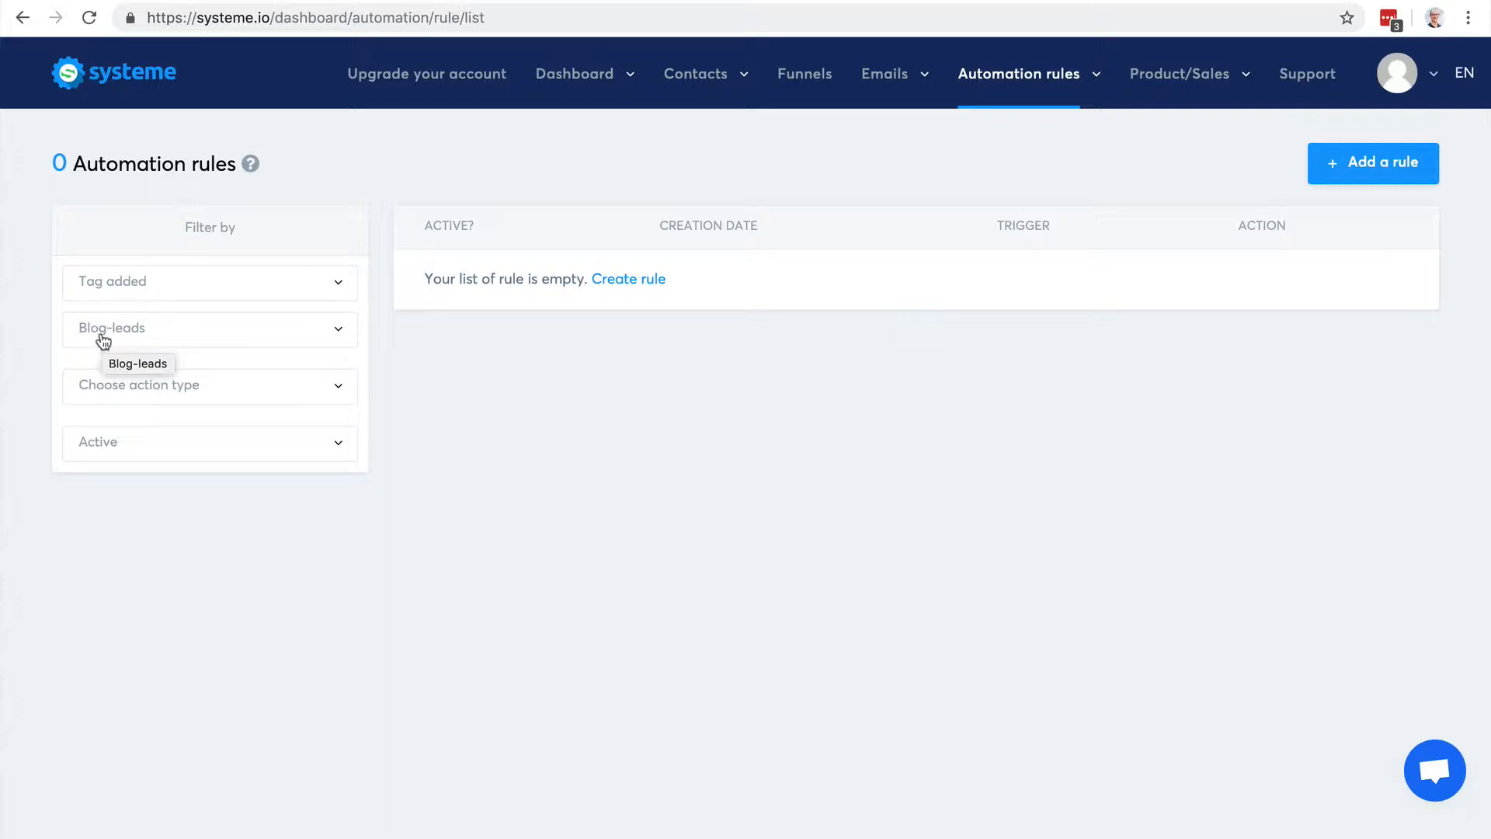
Step: Filter rules by the Add a tag action type and keep only active rules showing
left_click(208, 281)
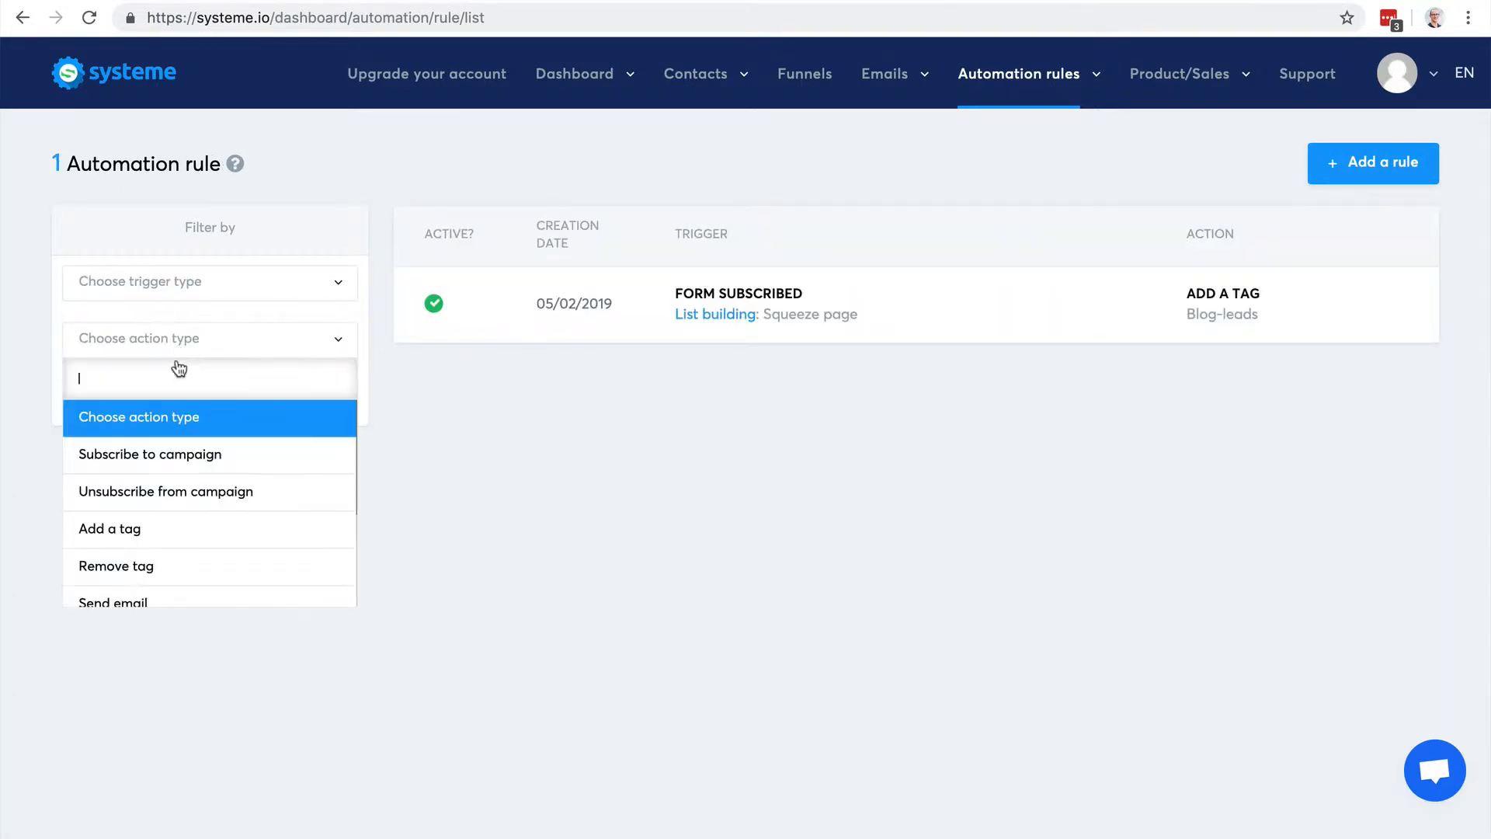
left_click(109, 528)
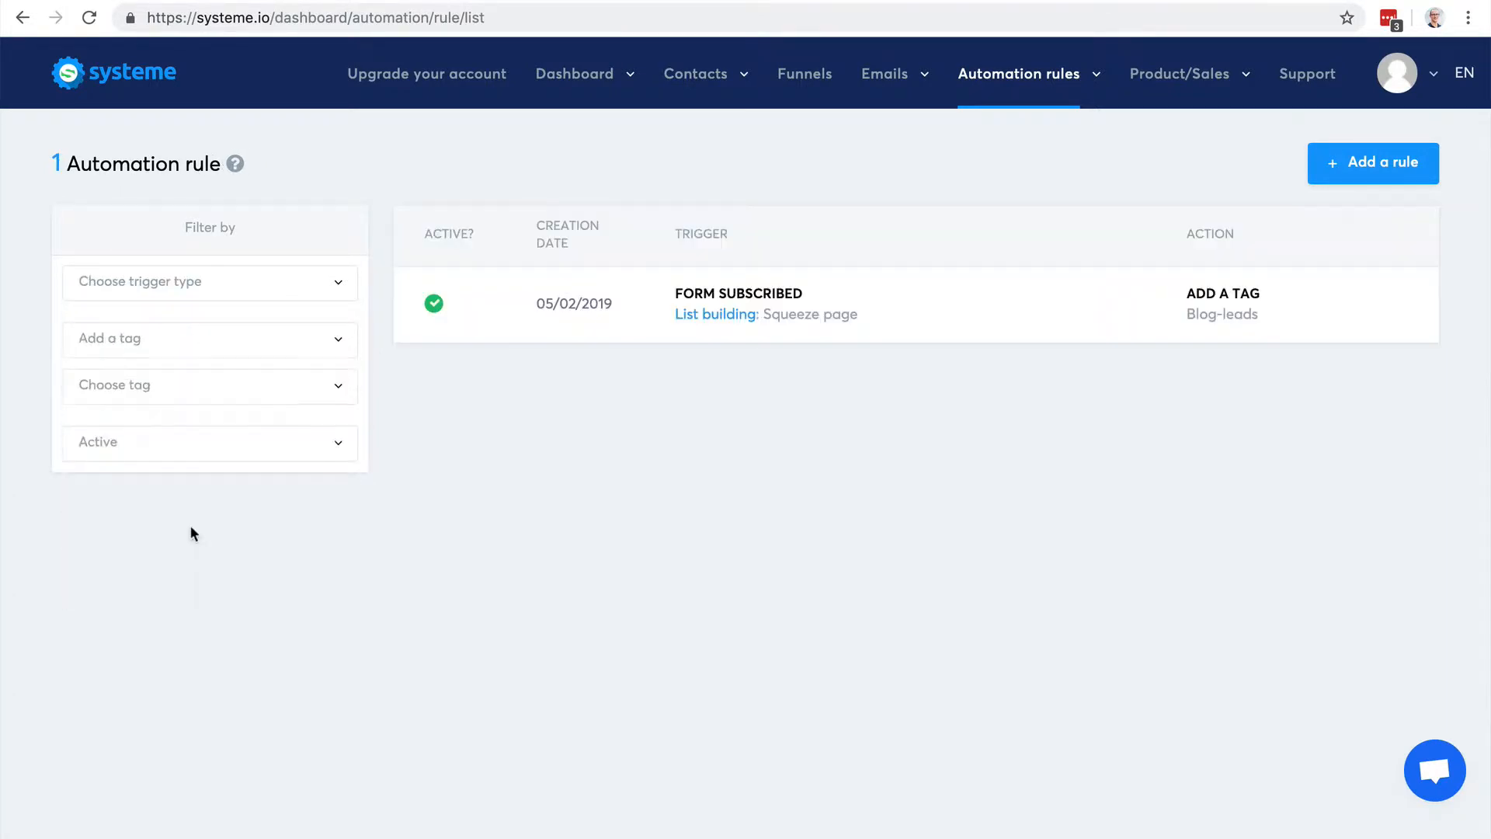
left_click(210, 441)
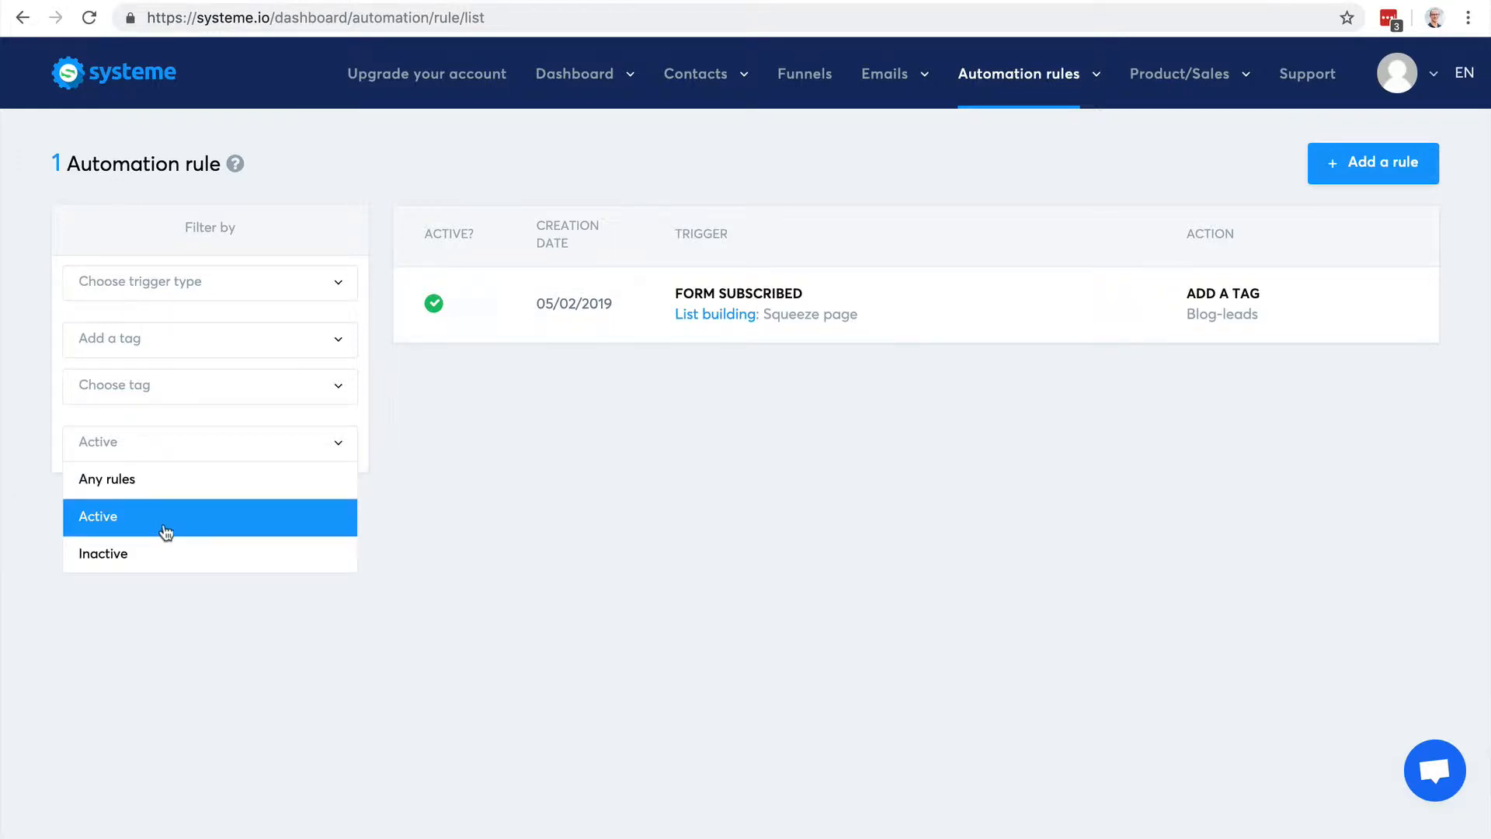
left_click(209, 385)
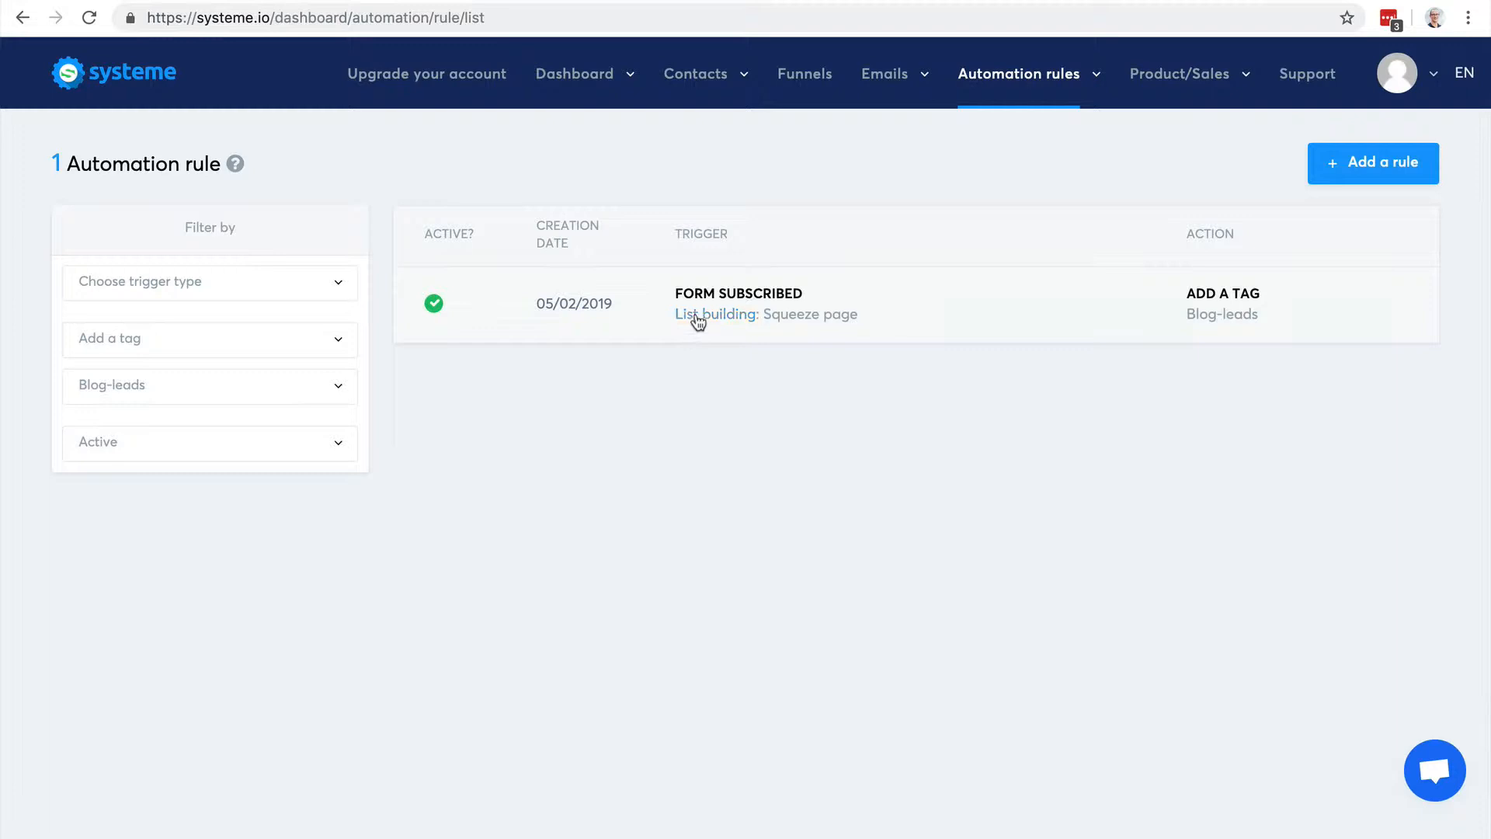
mouse_move(835, 328)
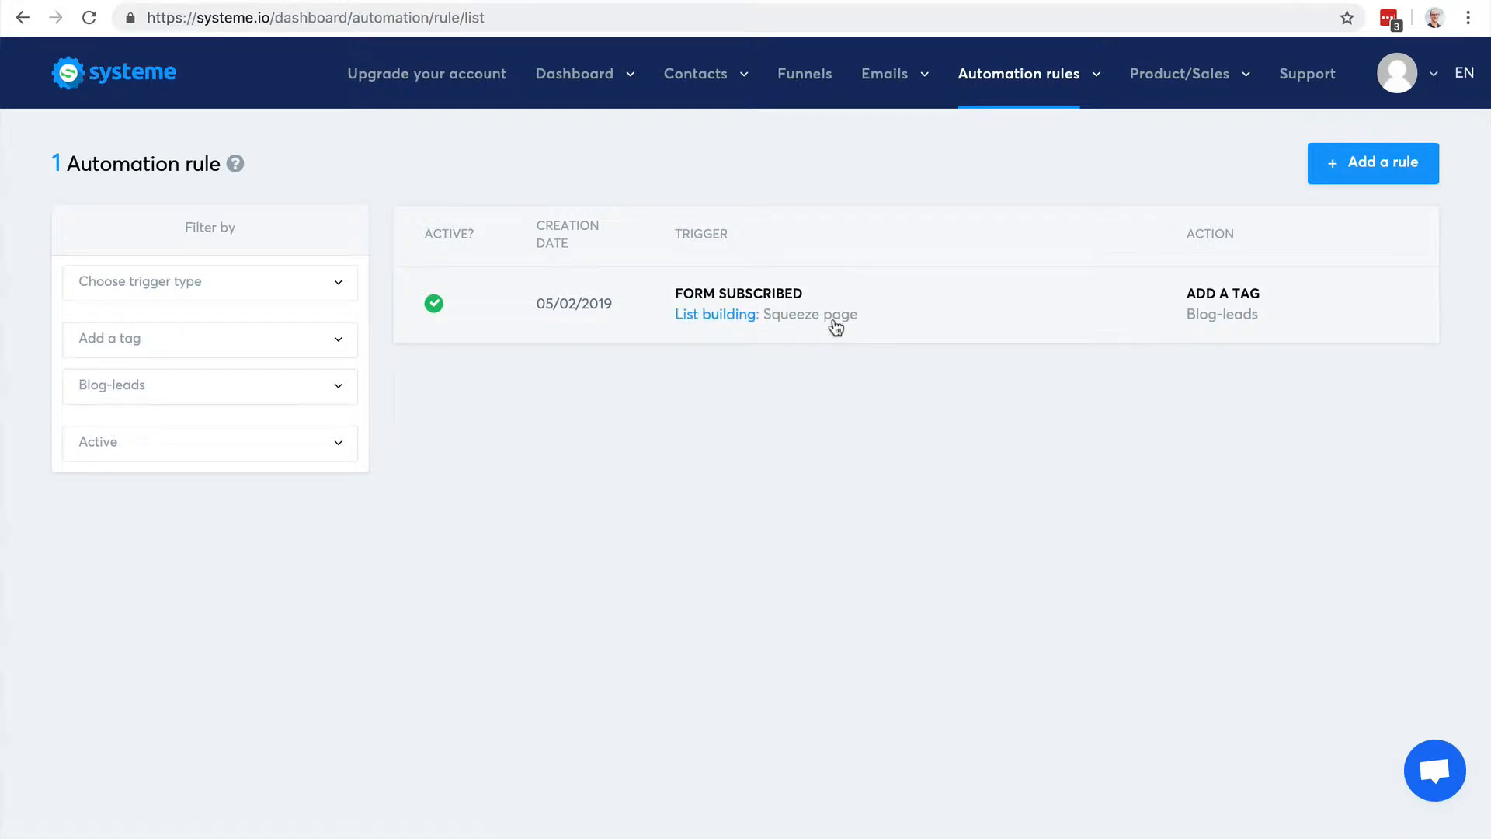
mouse_move(744, 301)
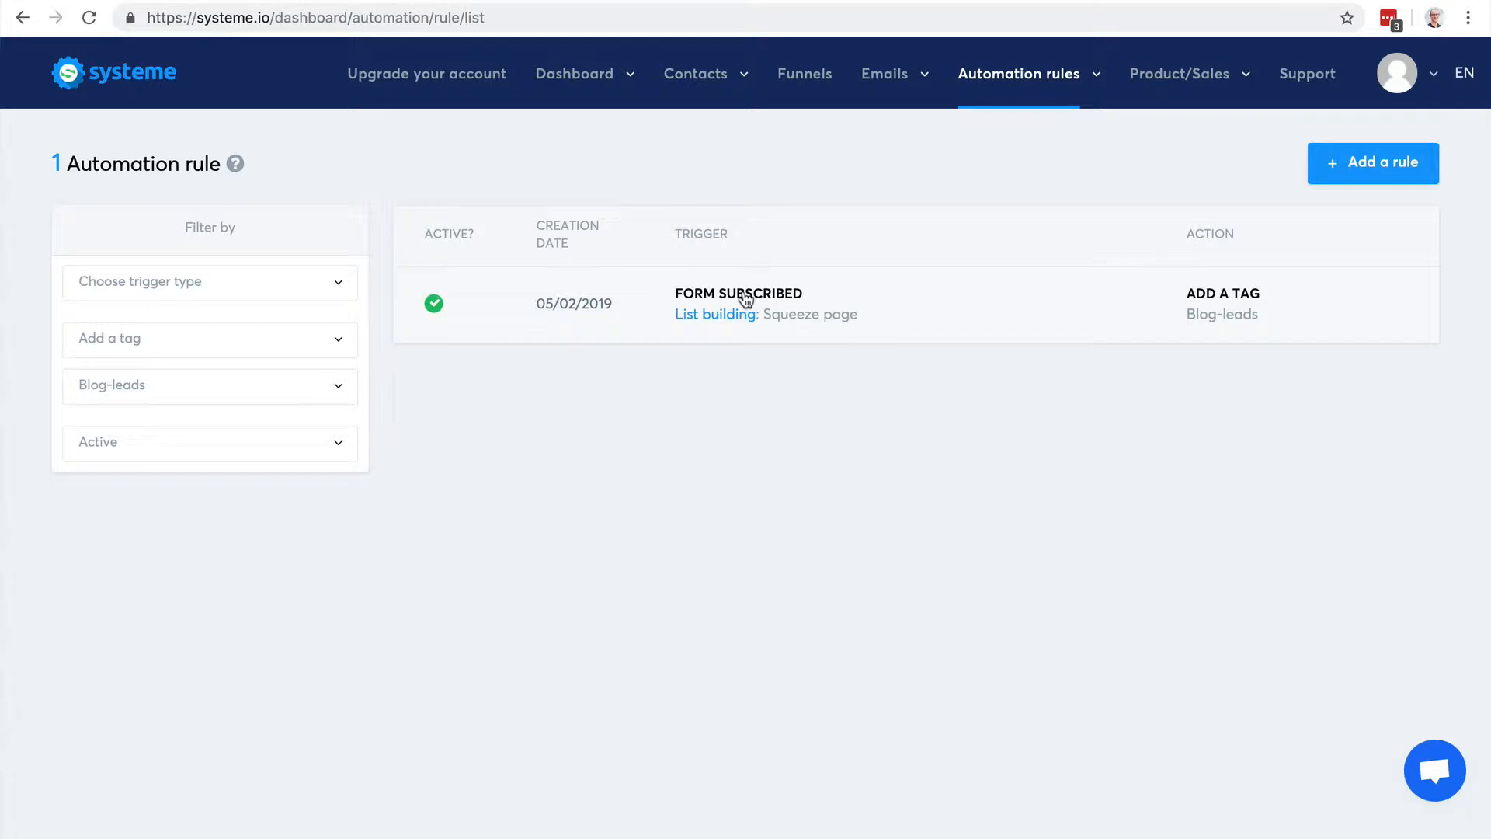
mouse_move(299, 289)
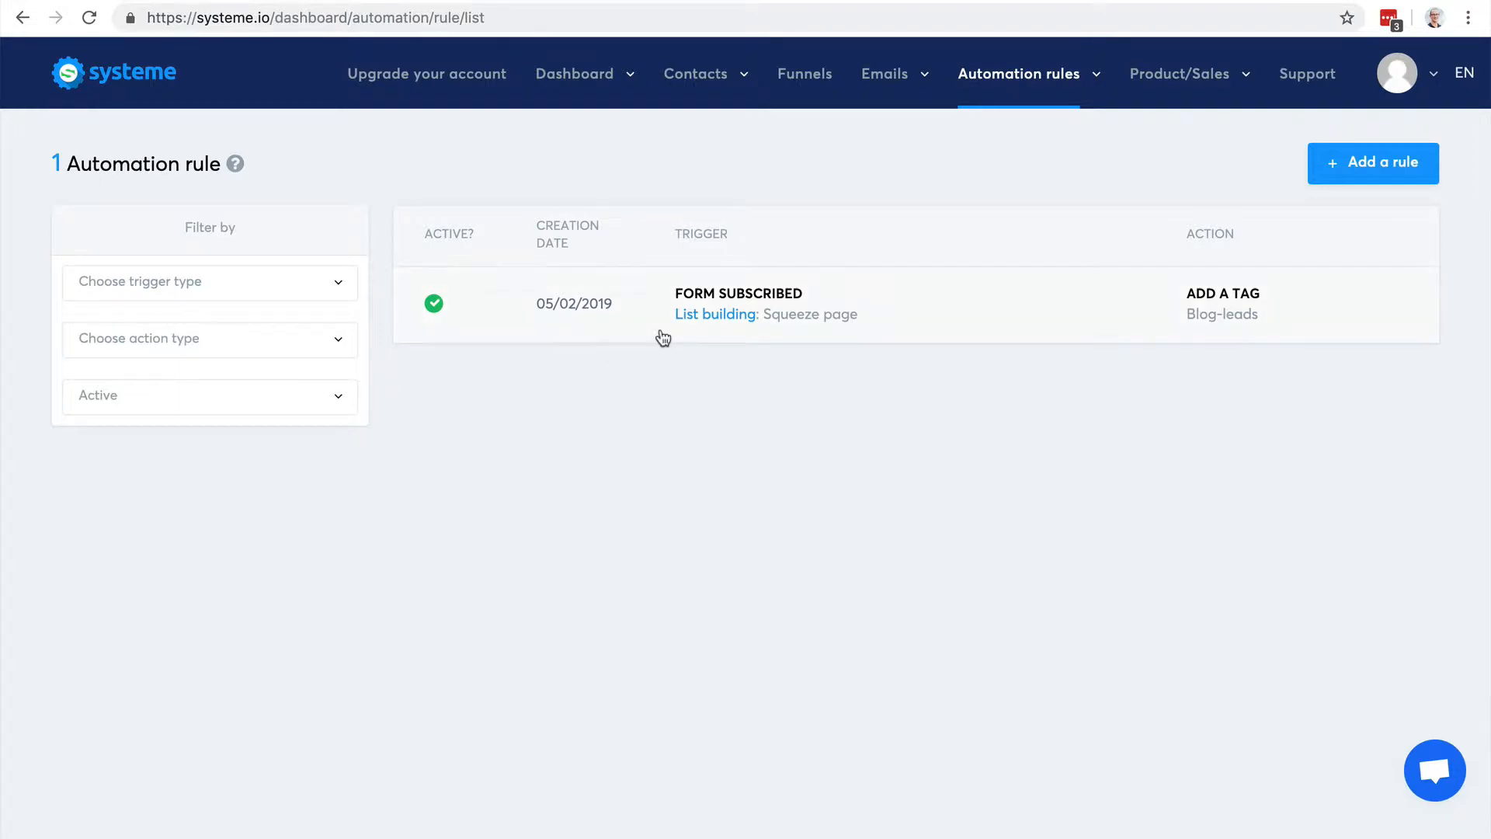
Step: Start a new automation rule and browse the trigger options from Tag added down to New sale
left_click(1372, 163)
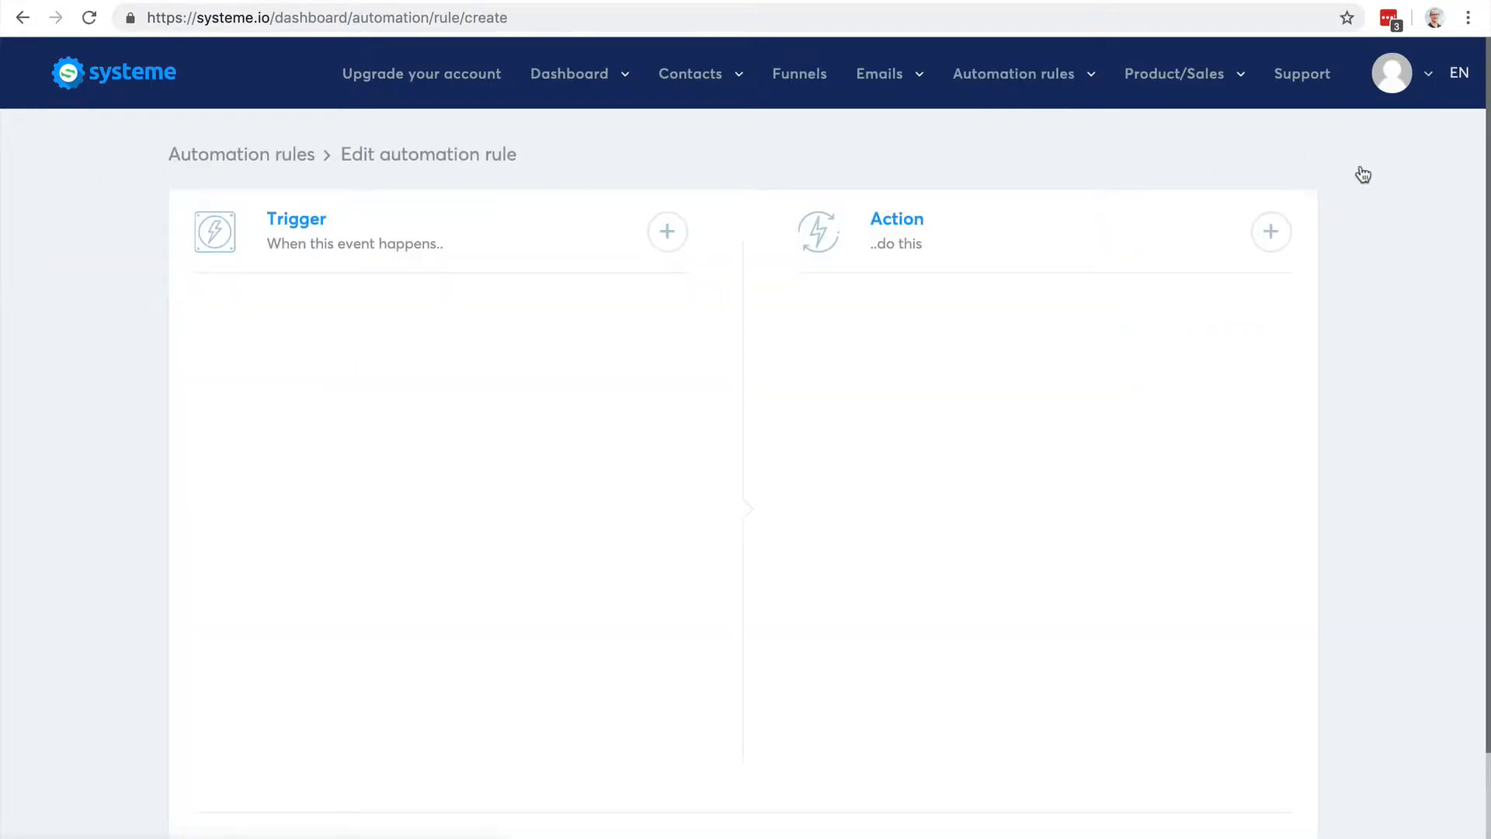
left_click(668, 232)
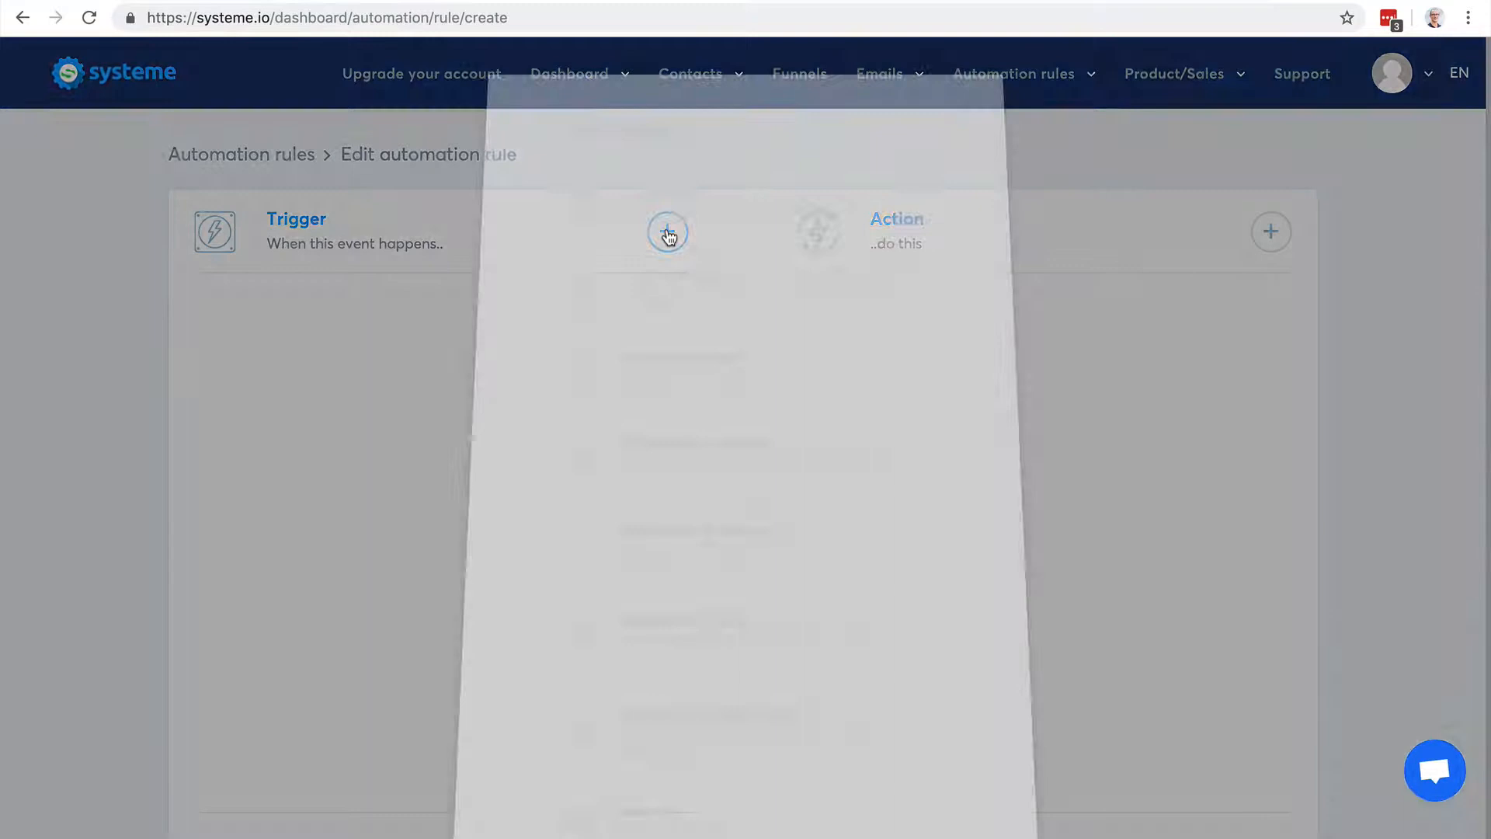
left_click(667, 231)
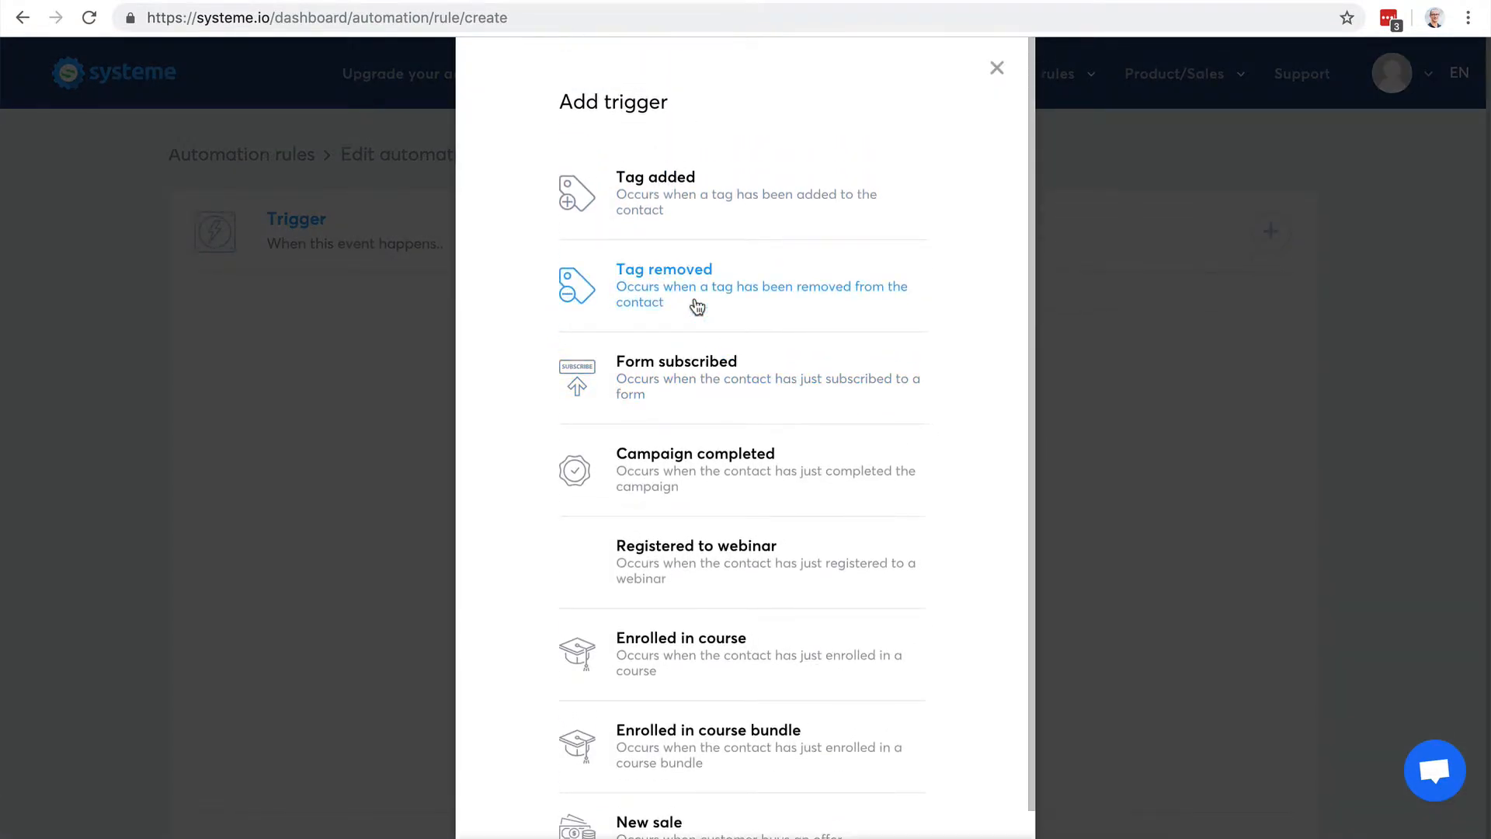
mouse_move(666, 201)
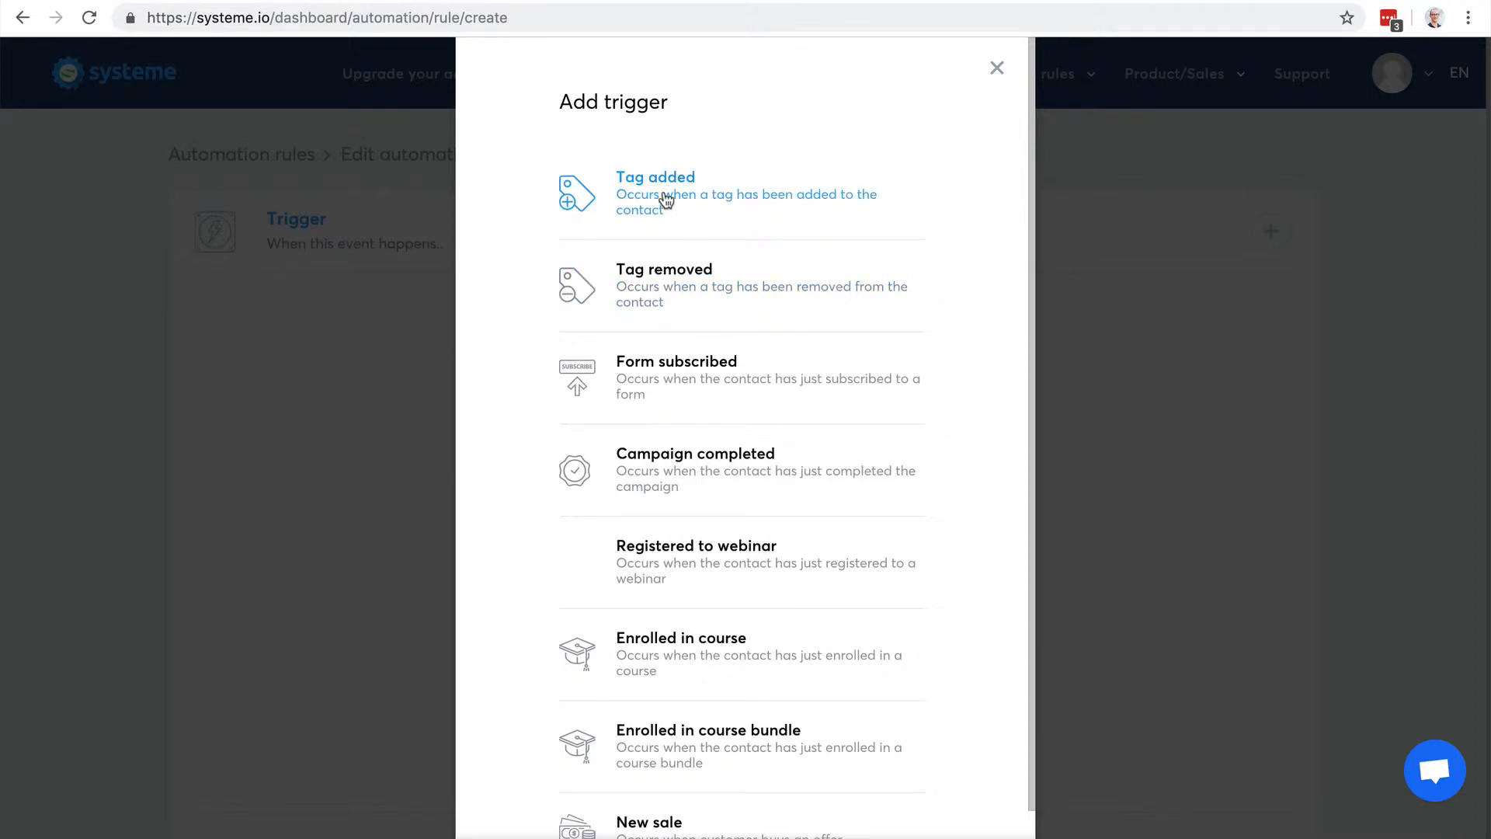
mouse_move(684, 285)
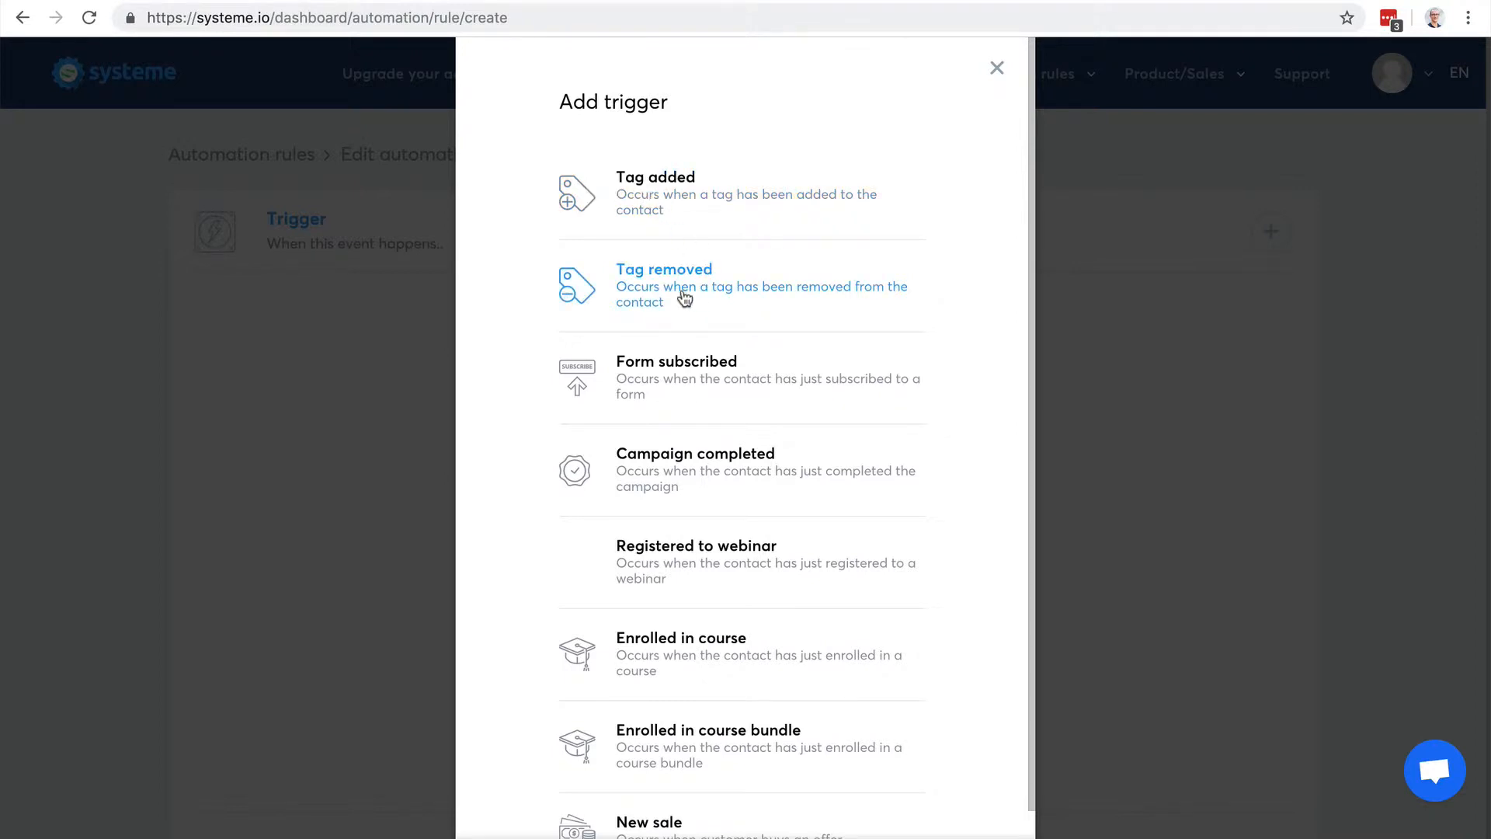
mouse_move(646, 377)
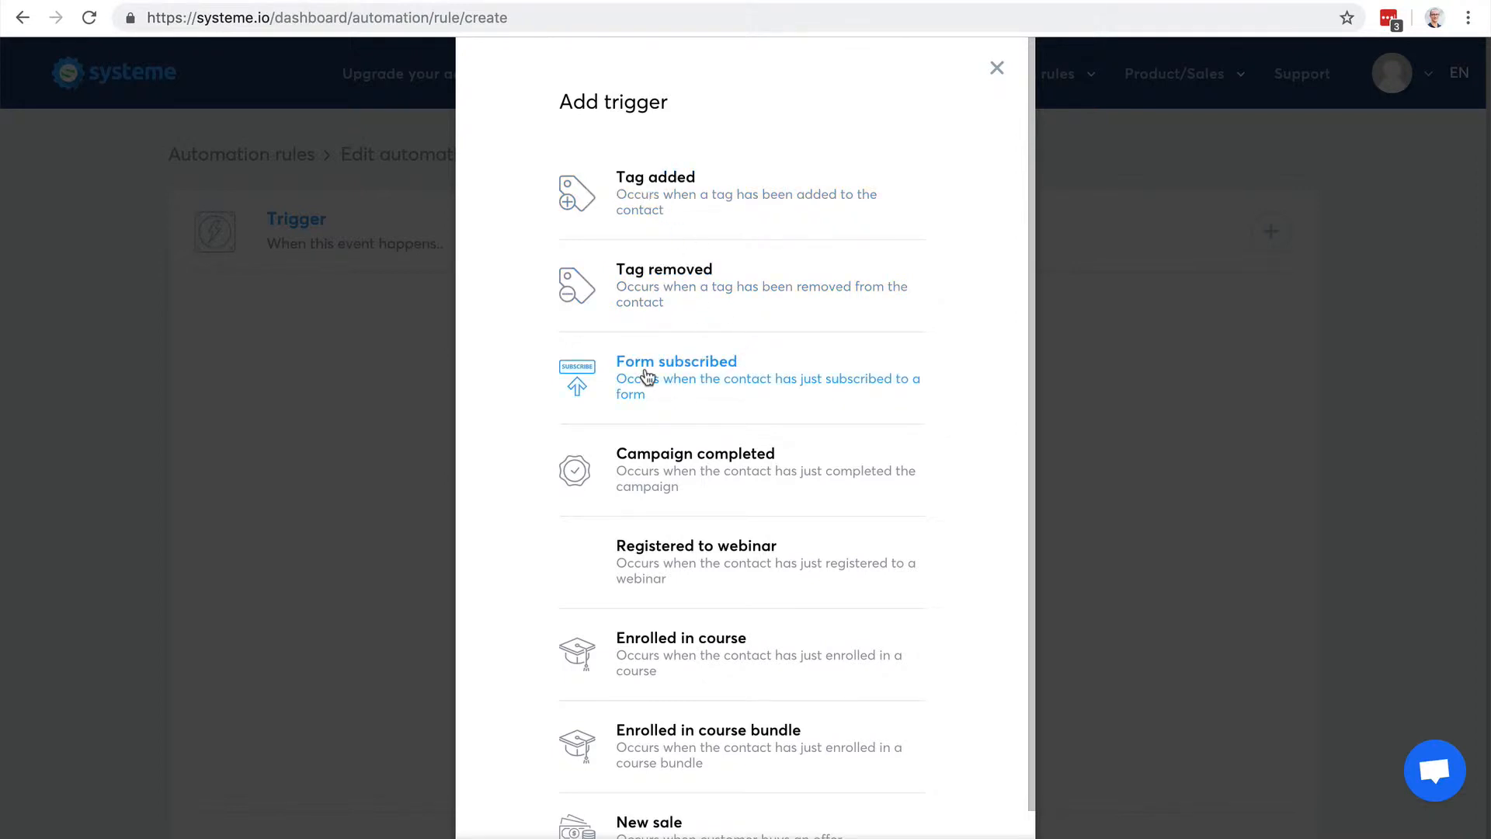
mouse_move(688, 381)
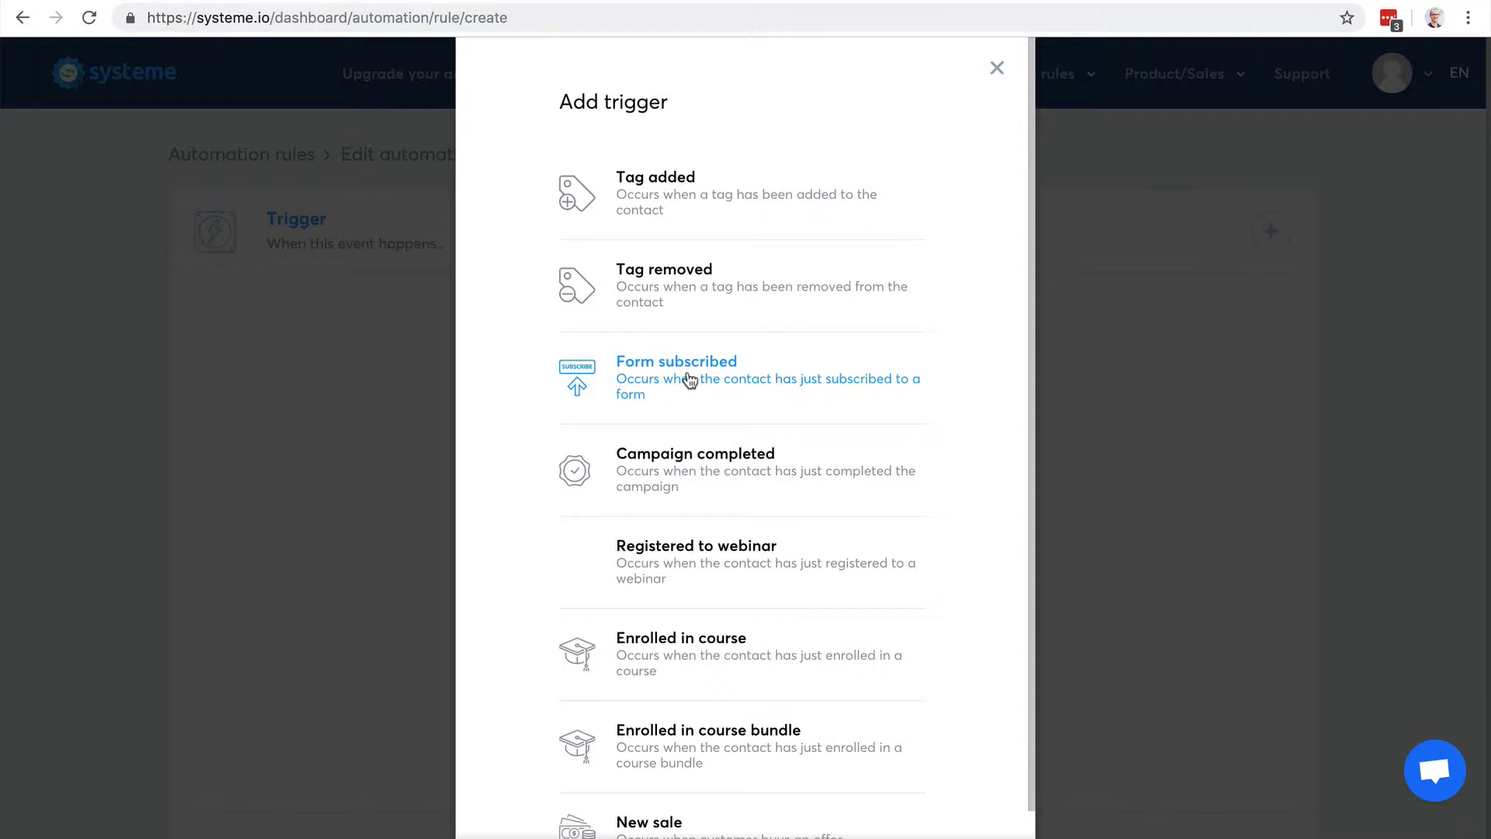
mouse_move(685, 462)
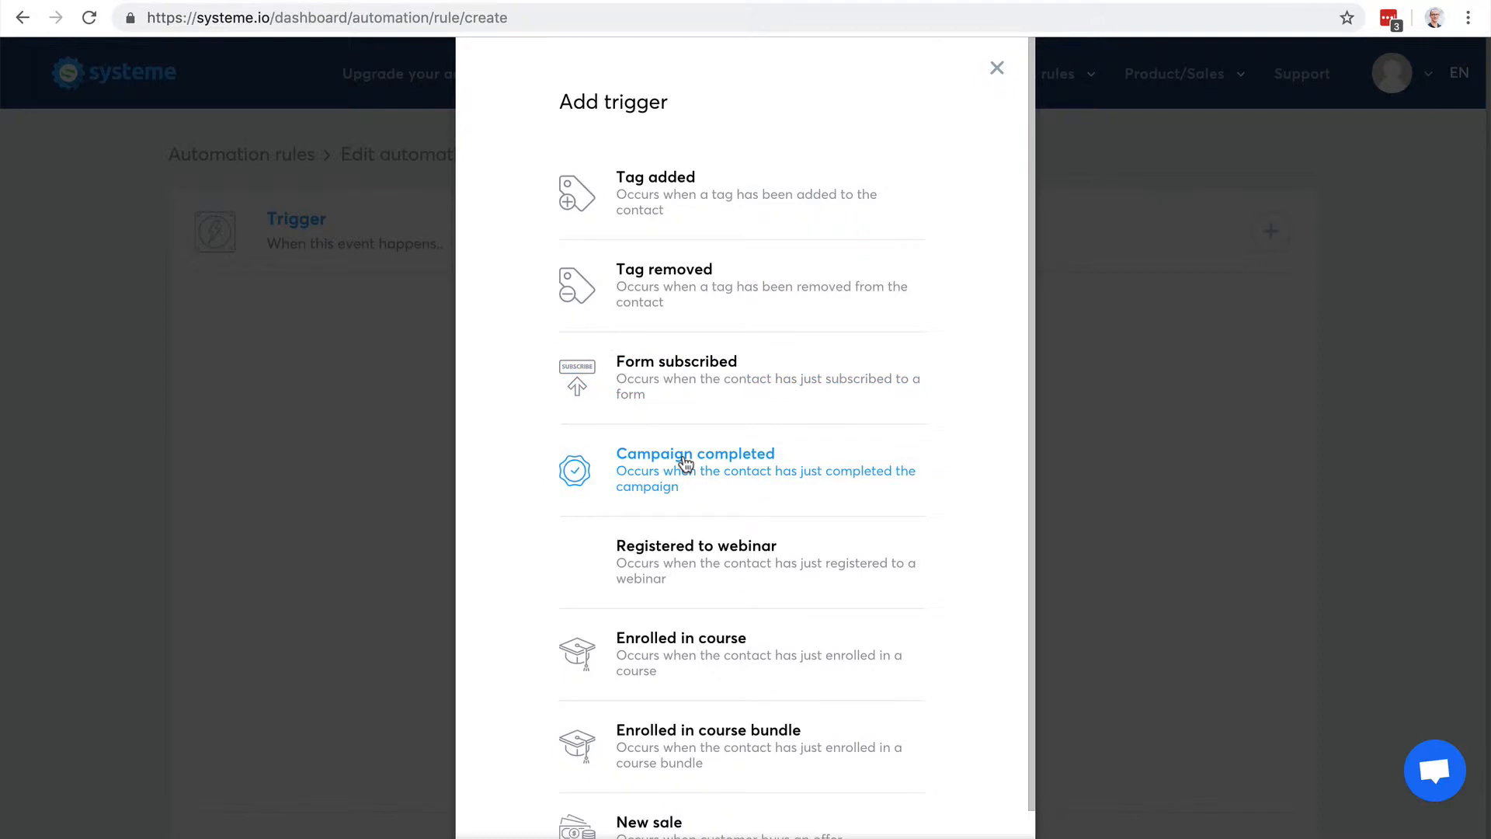
mouse_move(685, 551)
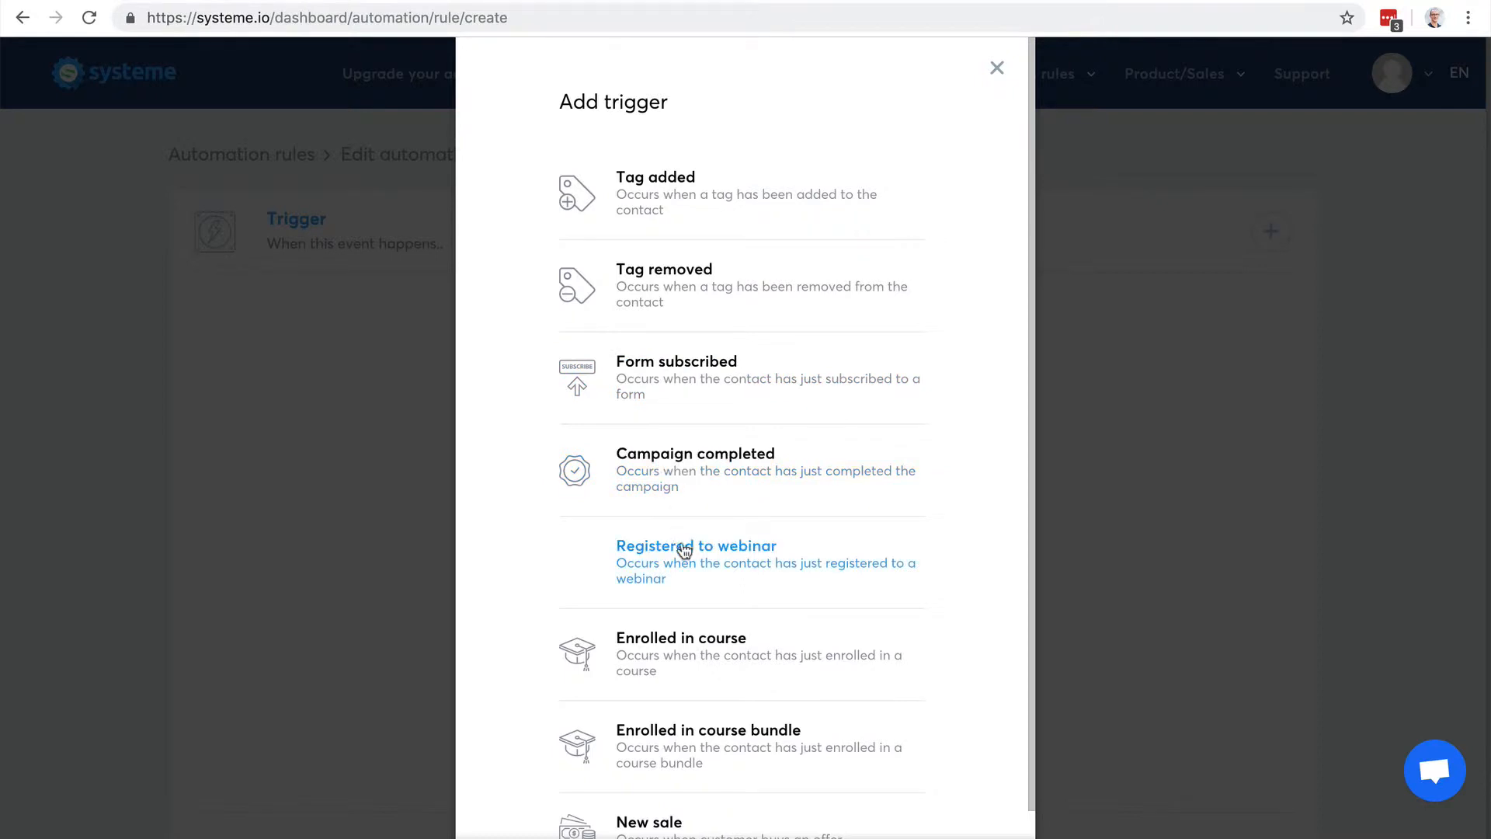
scroll("down", 3)
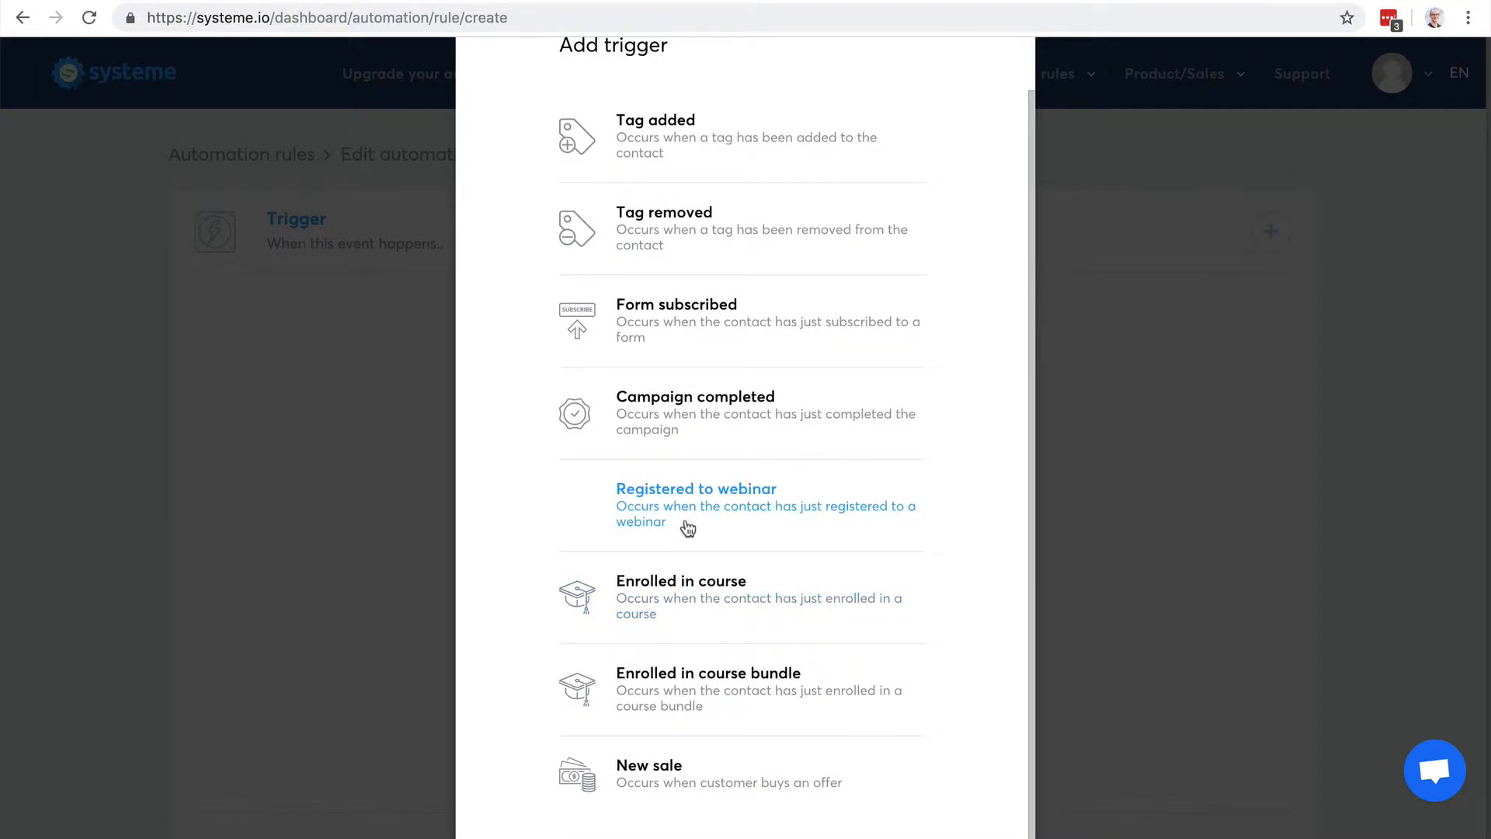
mouse_move(680, 597)
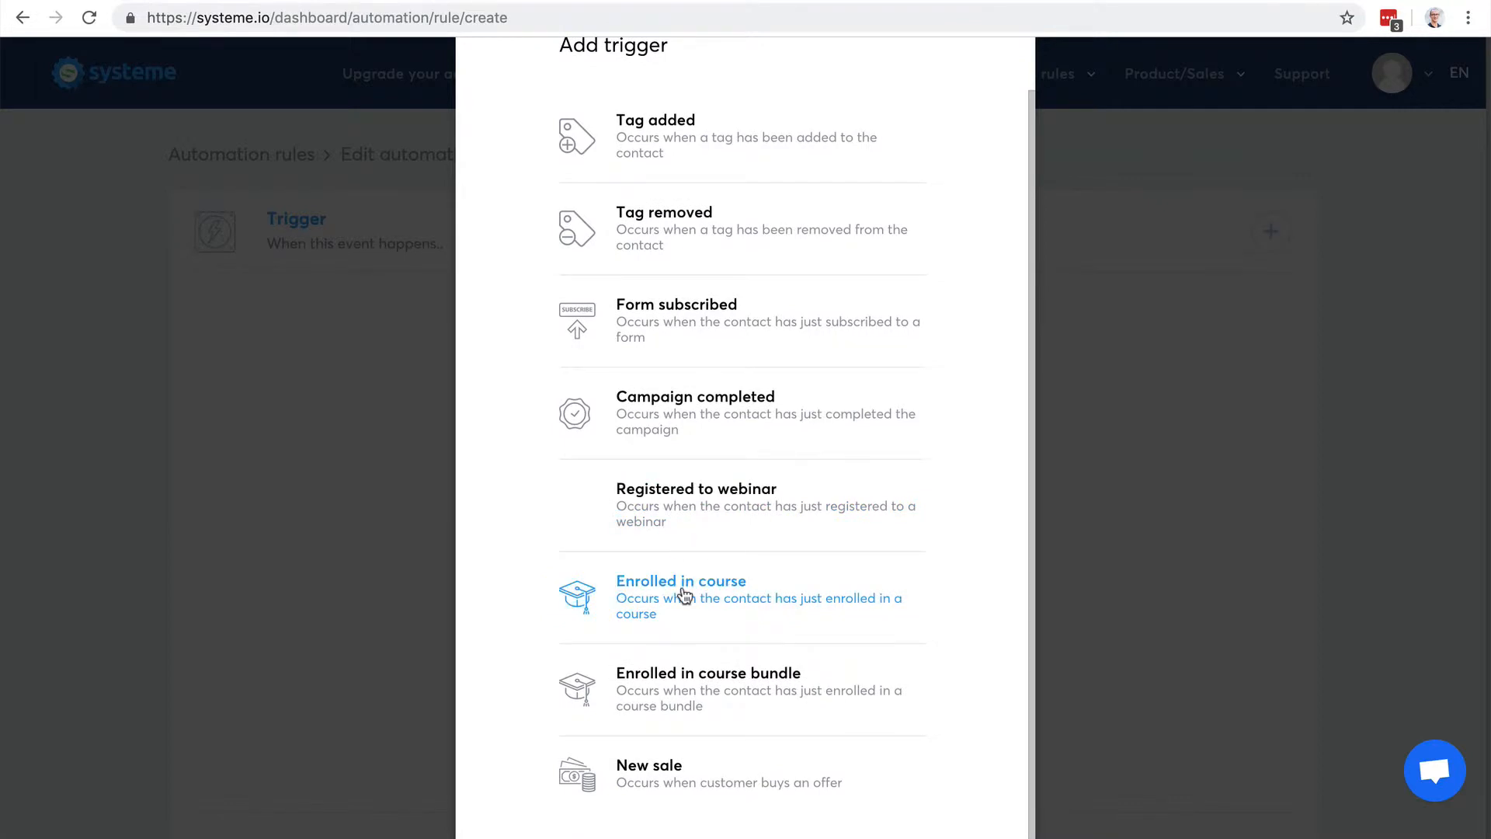
mouse_move(699, 690)
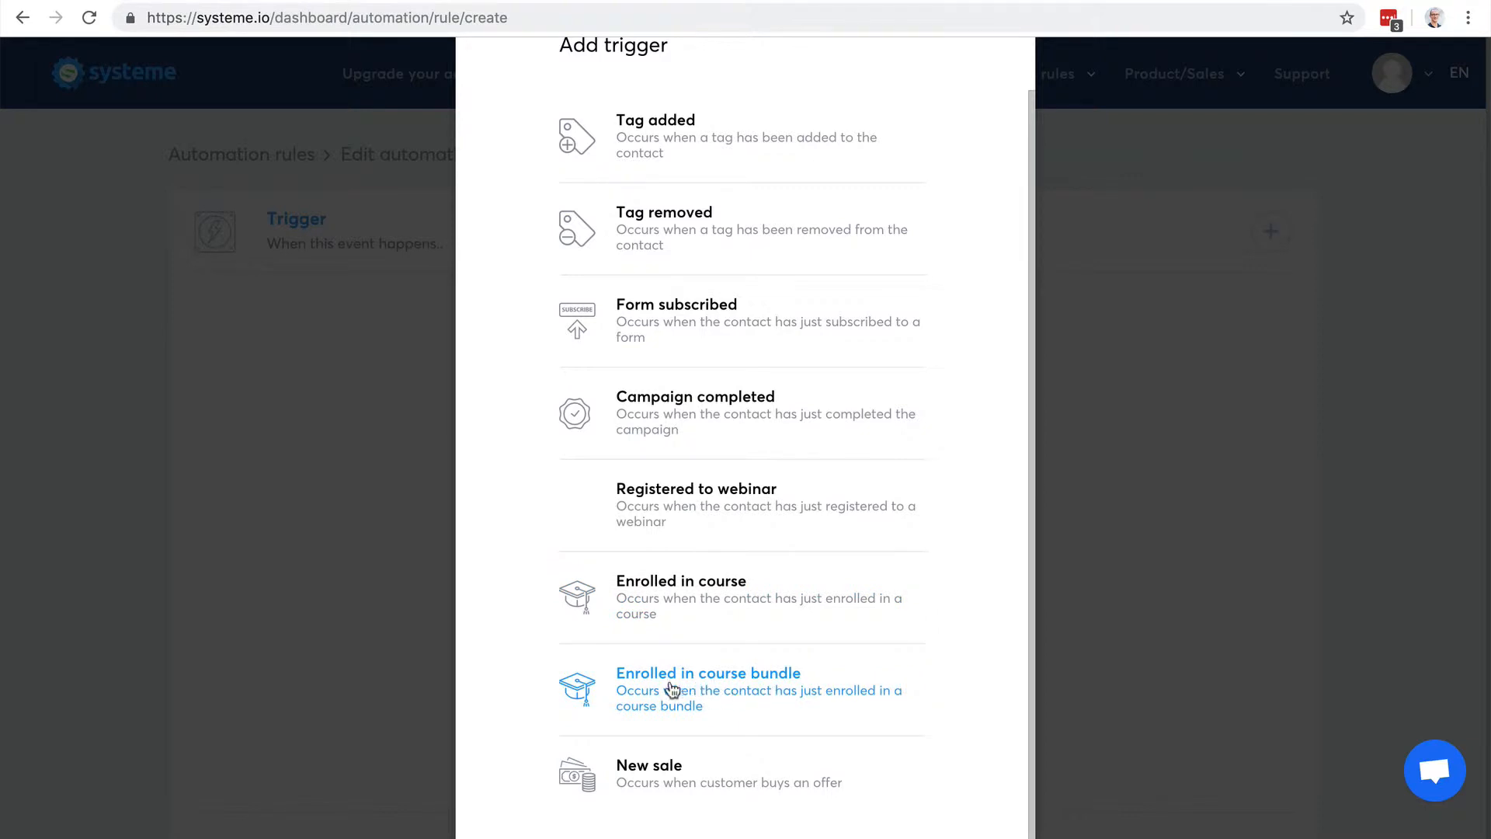
mouse_move(666, 766)
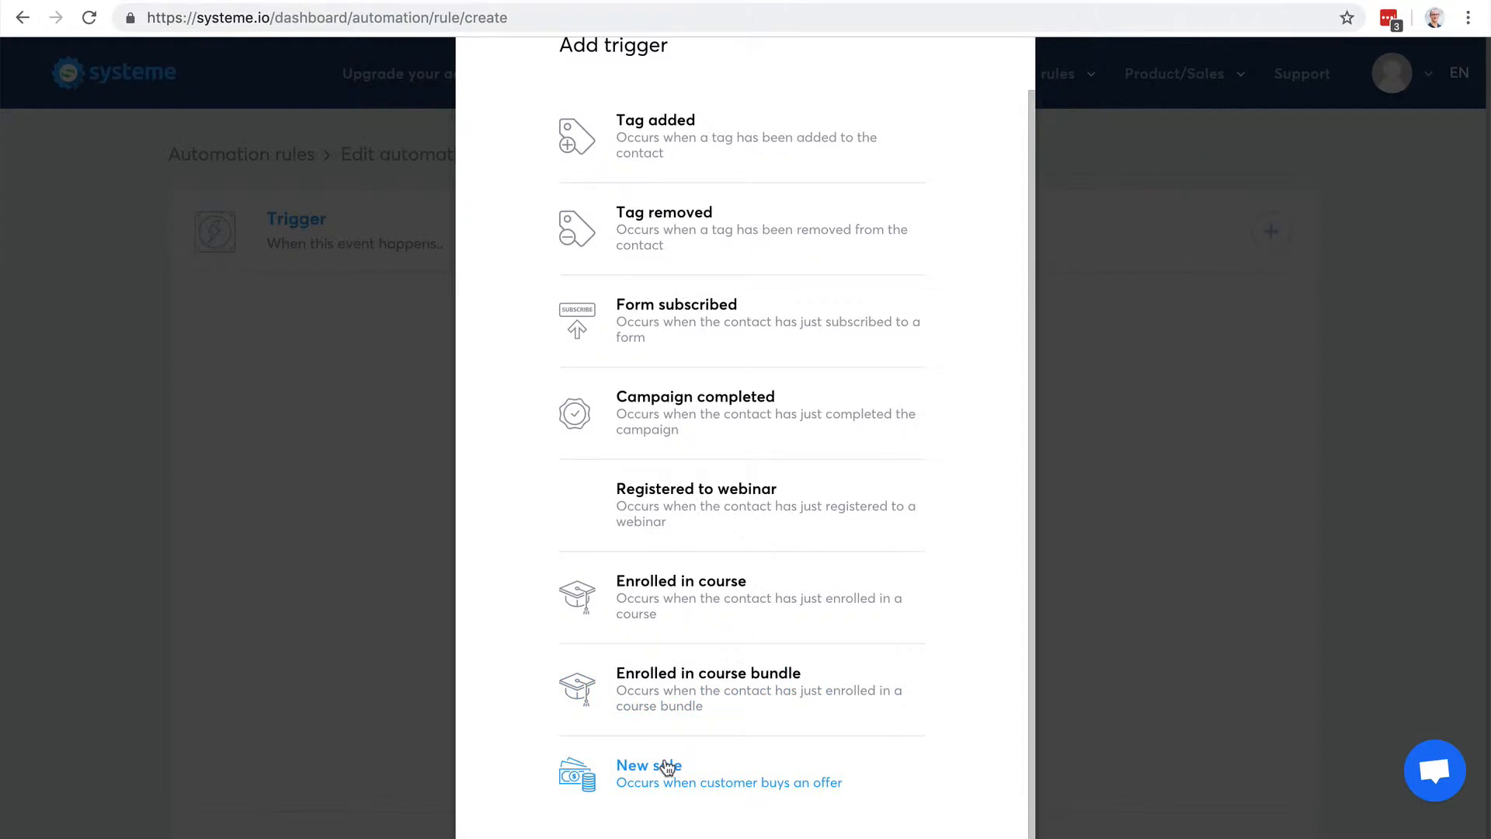
Step: Set the rule trigger to New sale on the Sales funnel: Order Form step
left_click(649, 774)
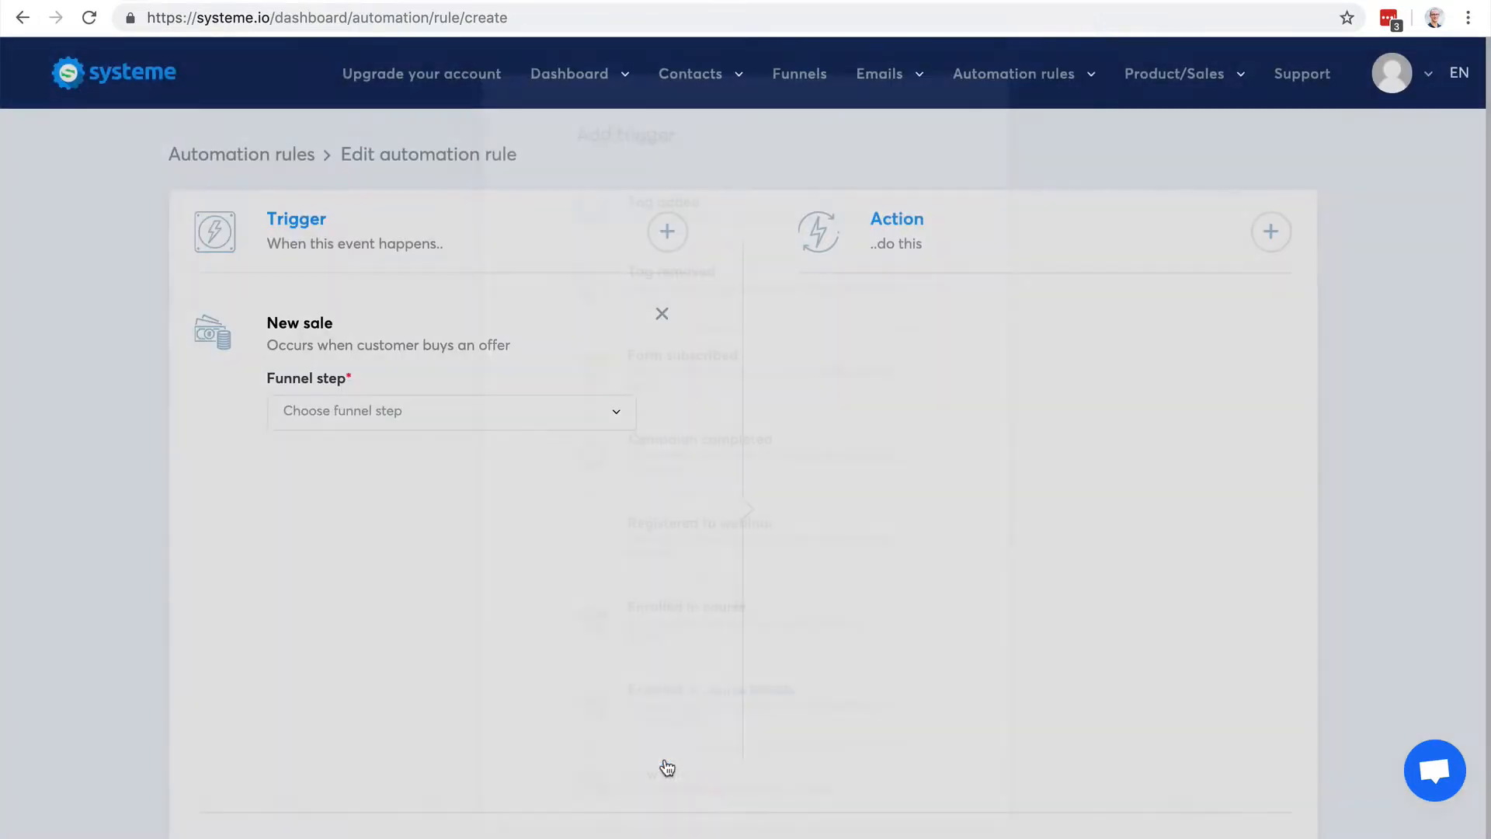
left_click(452, 410)
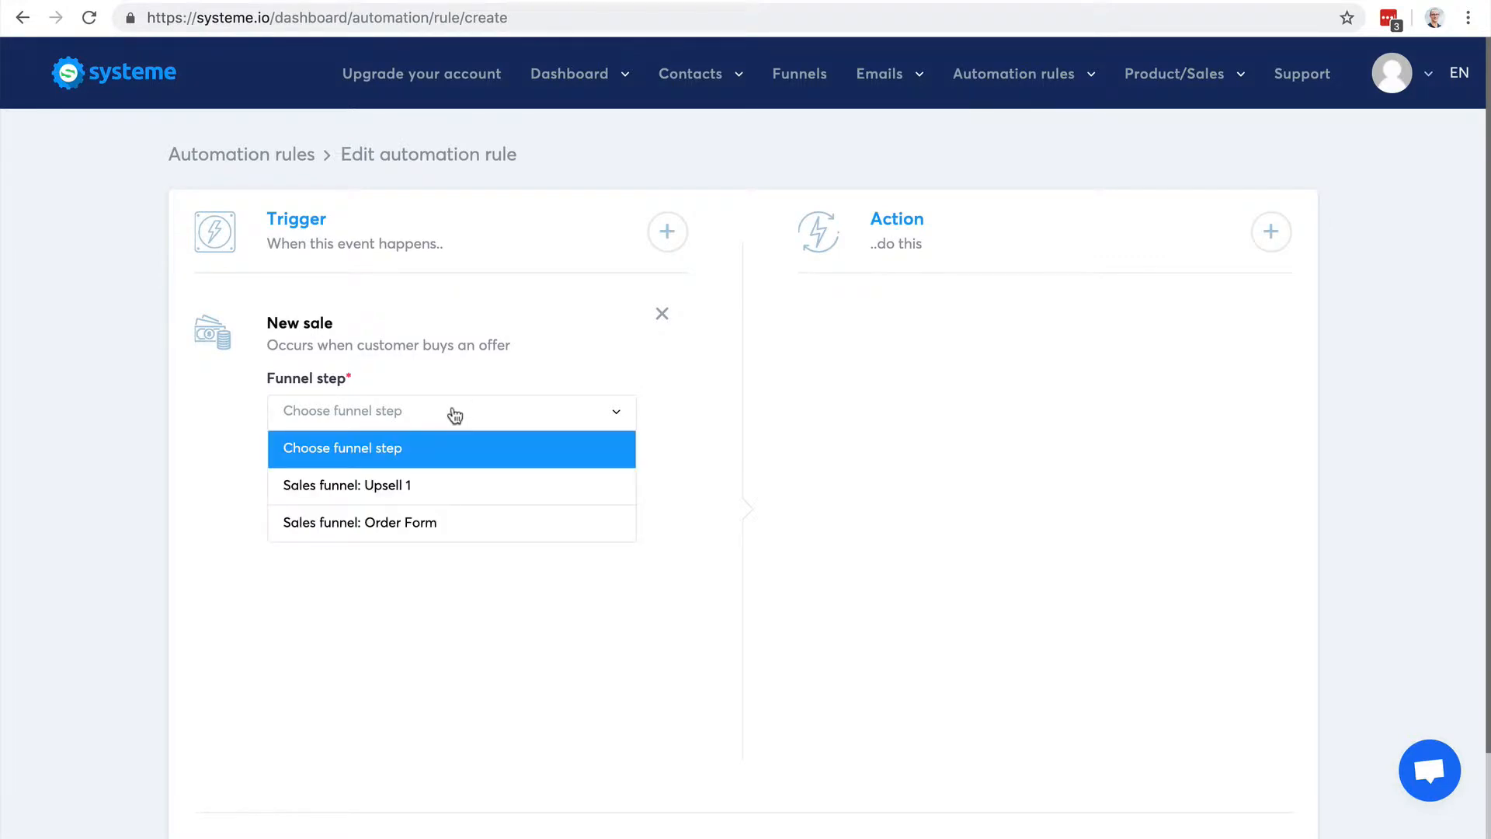
mouse_move(429, 486)
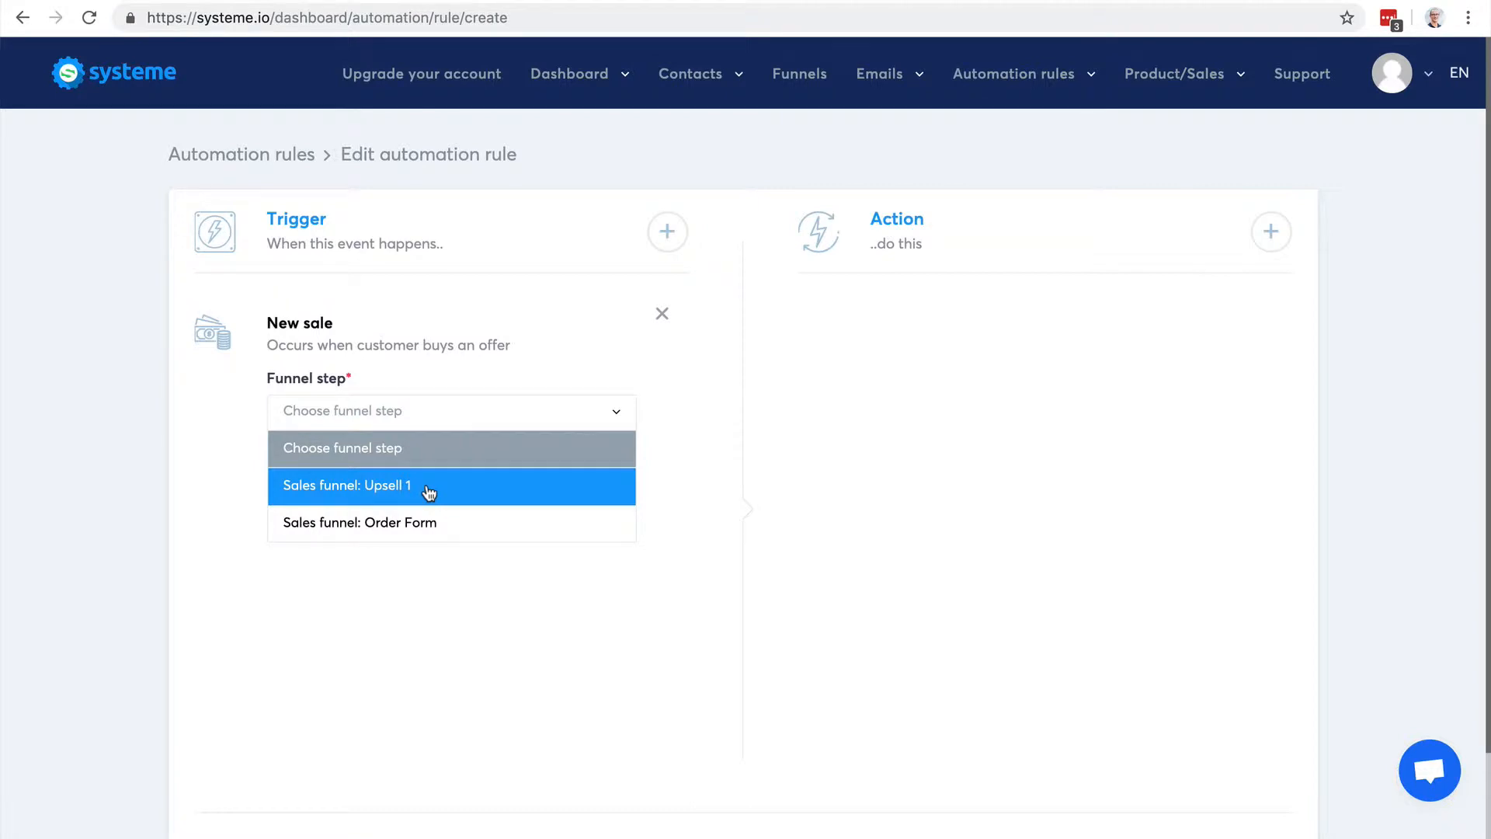
mouse_move(417, 522)
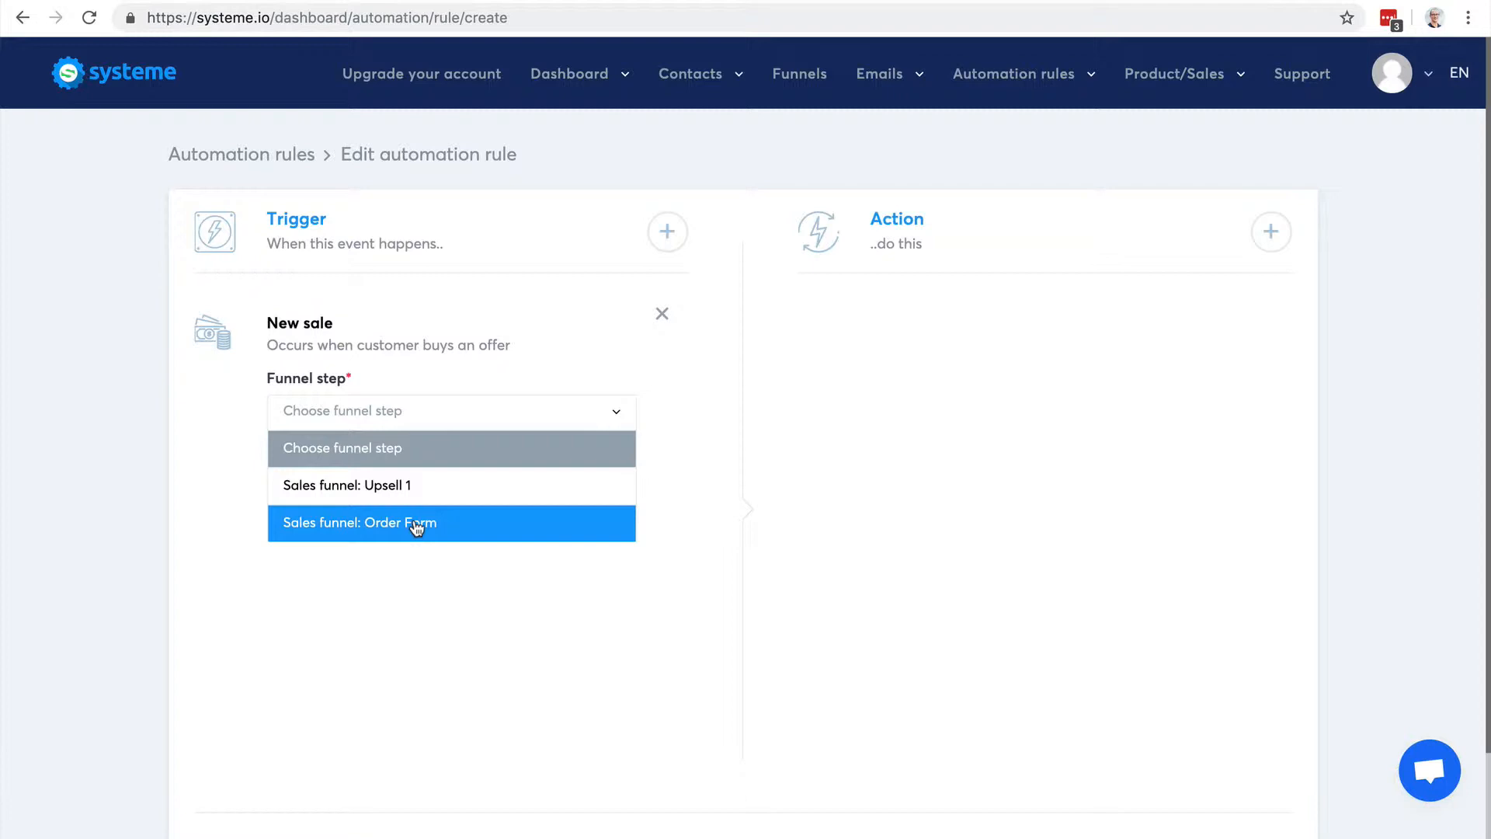
left_click(416, 522)
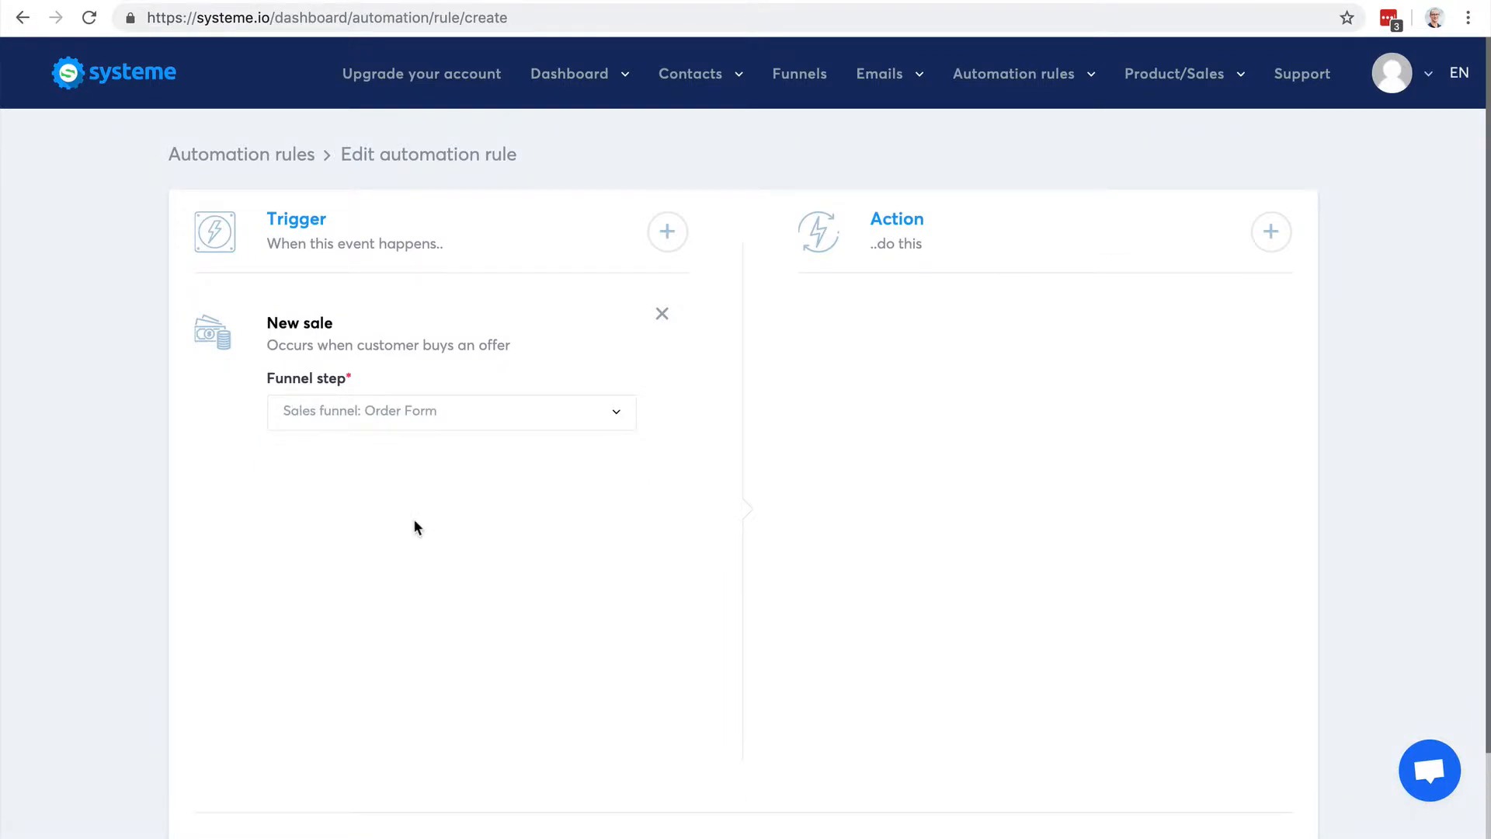
mouse_move(1157, 281)
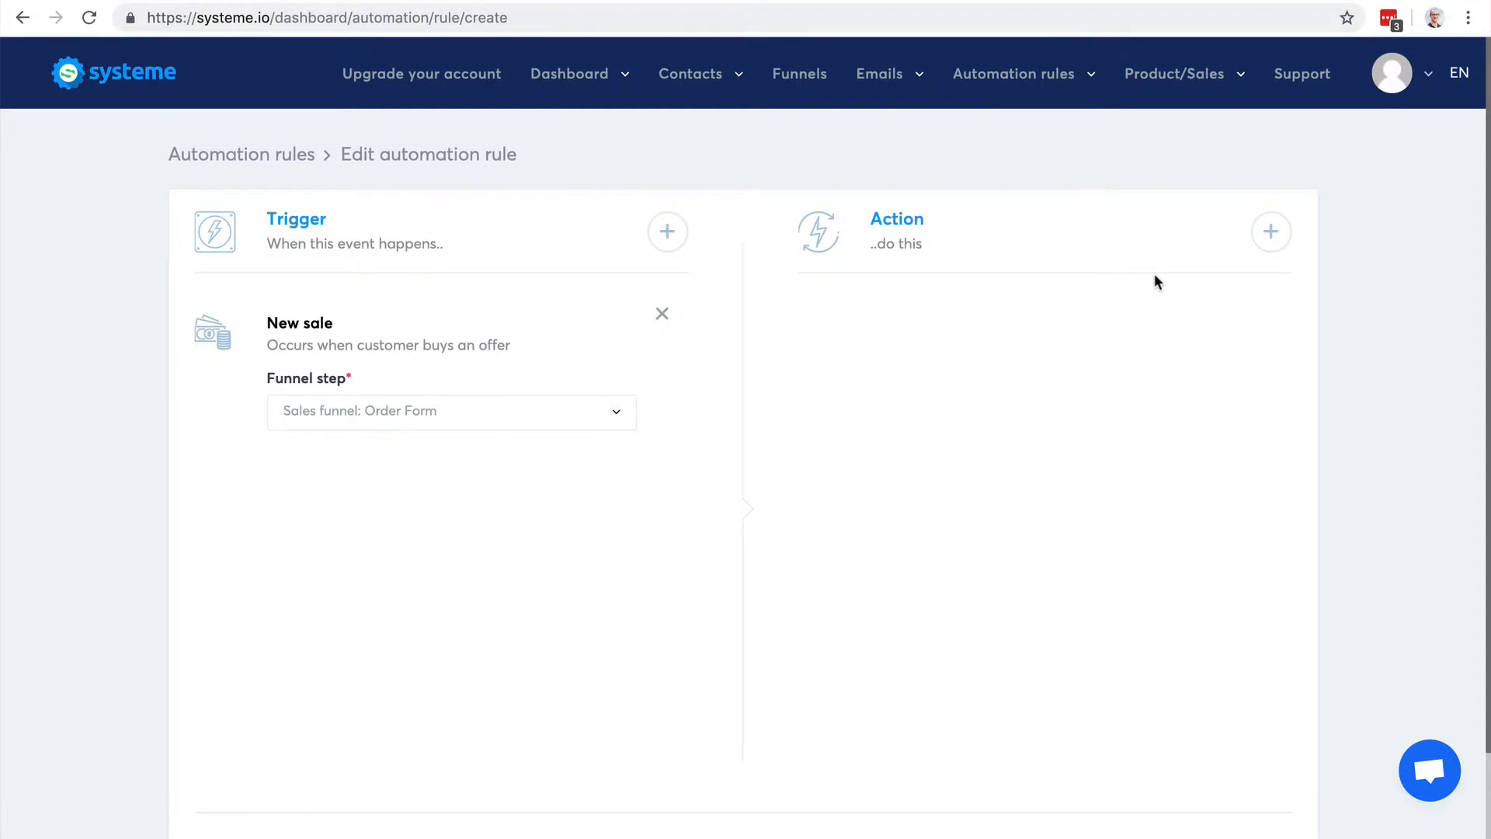
mouse_move(374, 413)
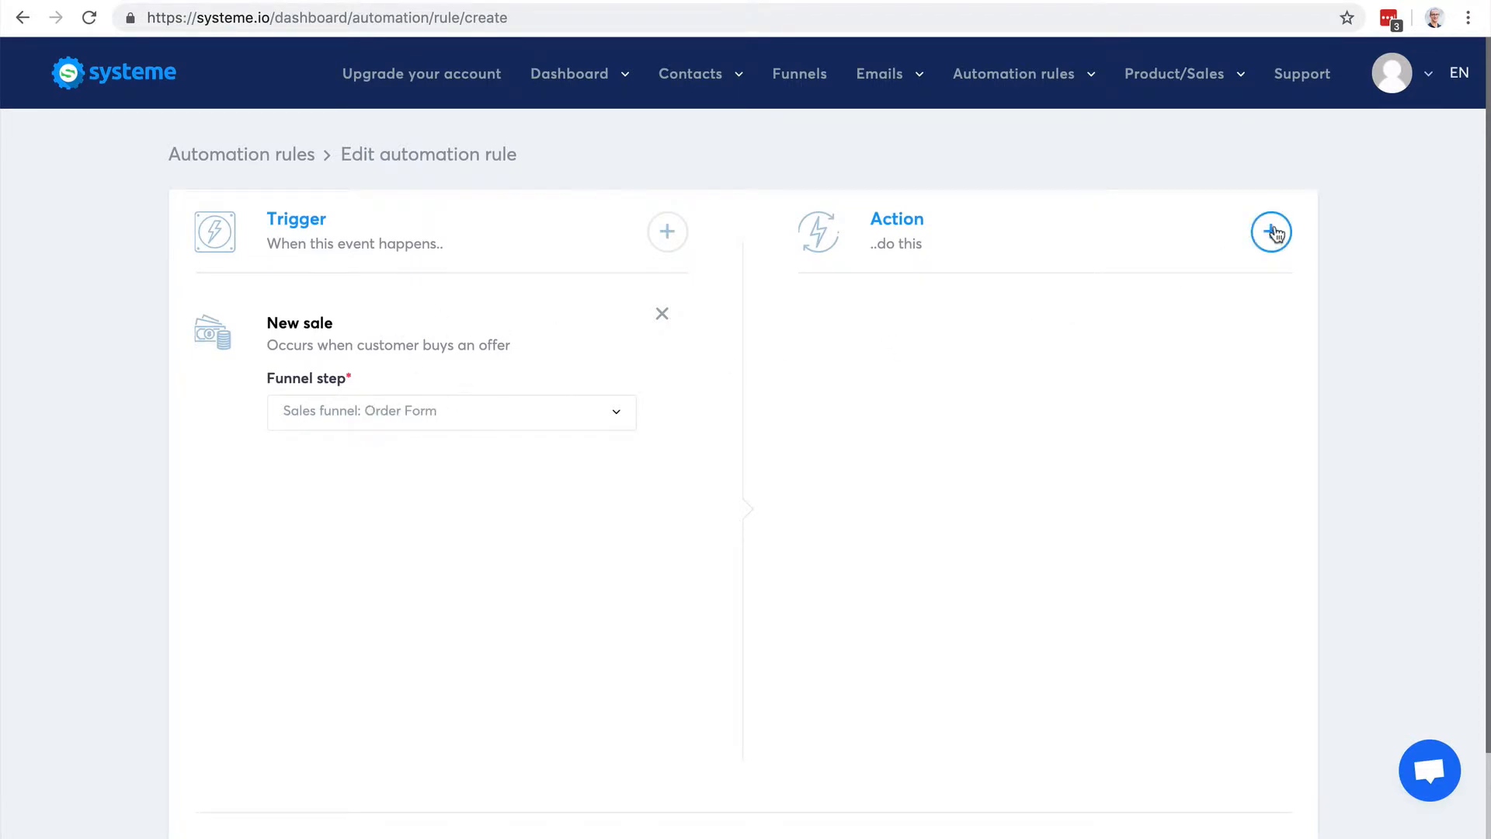
Step: Add a Subscribe to campaign action for the 5 day coaching course and save the rule
left_click(1272, 232)
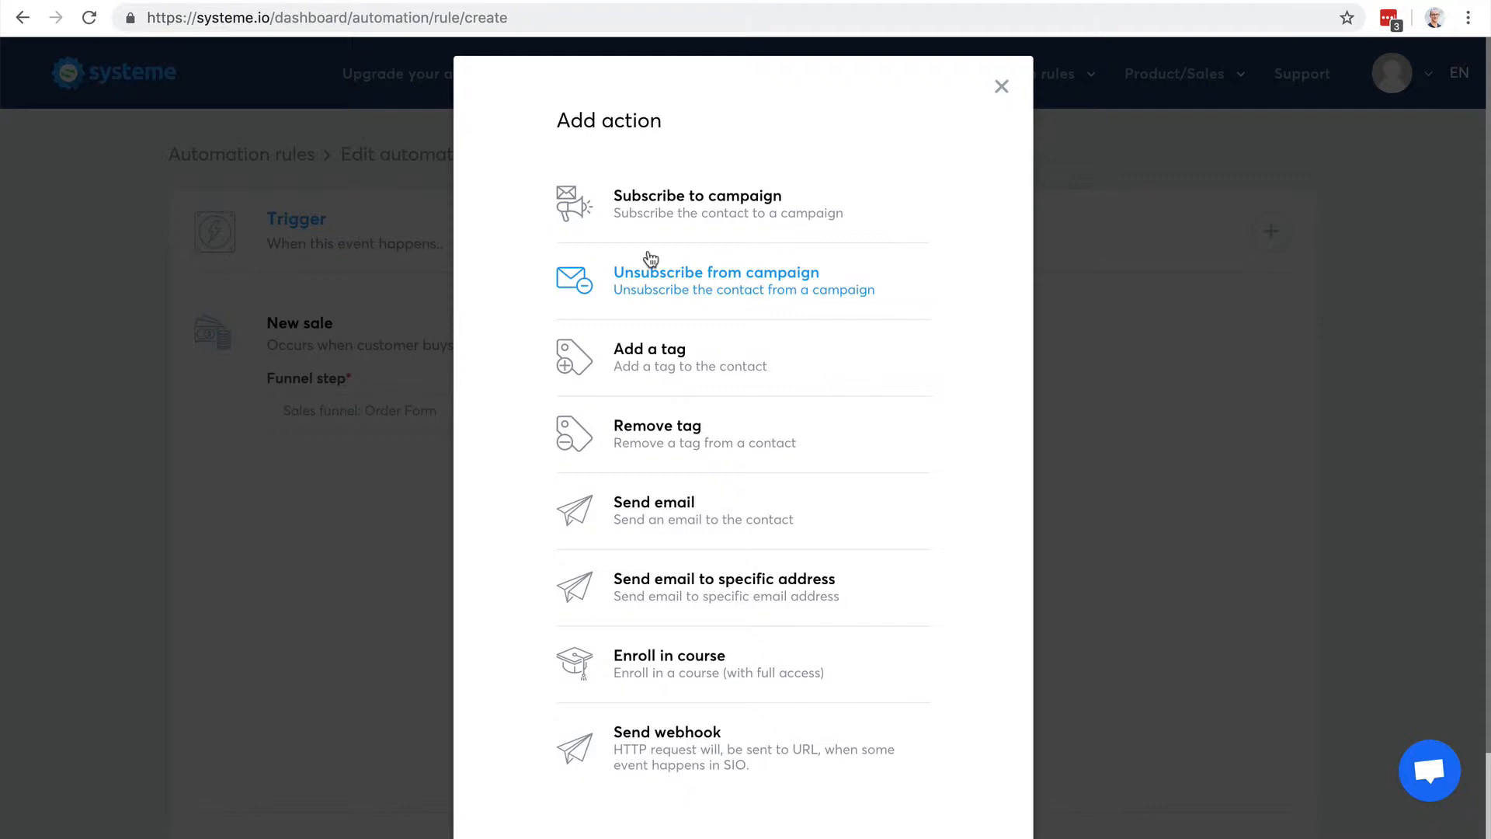
mouse_move(658, 357)
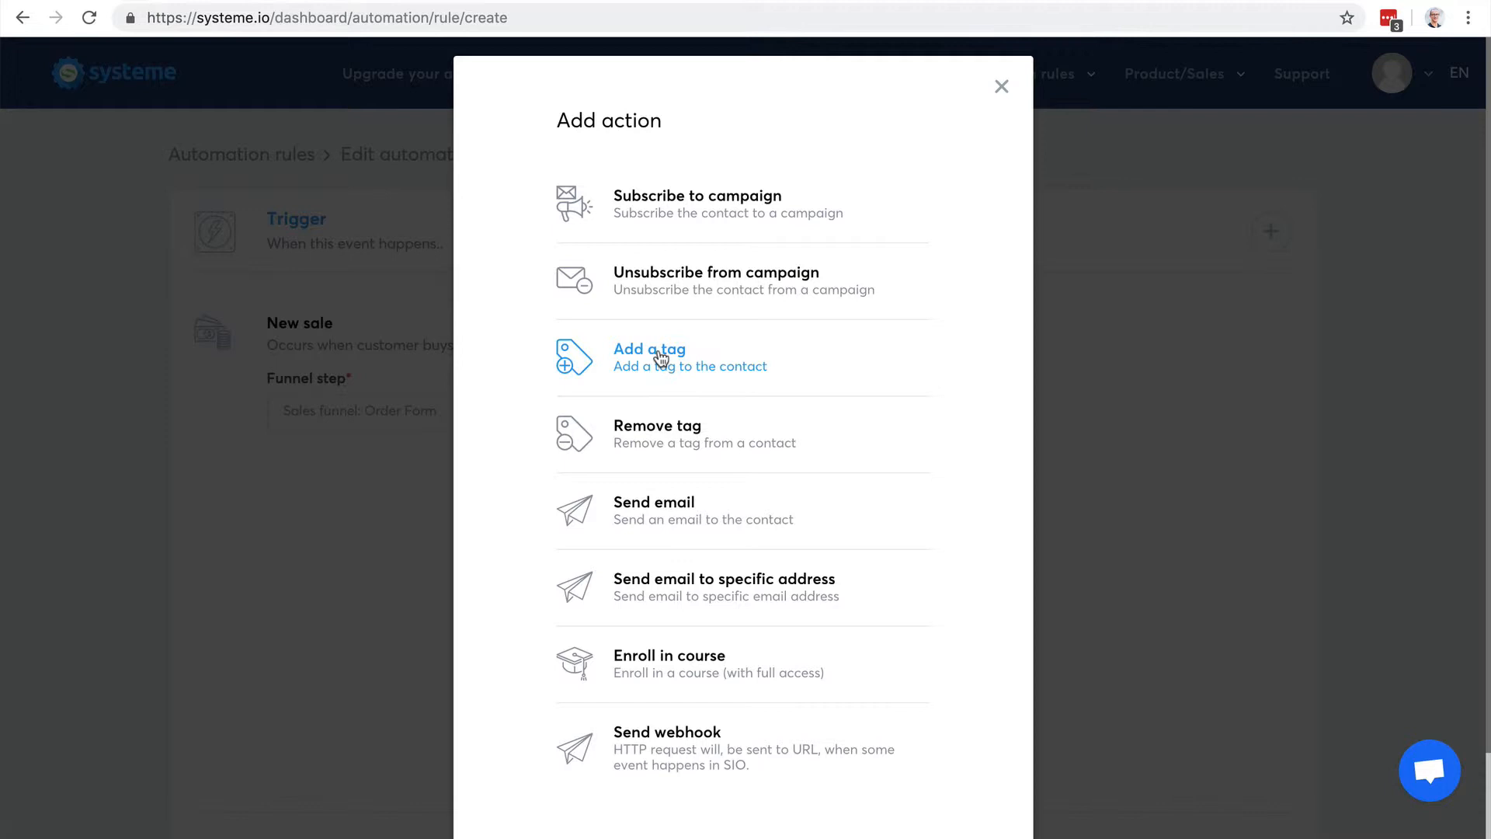
mouse_move(689, 225)
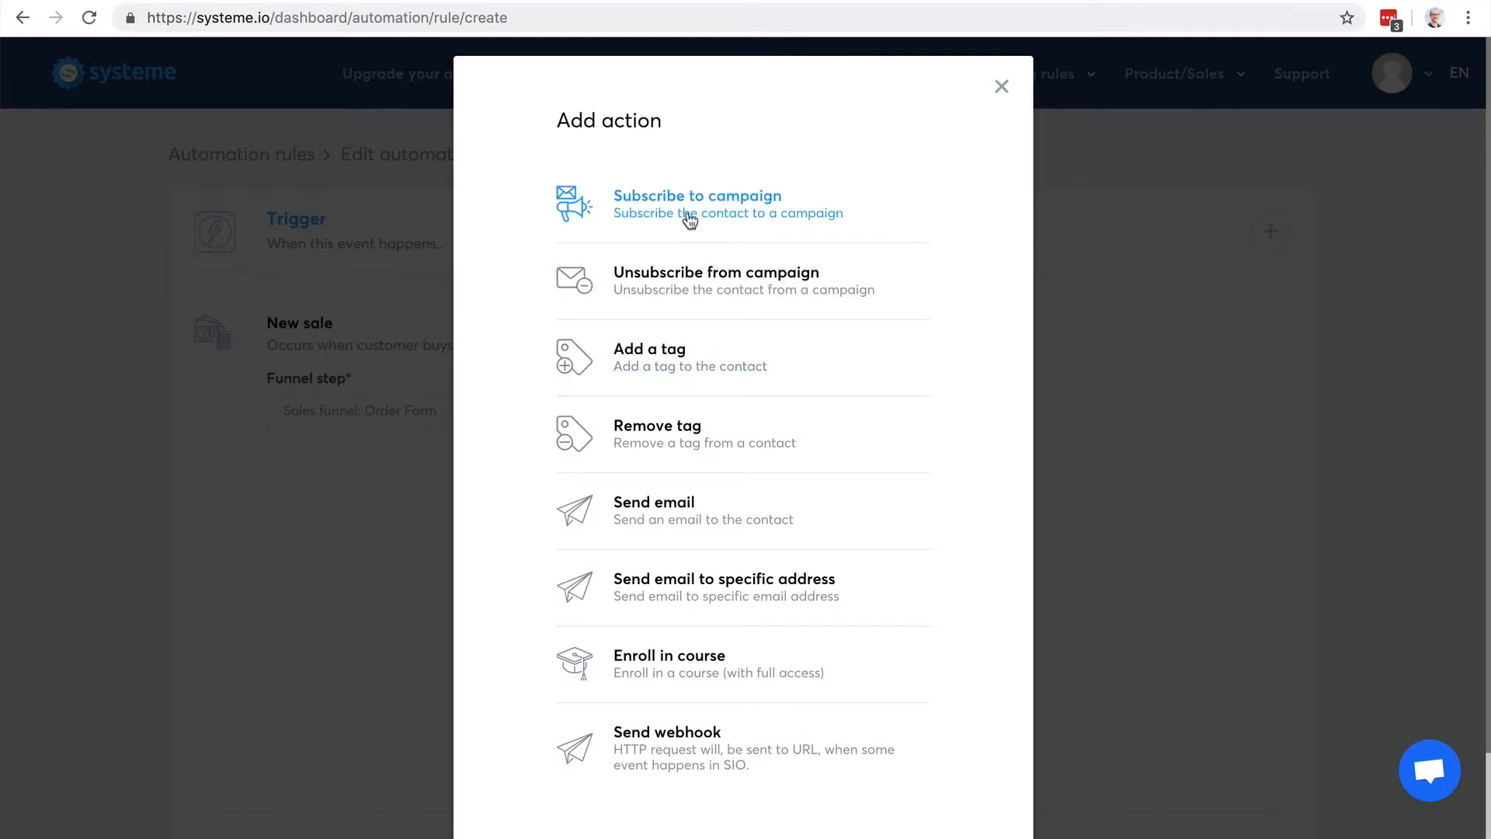
left_click(697, 202)
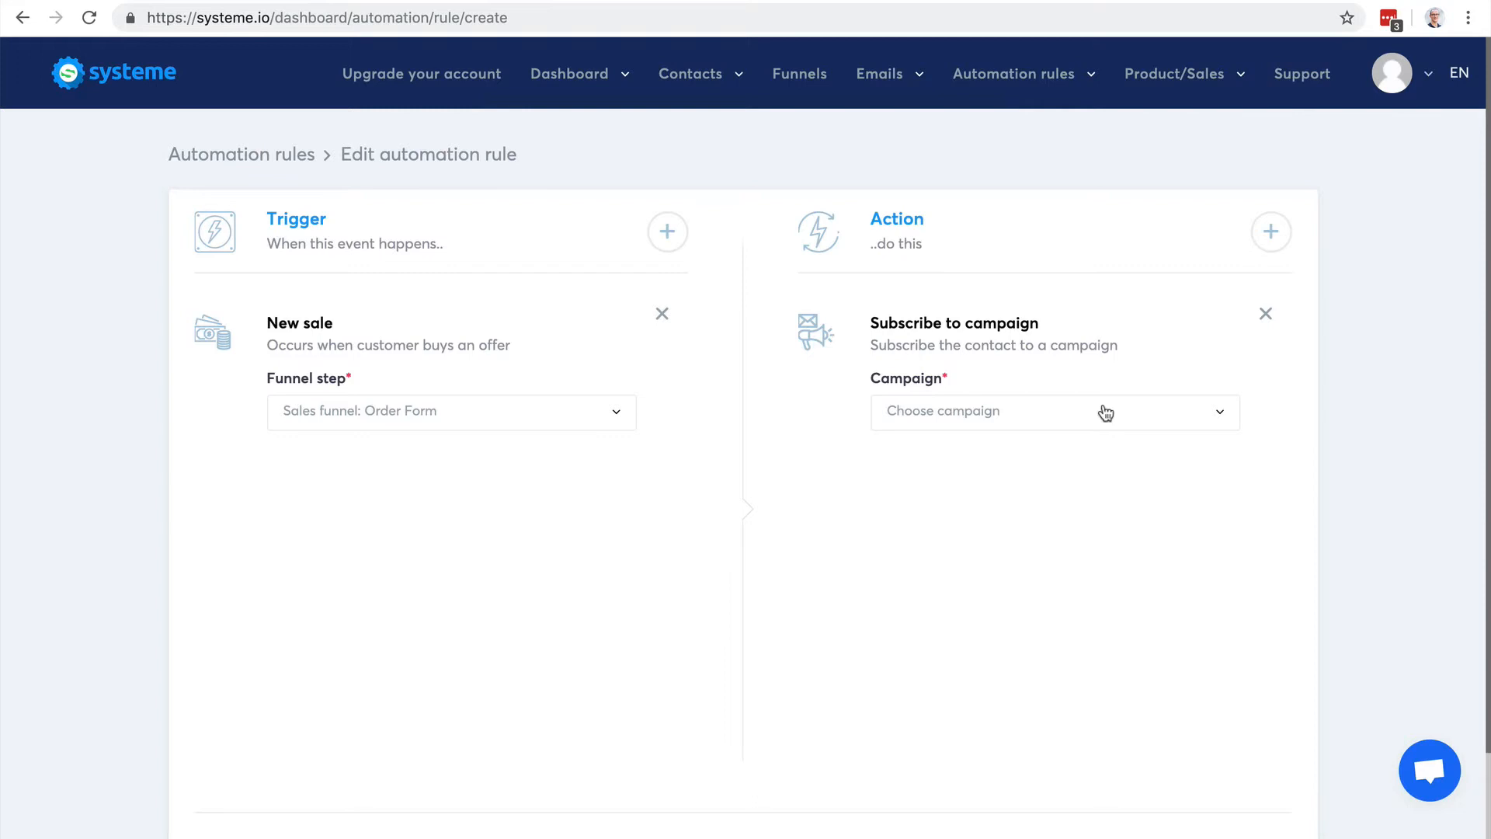
left_click(1053, 410)
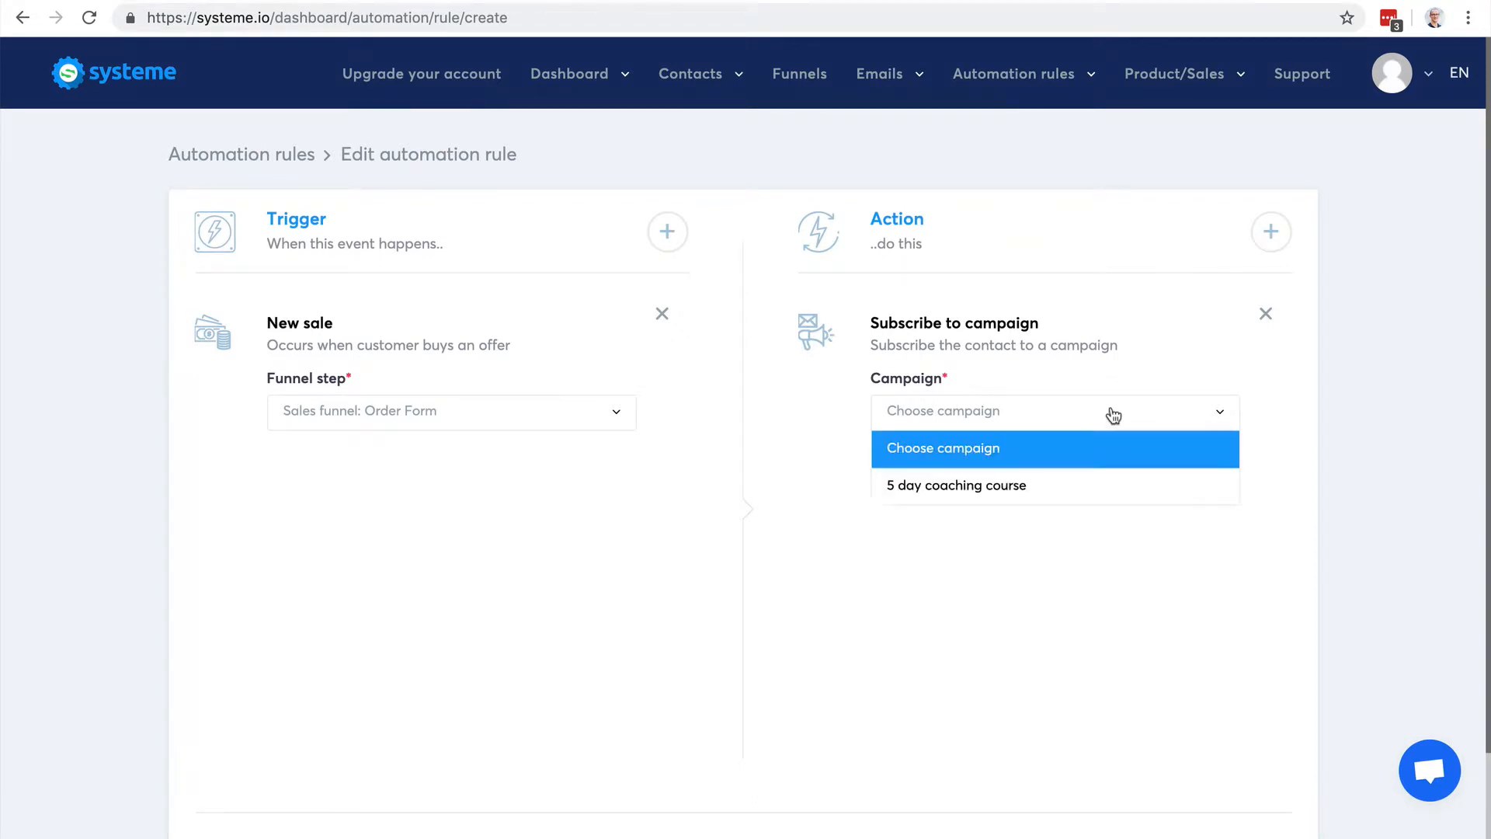
left_click(955, 485)
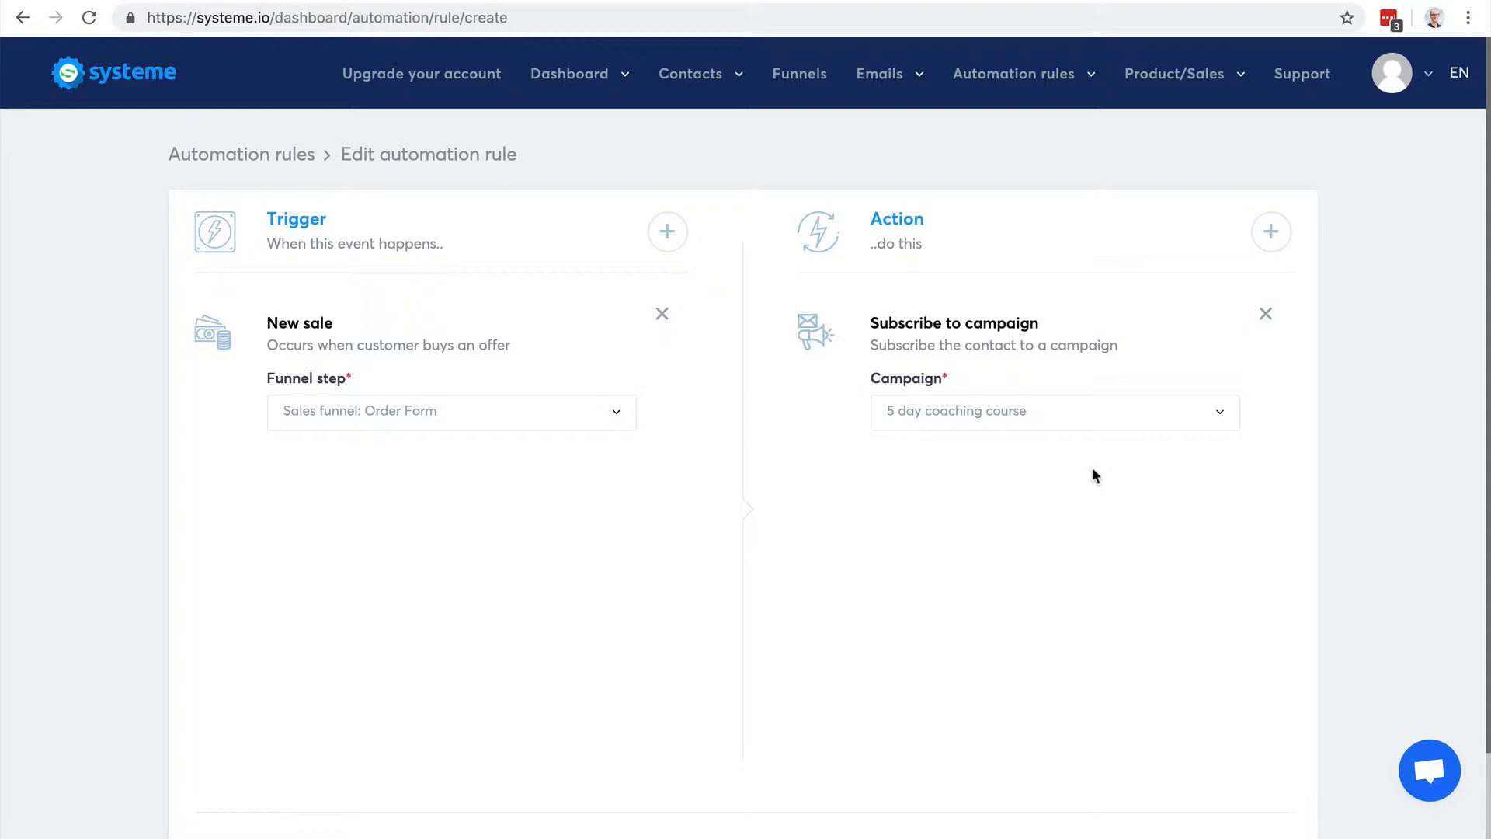
scroll("down", 3)
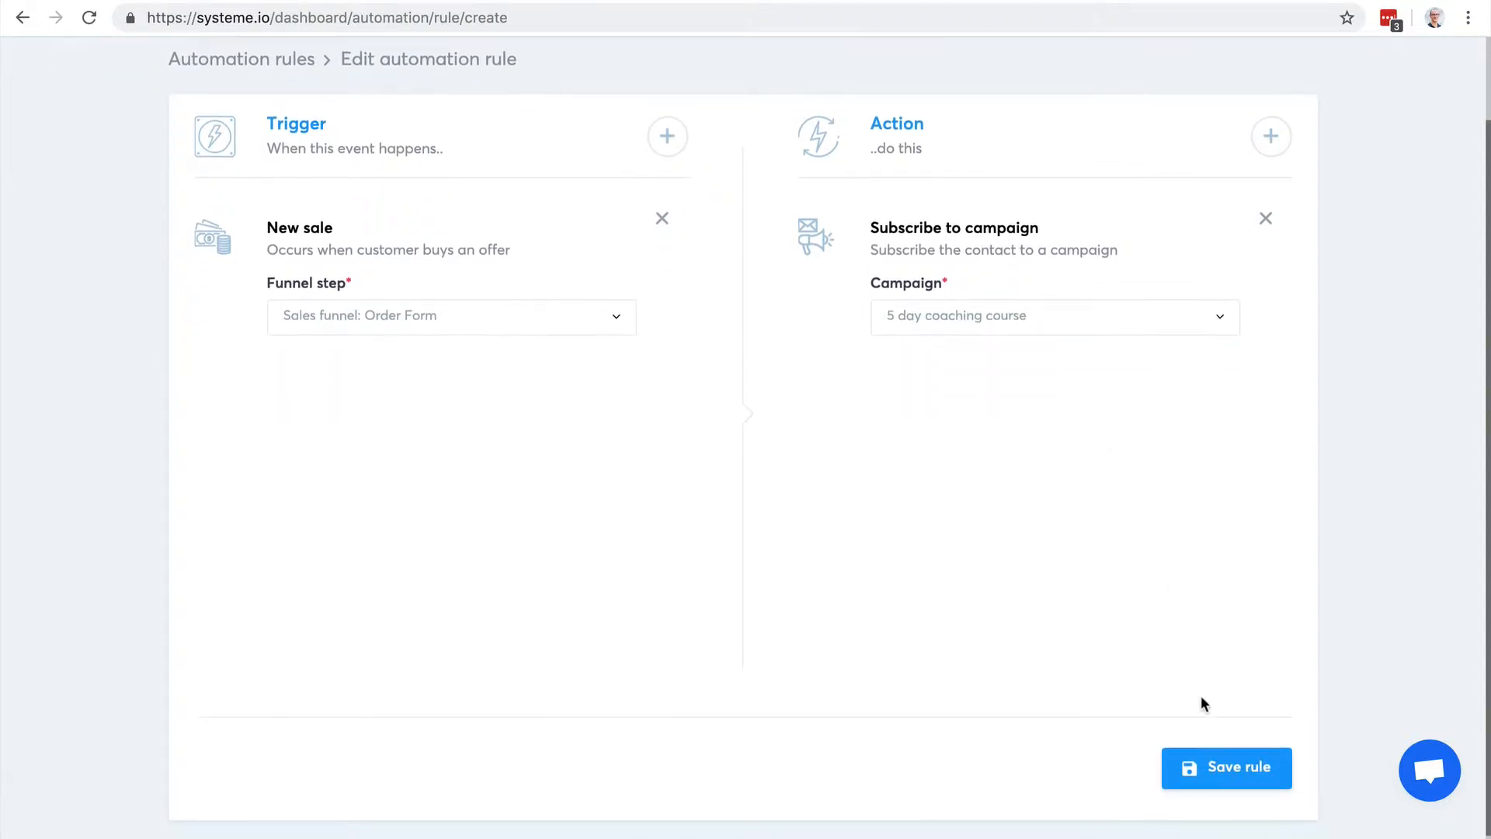
left_click(1225, 767)
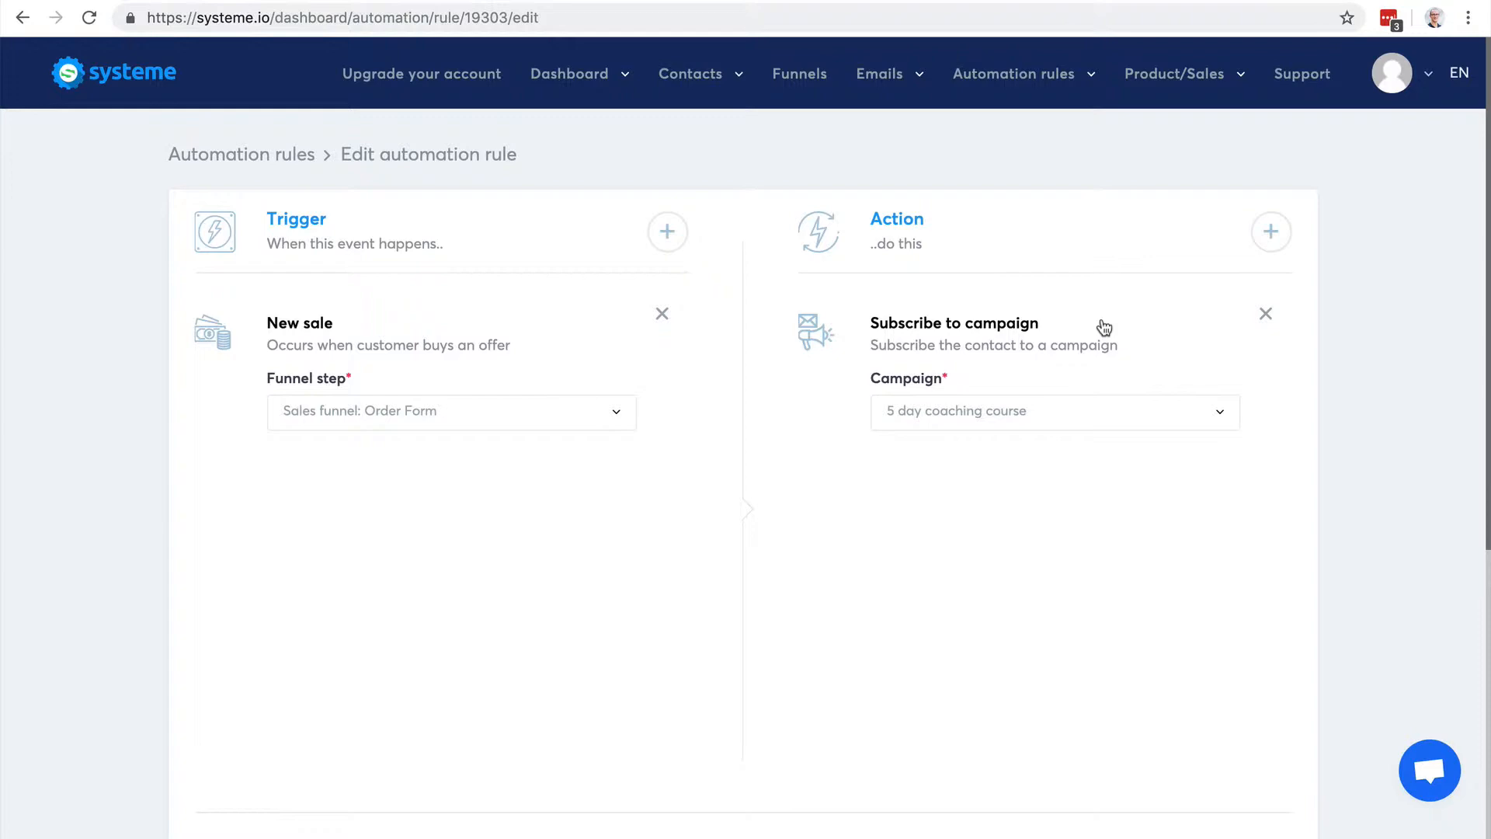
left_click(1270, 232)
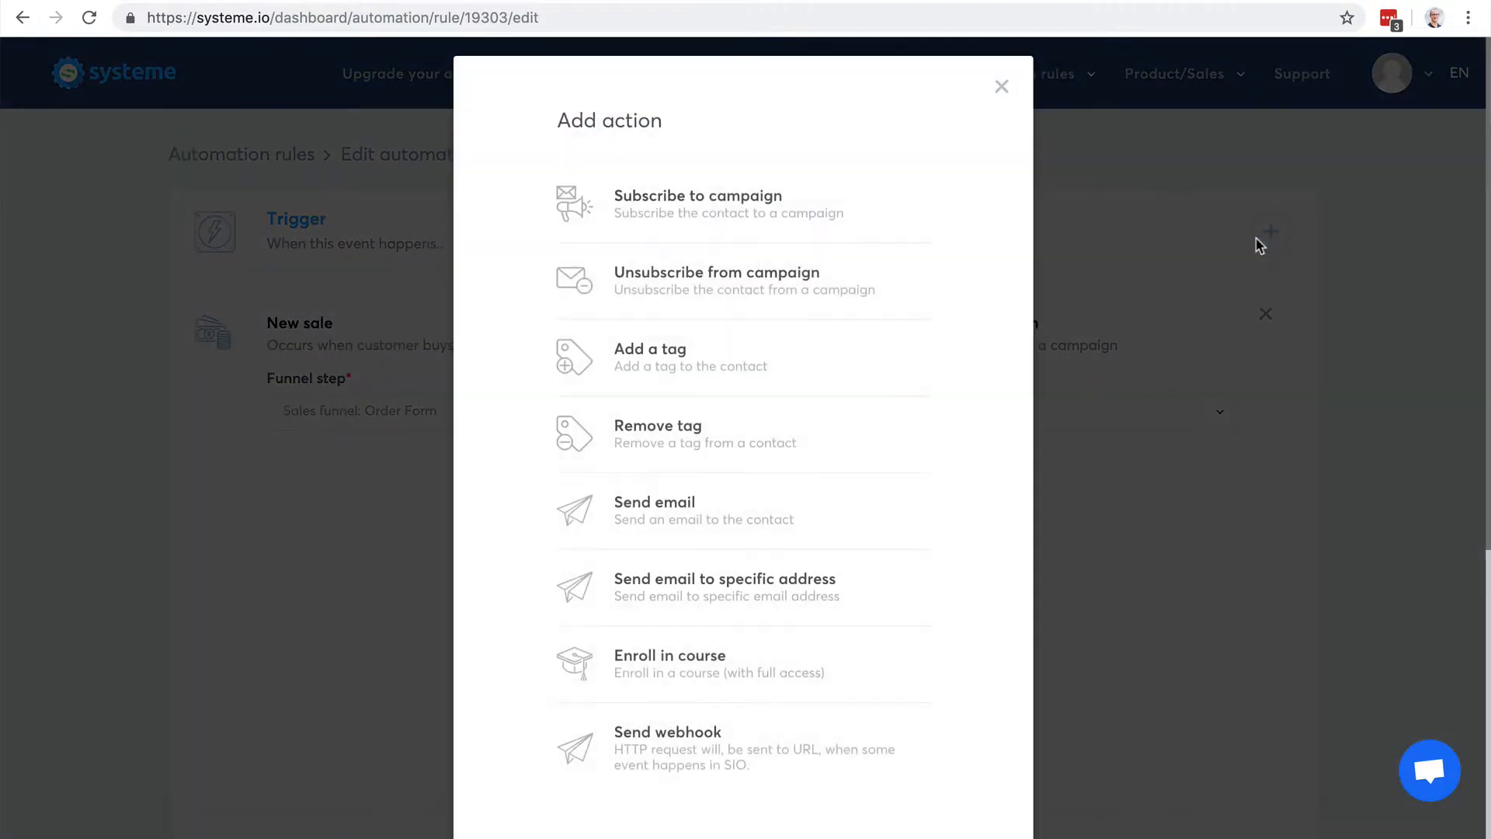
mouse_move(654, 502)
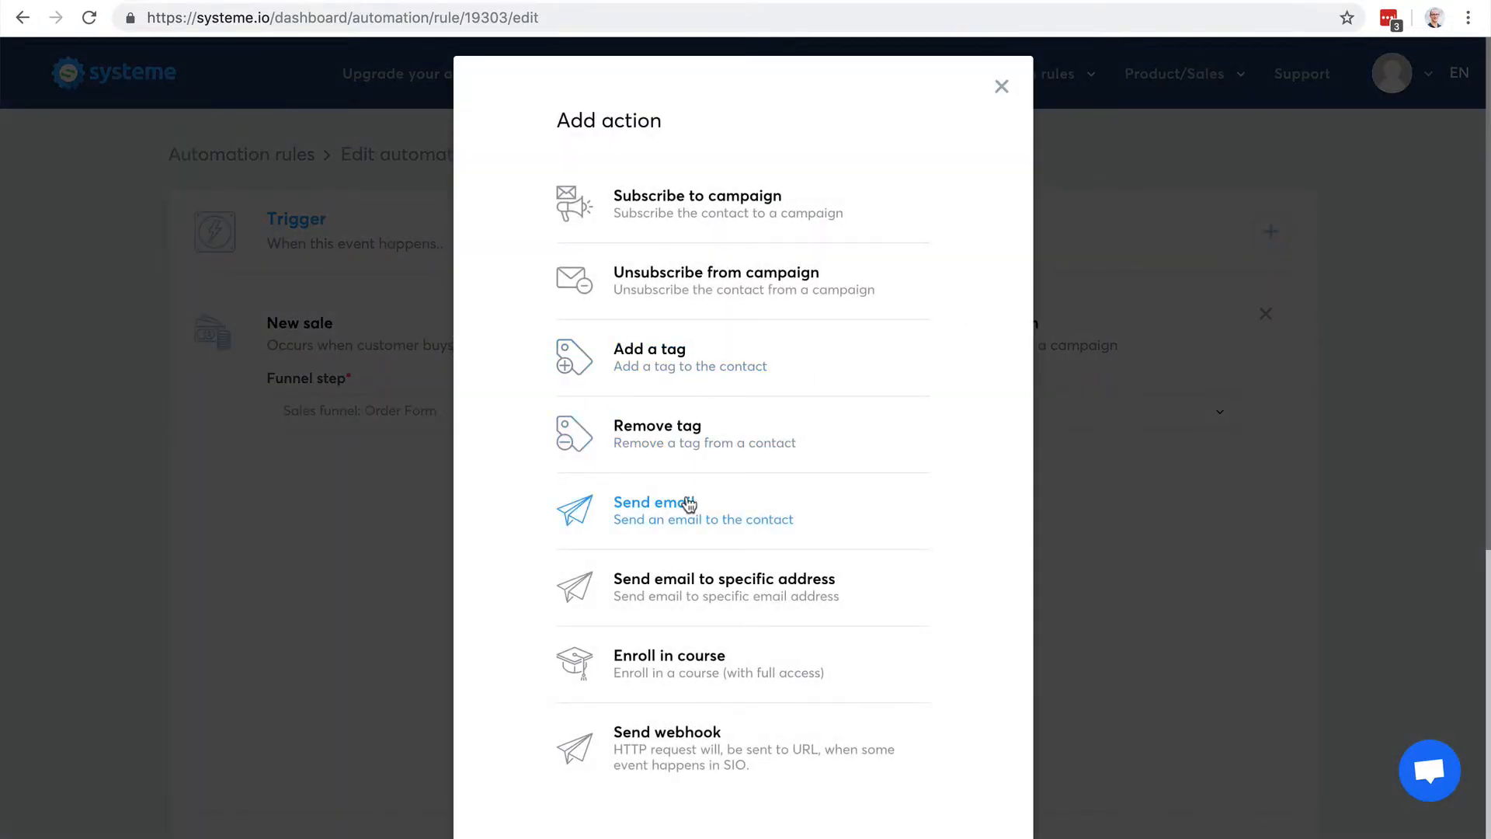
left_click(654, 502)
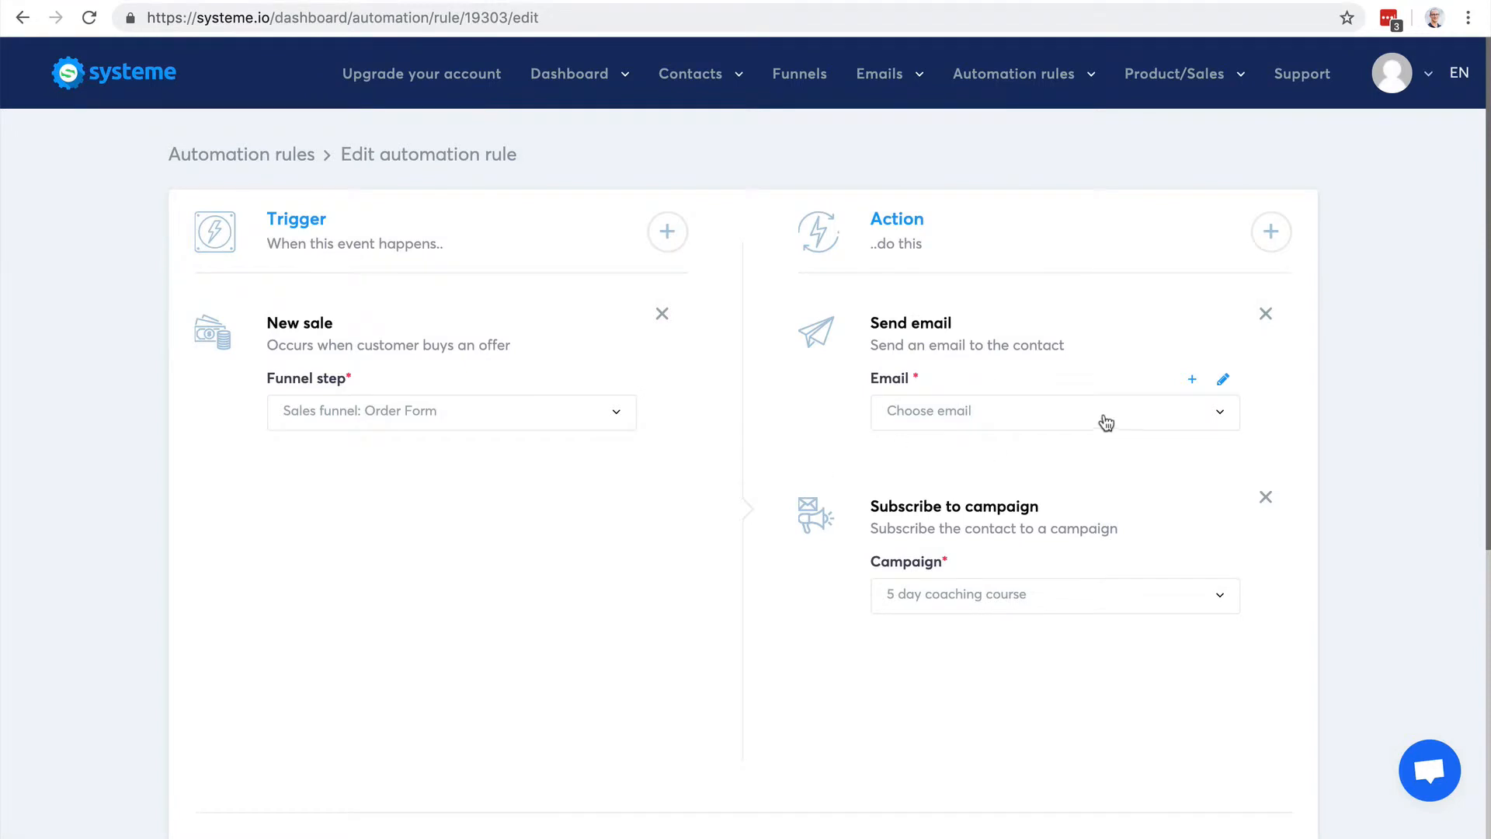
mouse_move(1300, 416)
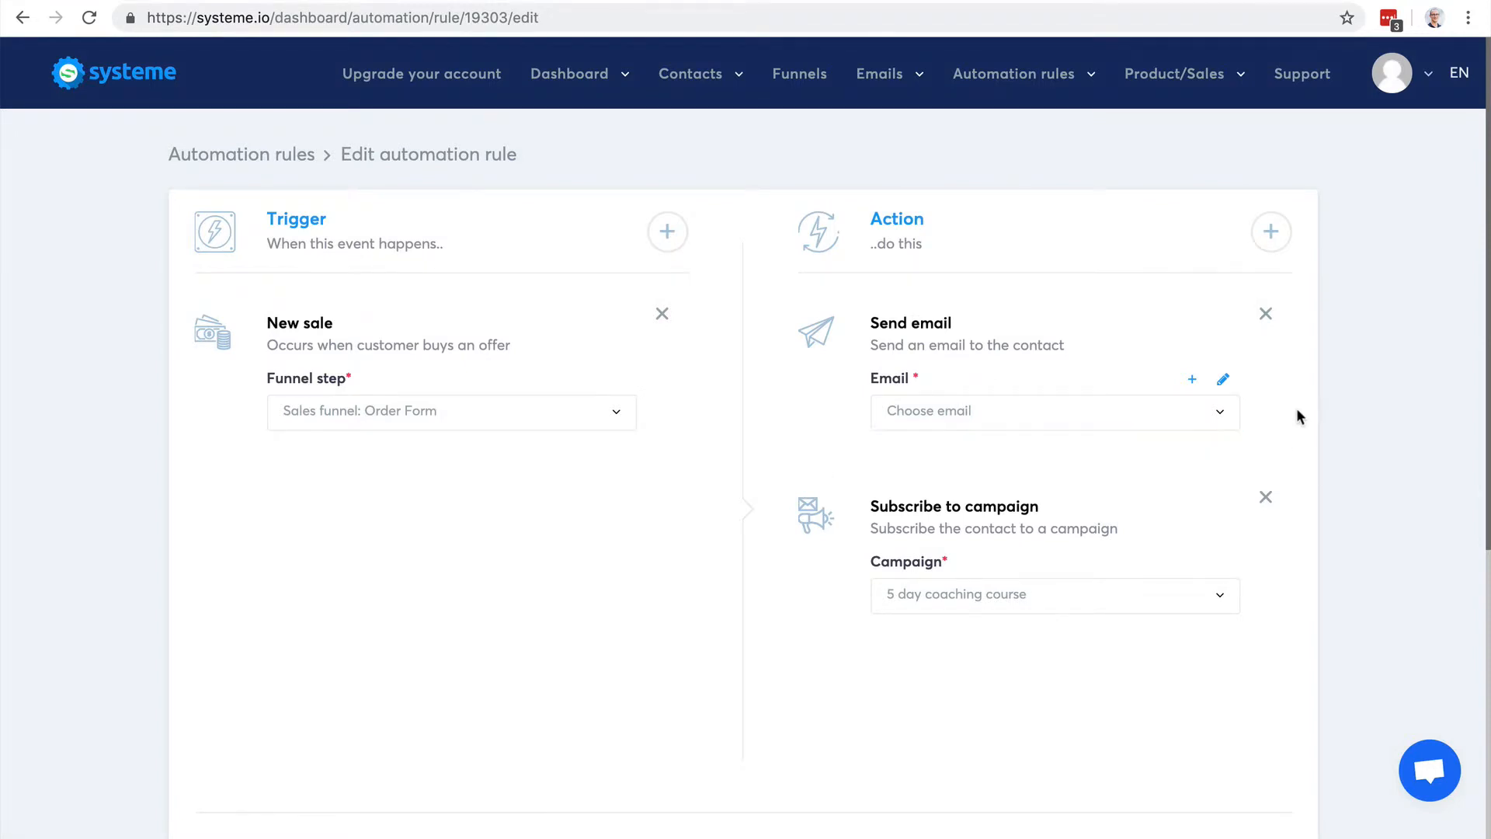
mouse_move(1269, 319)
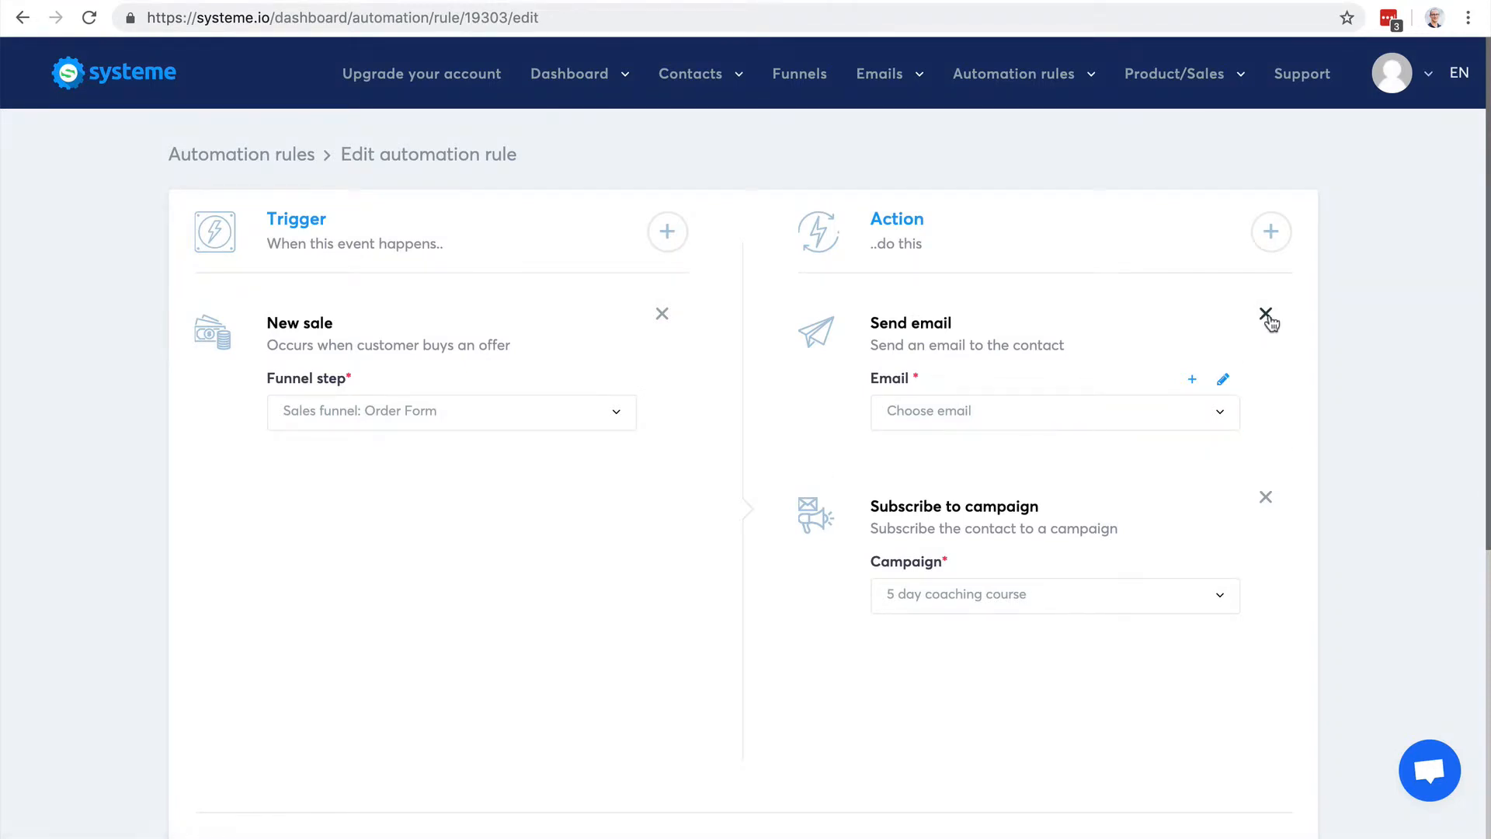
left_click(1271, 232)
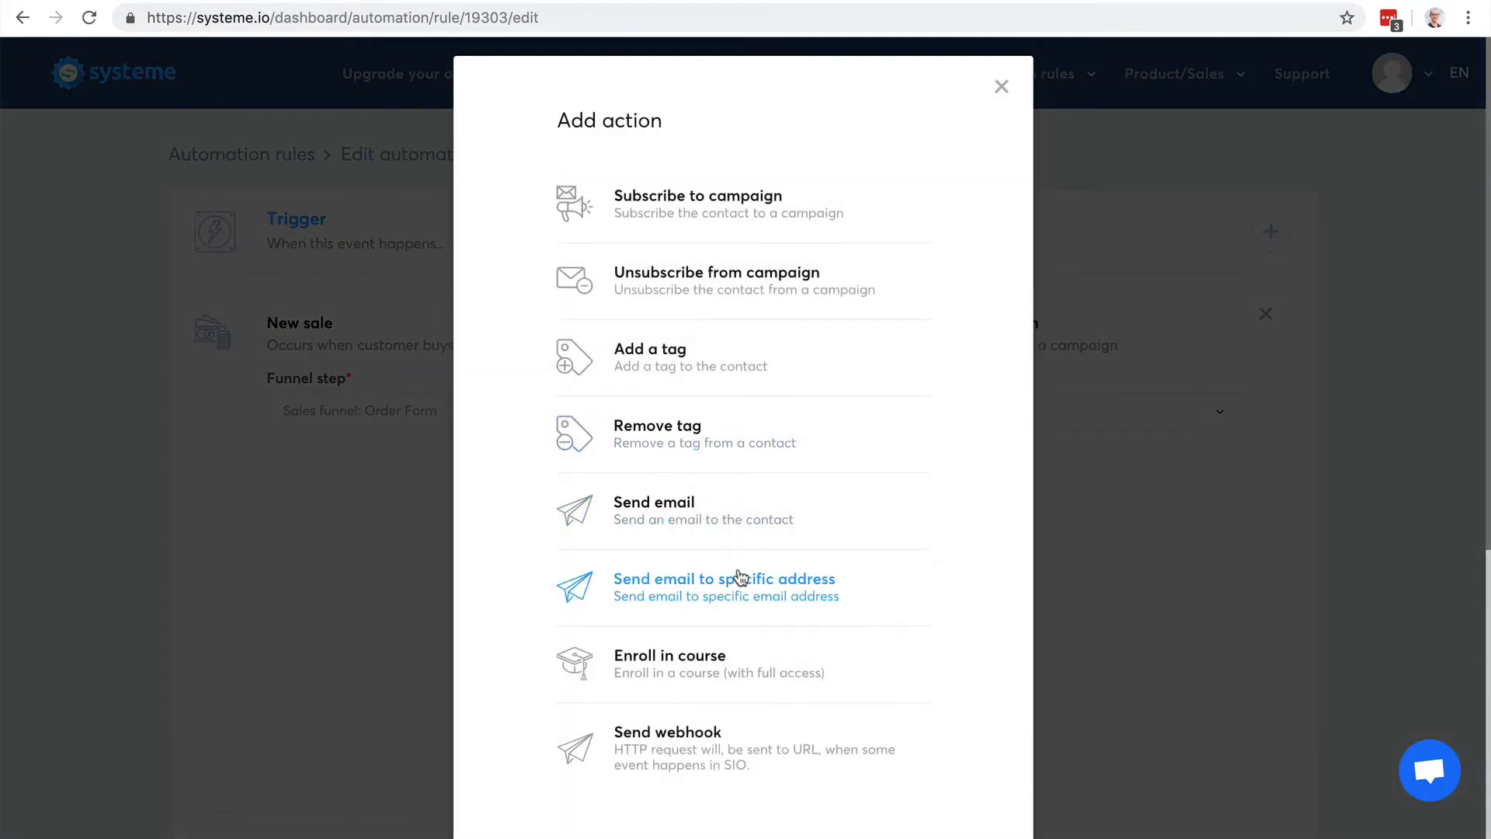
left_click(725, 577)
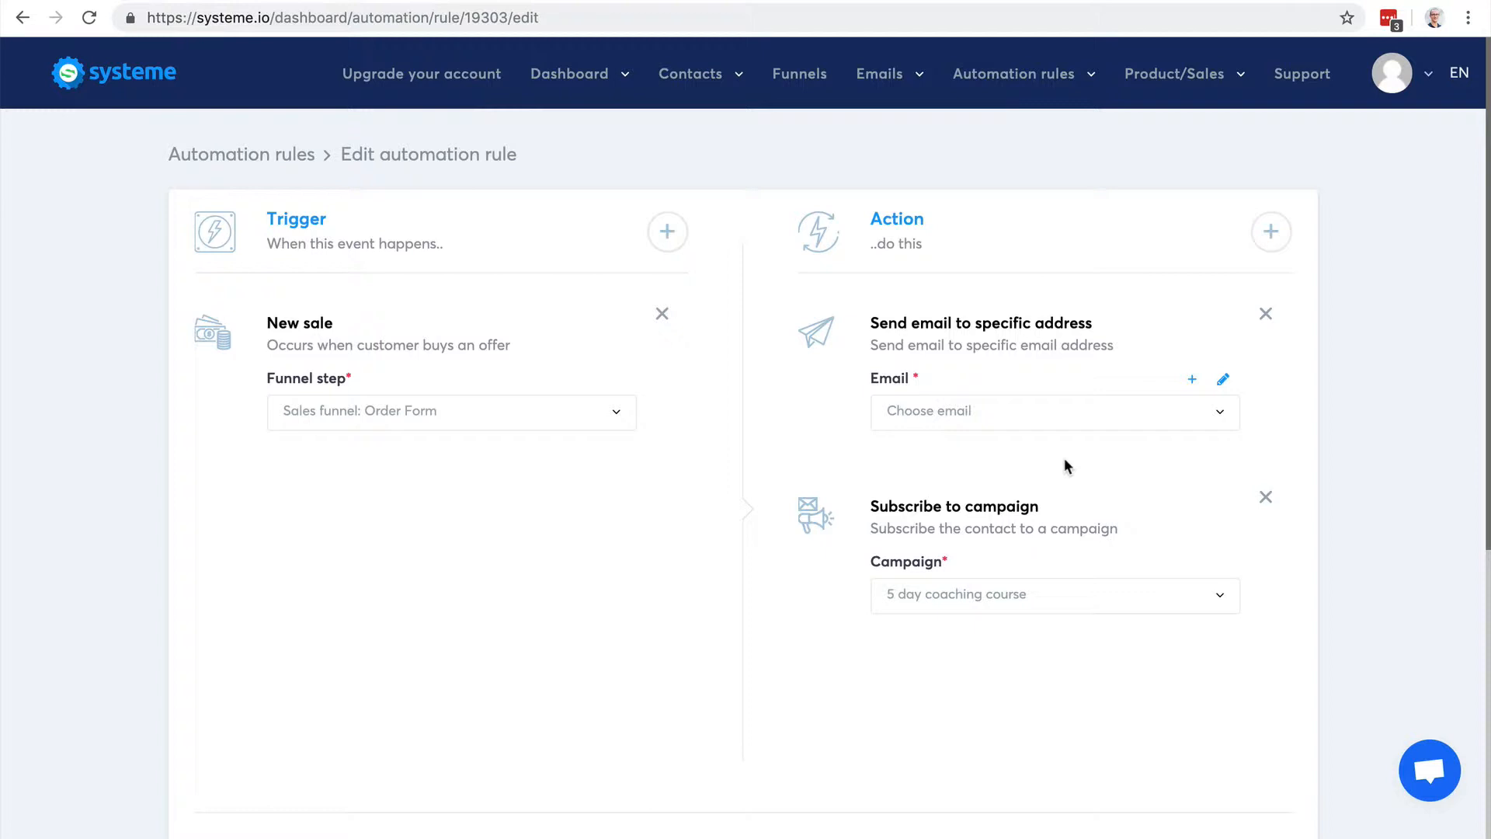
mouse_move(1084, 443)
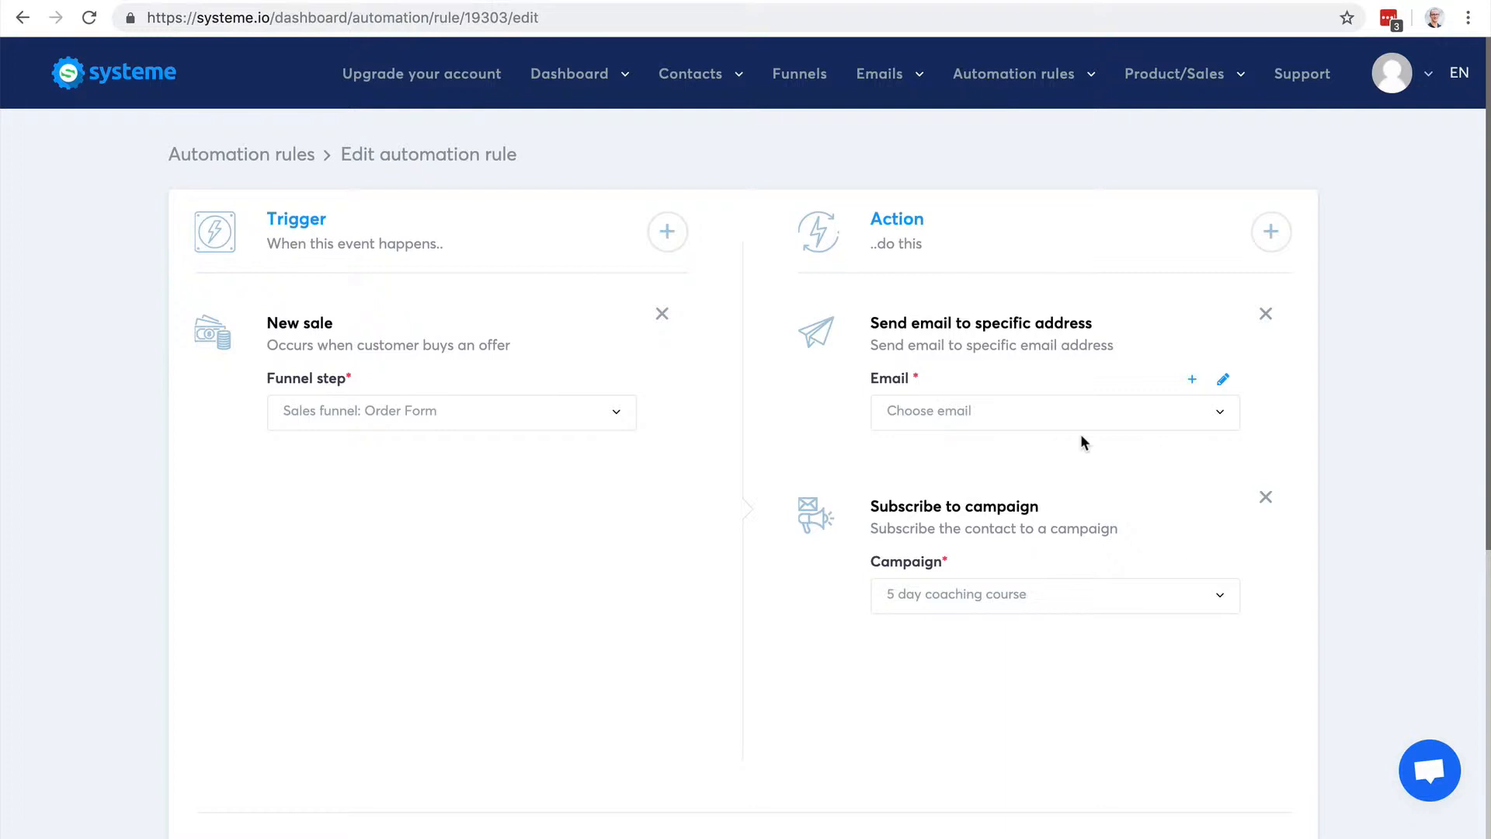
left_click(1264, 314)
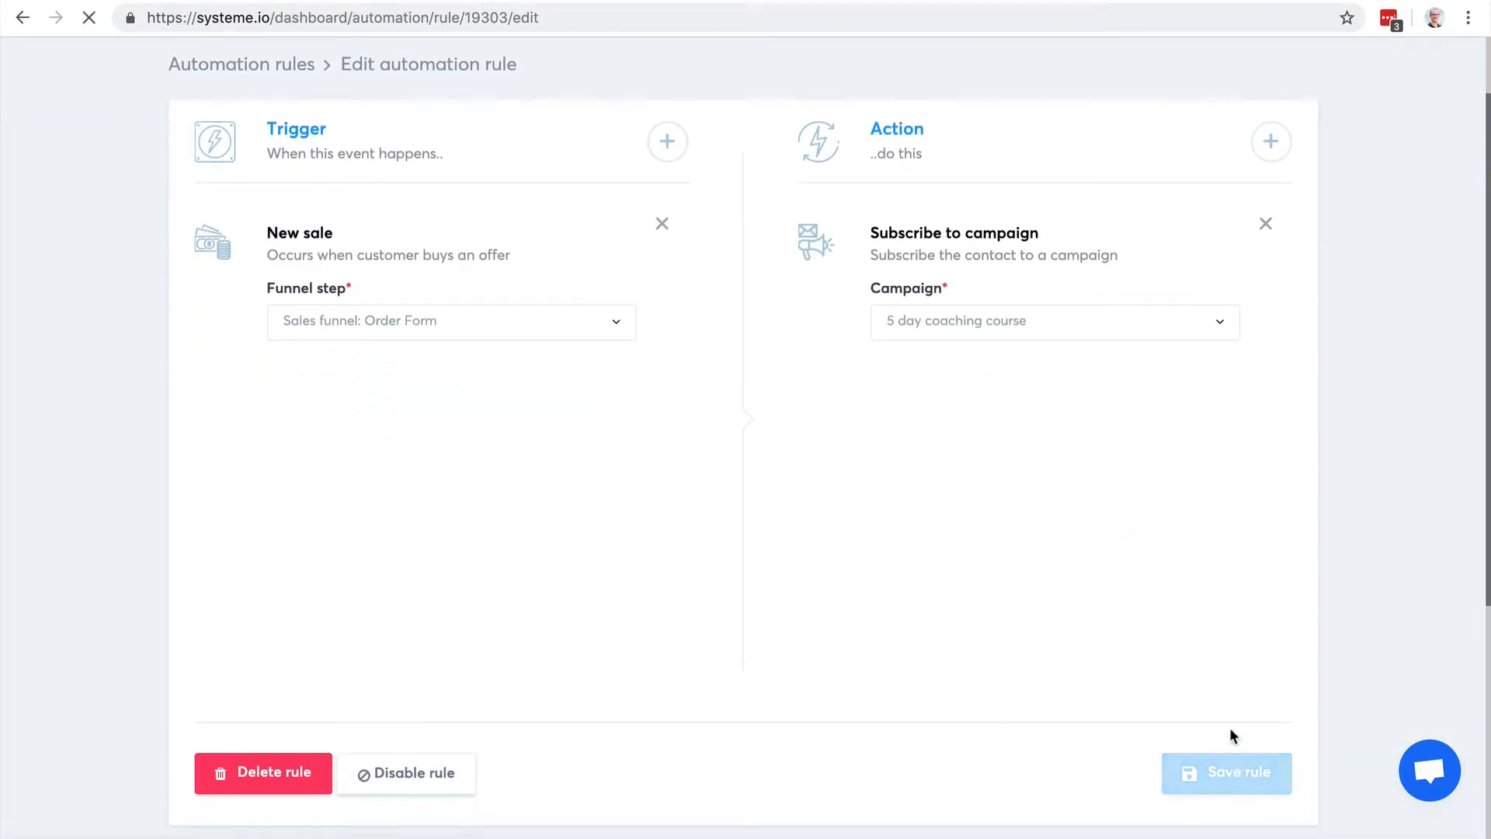
Step: Save the rule changes and start creating a new workflow from the Workflows list
left_click(1227, 772)
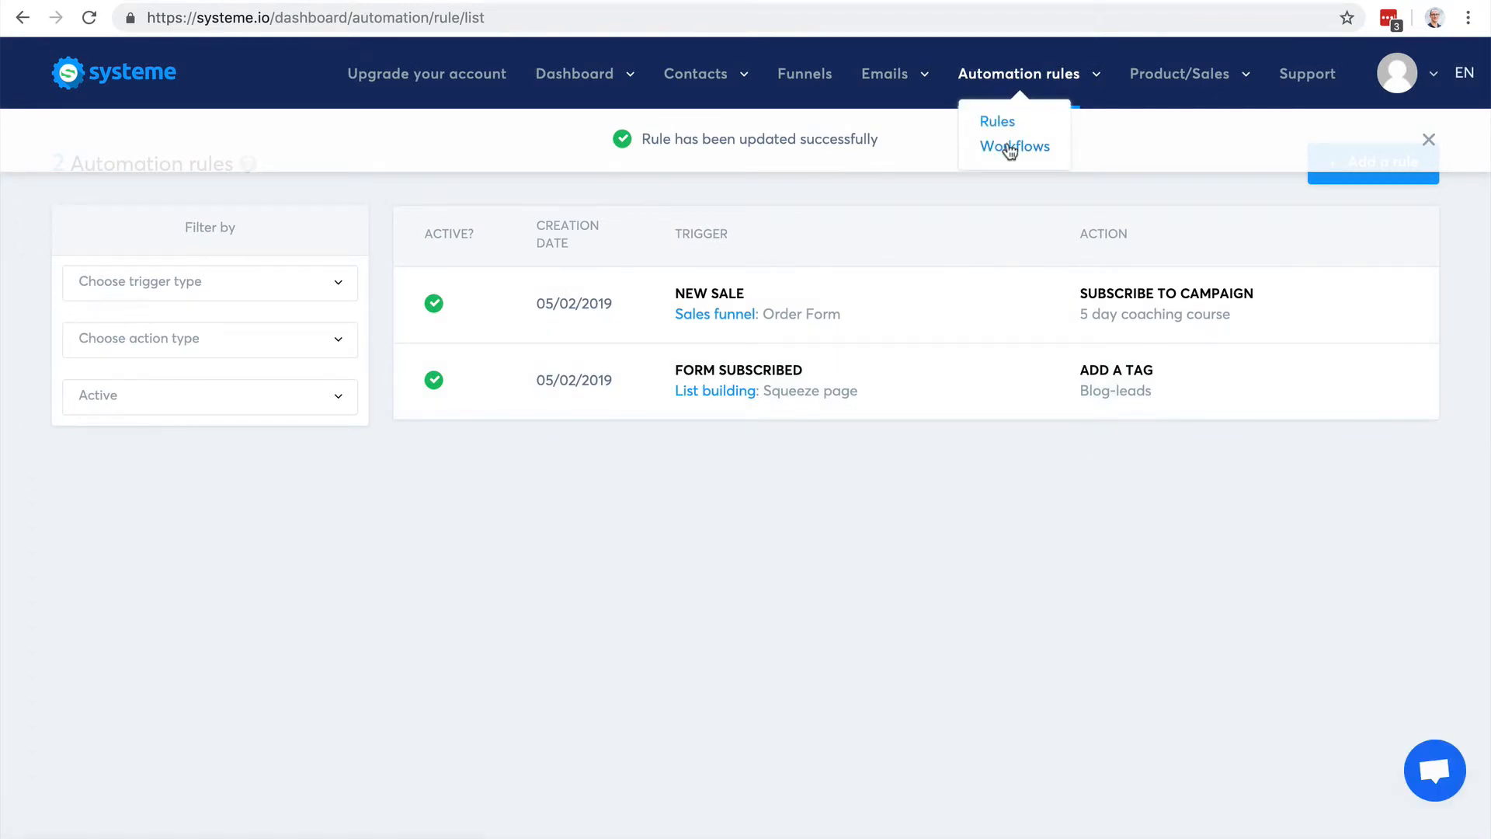
left_click(1014, 146)
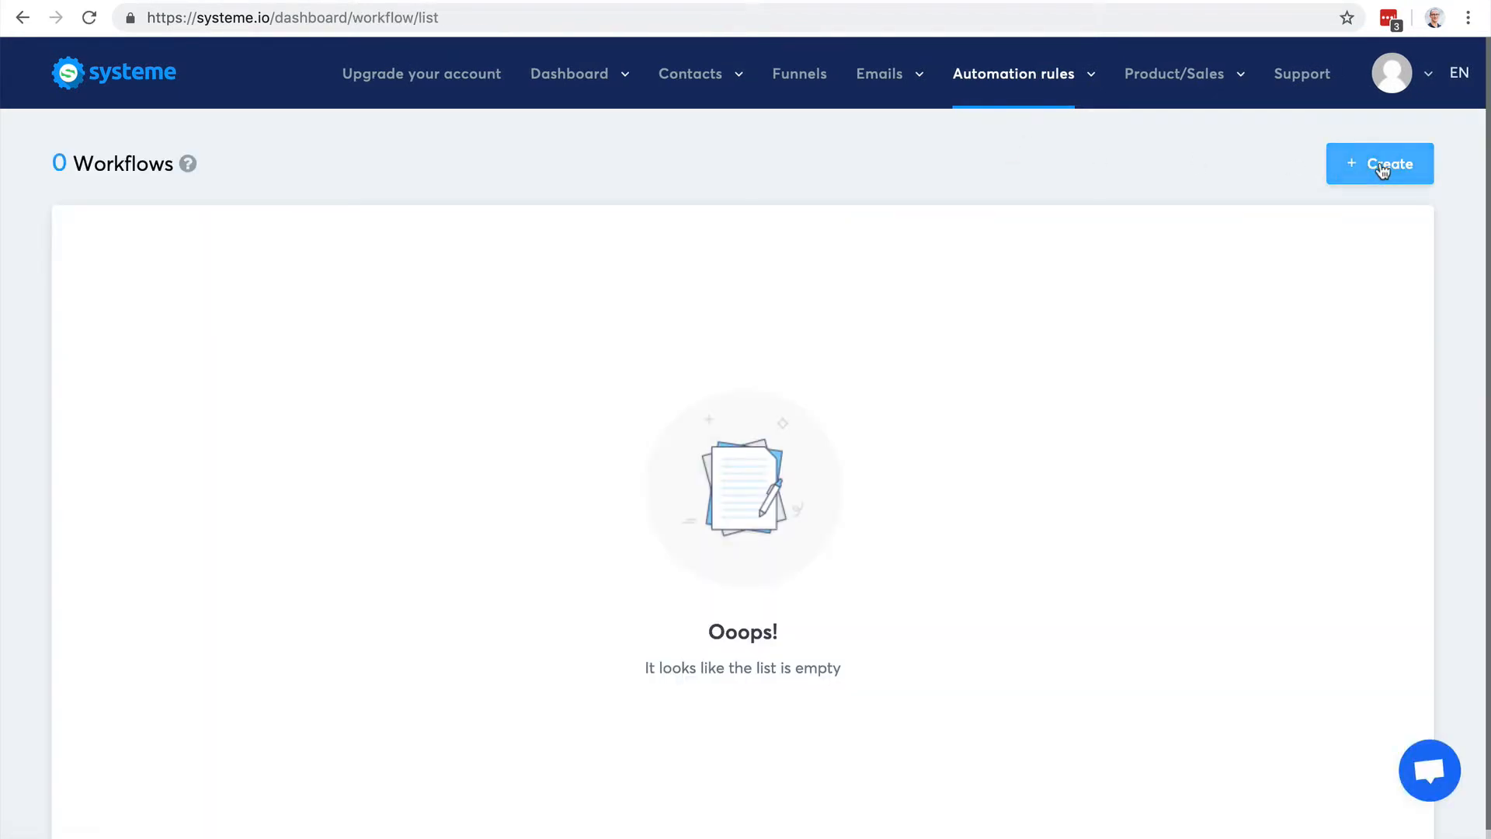
left_click(1379, 163)
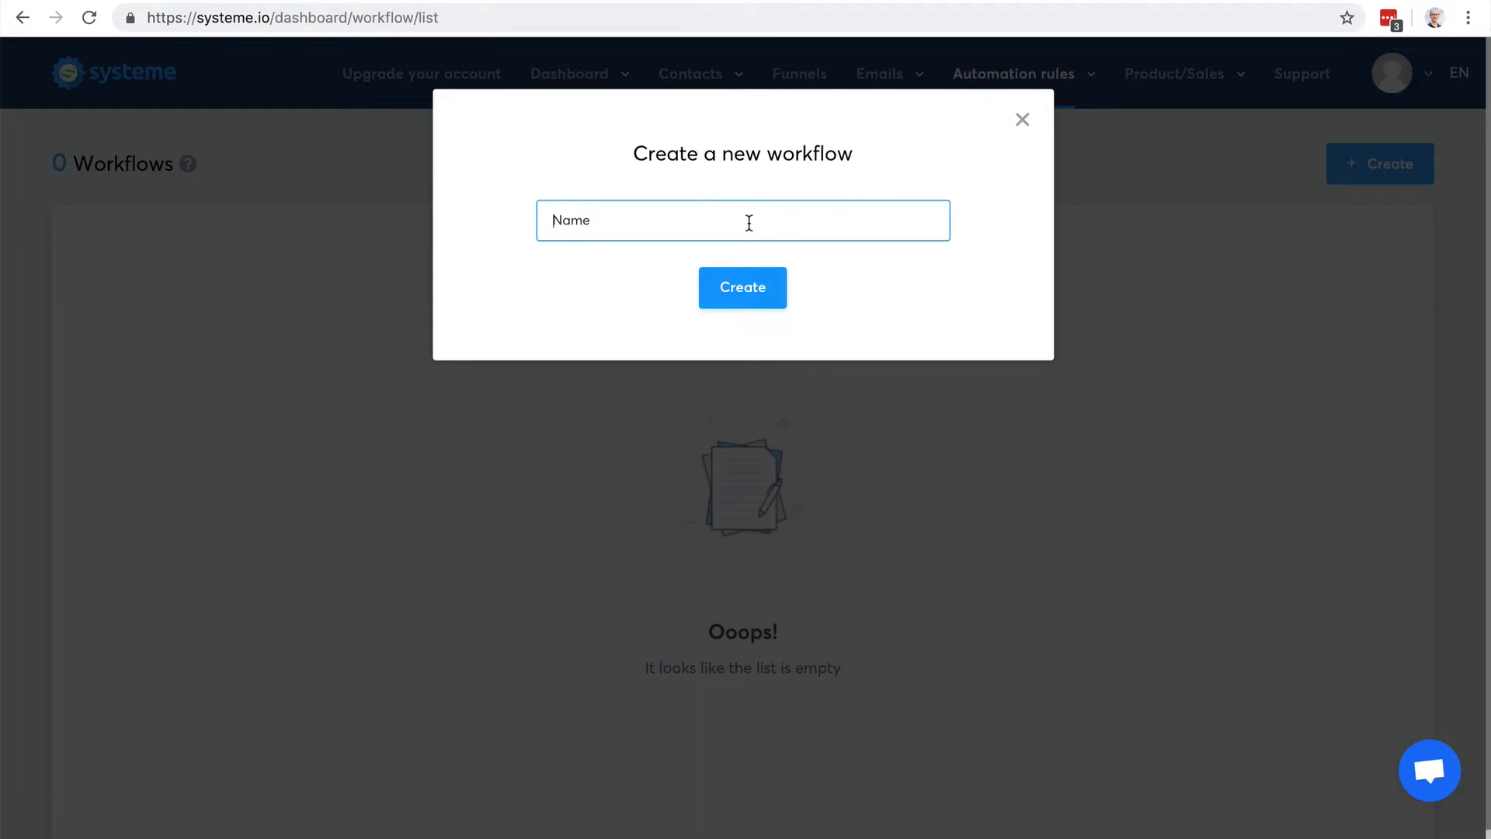
Step: Name the workflow 'Test', create it and enter its empty builder
type("Test")
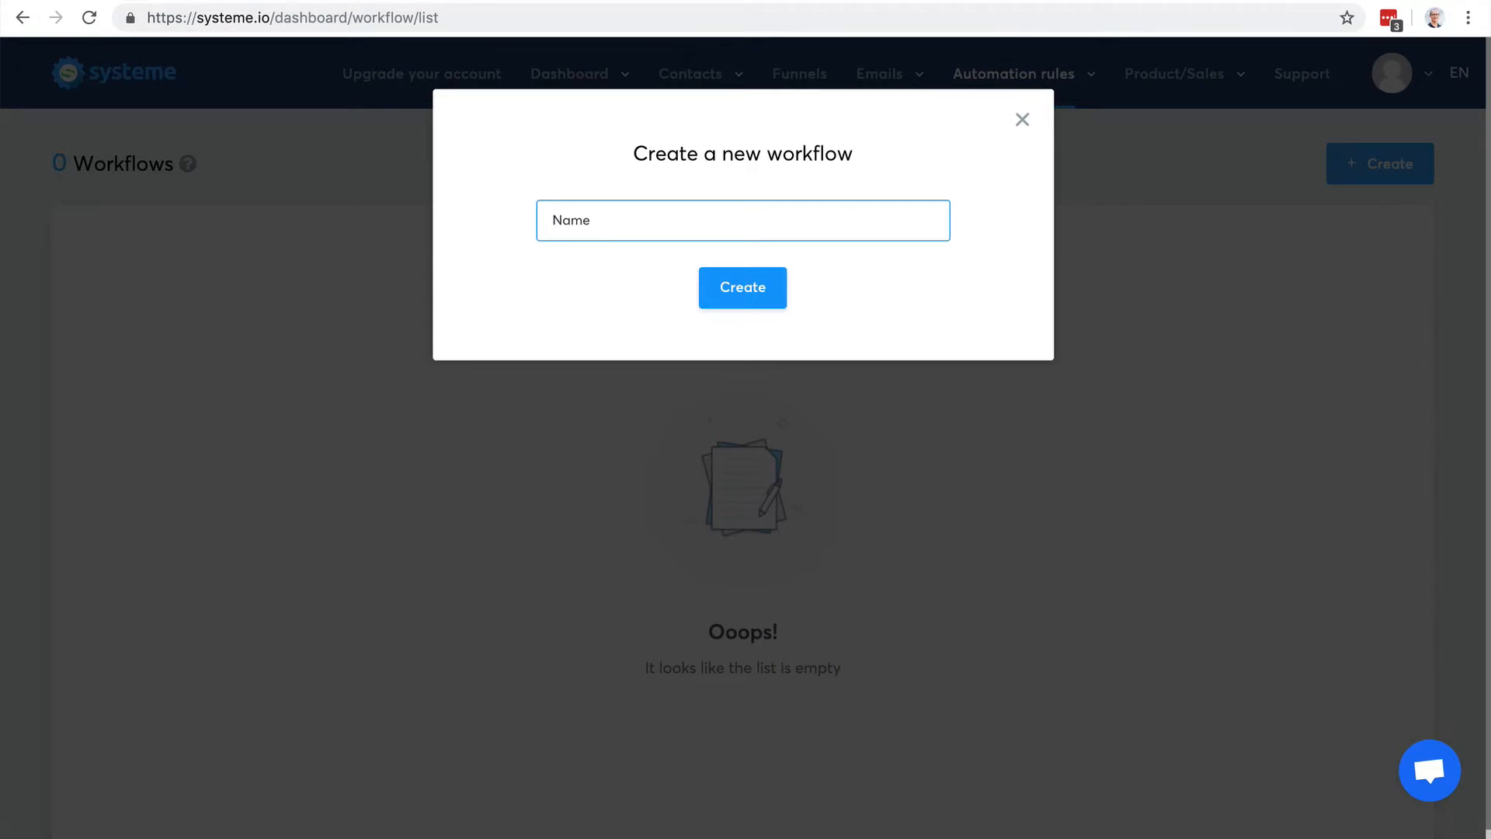
type("Test")
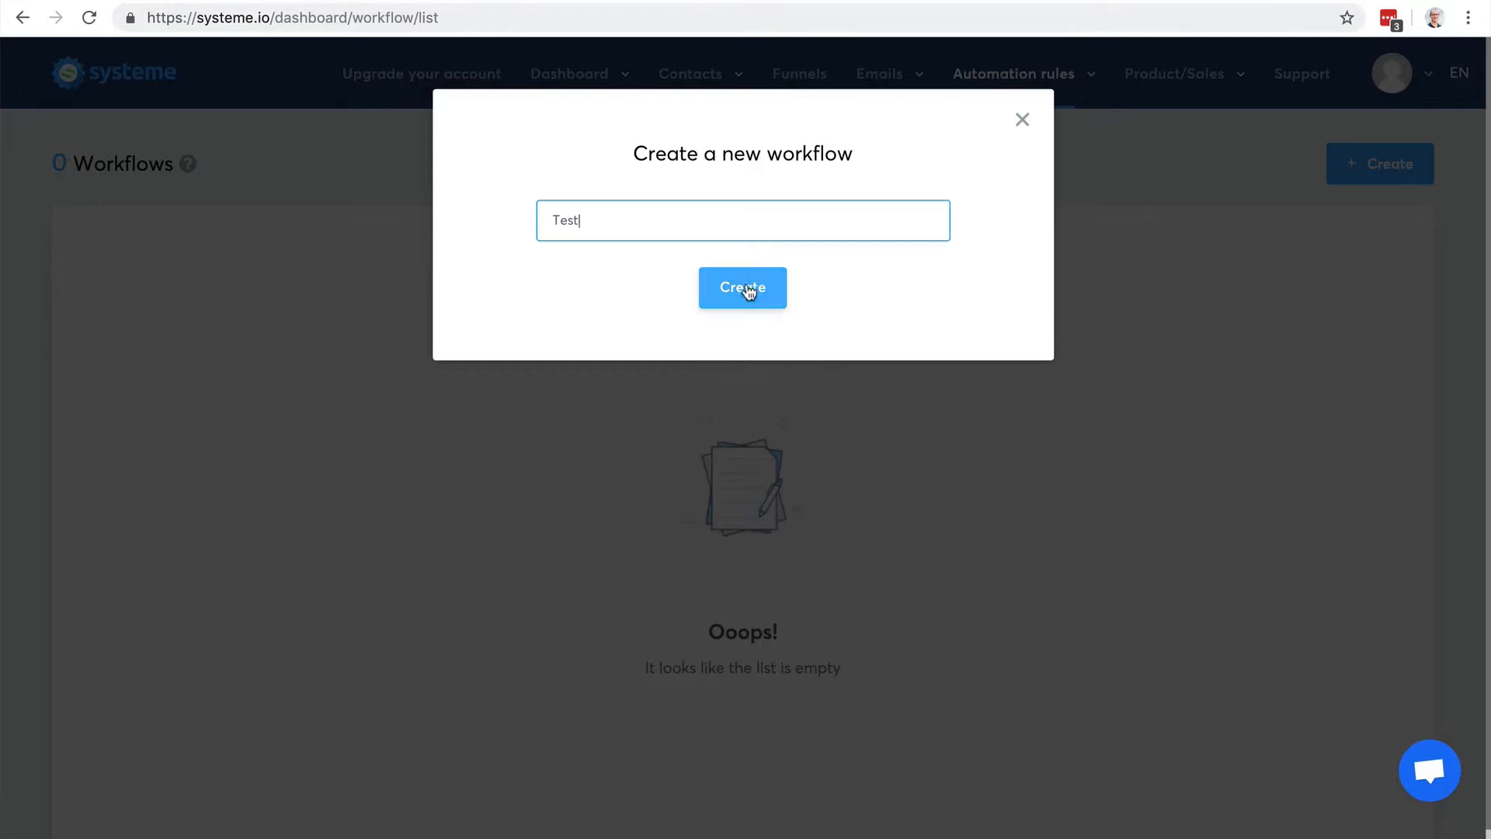
left_click(743, 287)
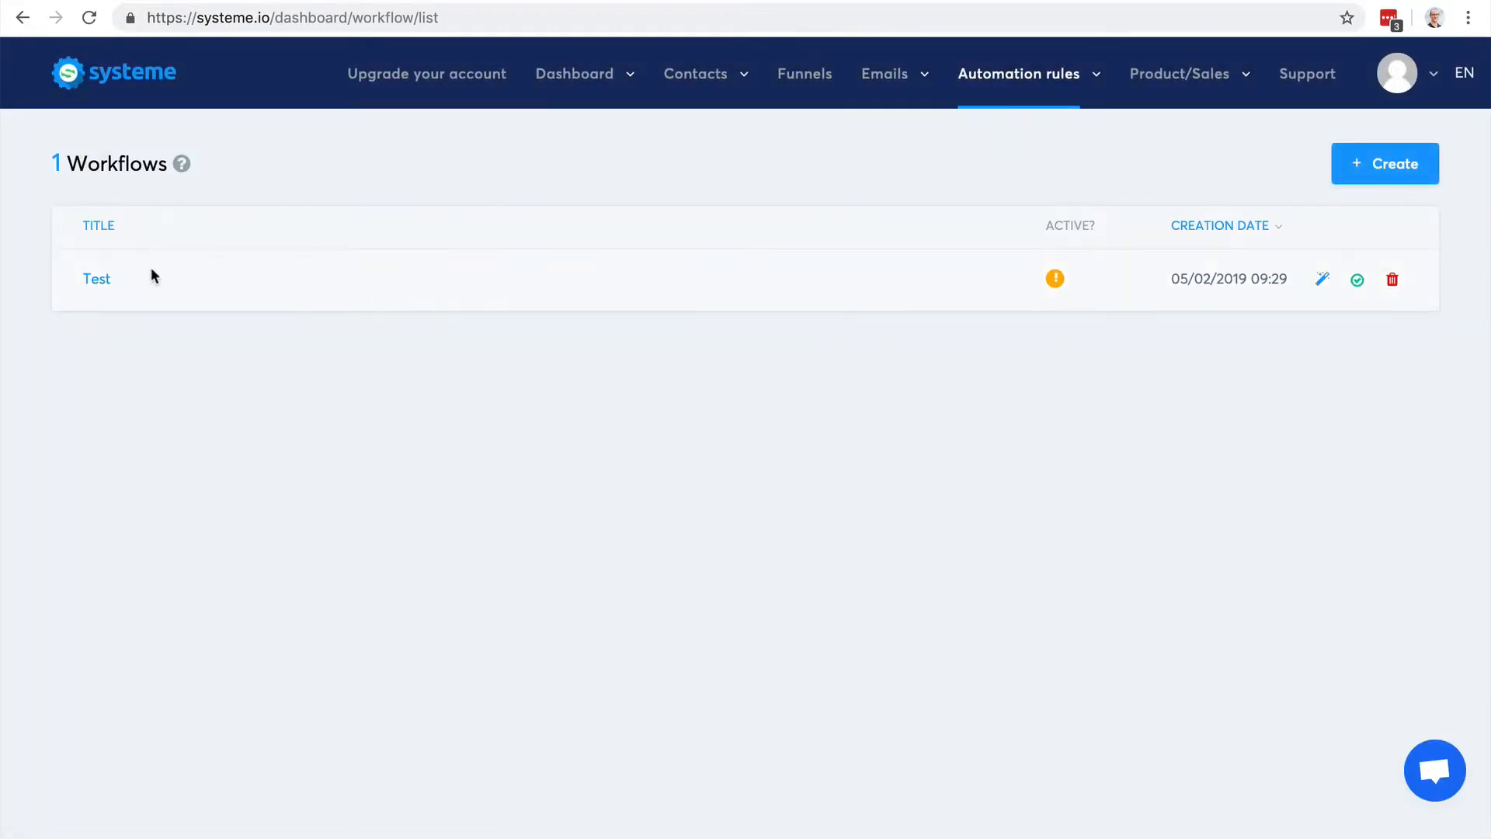
left_click(96, 278)
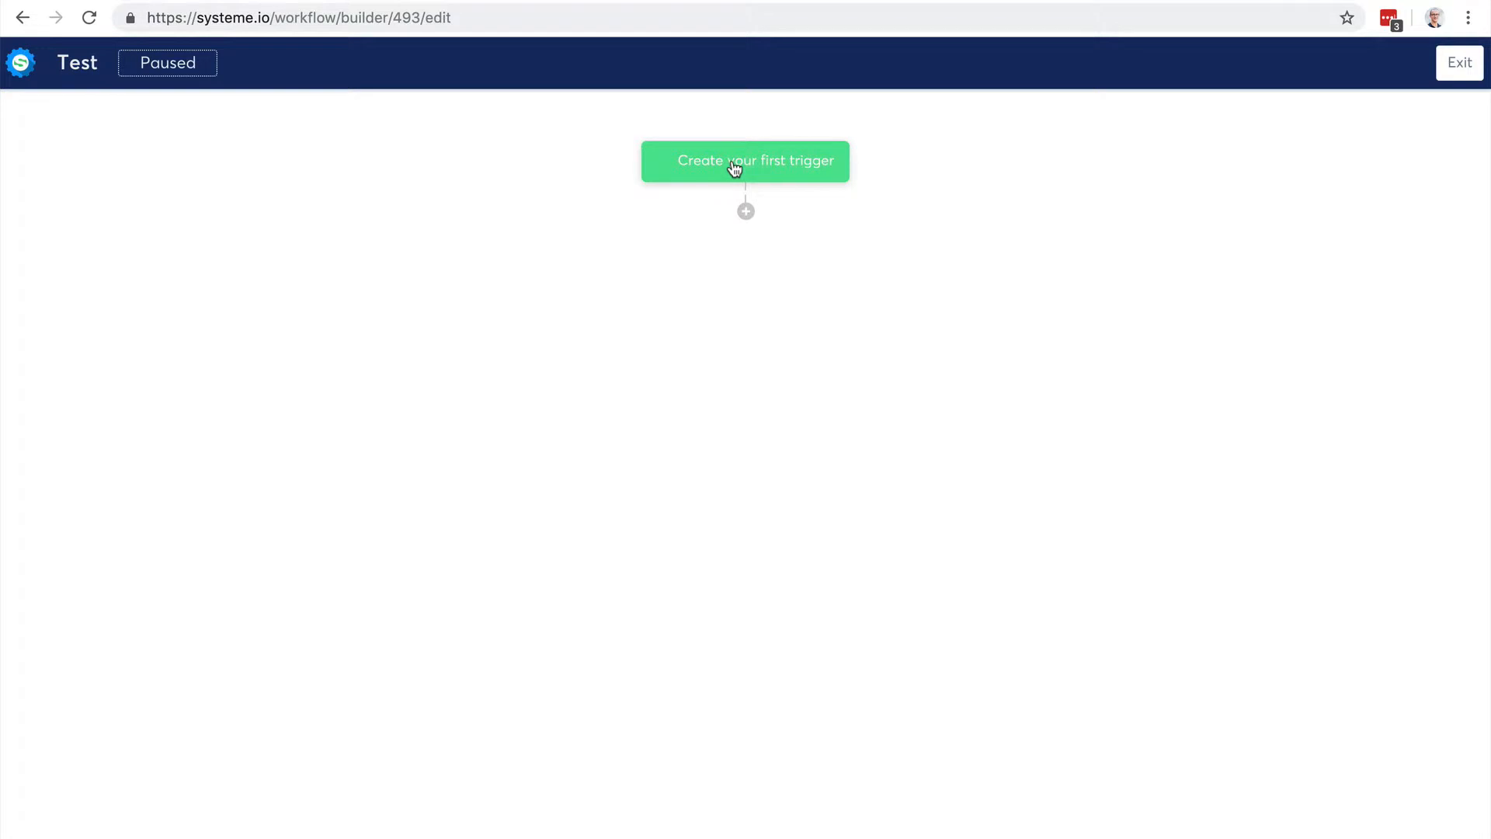
Step: Create the workflow's first trigger as New sale tied to the Order Form offer
left_click(743, 160)
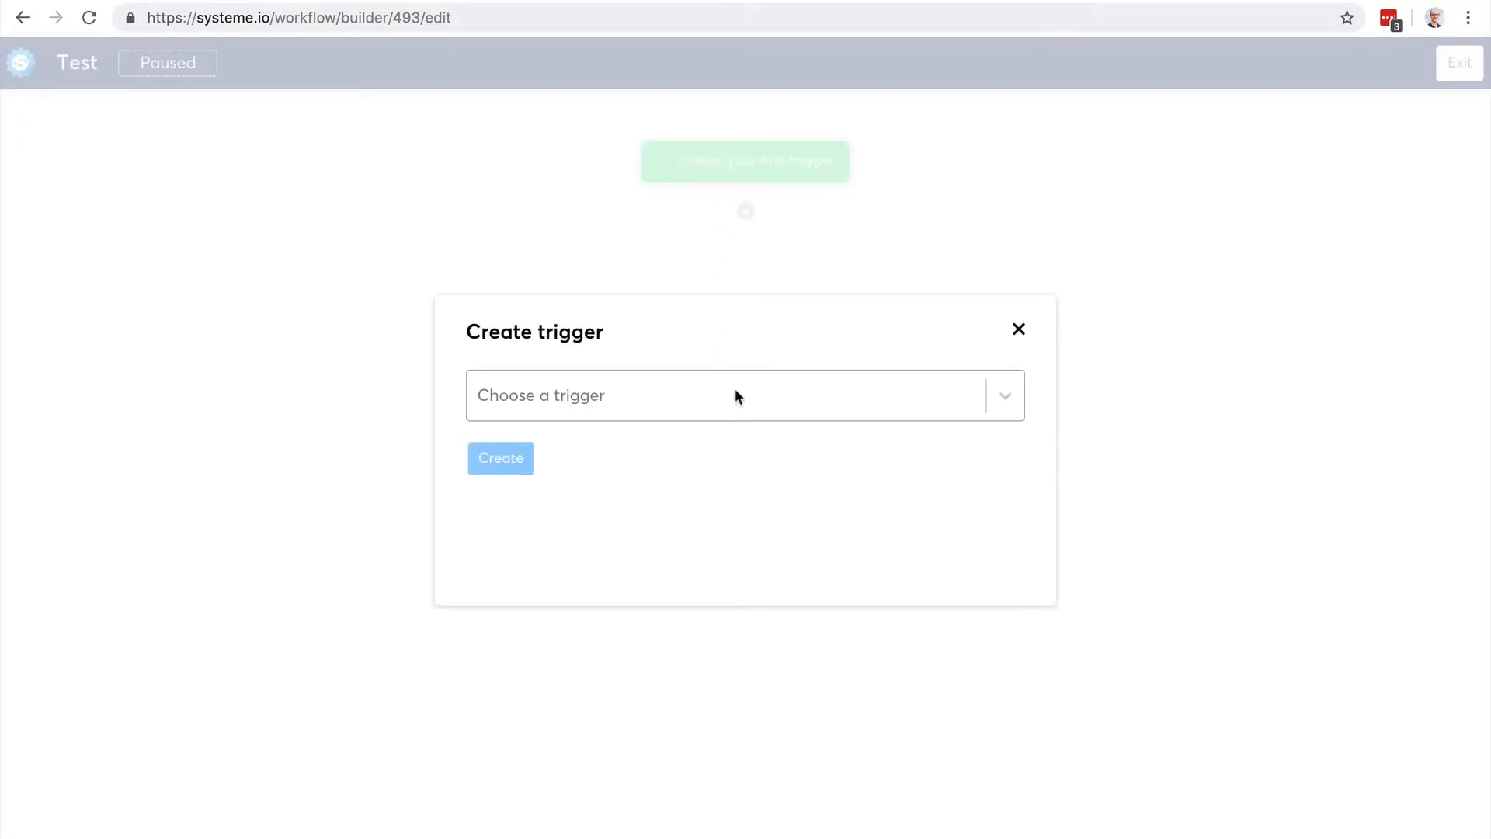
left_click(744, 396)
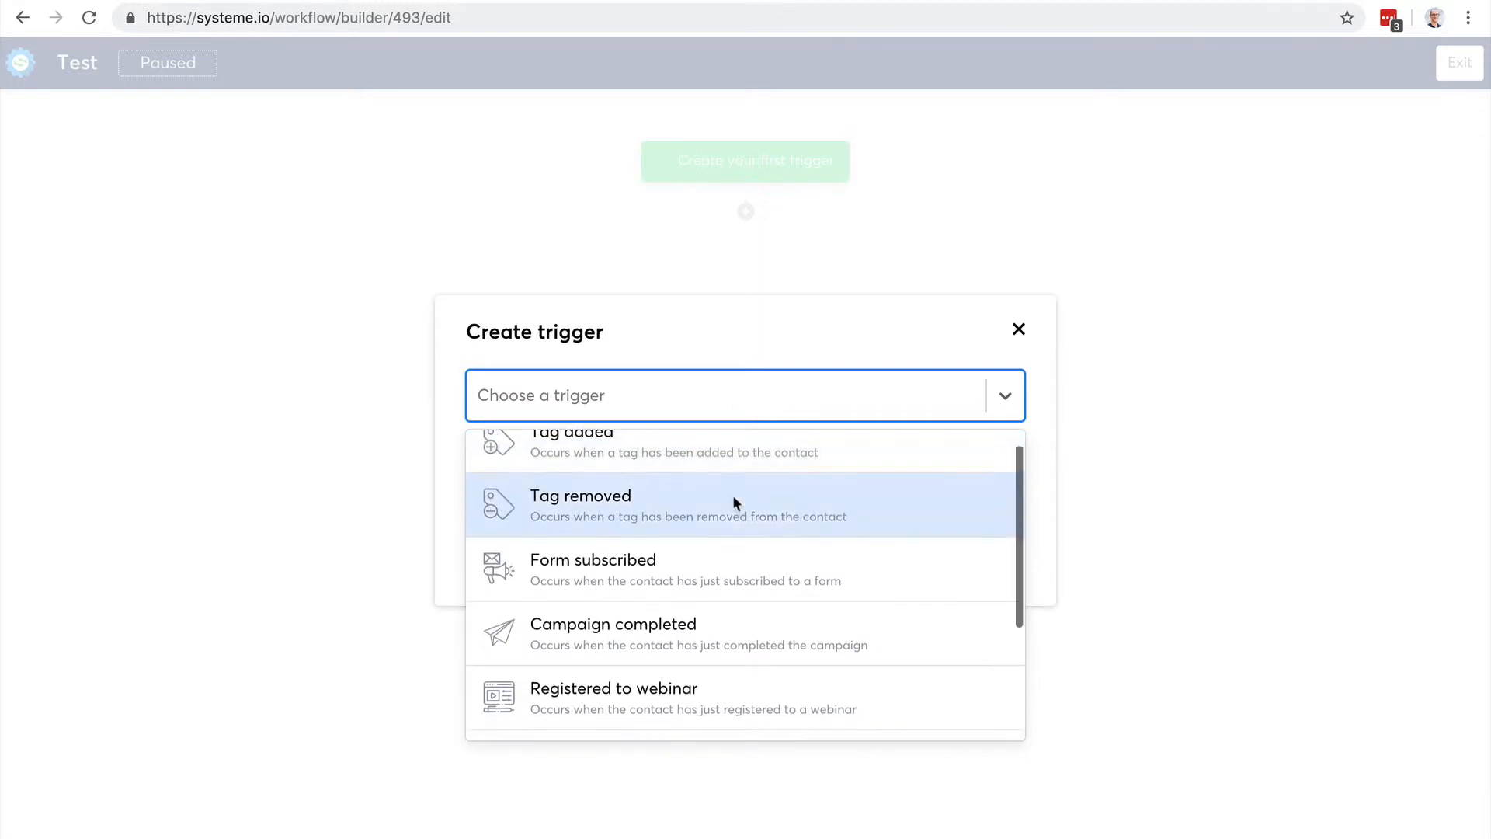
left_click(592, 568)
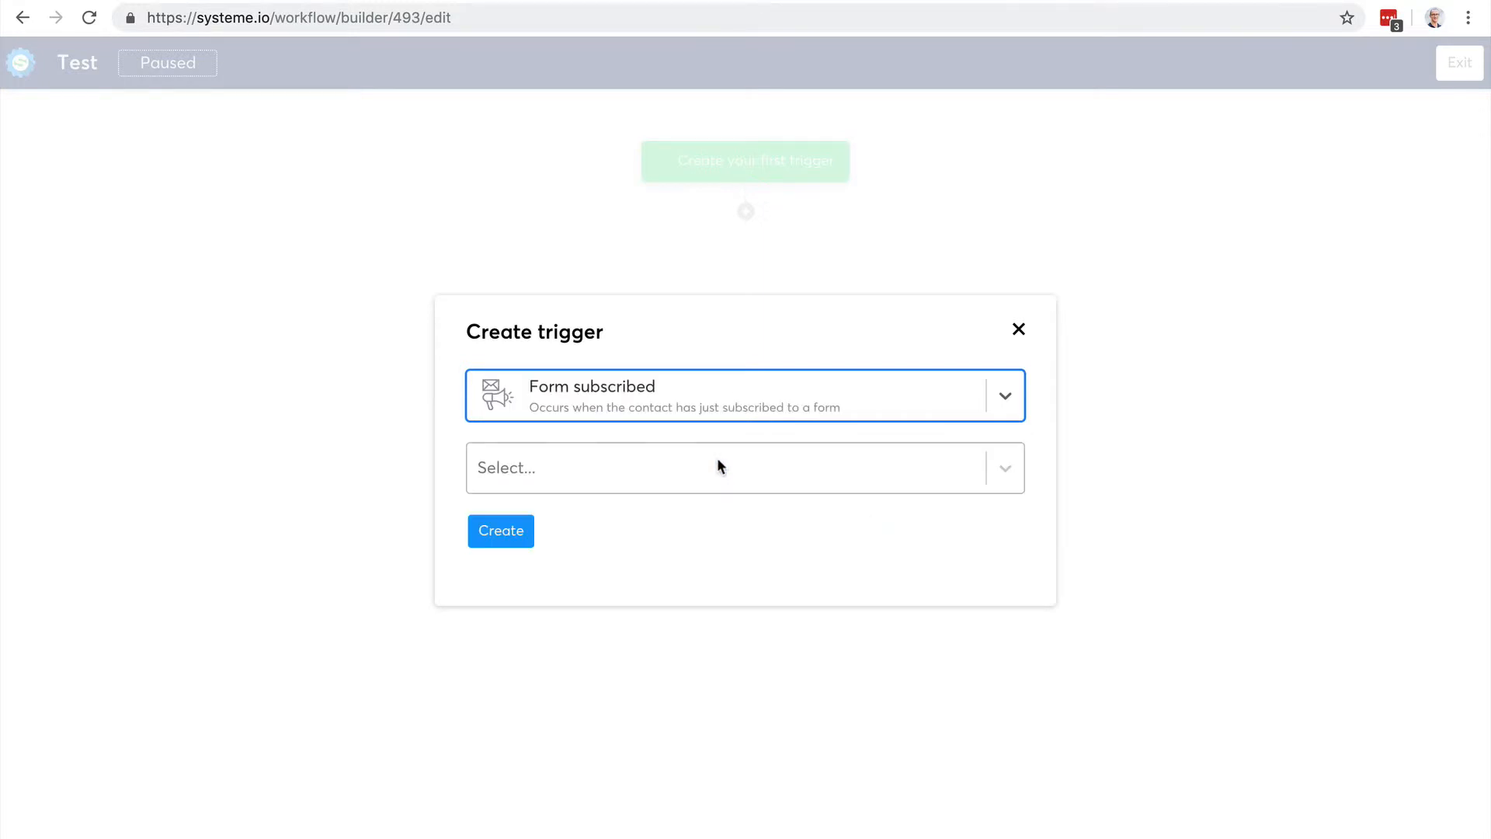
left_click(744, 467)
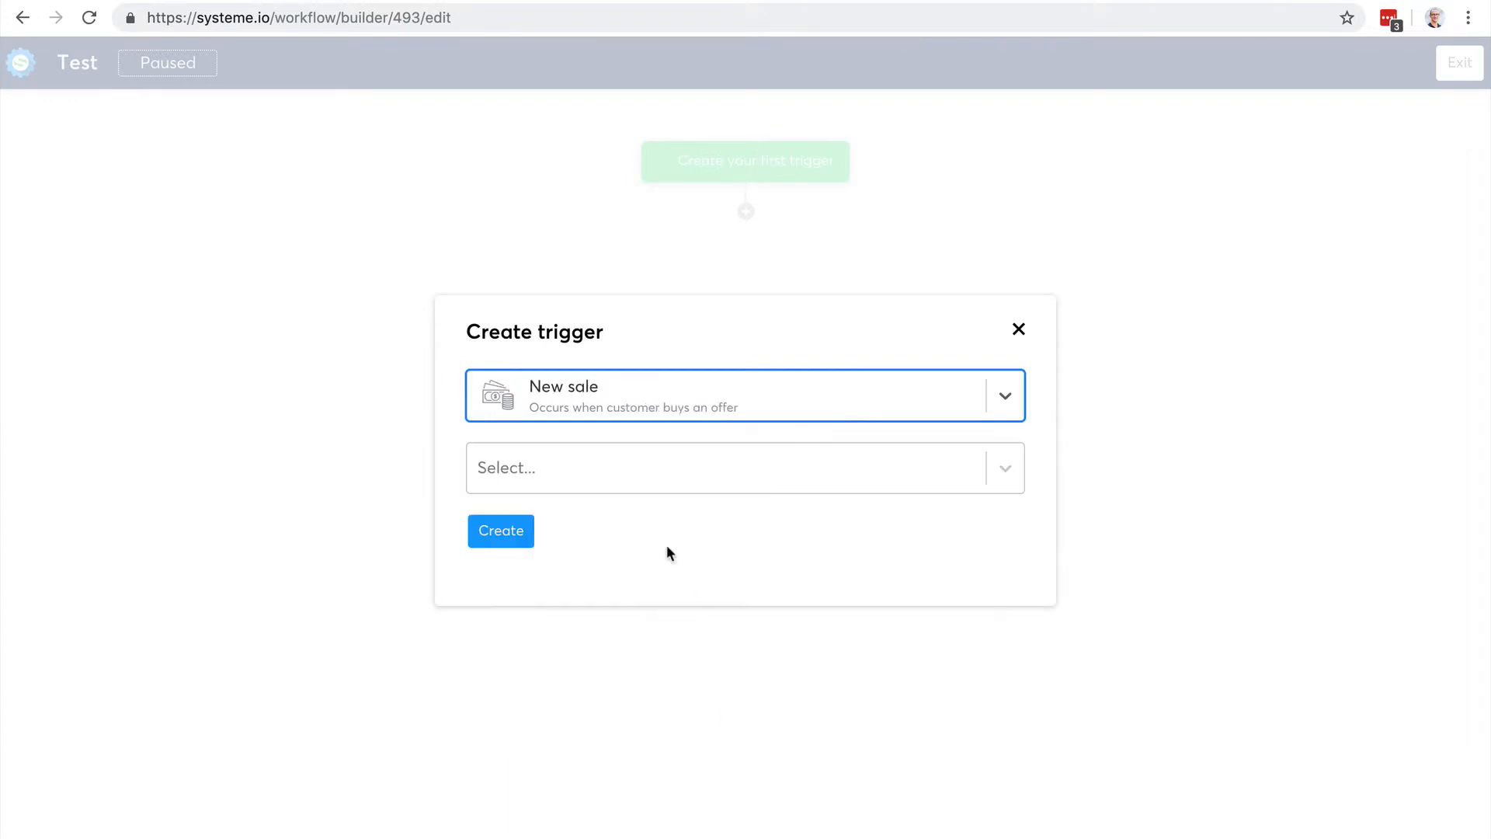
left_click(744, 468)
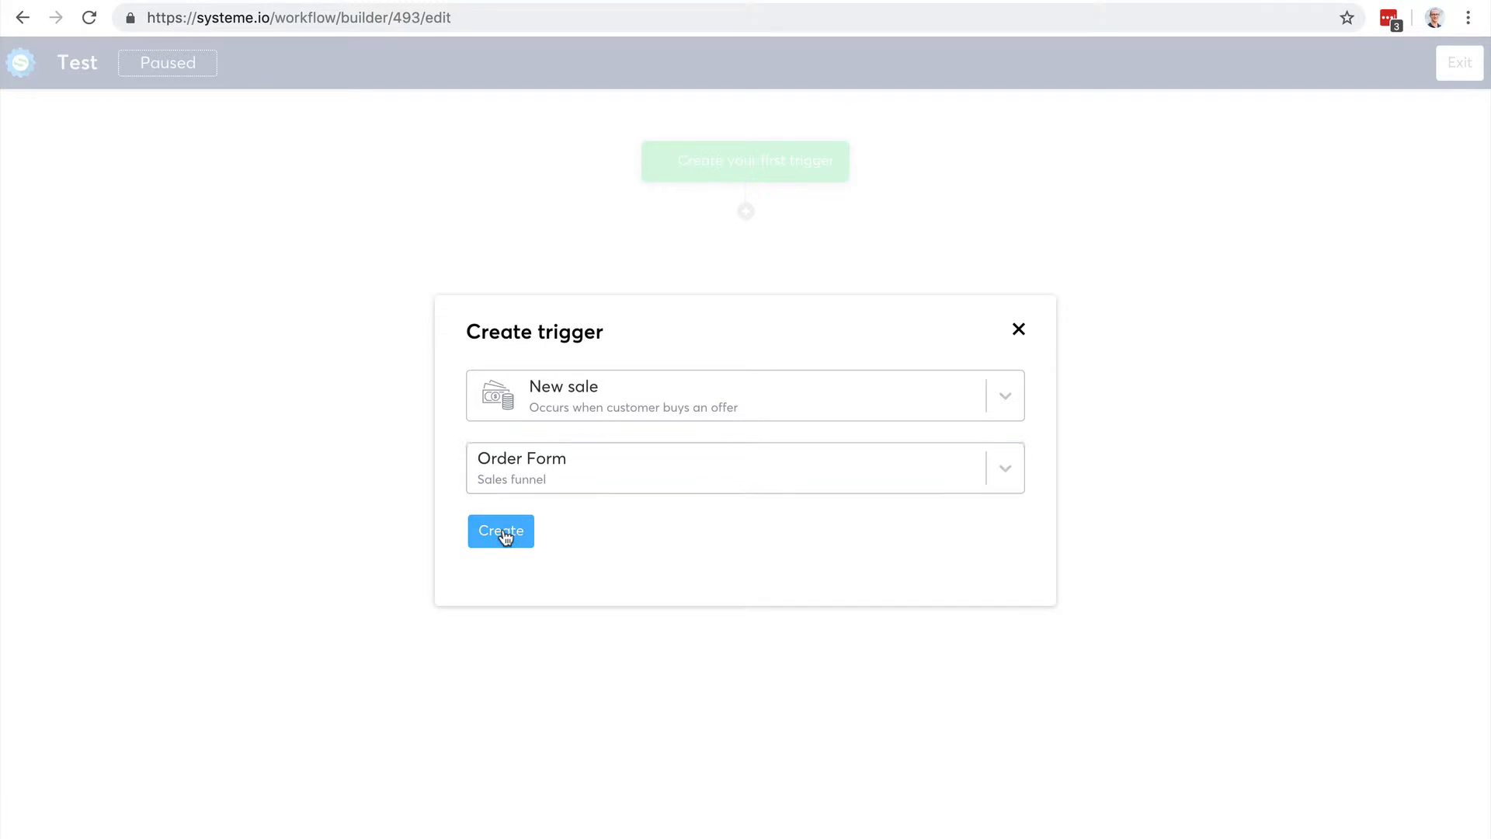
left_click(500, 531)
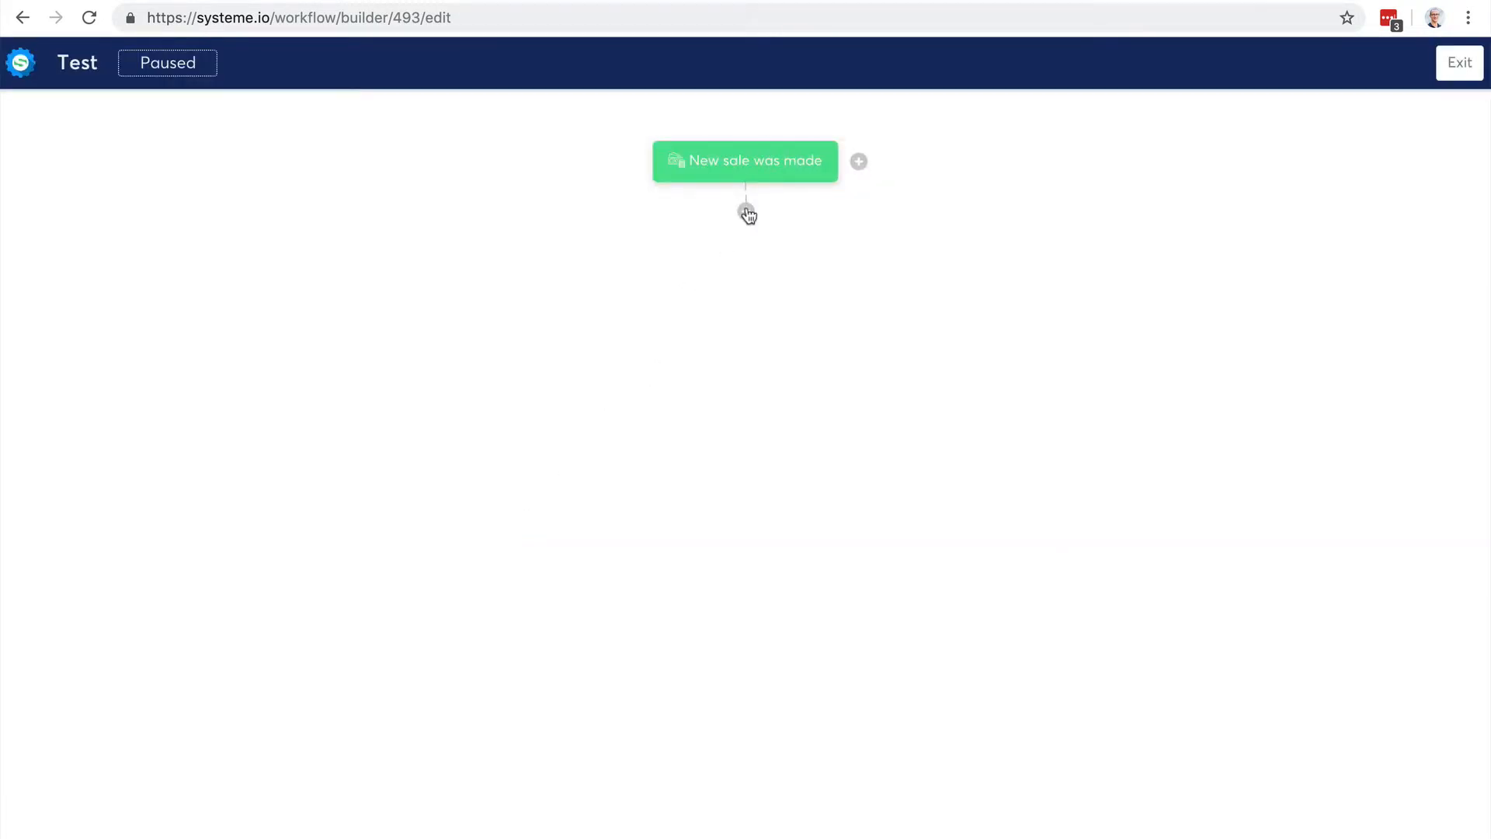
Step: Add a Wait 1 day delay after the trigger and begin adding the next step
left_click(747, 211)
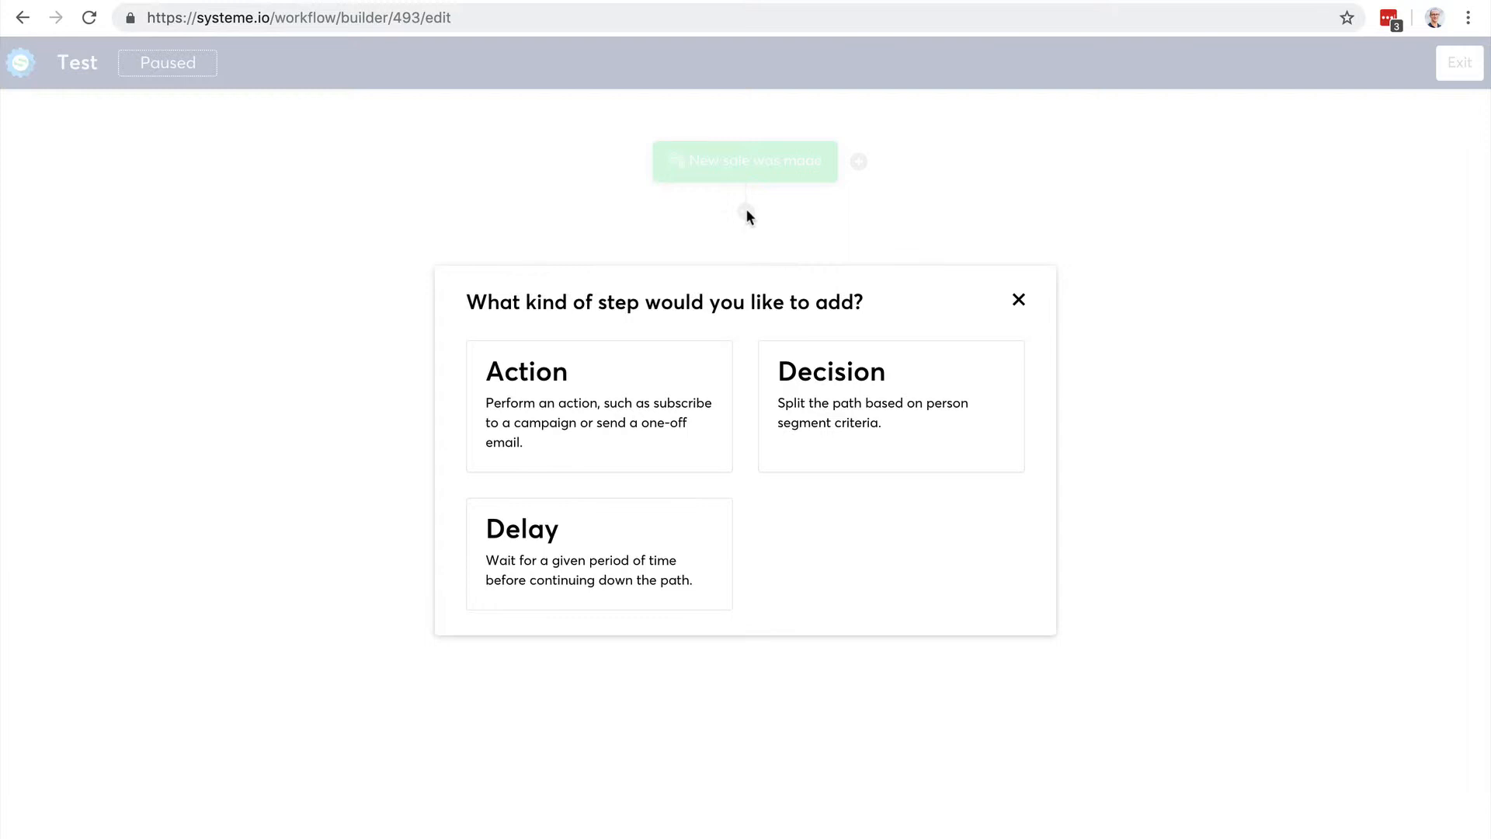
mouse_move(609, 519)
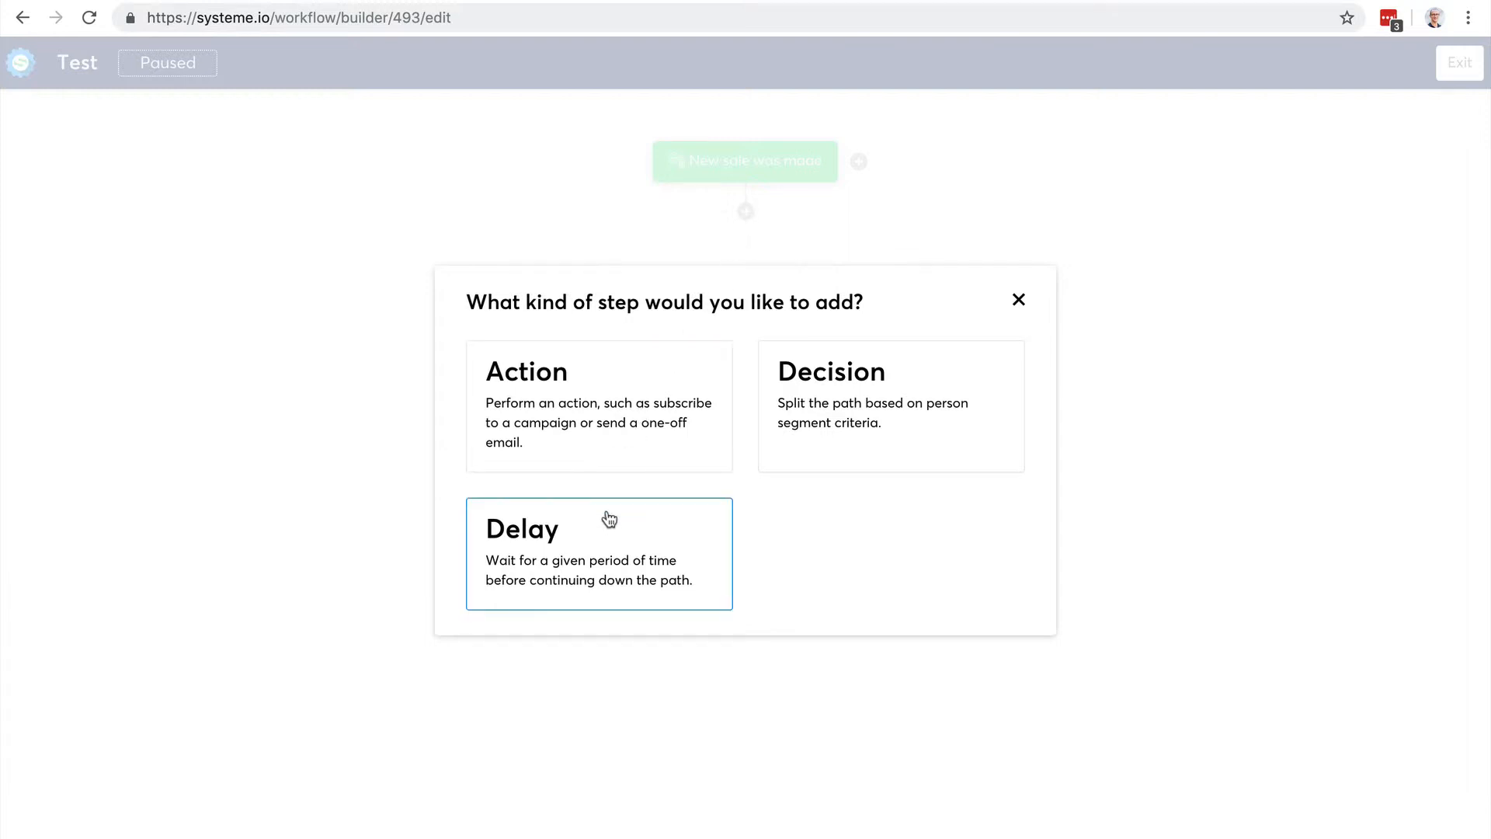
left_click(598, 528)
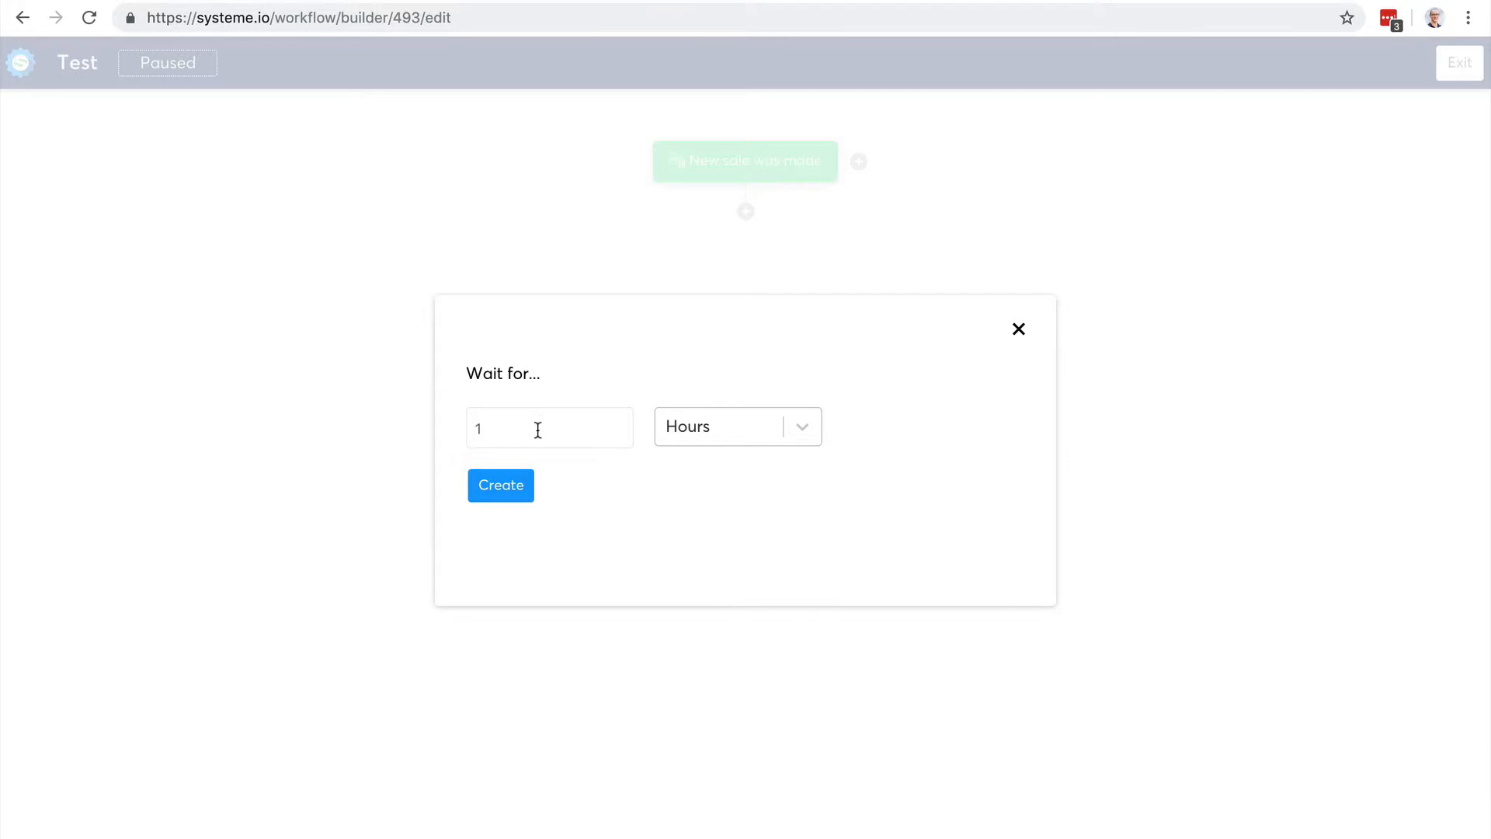
left_click(736, 425)
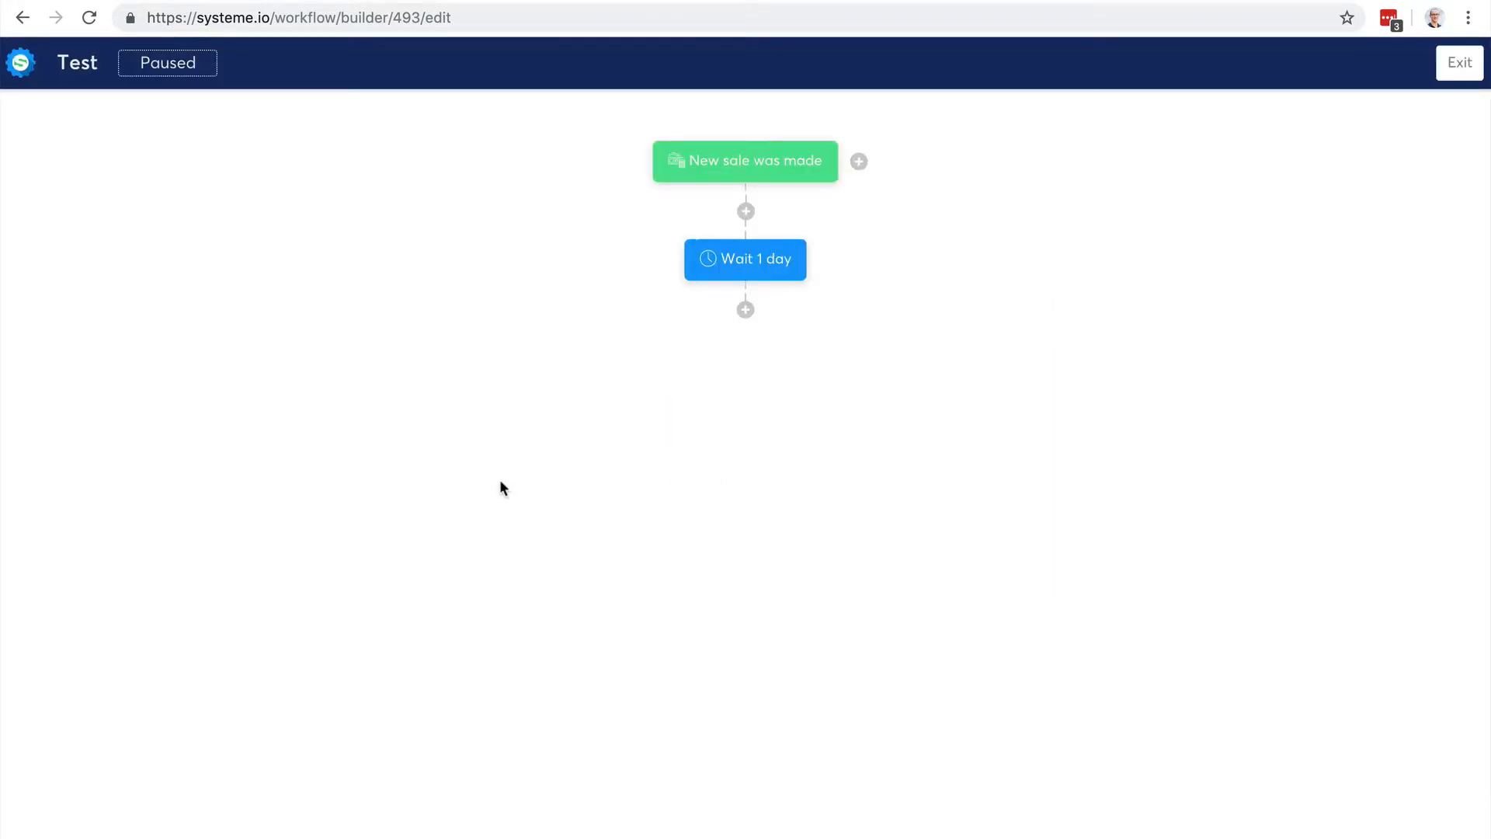
left_click(743, 309)
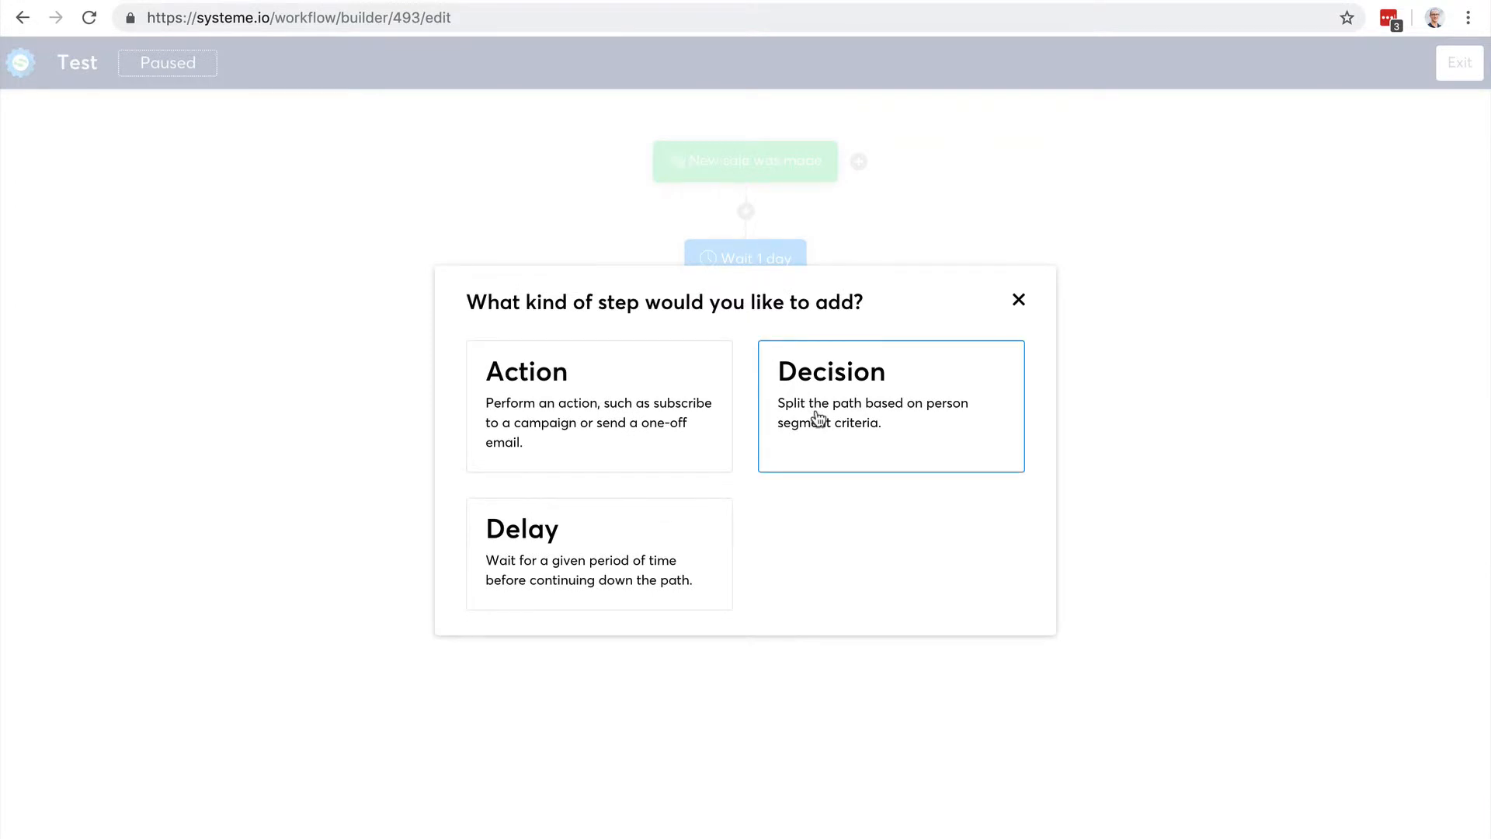
Step: Add a decision checking Contact tagged with Blog-leads, giving Yes and No branches
left_click(888, 405)
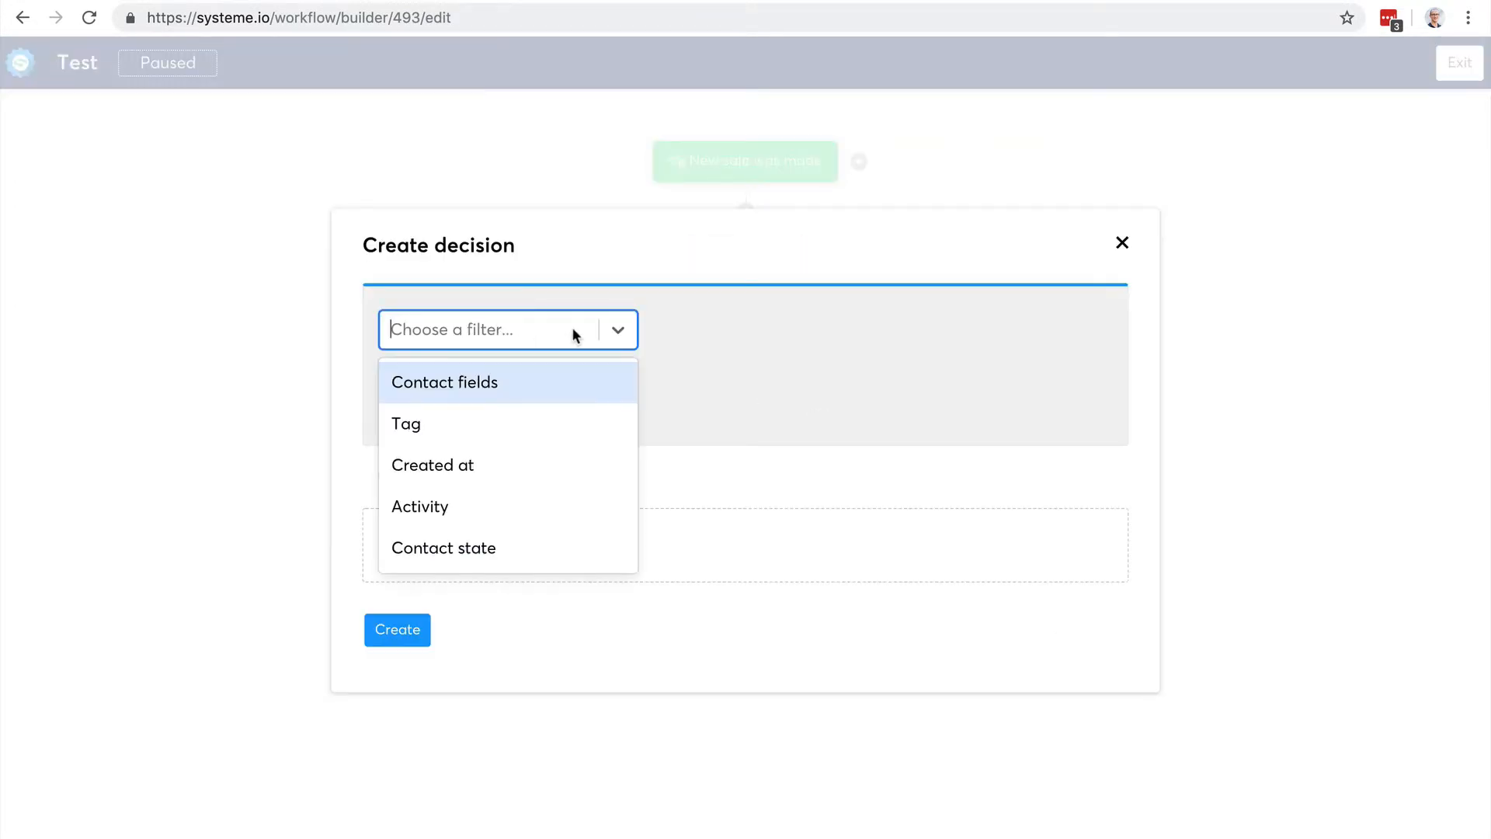
left_click(405, 424)
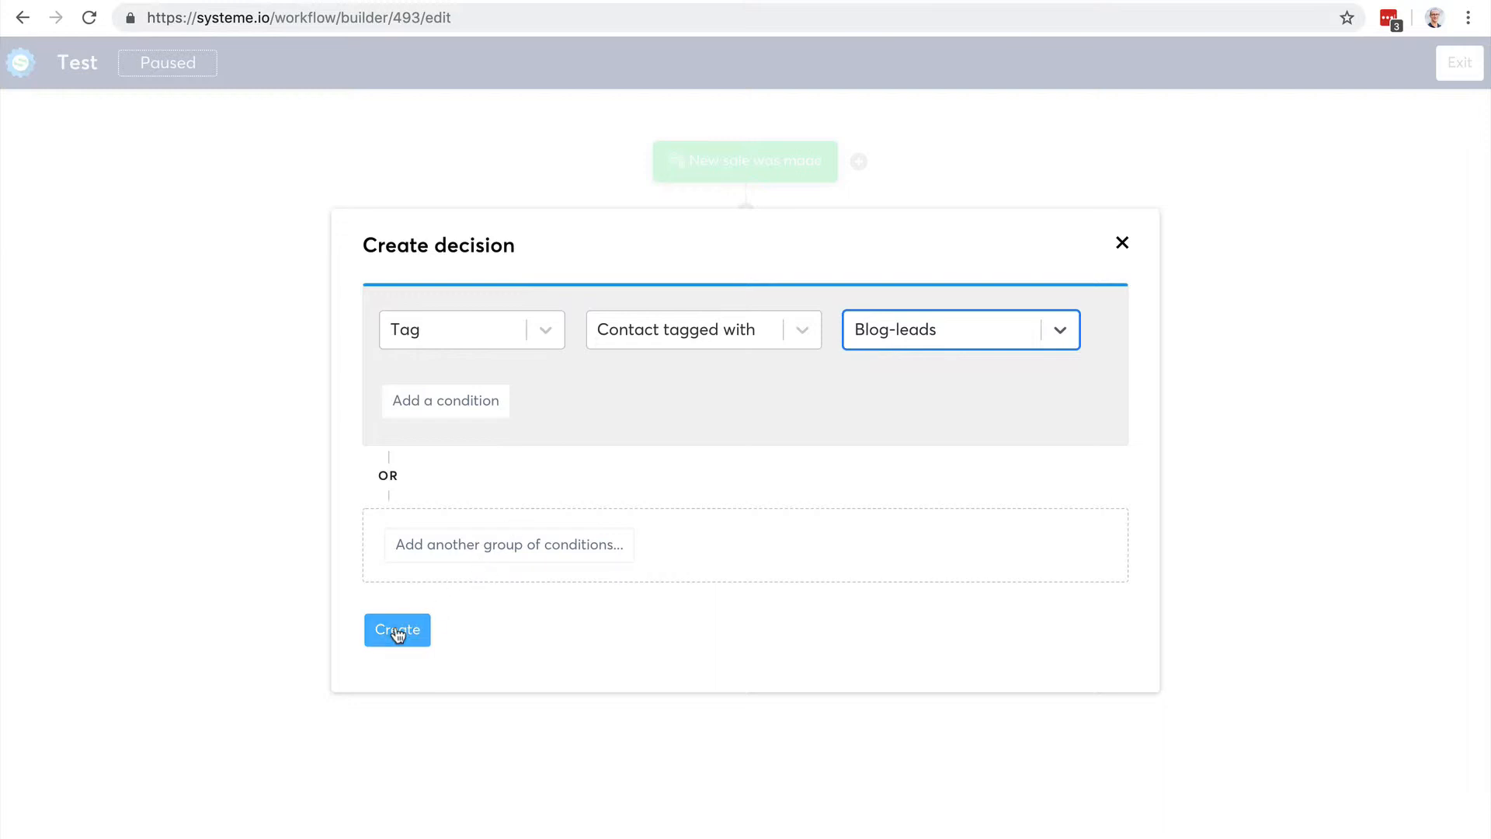
left_click(396, 629)
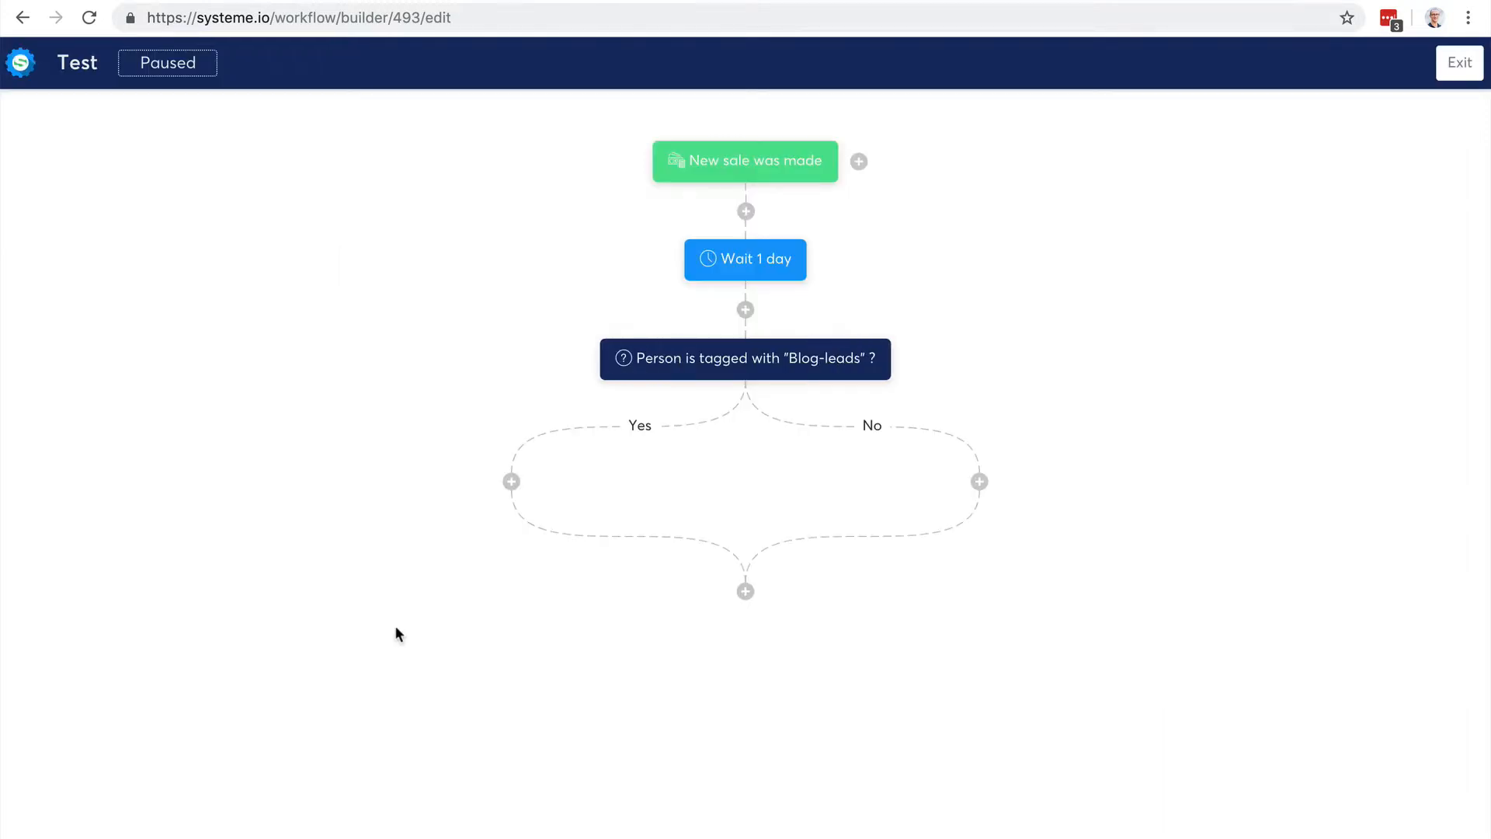
mouse_move(744, 358)
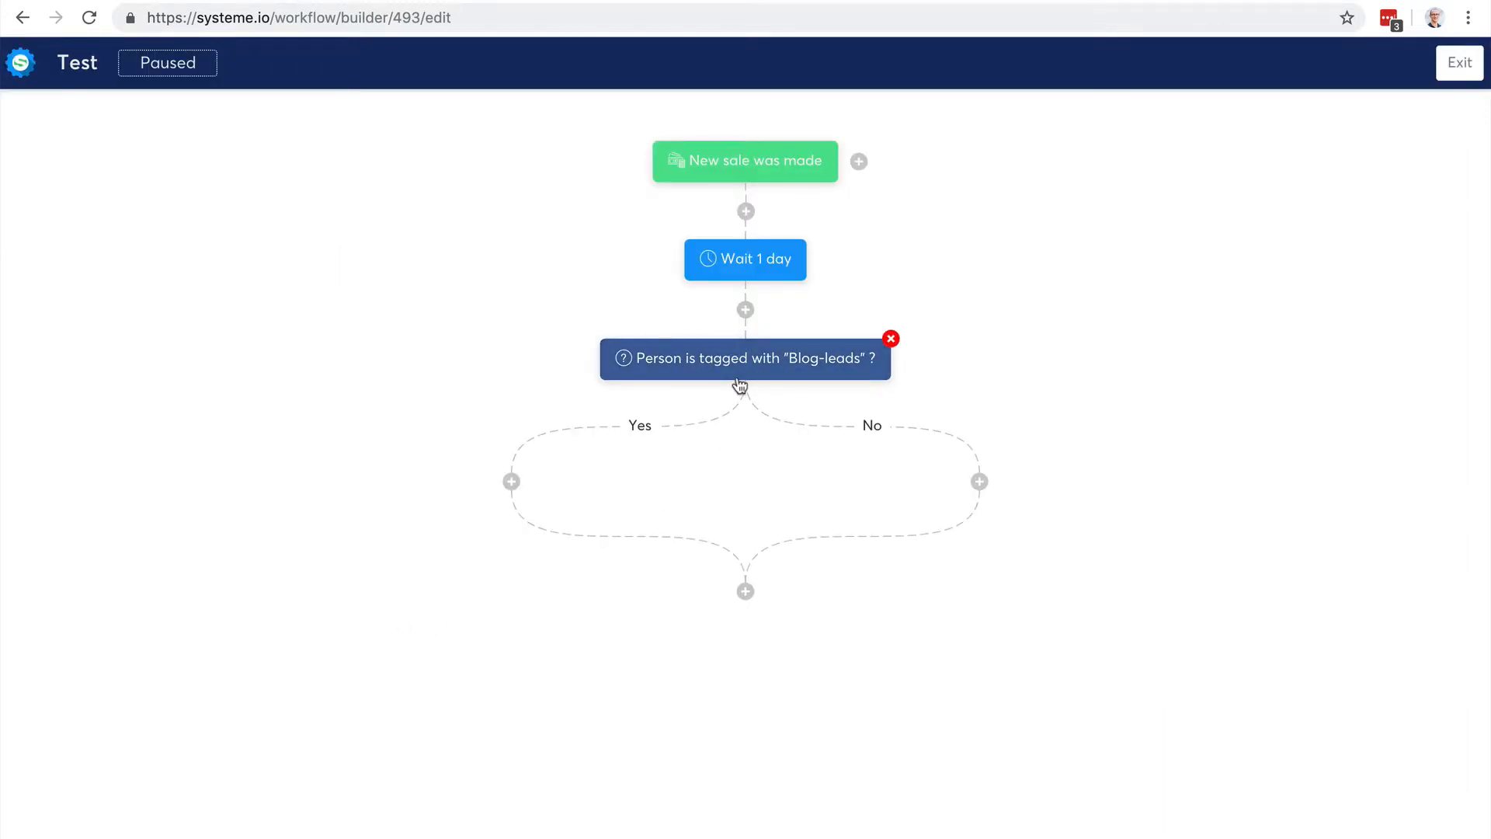
mouse_move(728, 379)
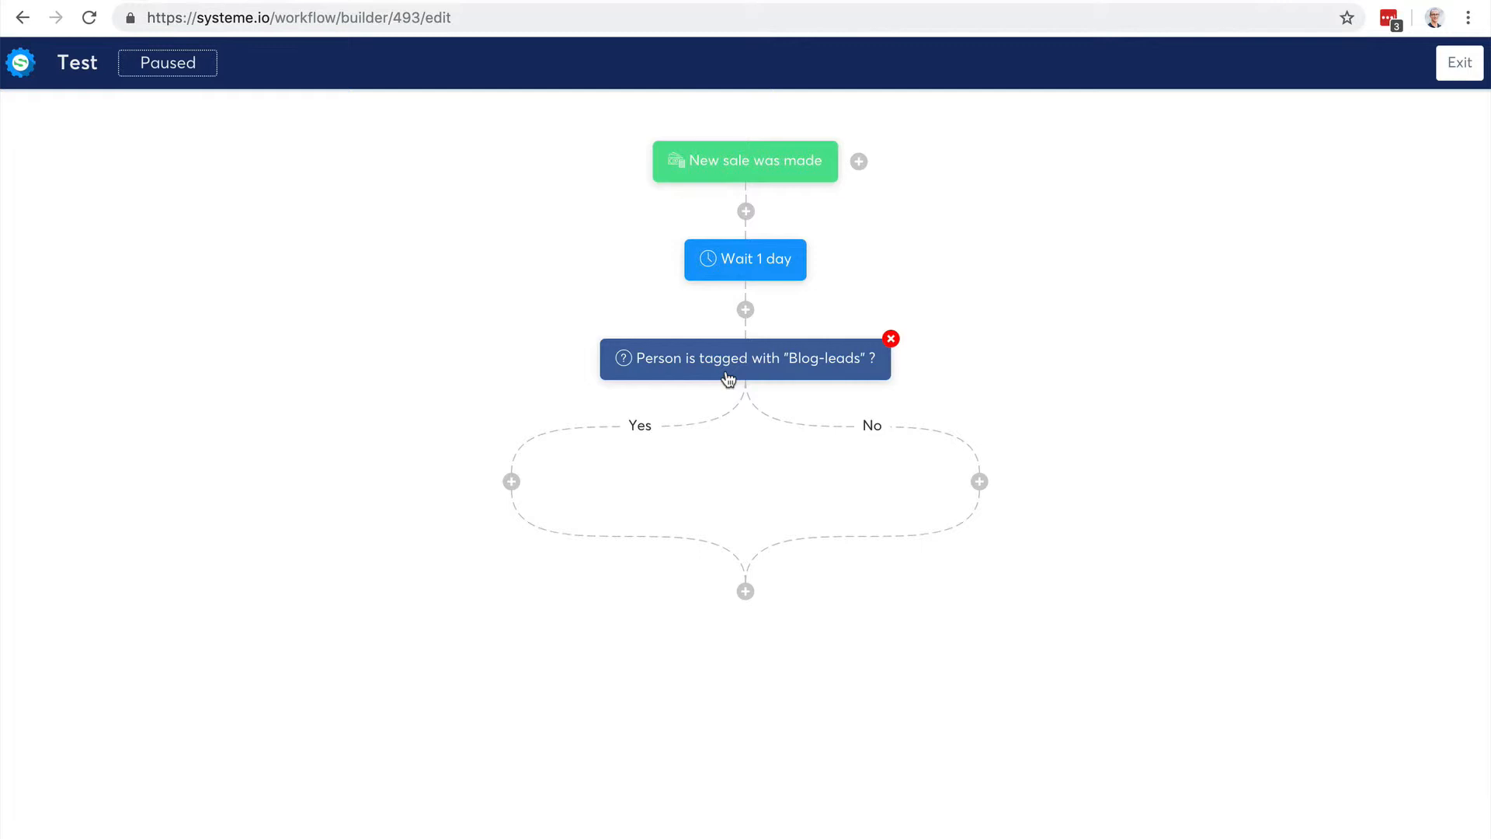
mouse_move(781, 138)
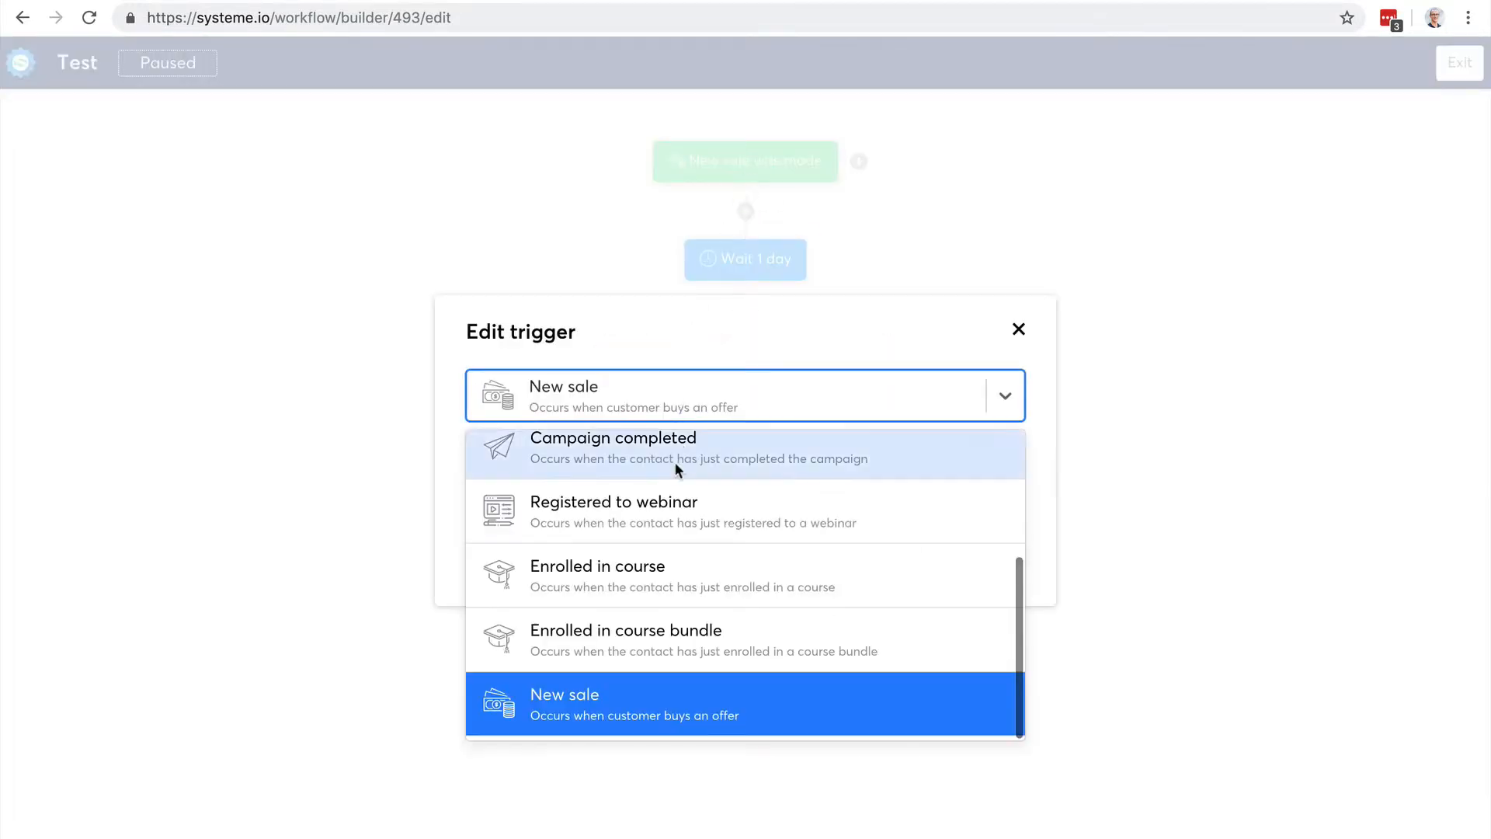
Step: Change the trigger to Form subscribed on 'Optin form' and begin a new action beneath it
scroll("up", 3)
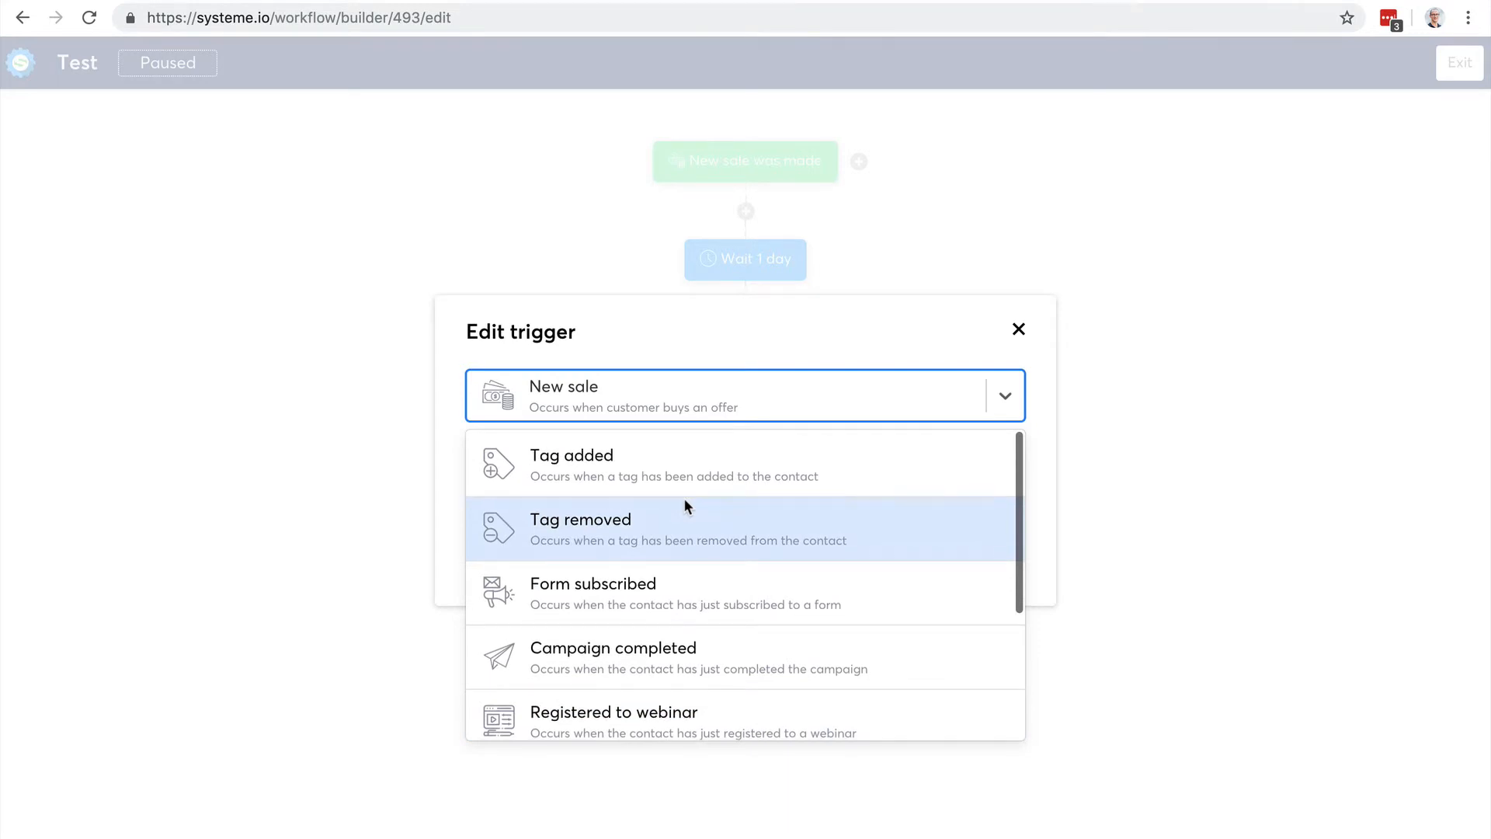
left_click(594, 584)
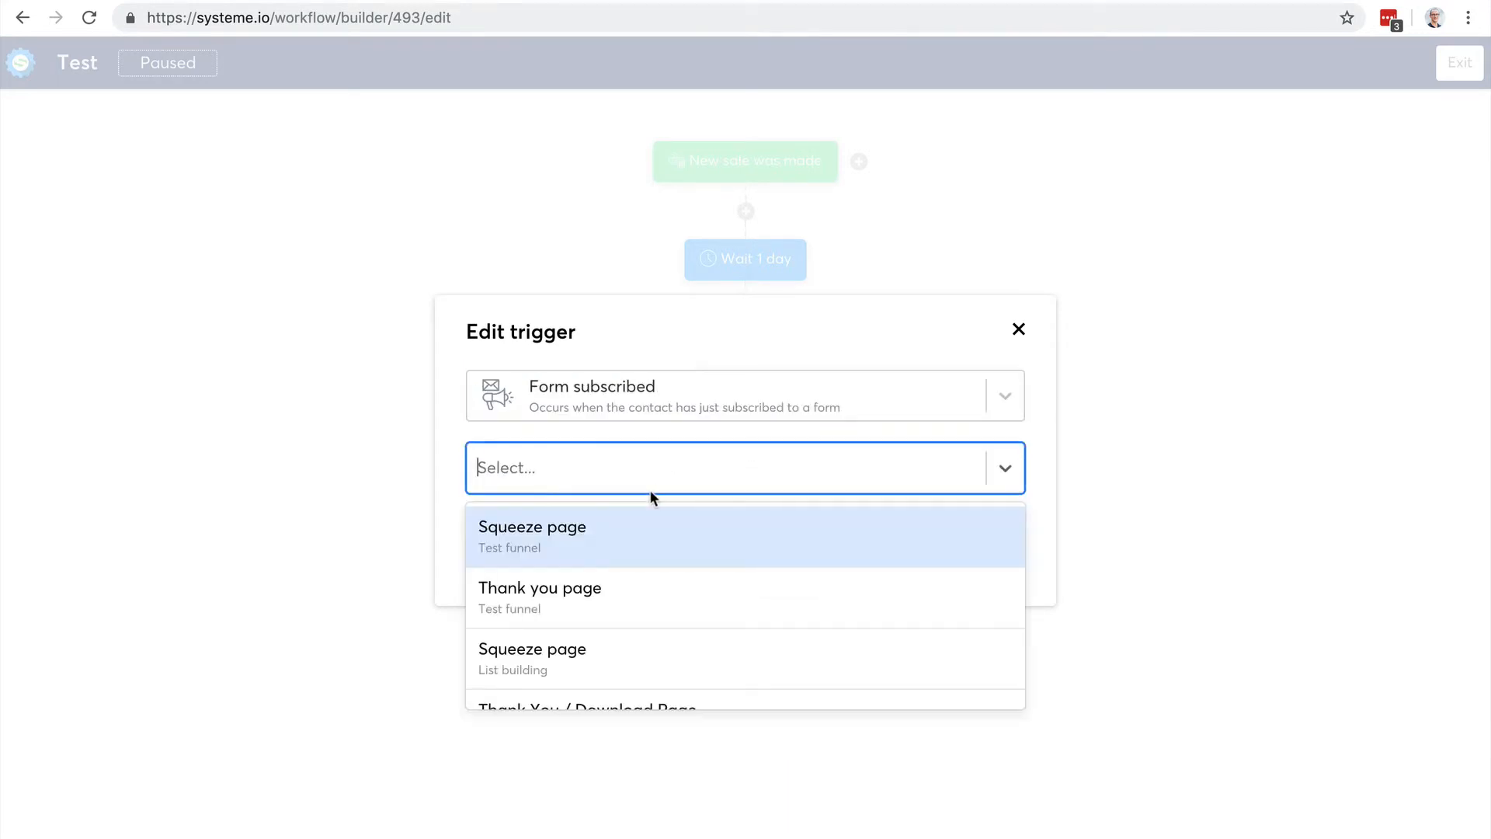
mouse_move(641, 537)
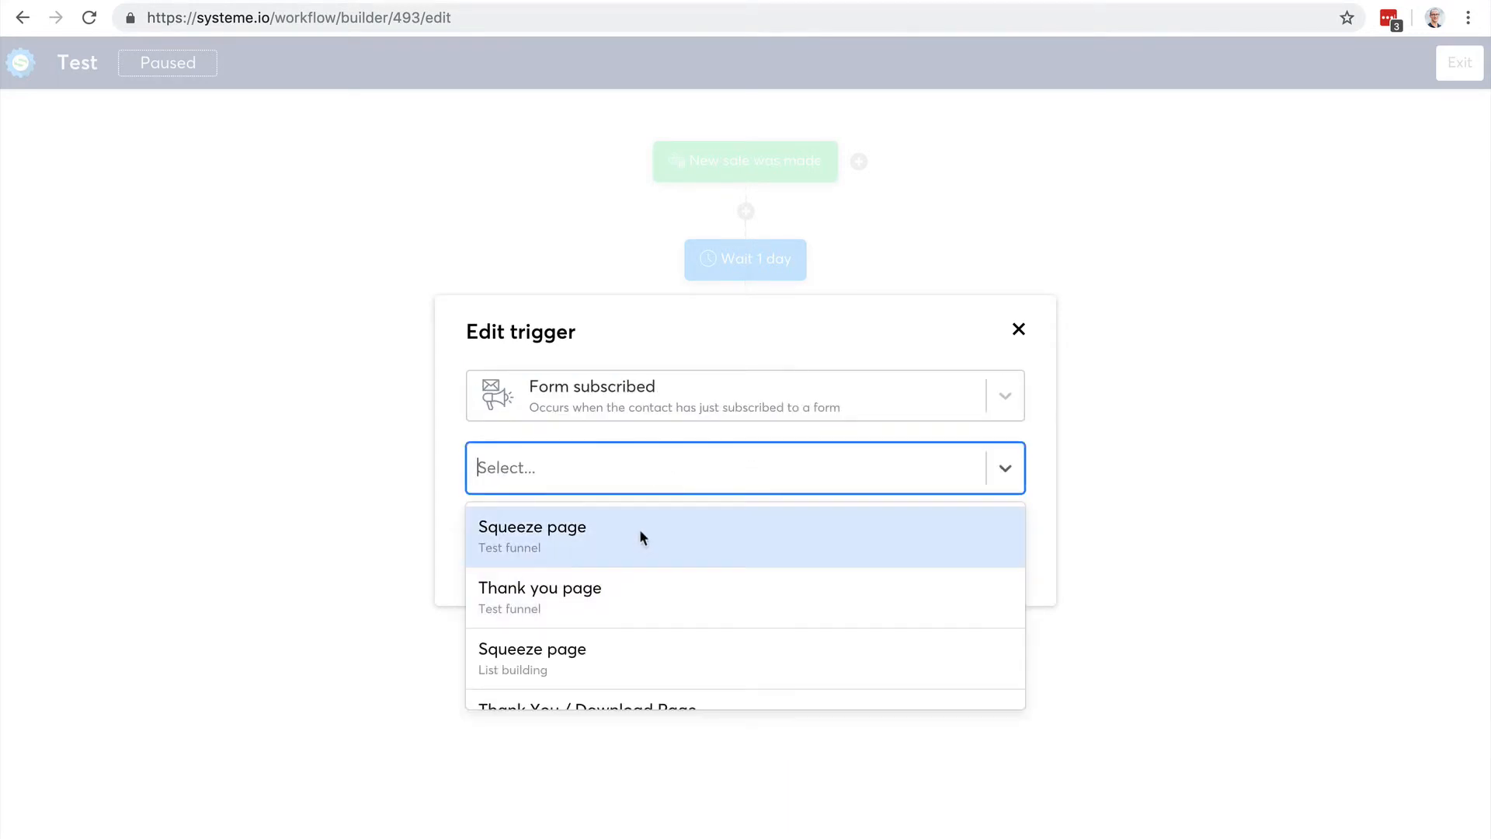
scroll("down", 3)
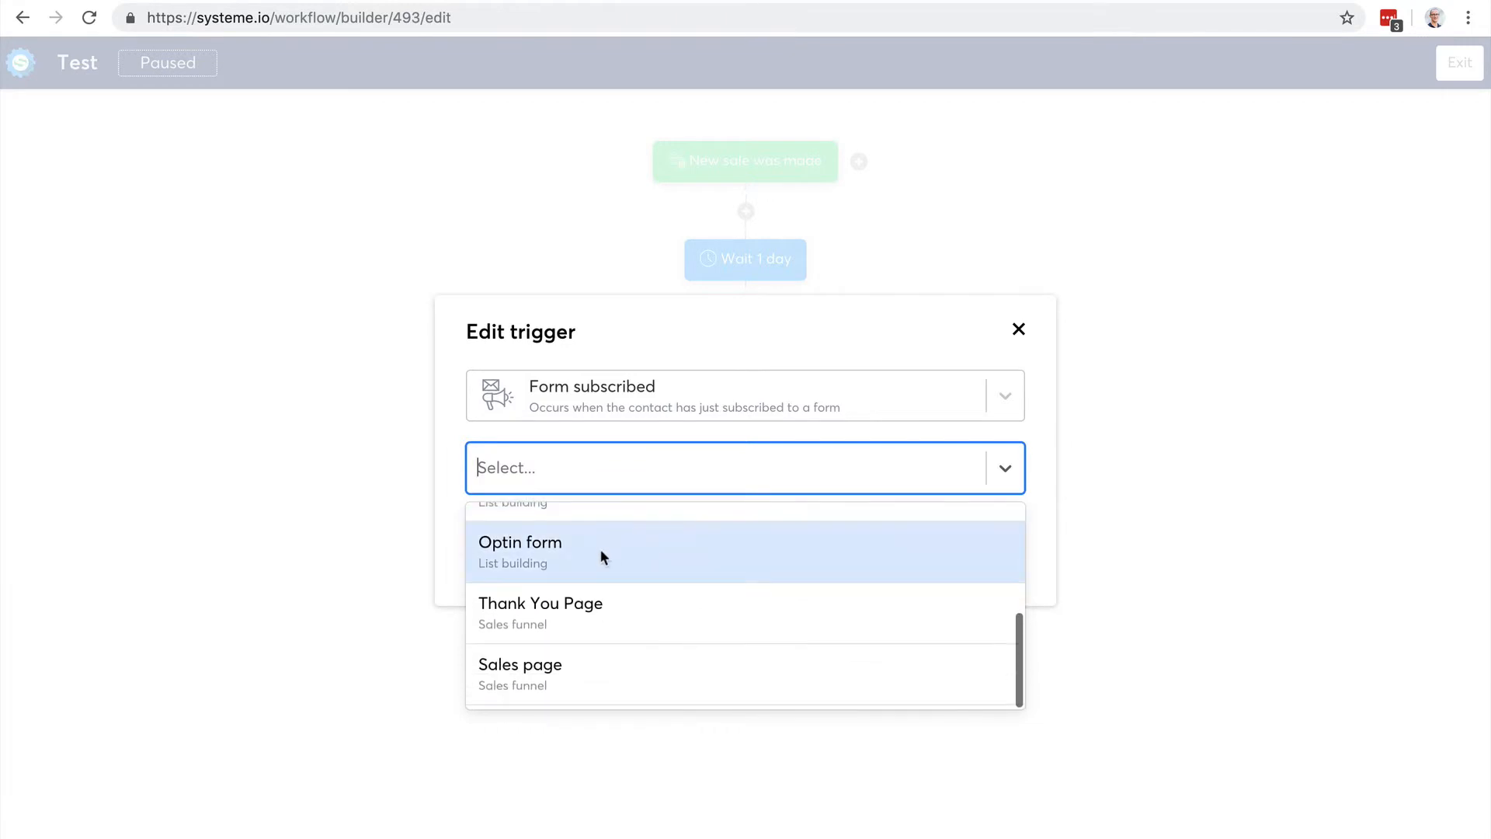
left_click(520, 542)
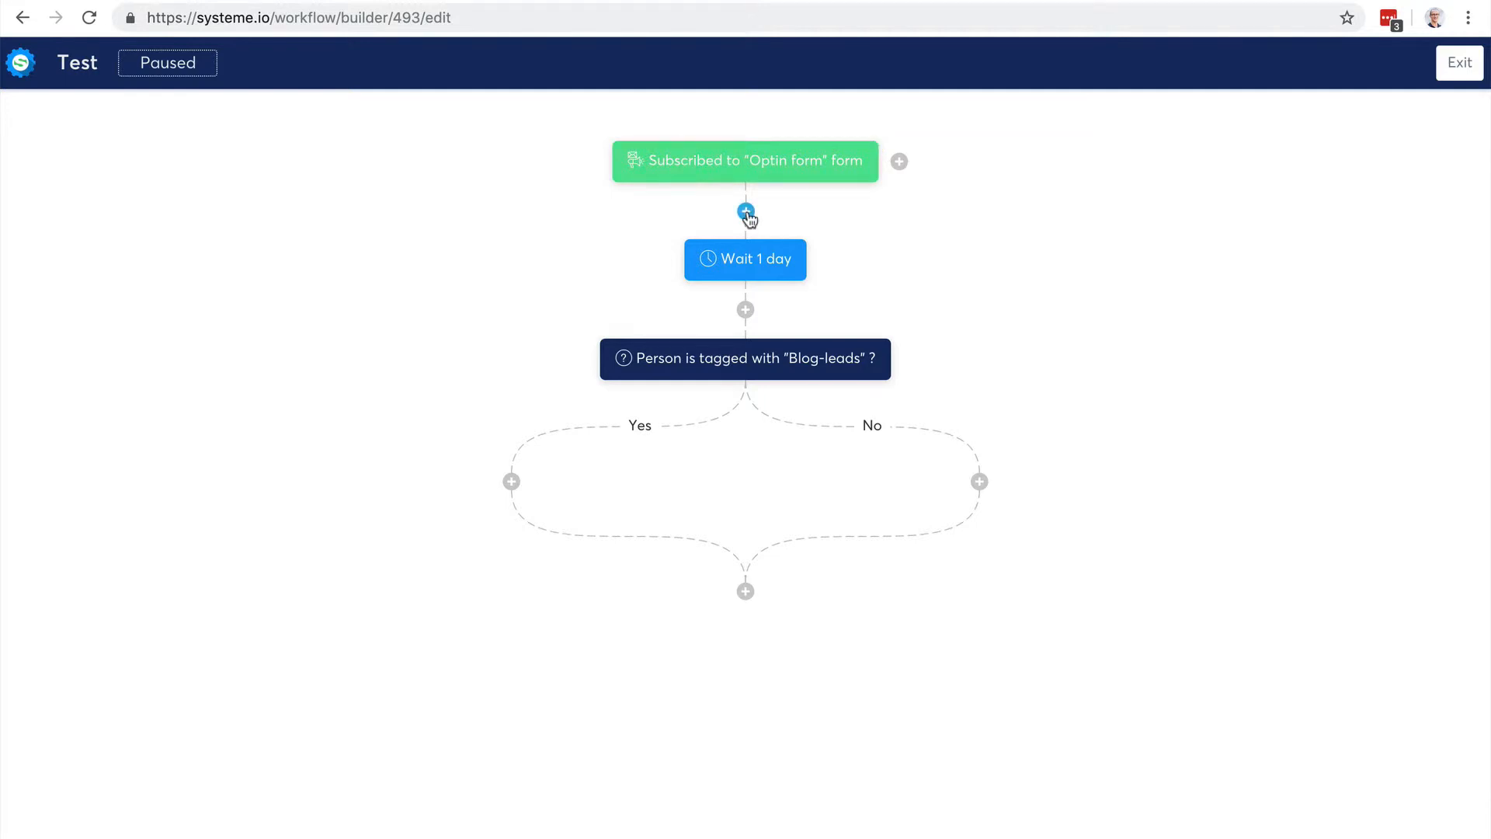
left_click(744, 212)
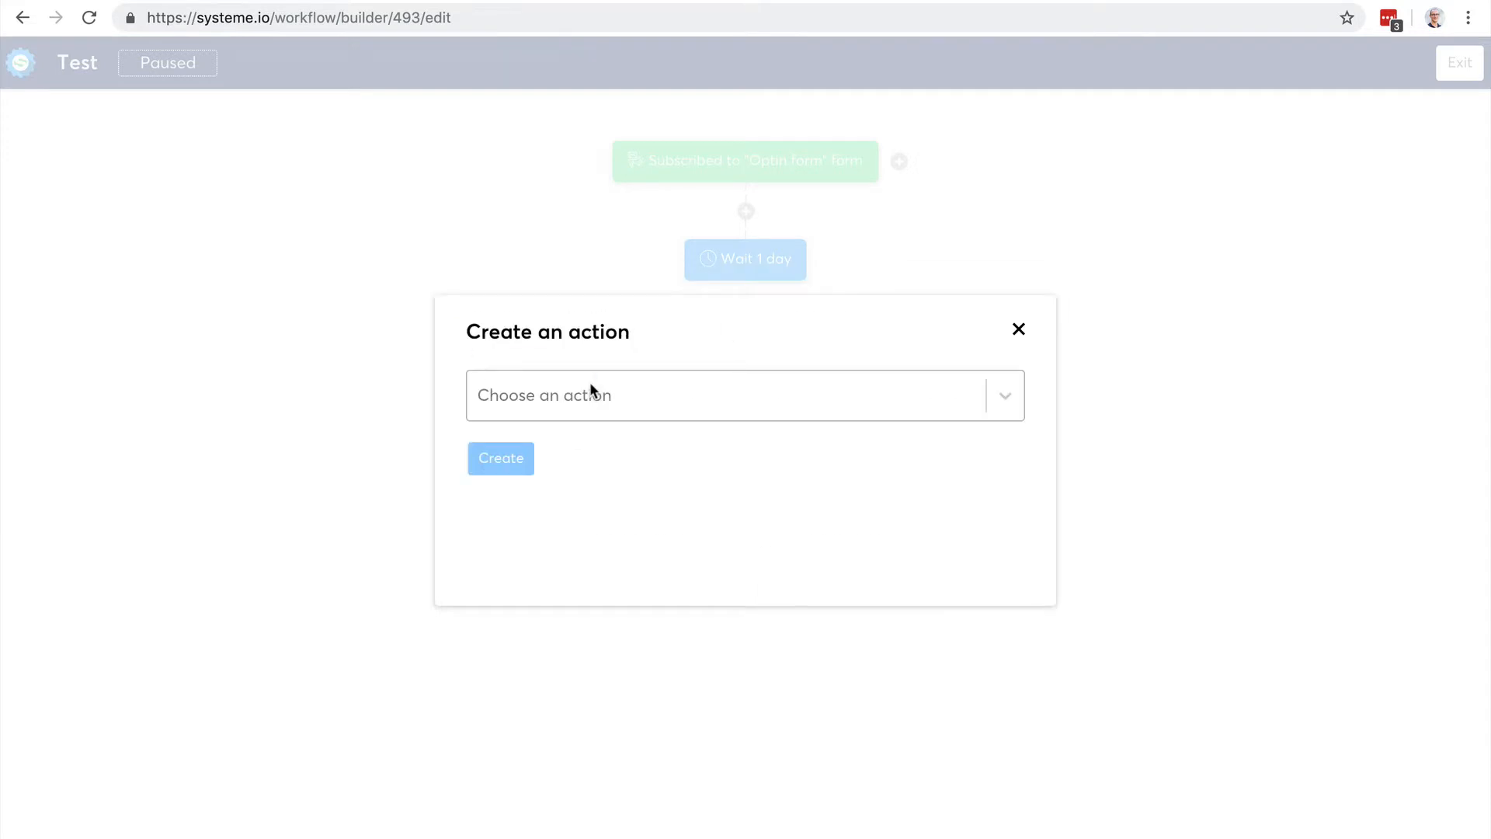
Step: Add a Subscribe to campaign action for '5 day coaching course' after the Optin form trigger
left_click(744, 394)
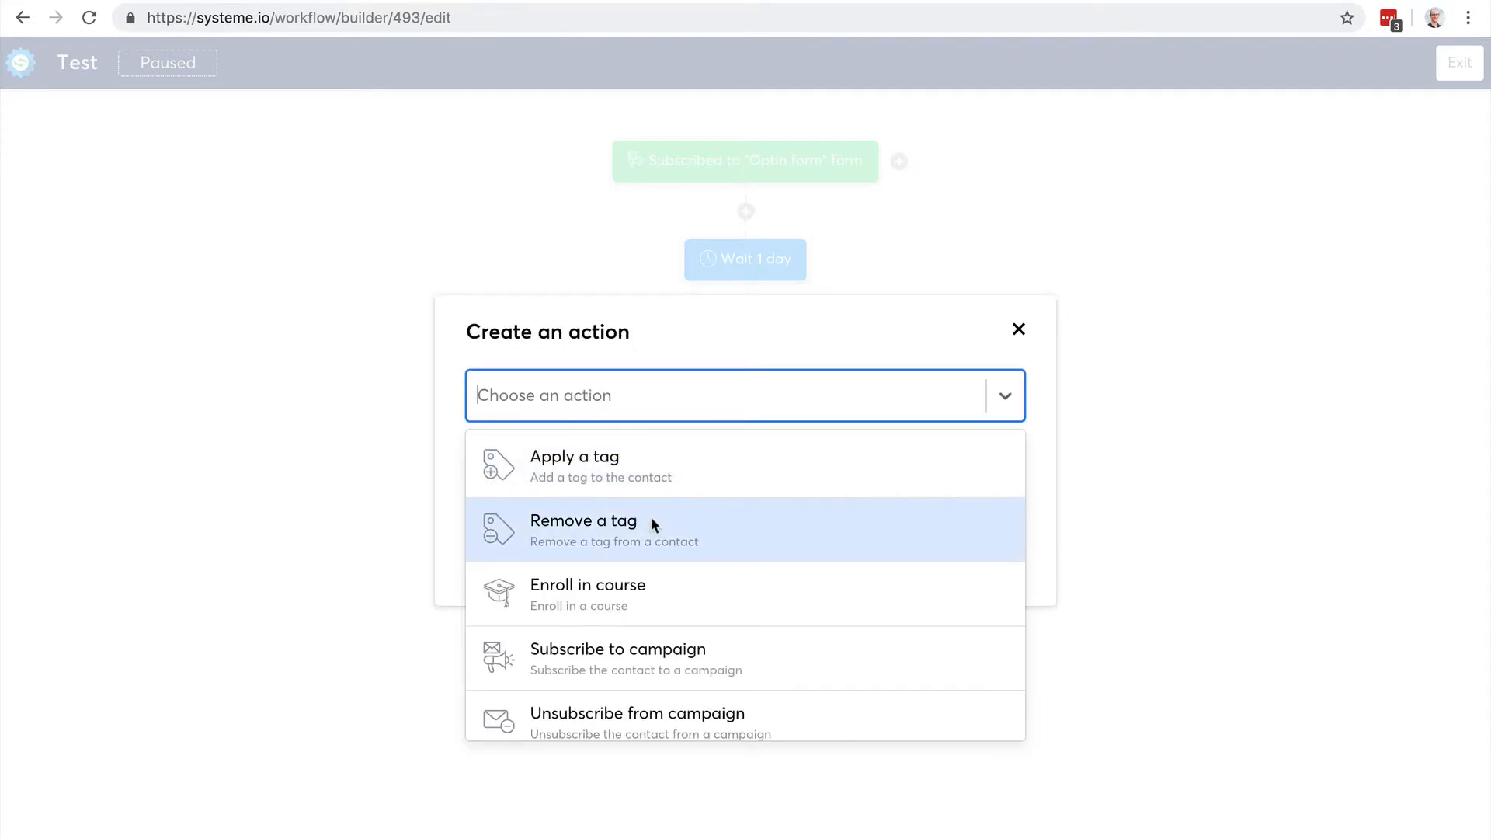
left_click(617, 649)
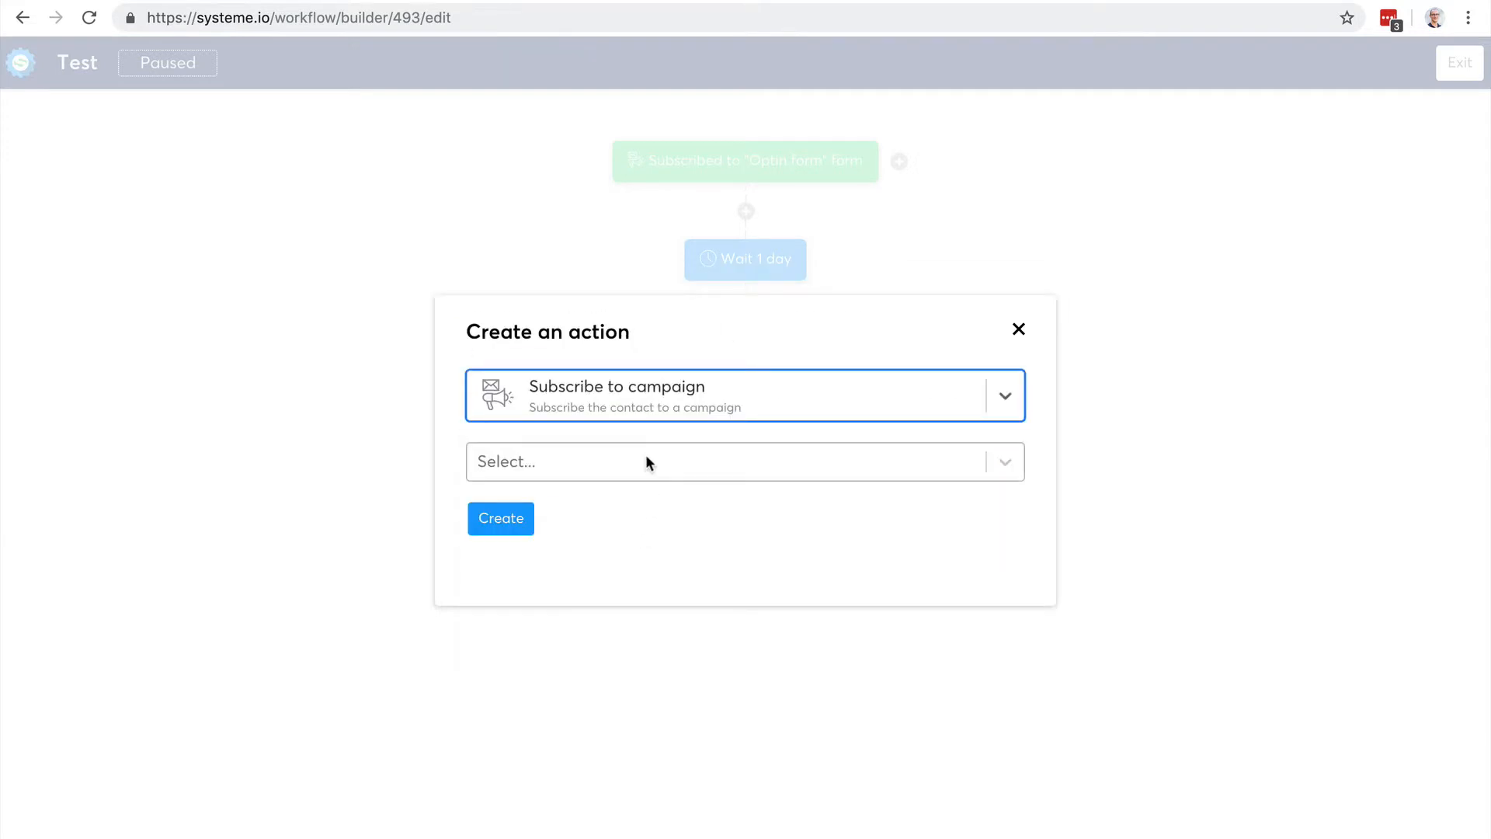
left_click(500, 519)
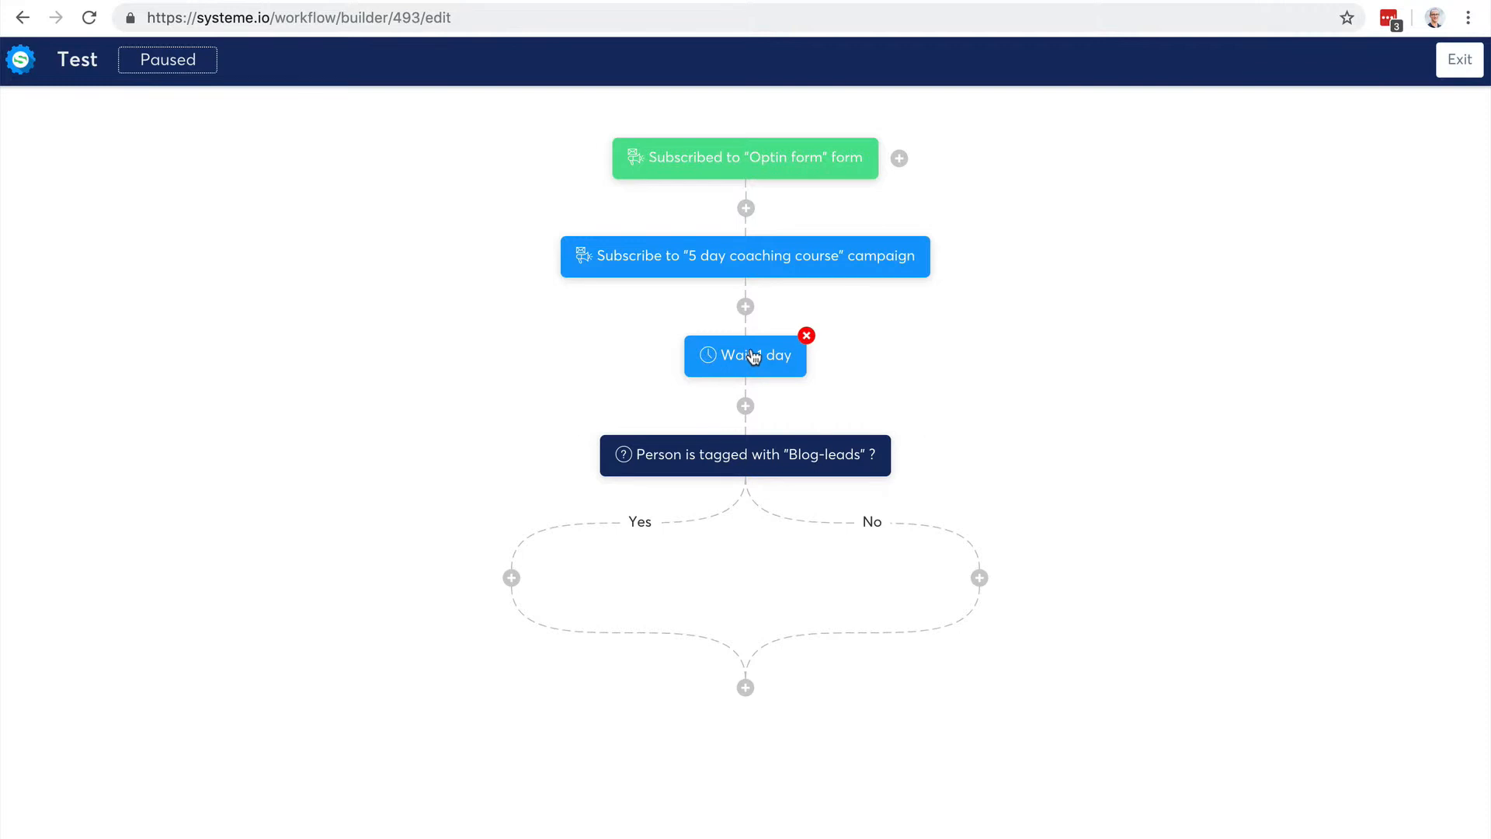
mouse_move(746, 464)
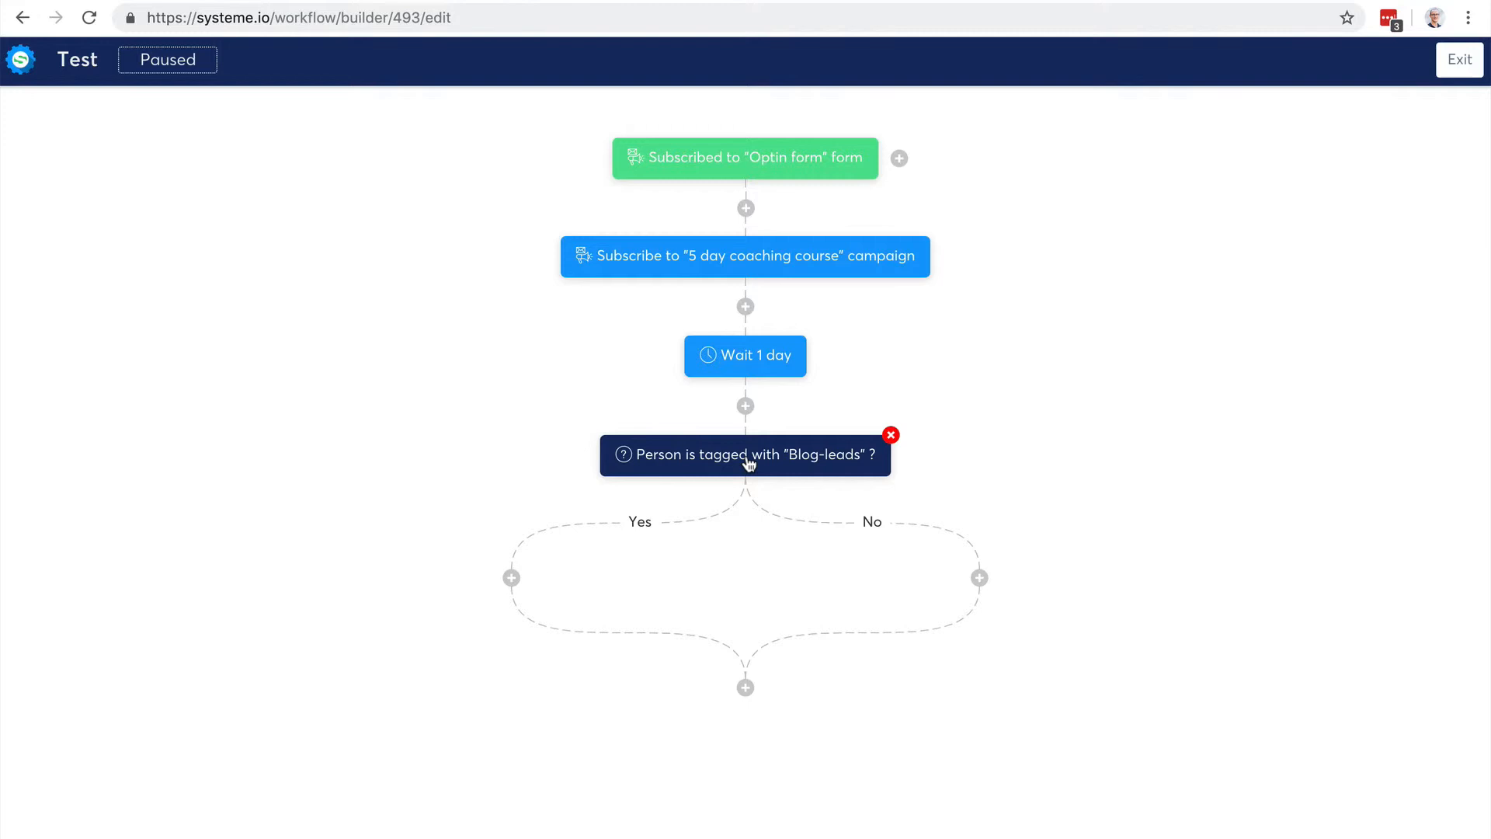
mouse_move(1444, 73)
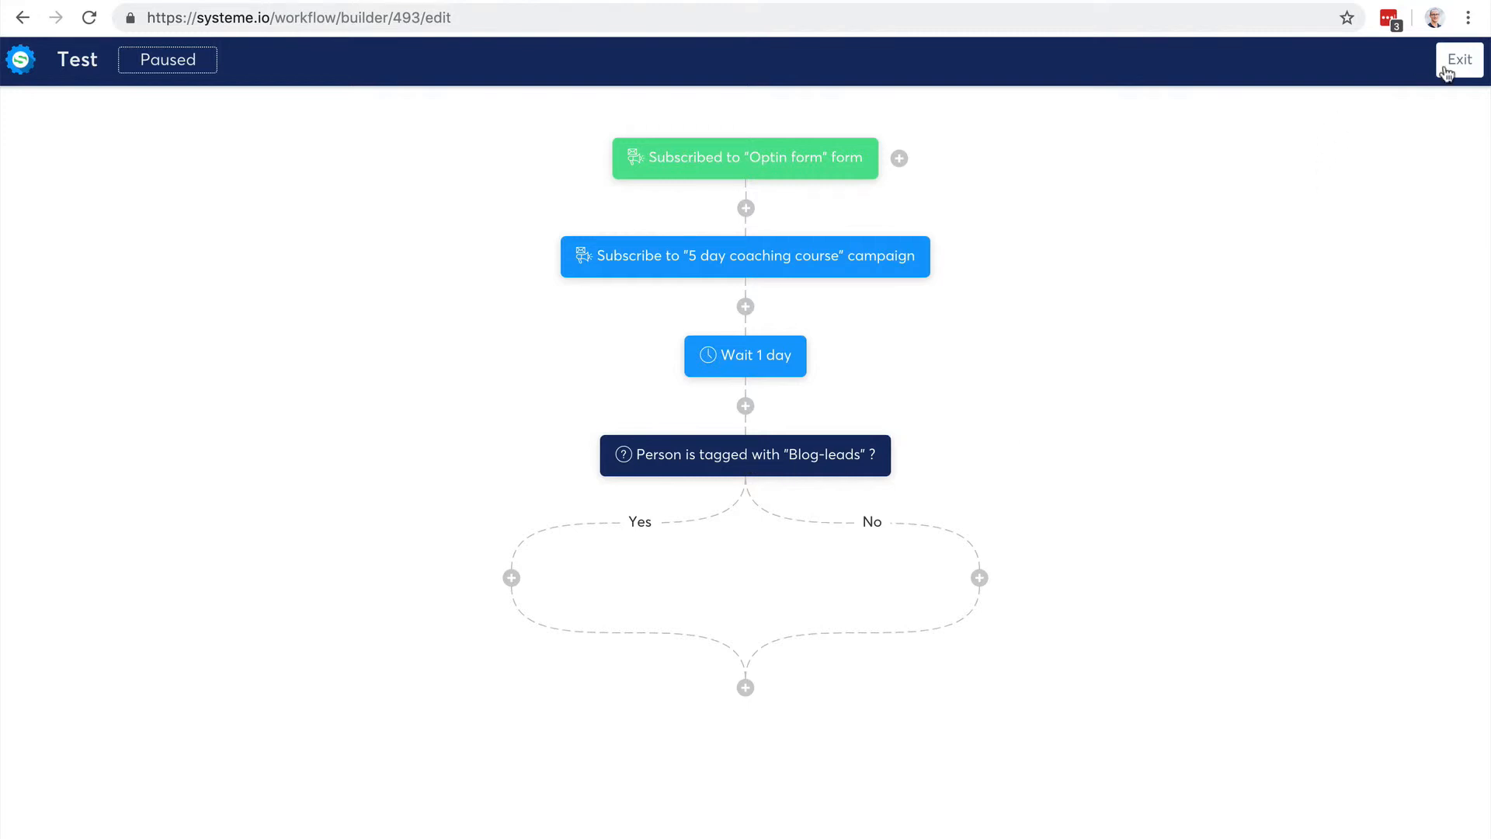
Step: Leave the workflow editor and go to the Contacts tags list
left_click(1458, 60)
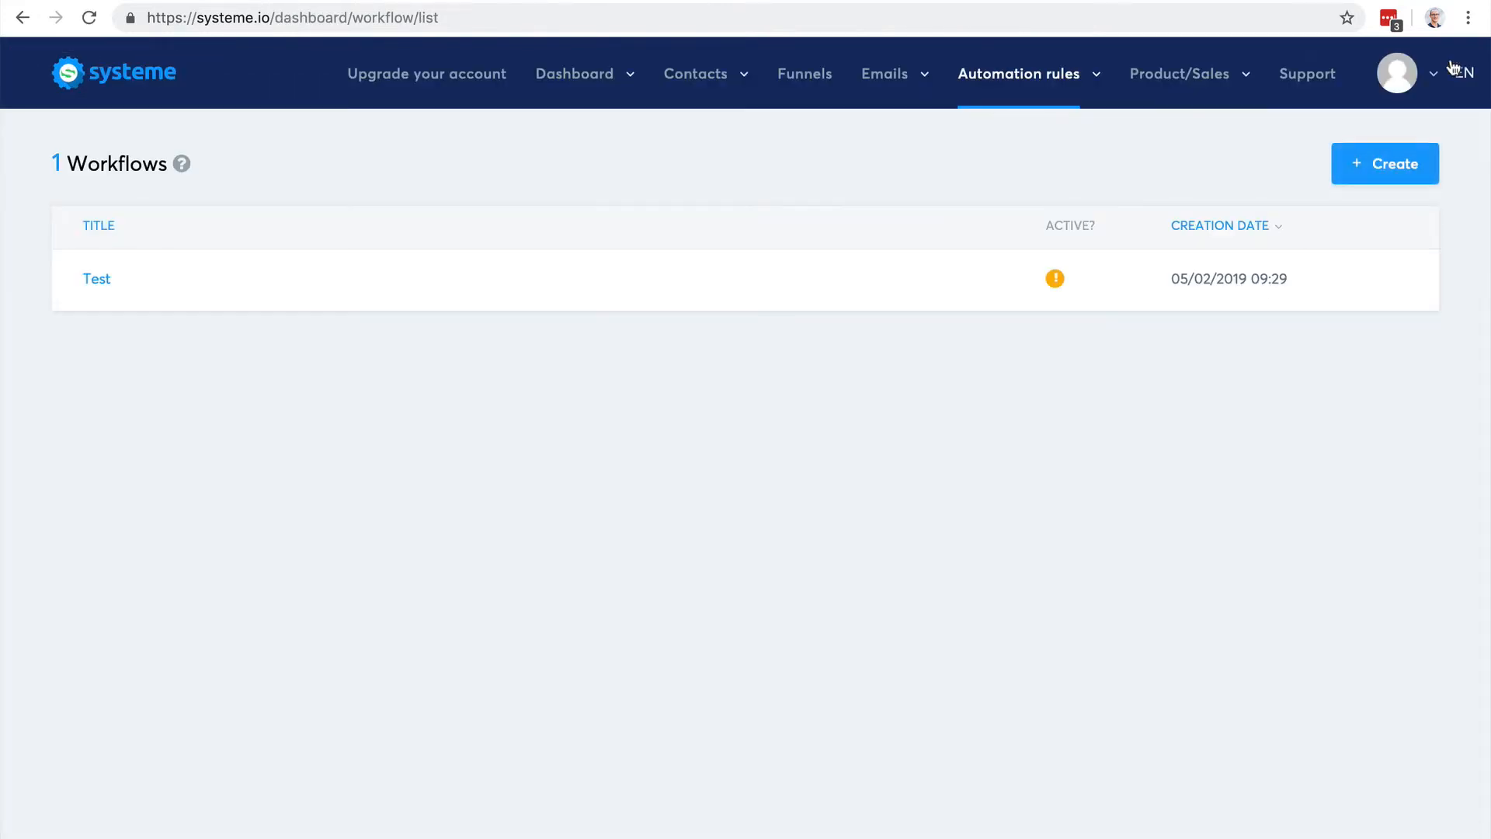
left_click(696, 73)
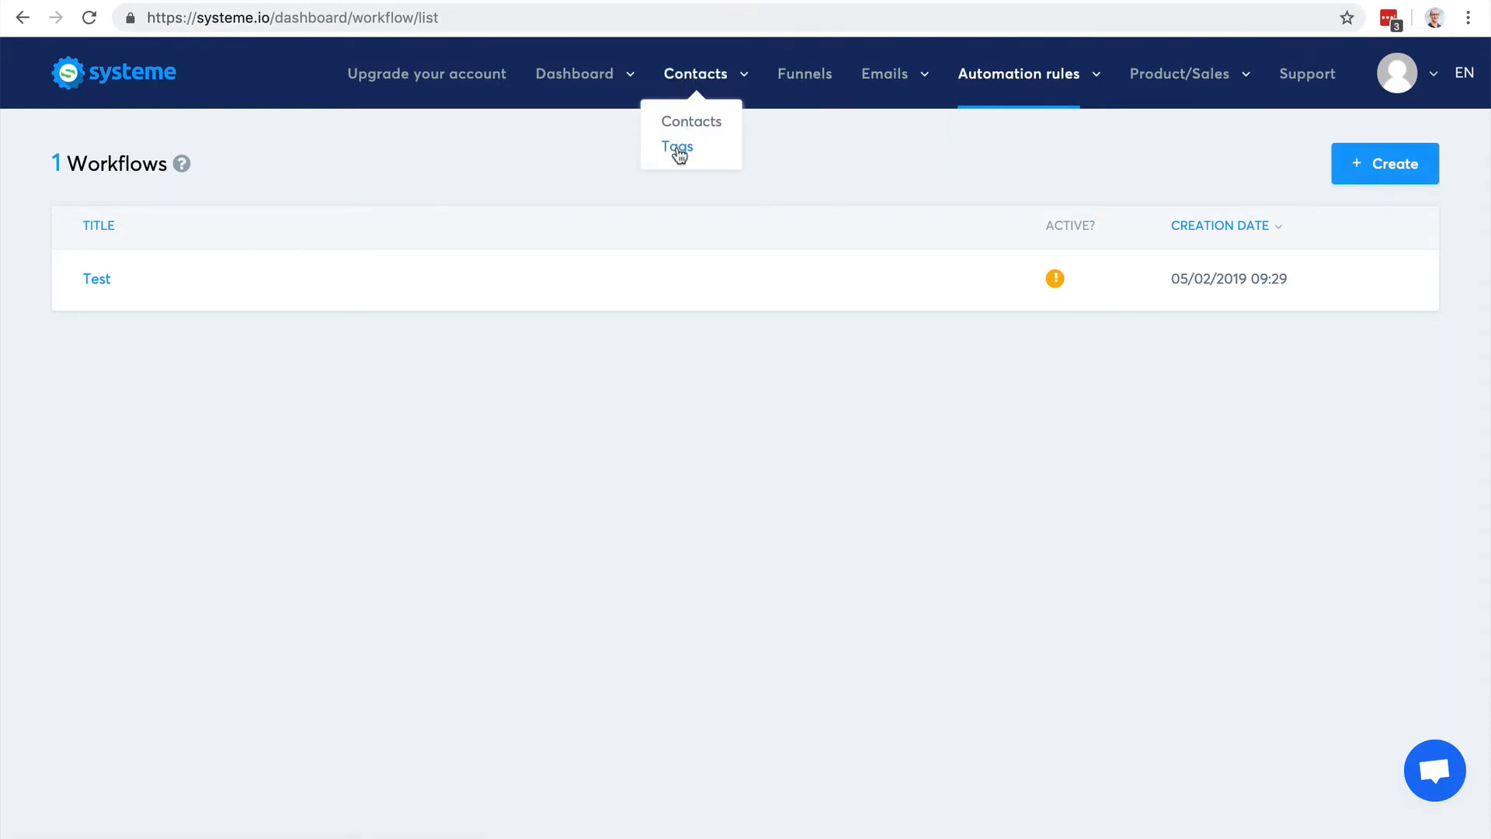
left_click(677, 146)
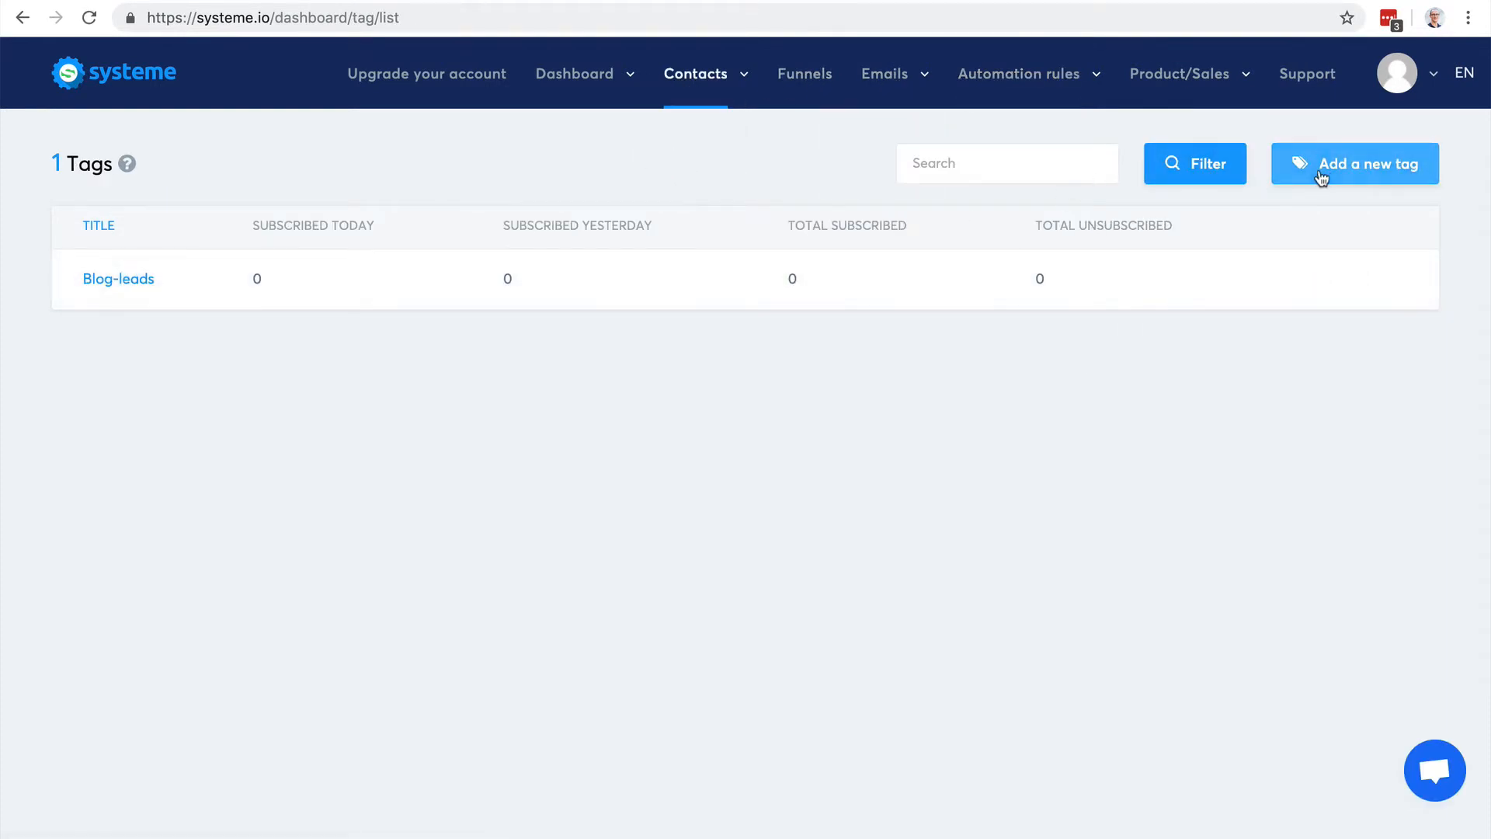
Step: Create a new tag named ProductA-Customer and save it
left_click(1354, 163)
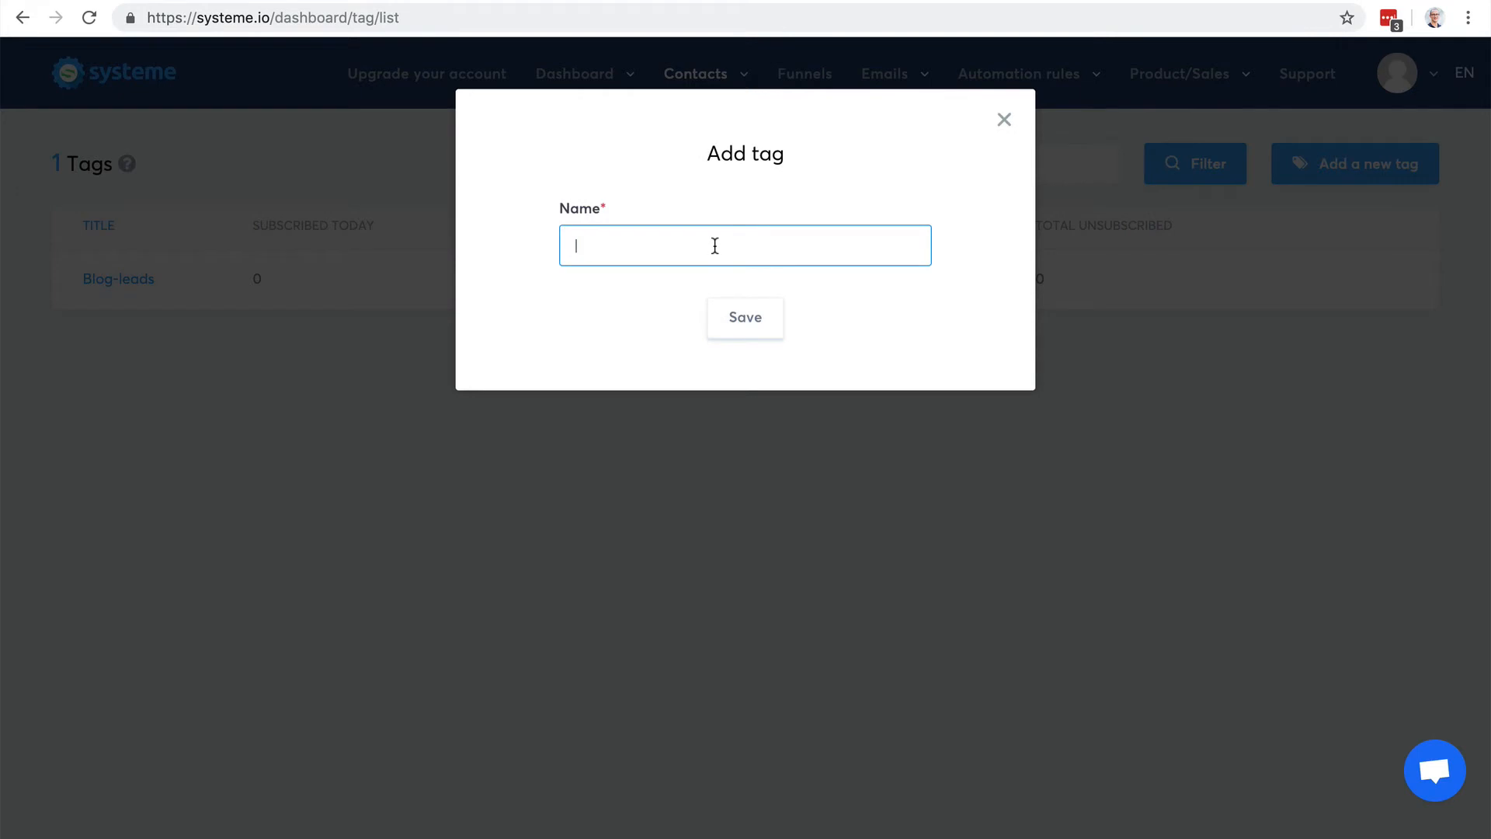
type("Product")
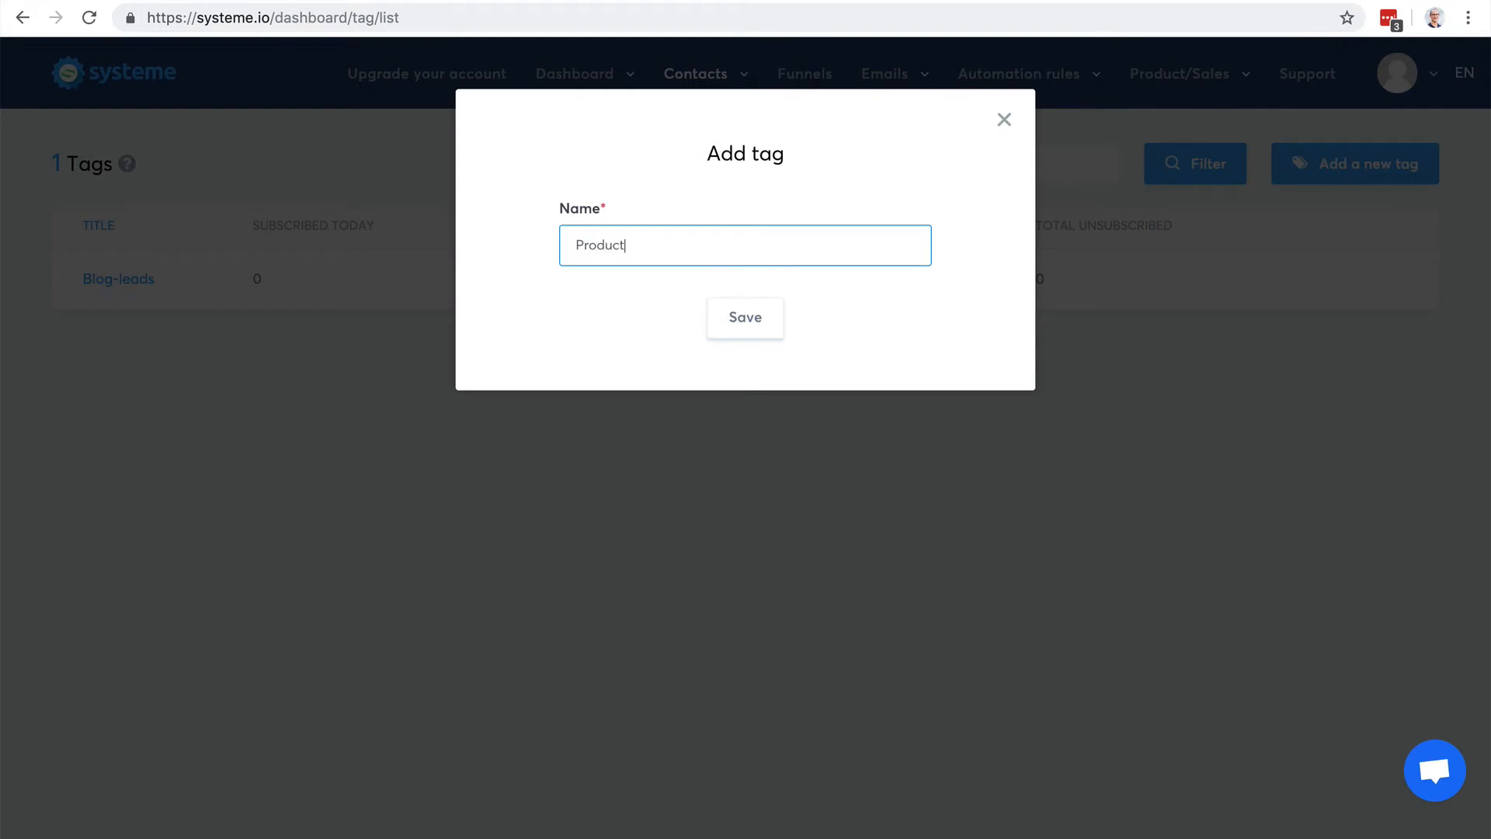
type("A-Cus")
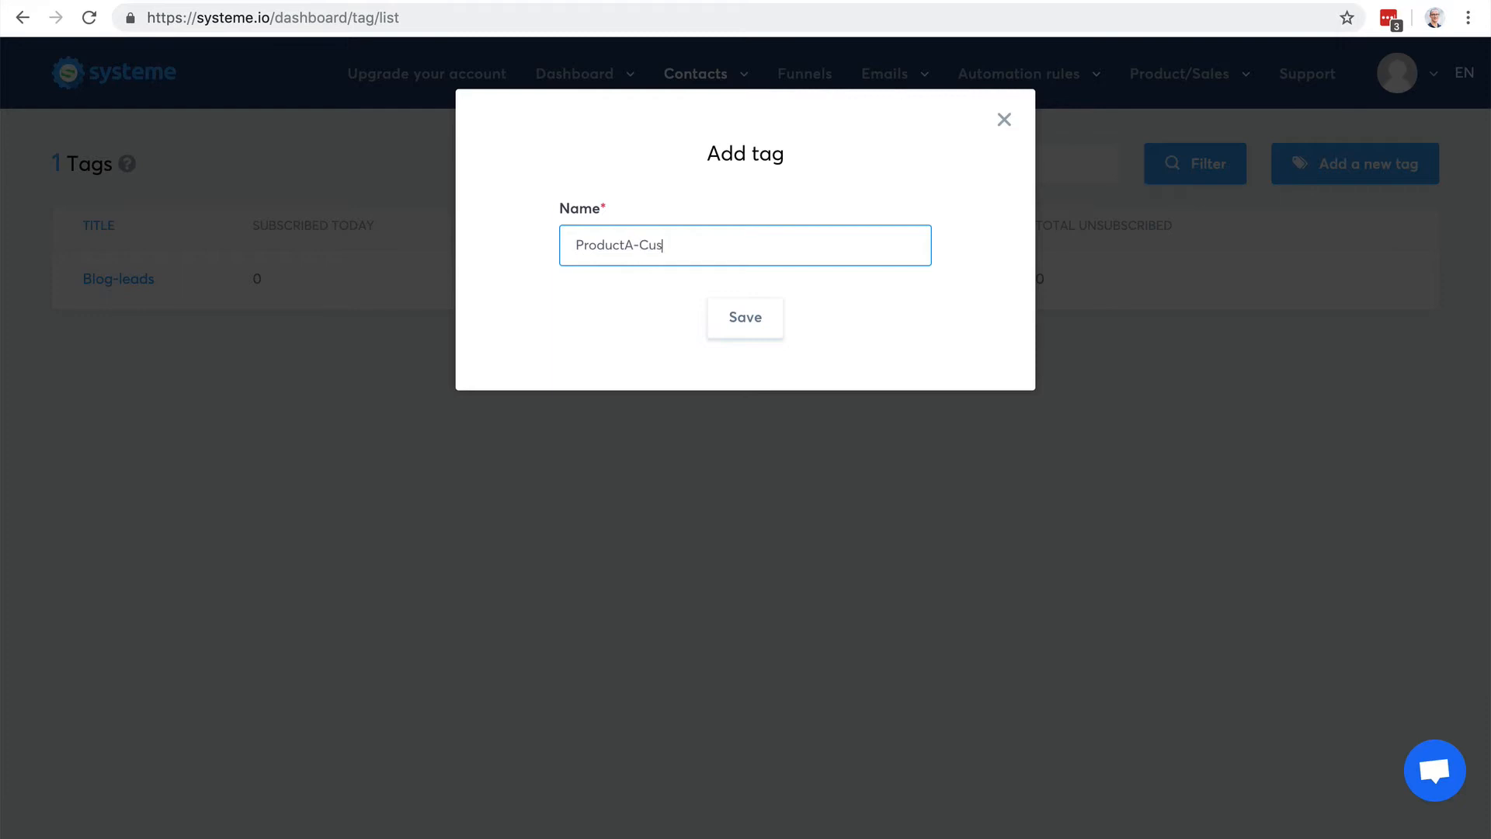
left_click(744, 317)
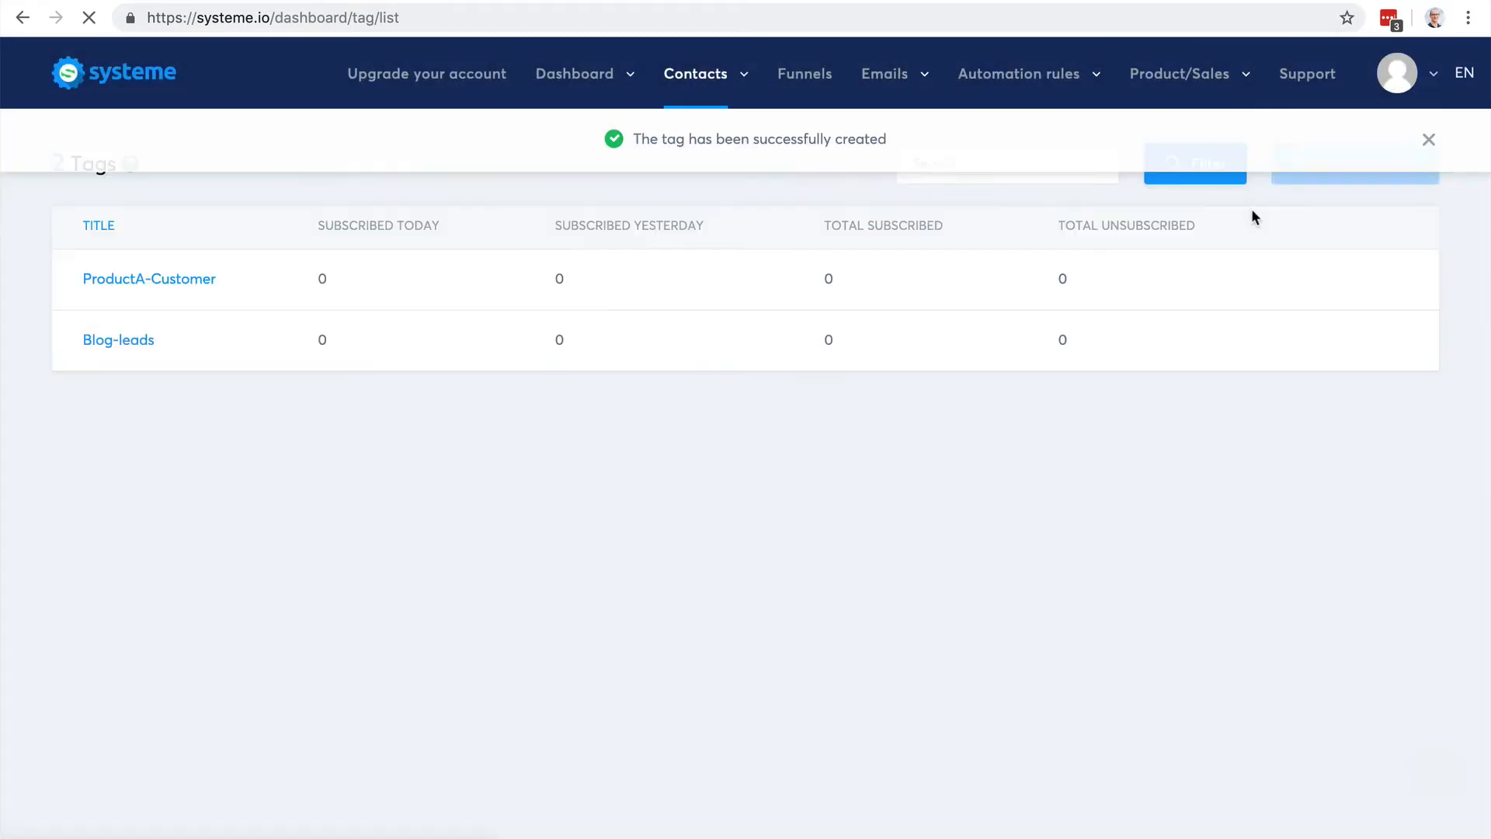
left_click(1019, 73)
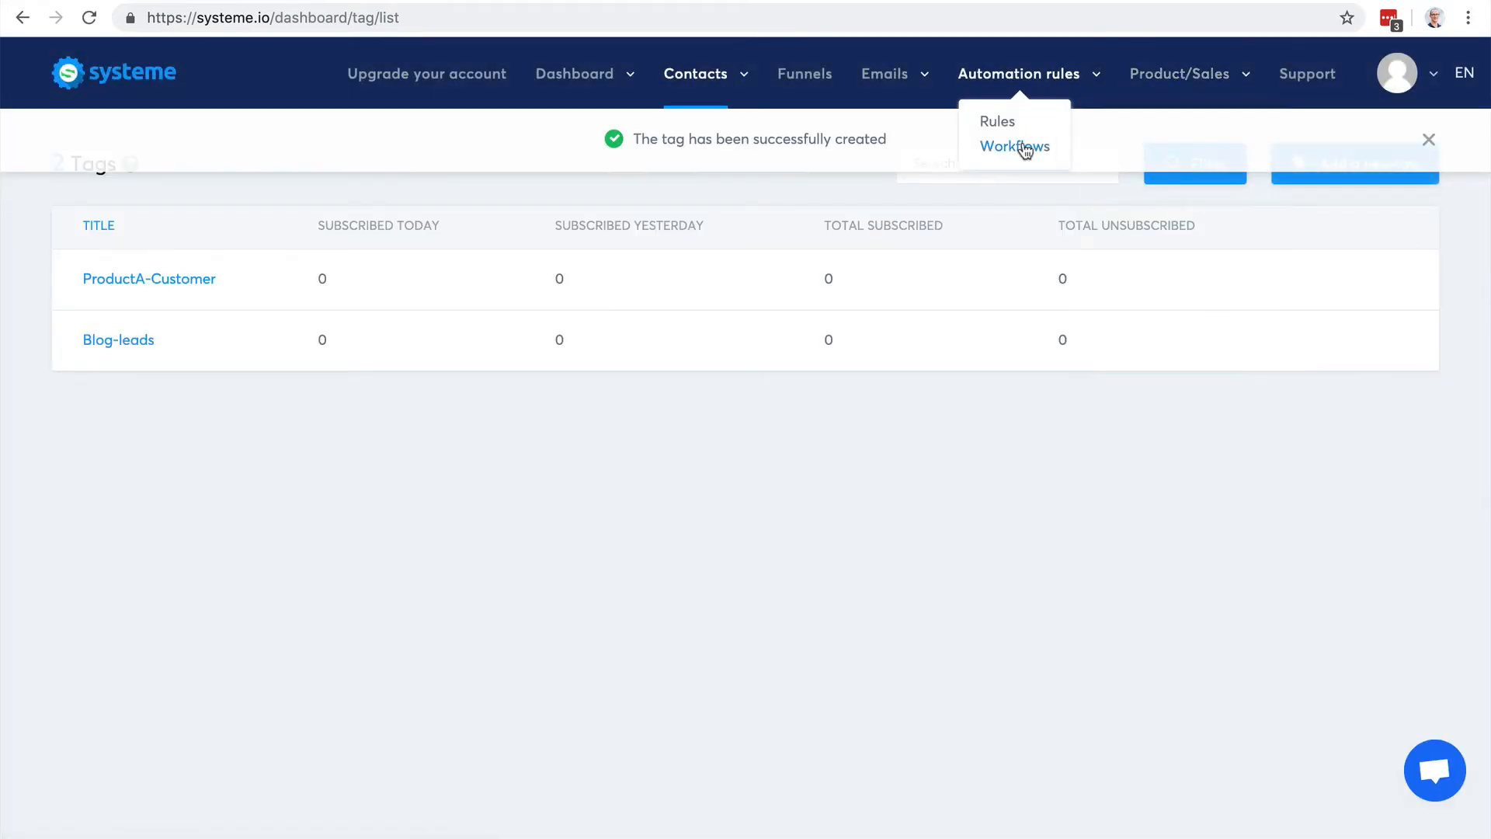
Step: Return to the Test workflow and edit the decision step's condition
left_click(1014, 146)
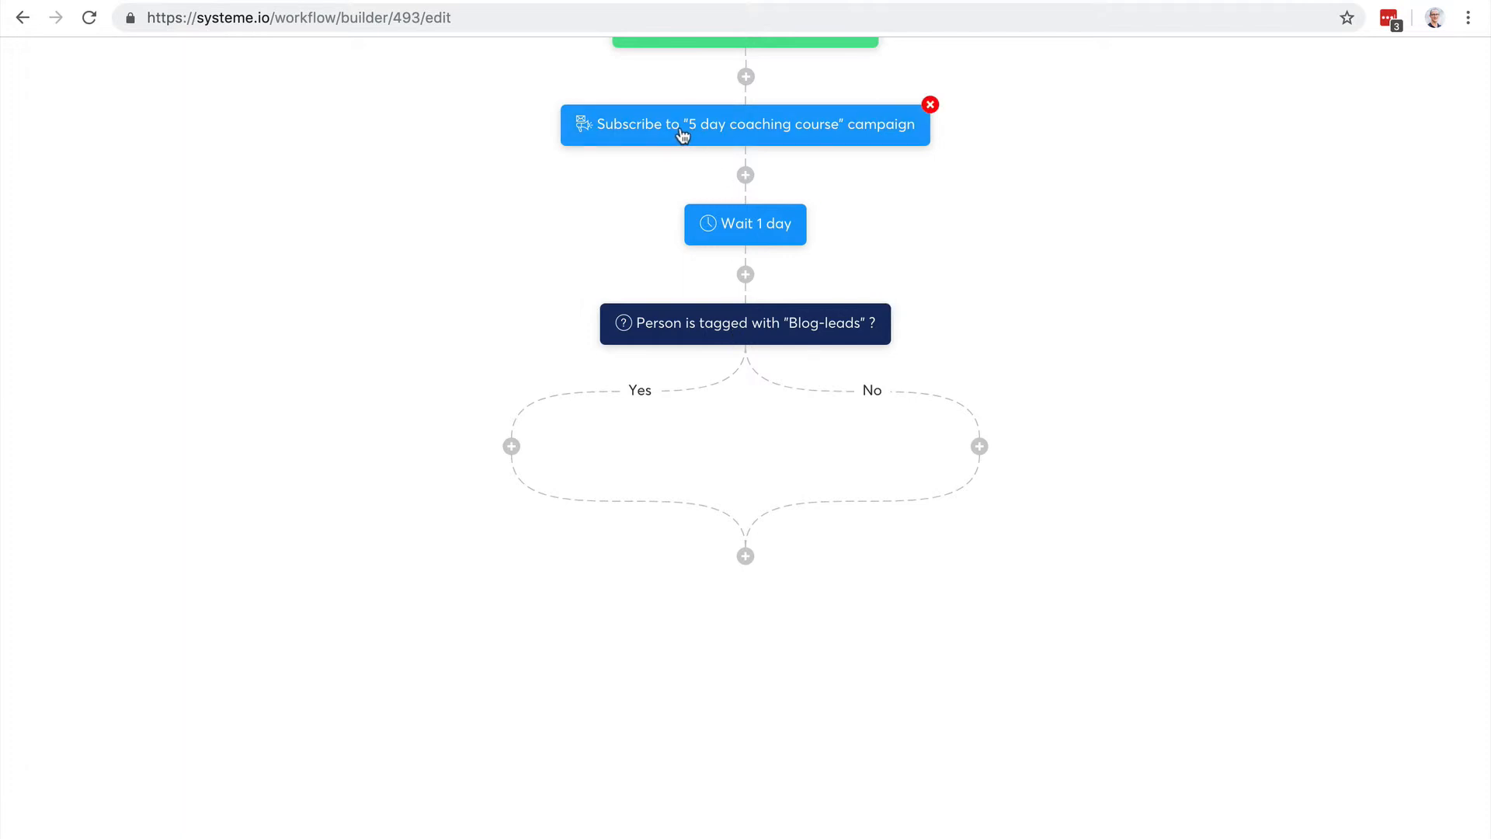
mouse_move(716, 163)
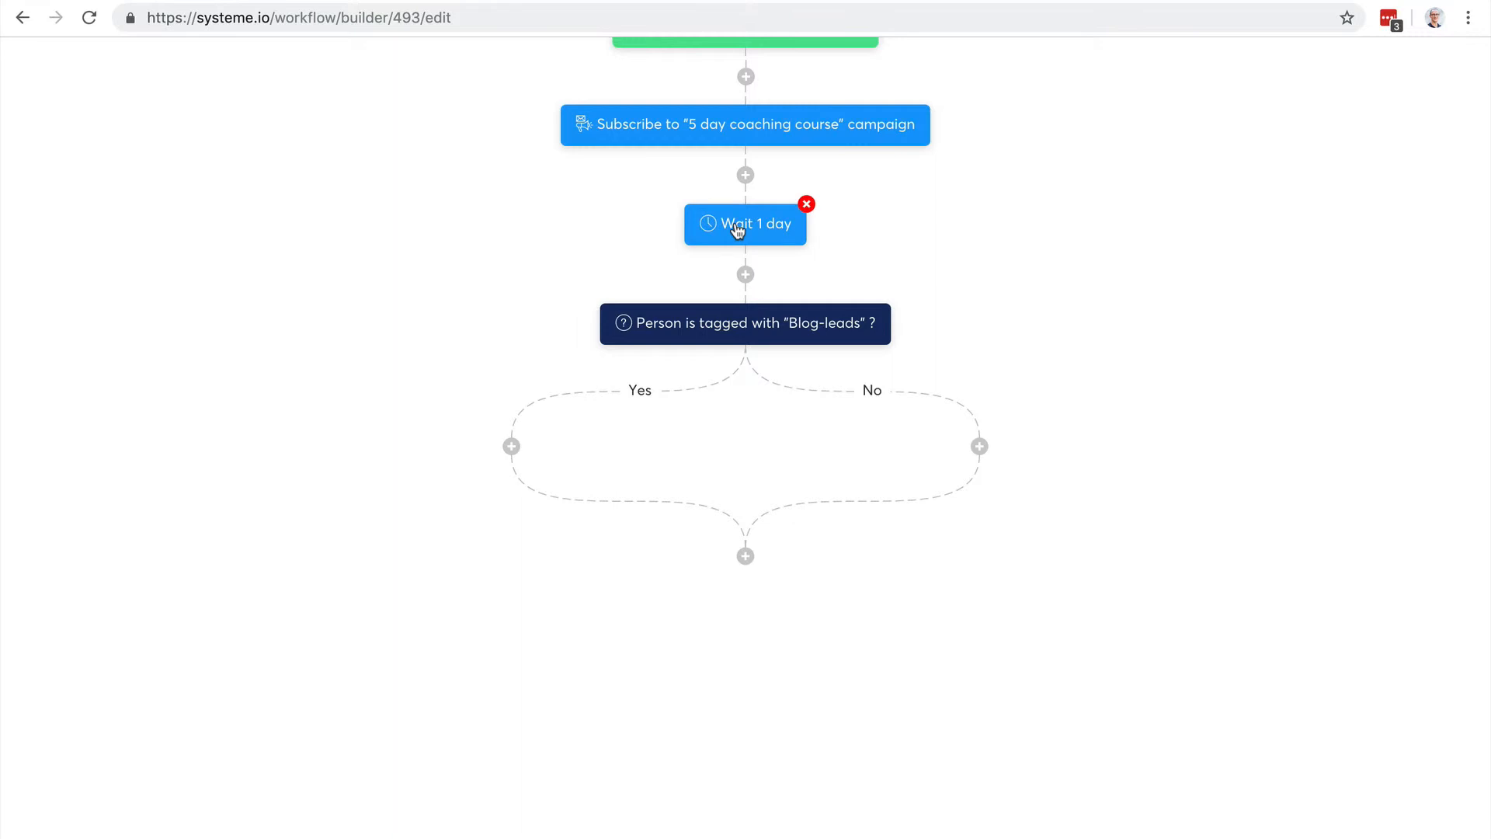
left_click(744, 223)
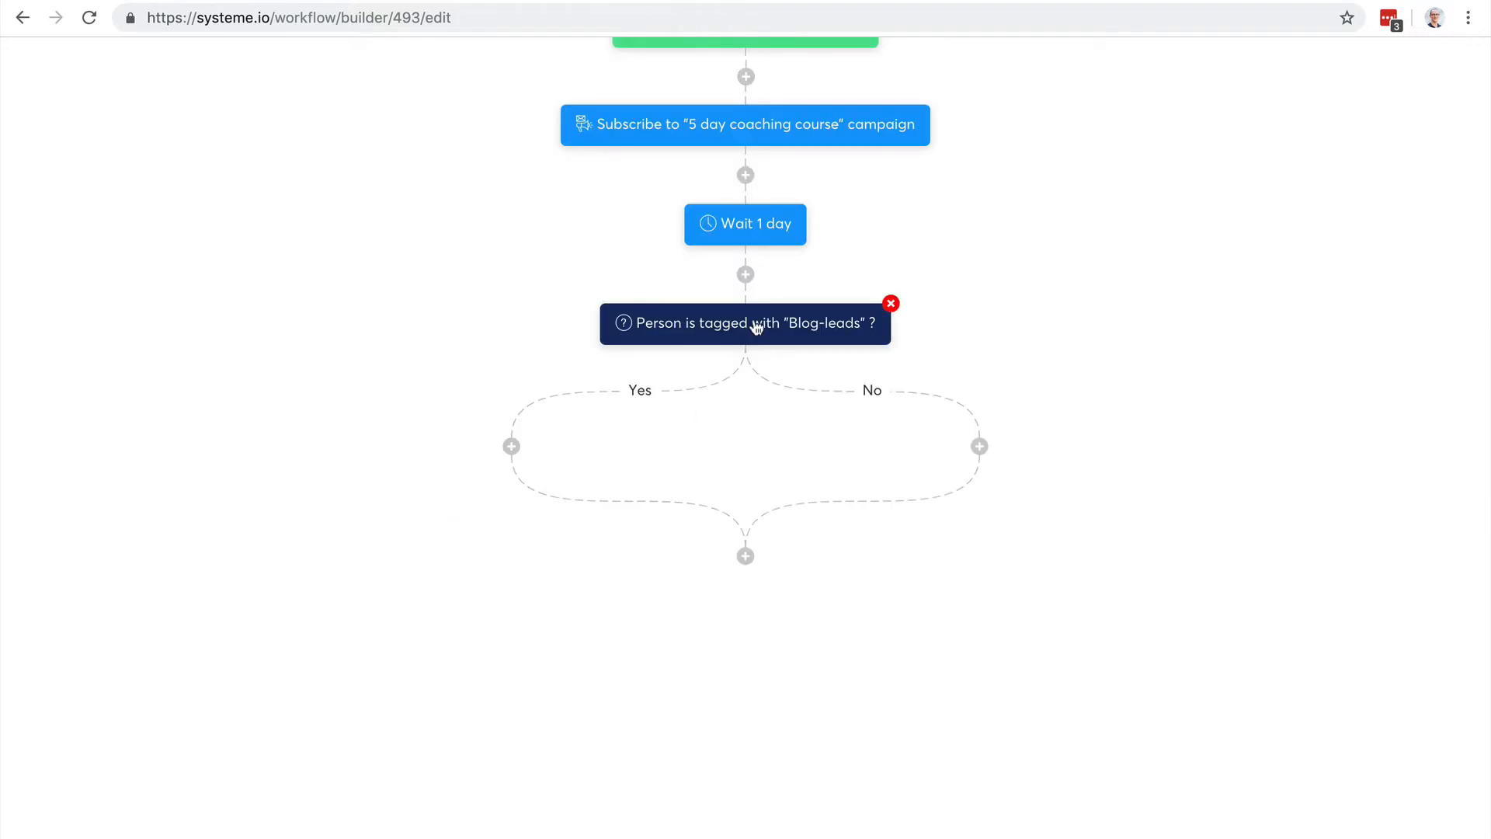
left_click(744, 323)
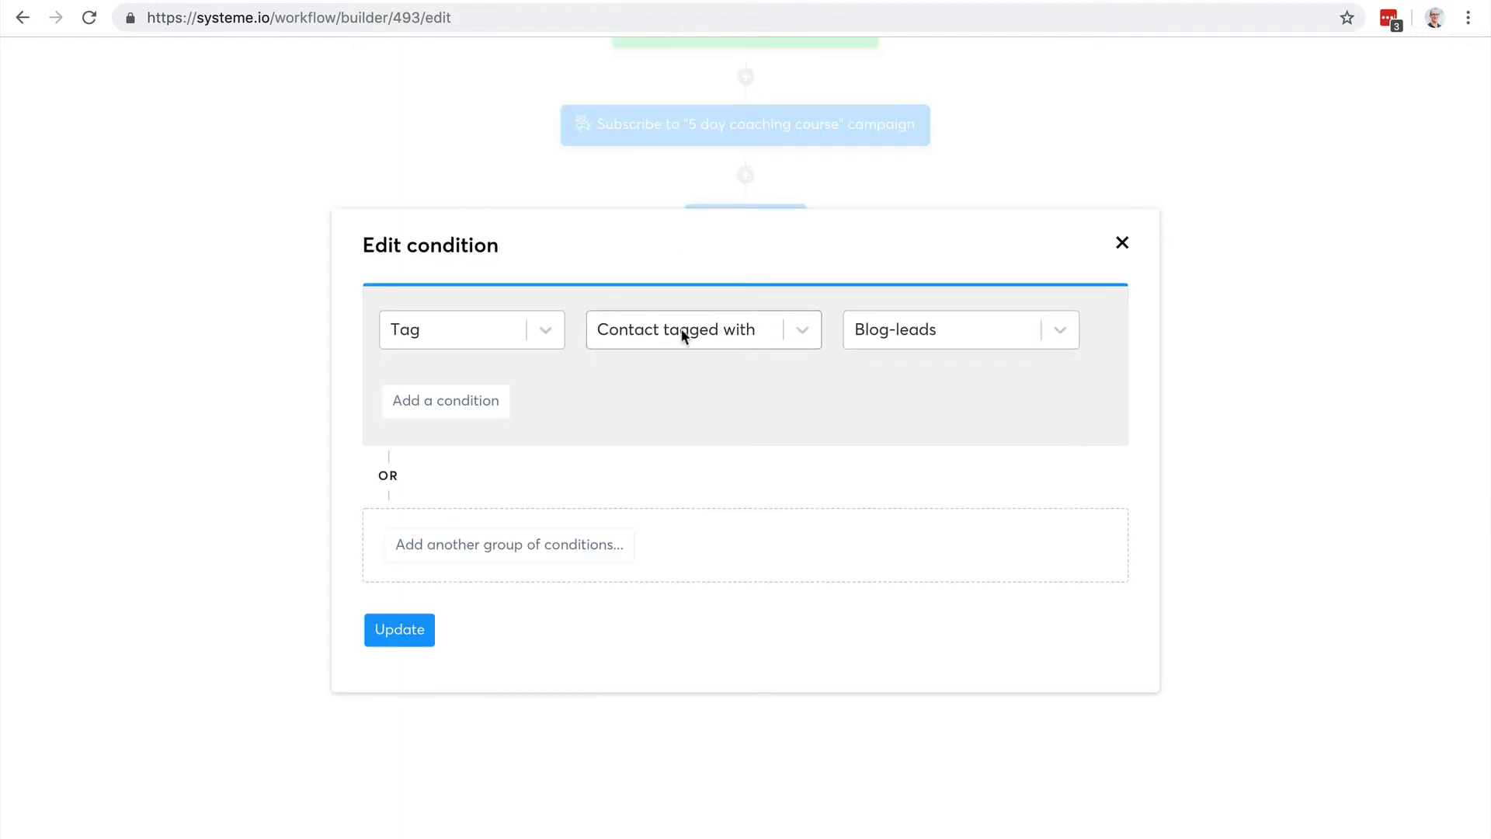
Step: Change the checked tag to ProductA-Customer, update it, and start adding a Yes-branch step
left_click(960, 329)
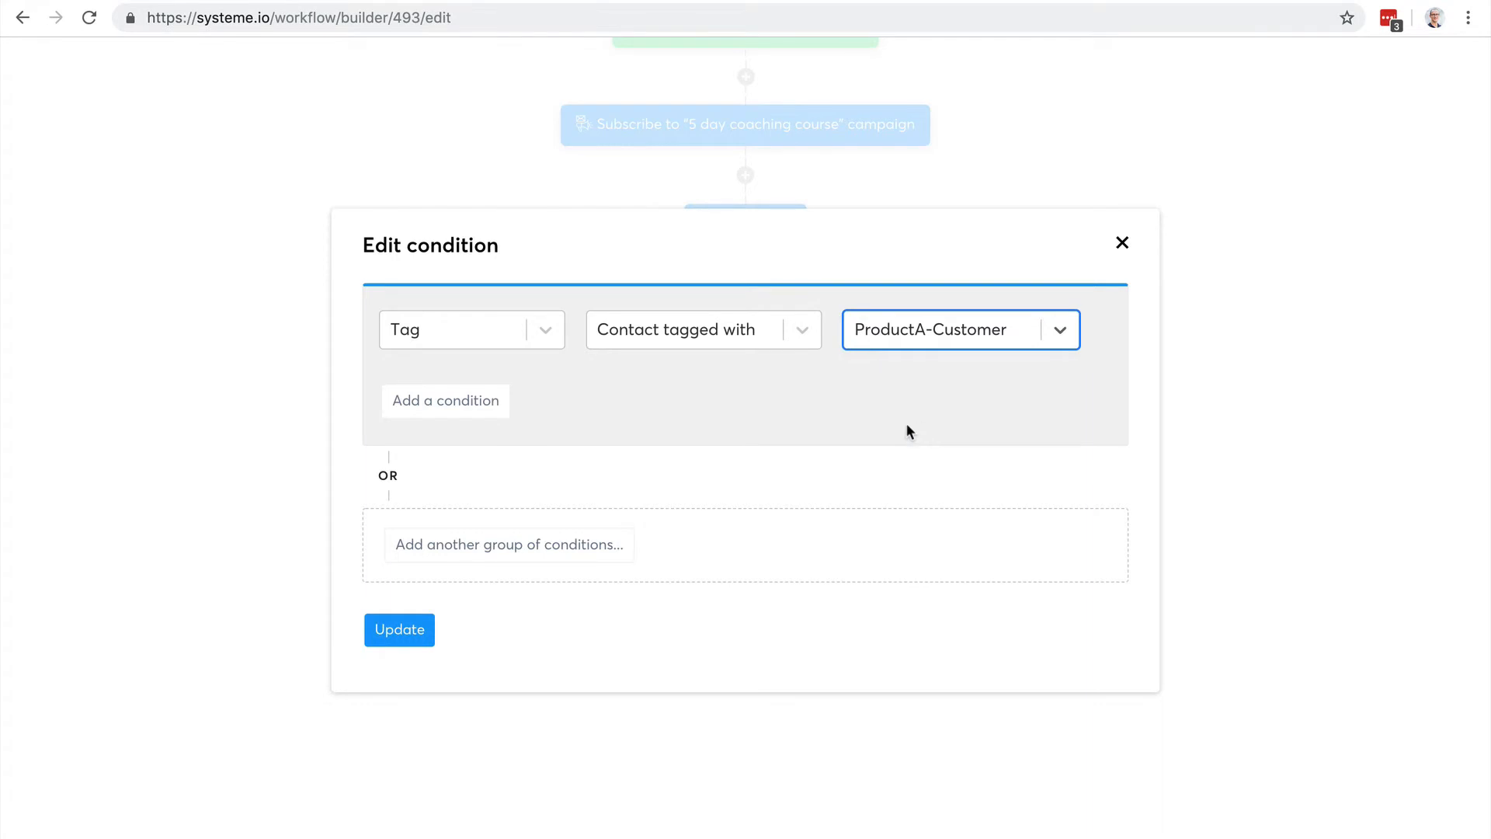
left_click(399, 629)
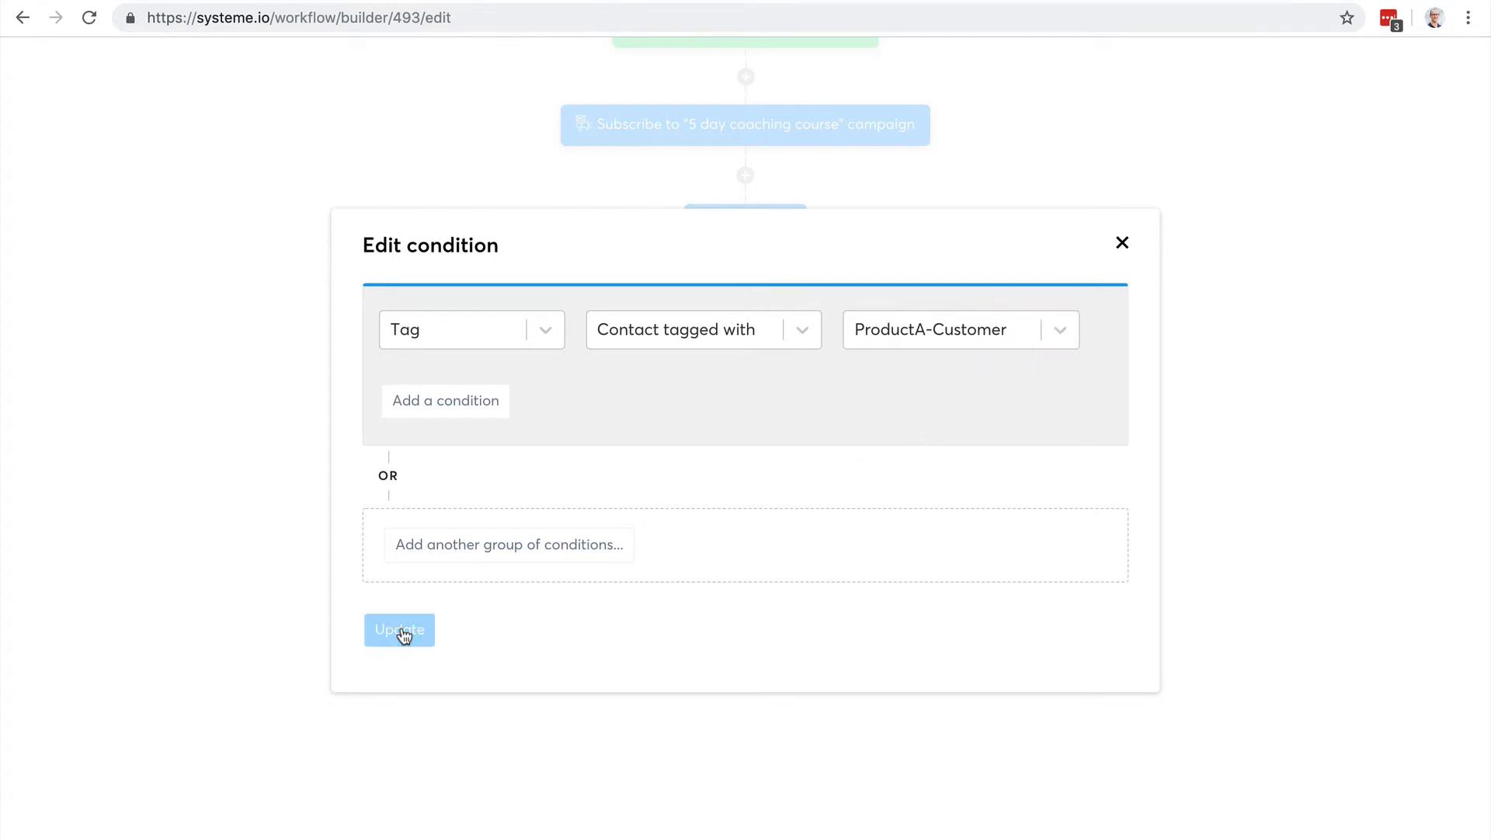
left_click(400, 629)
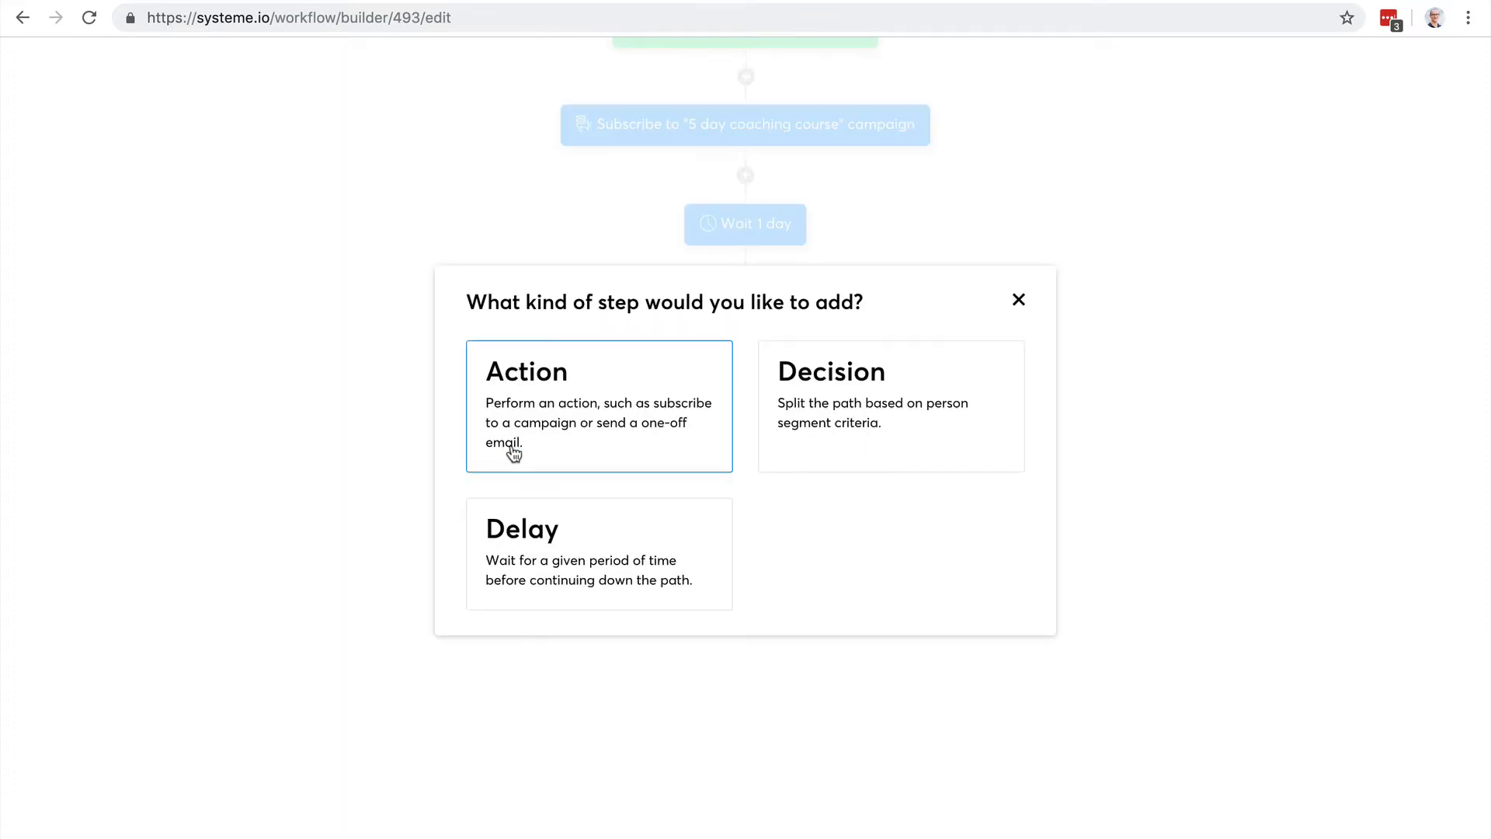
Step: Add an Unsubscribe from '5 day coaching course' campaign action on the Yes branch
left_click(598, 405)
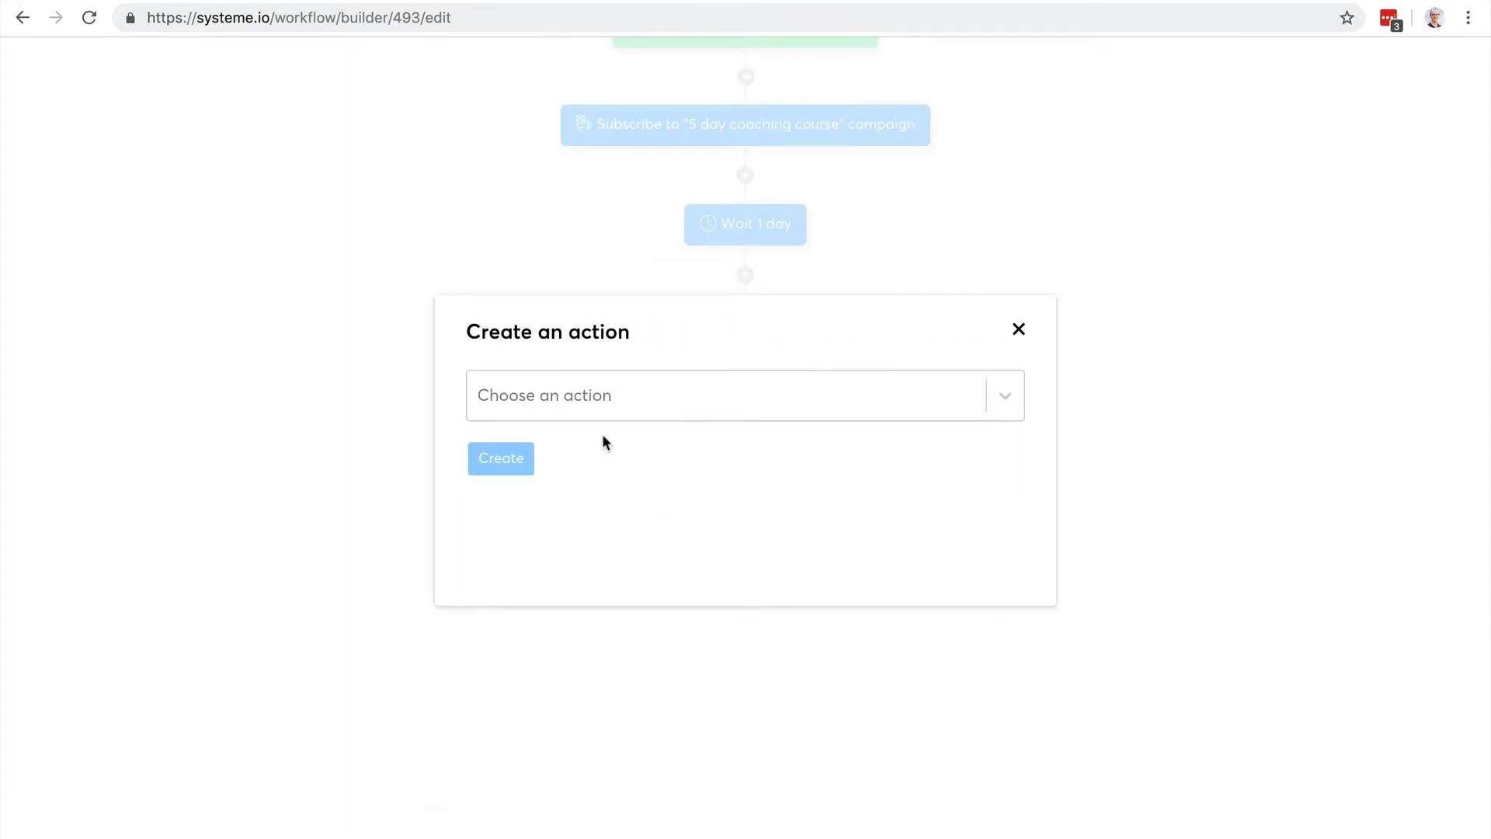
left_click(744, 394)
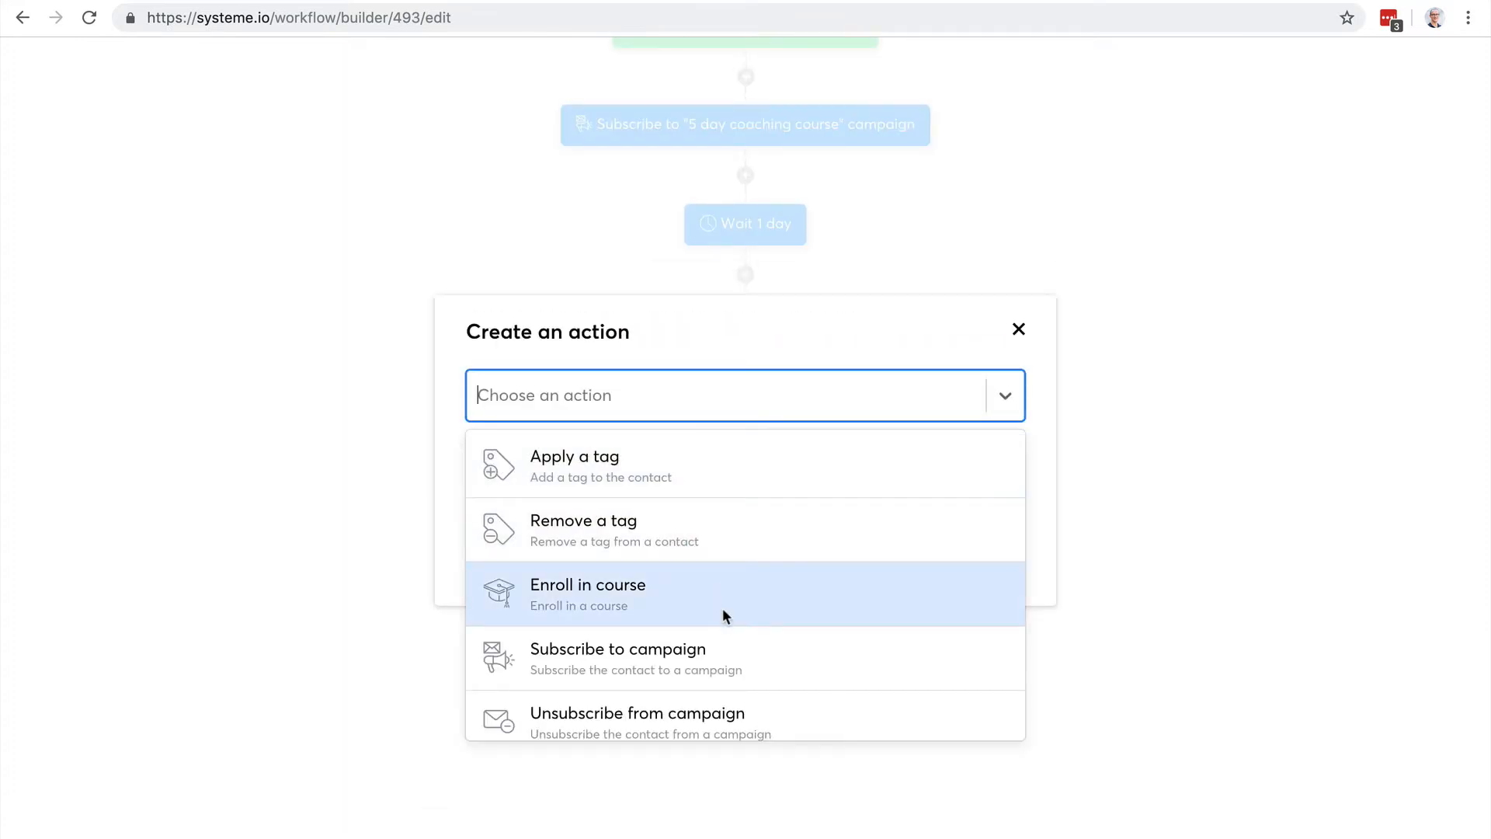
left_click(636, 712)
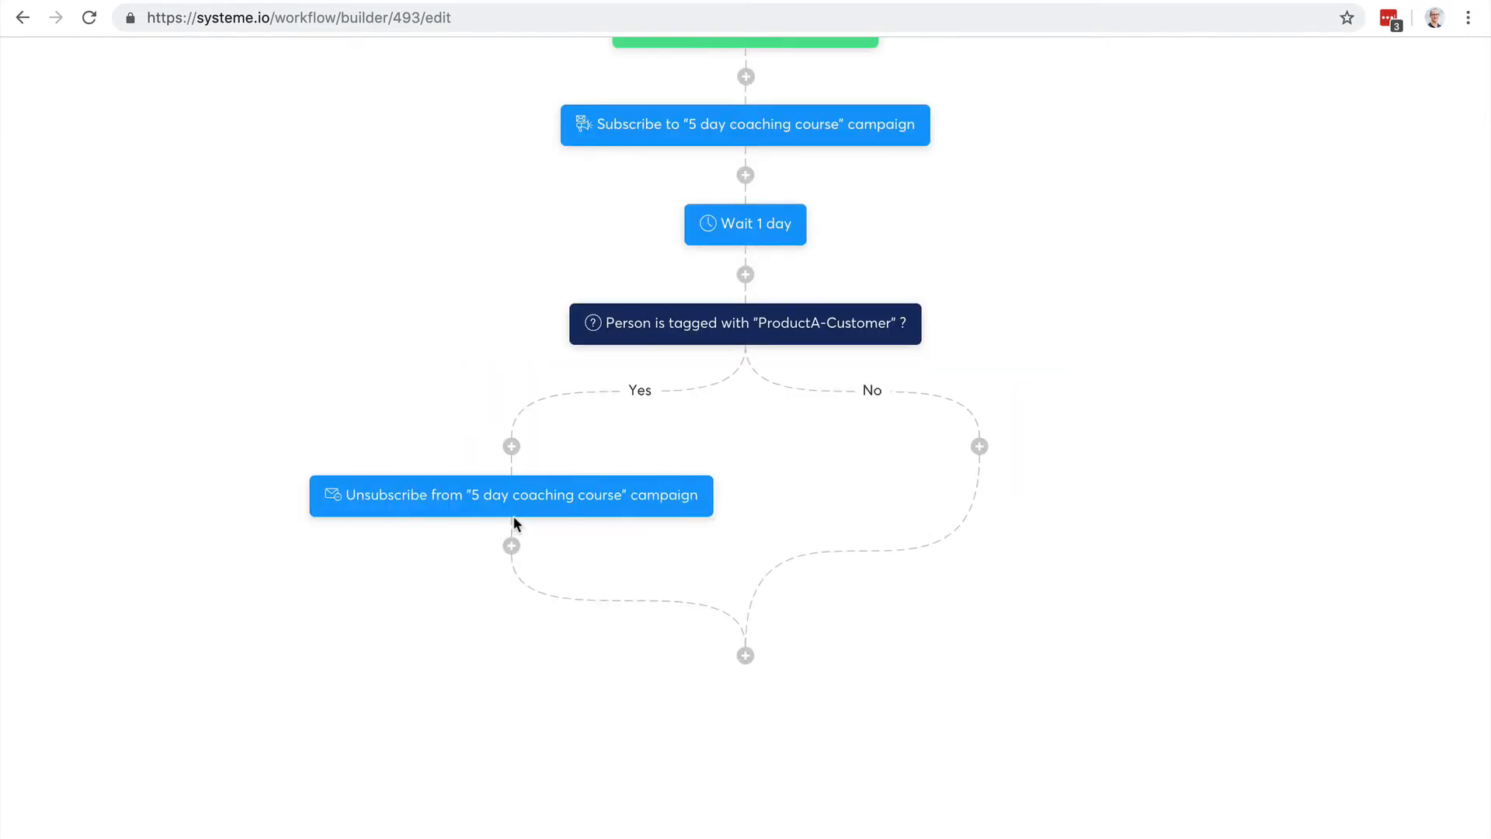
mouse_move(833, 384)
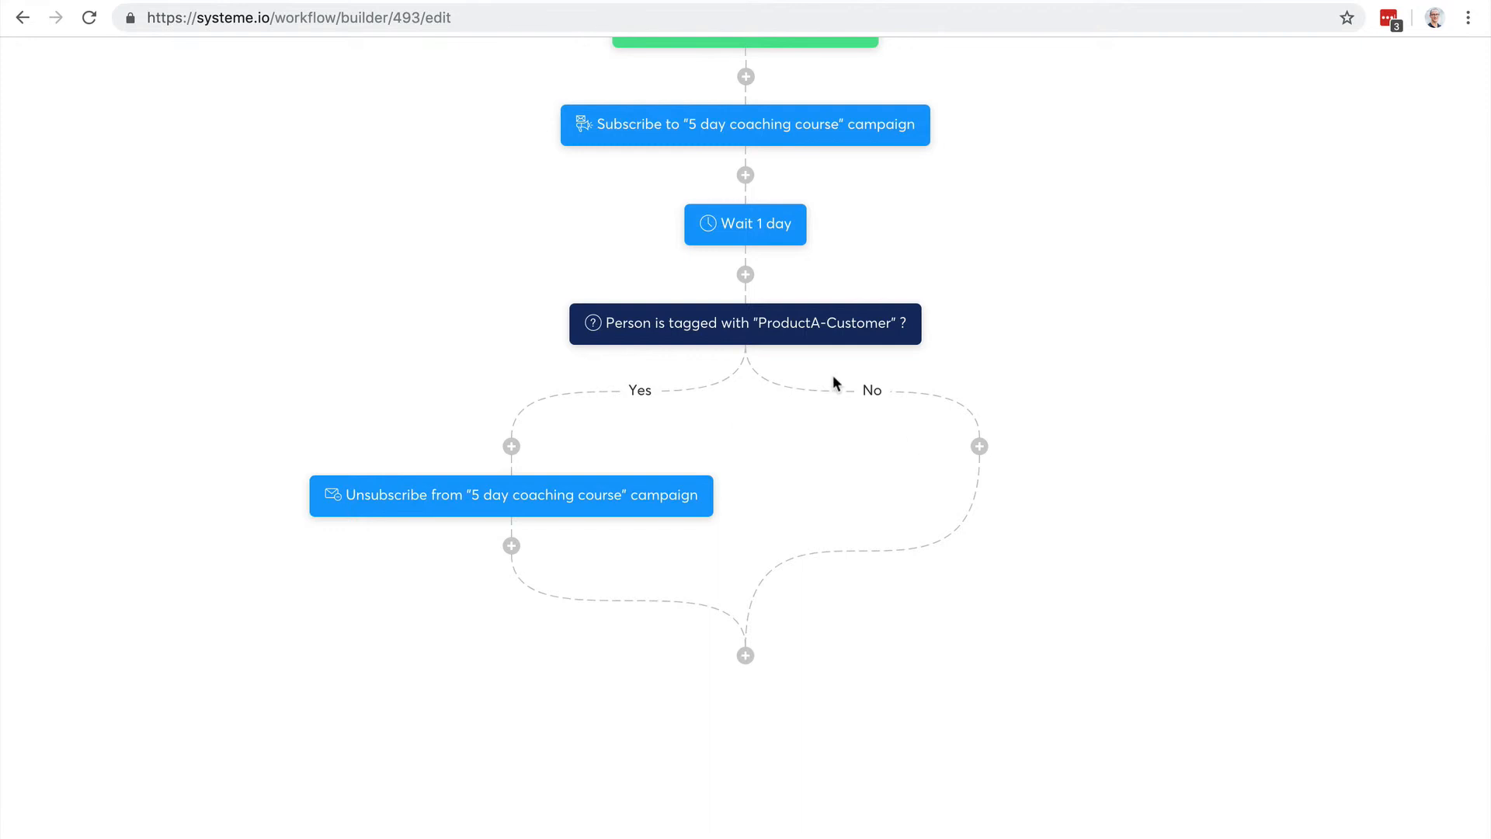
mouse_move(980, 446)
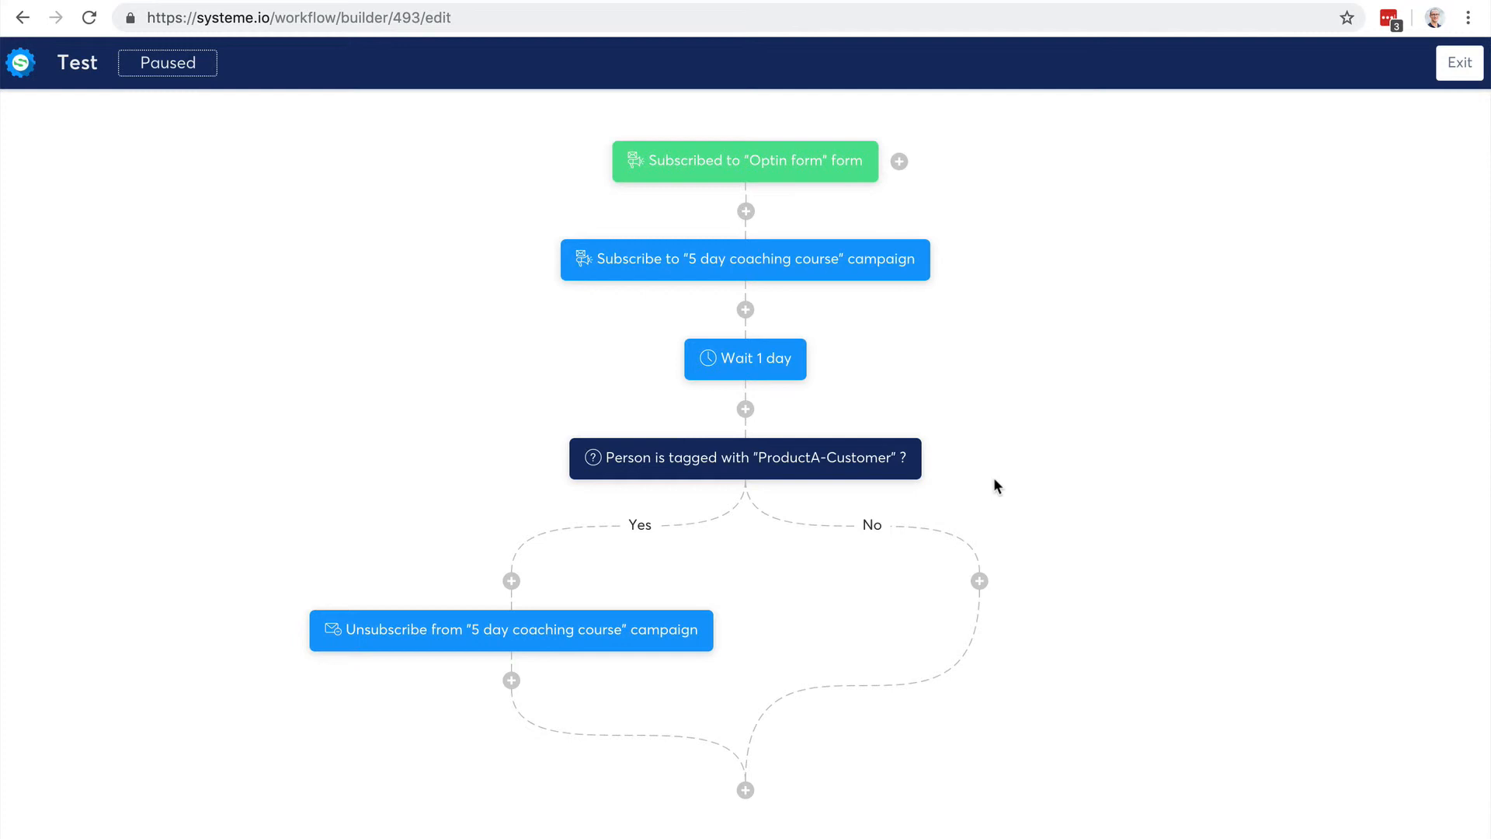
mouse_move(1460, 62)
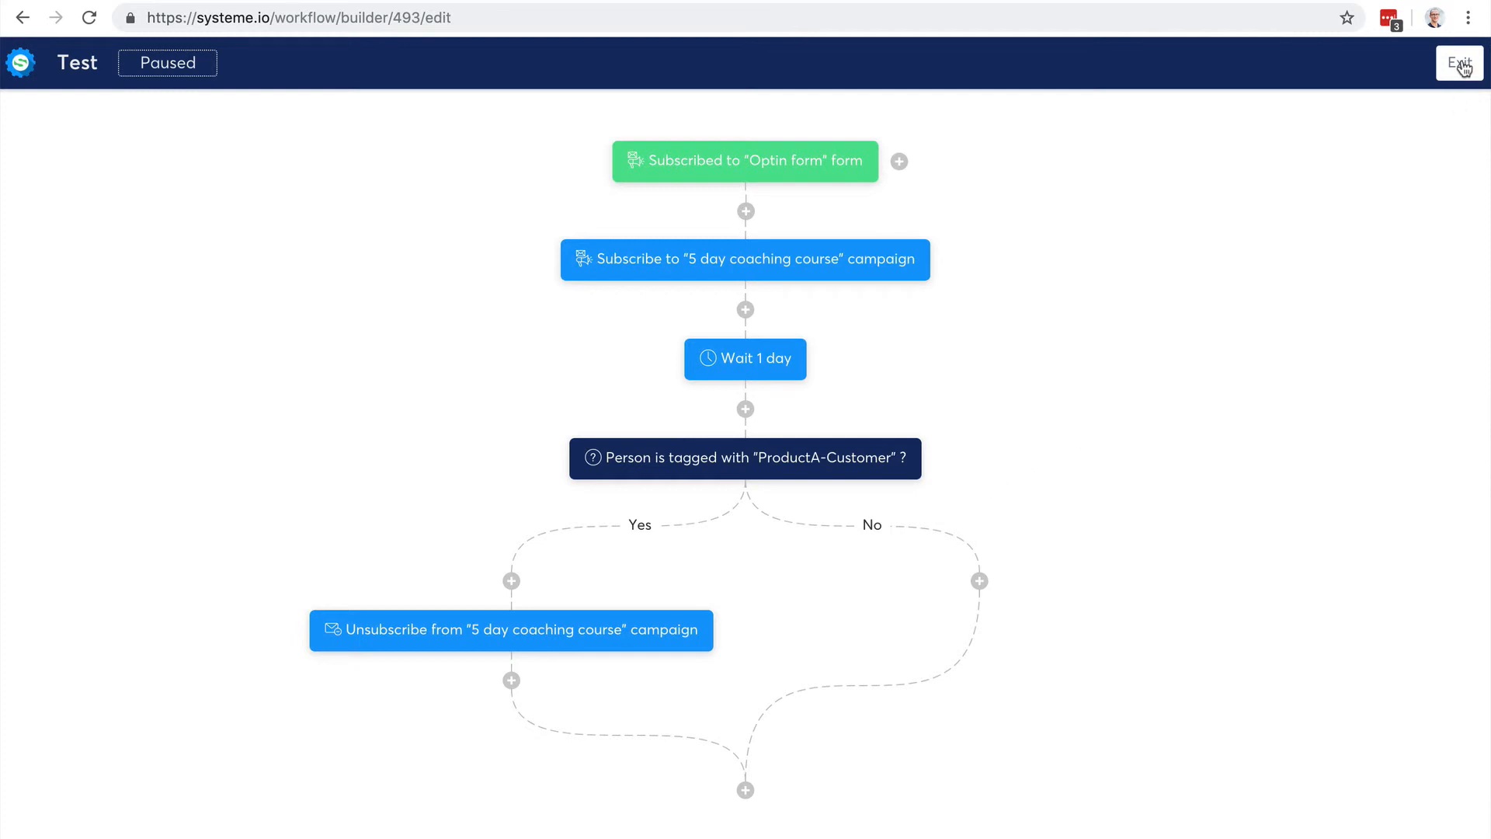
Step: Exit the workflow builder and start a new rule from Automation rules > Rules
left_click(1458, 62)
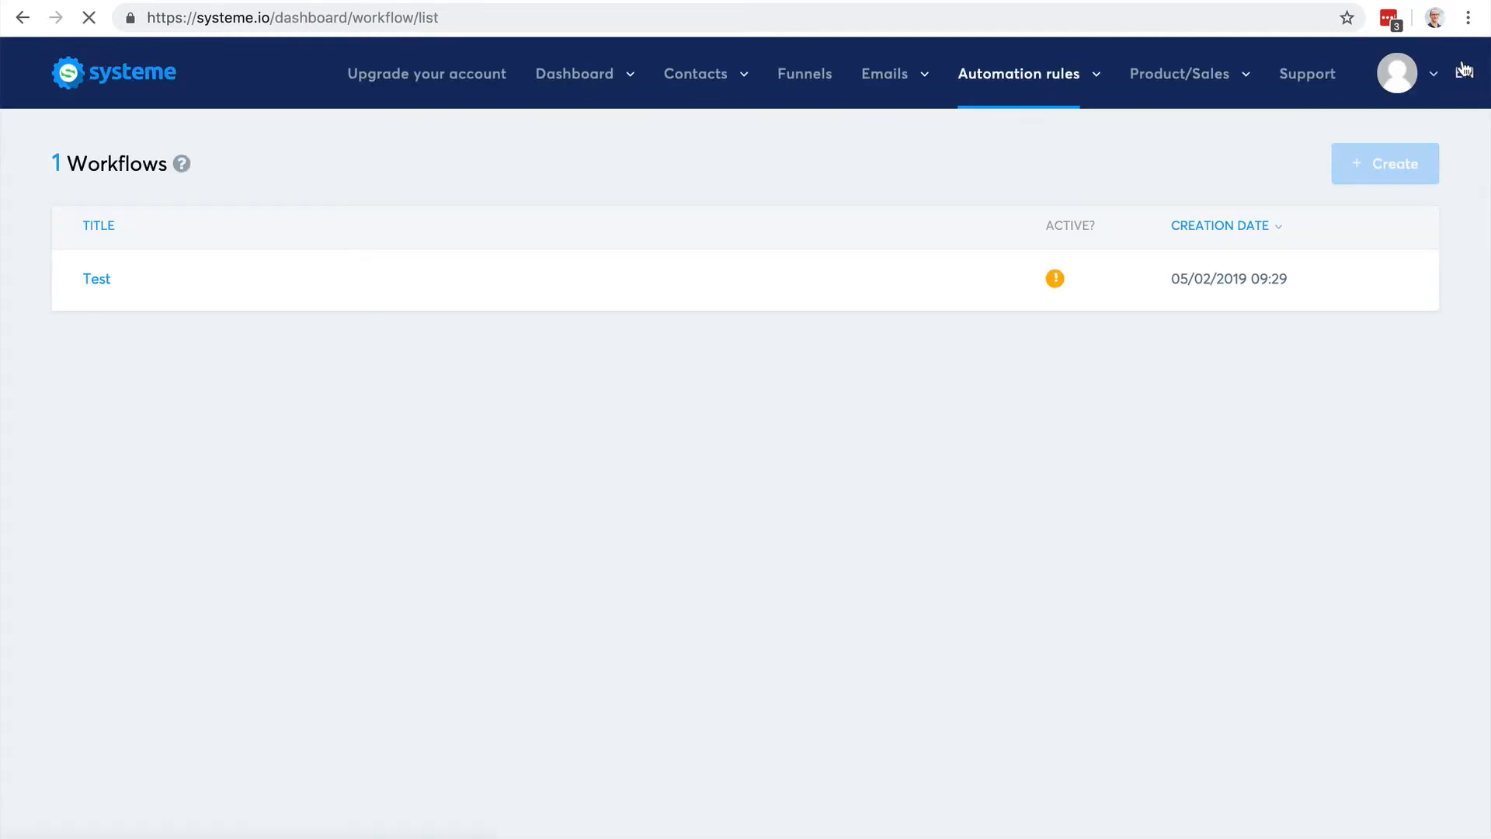
left_click(1016, 73)
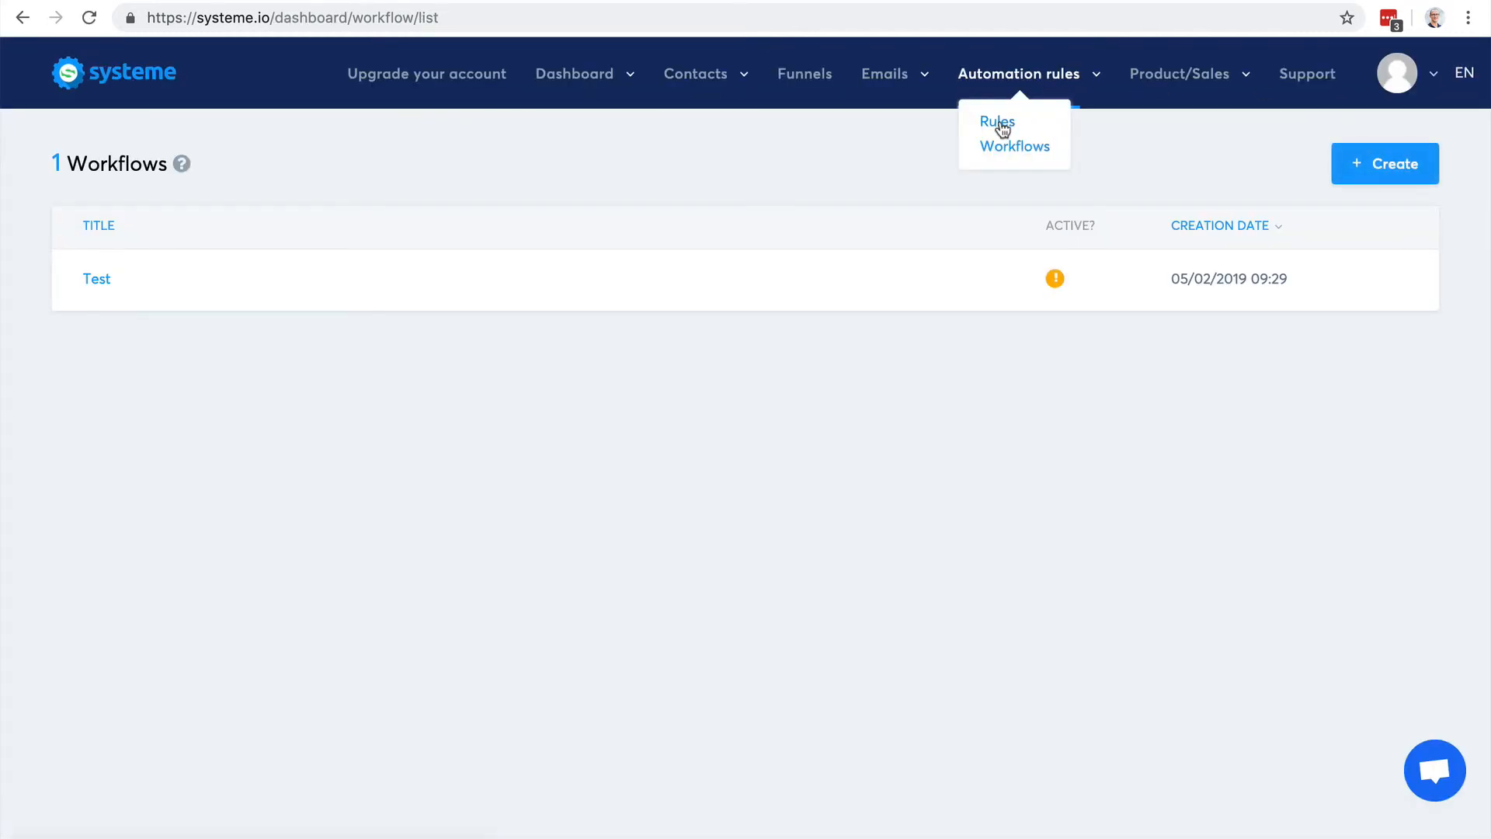
left_click(997, 121)
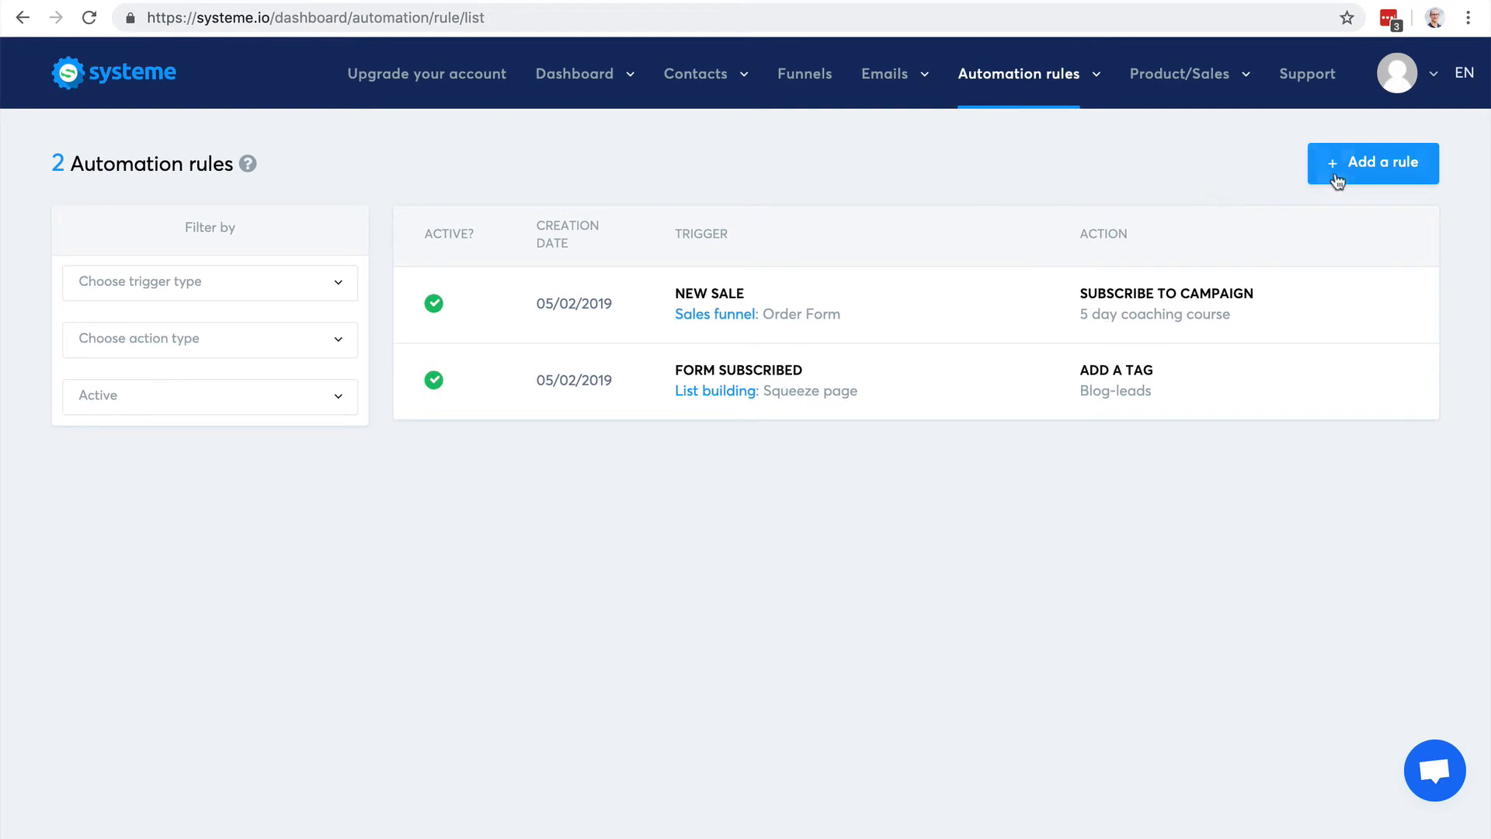
left_click(1371, 163)
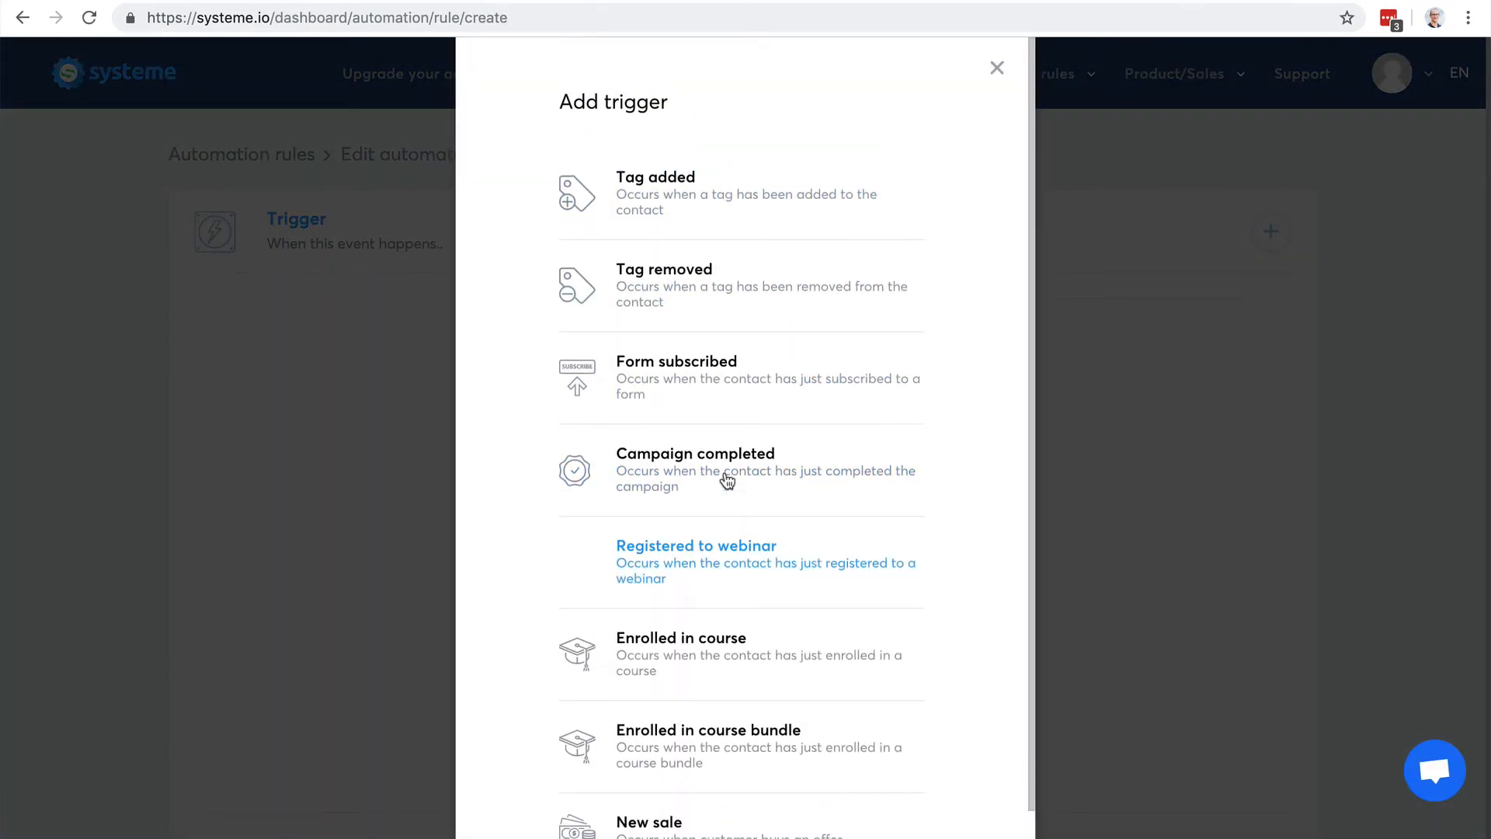
Step: Set a New sale trigger on the Sales funnel: Order Form step and begin adding an action
left_click(649, 821)
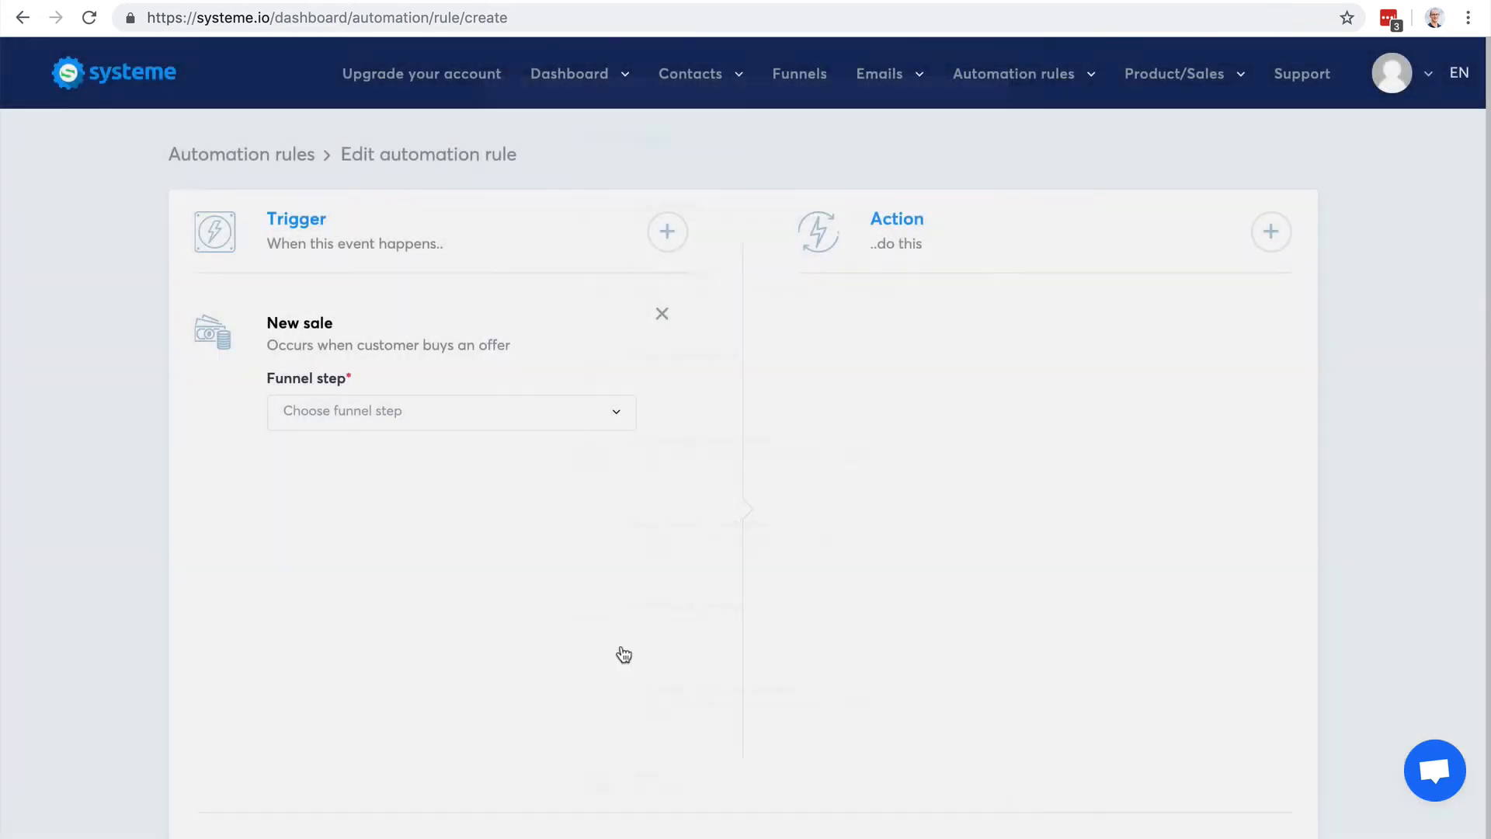
left_click(450, 410)
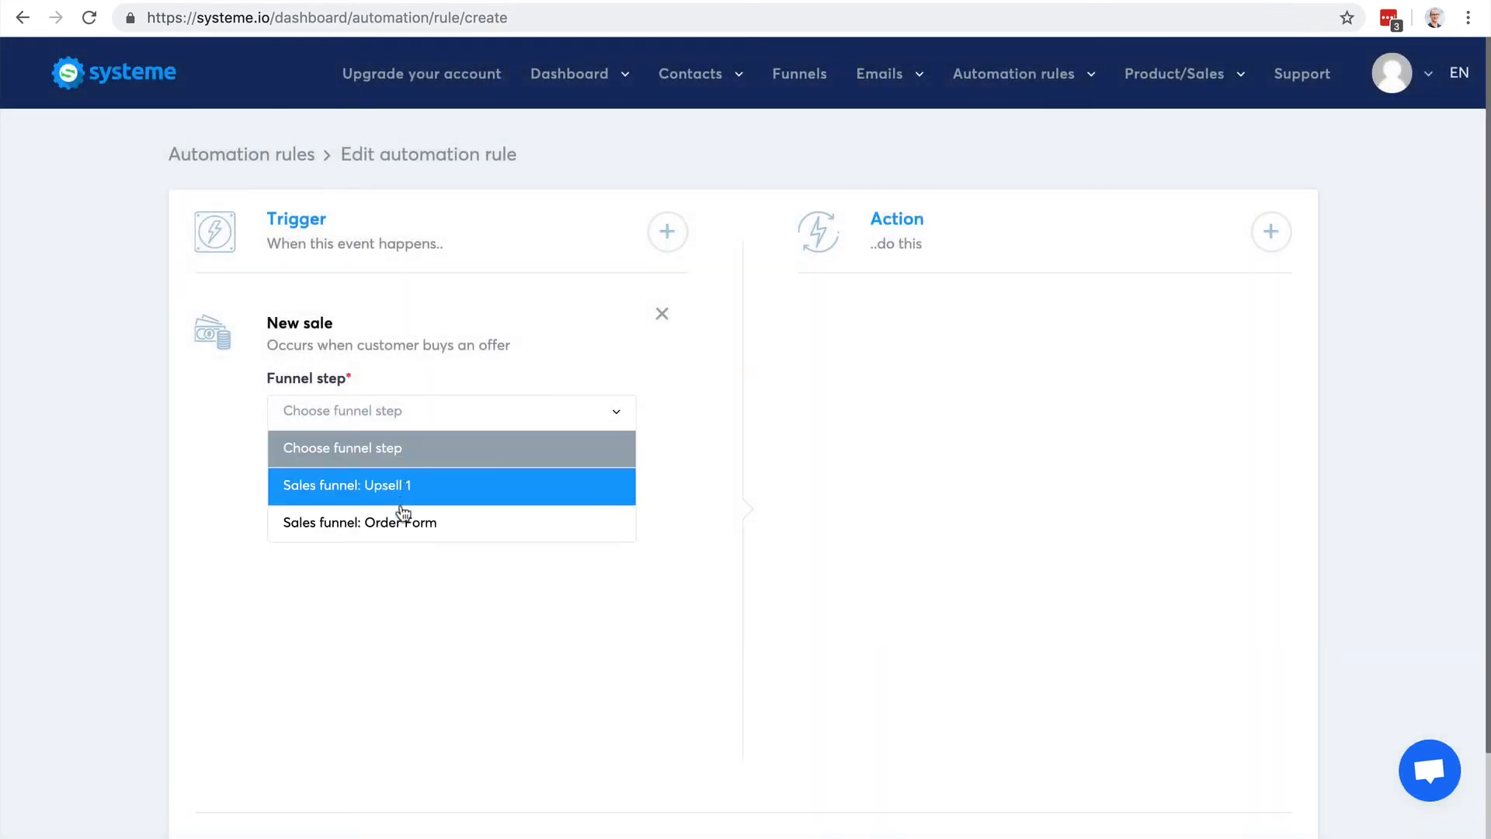
left_click(359, 522)
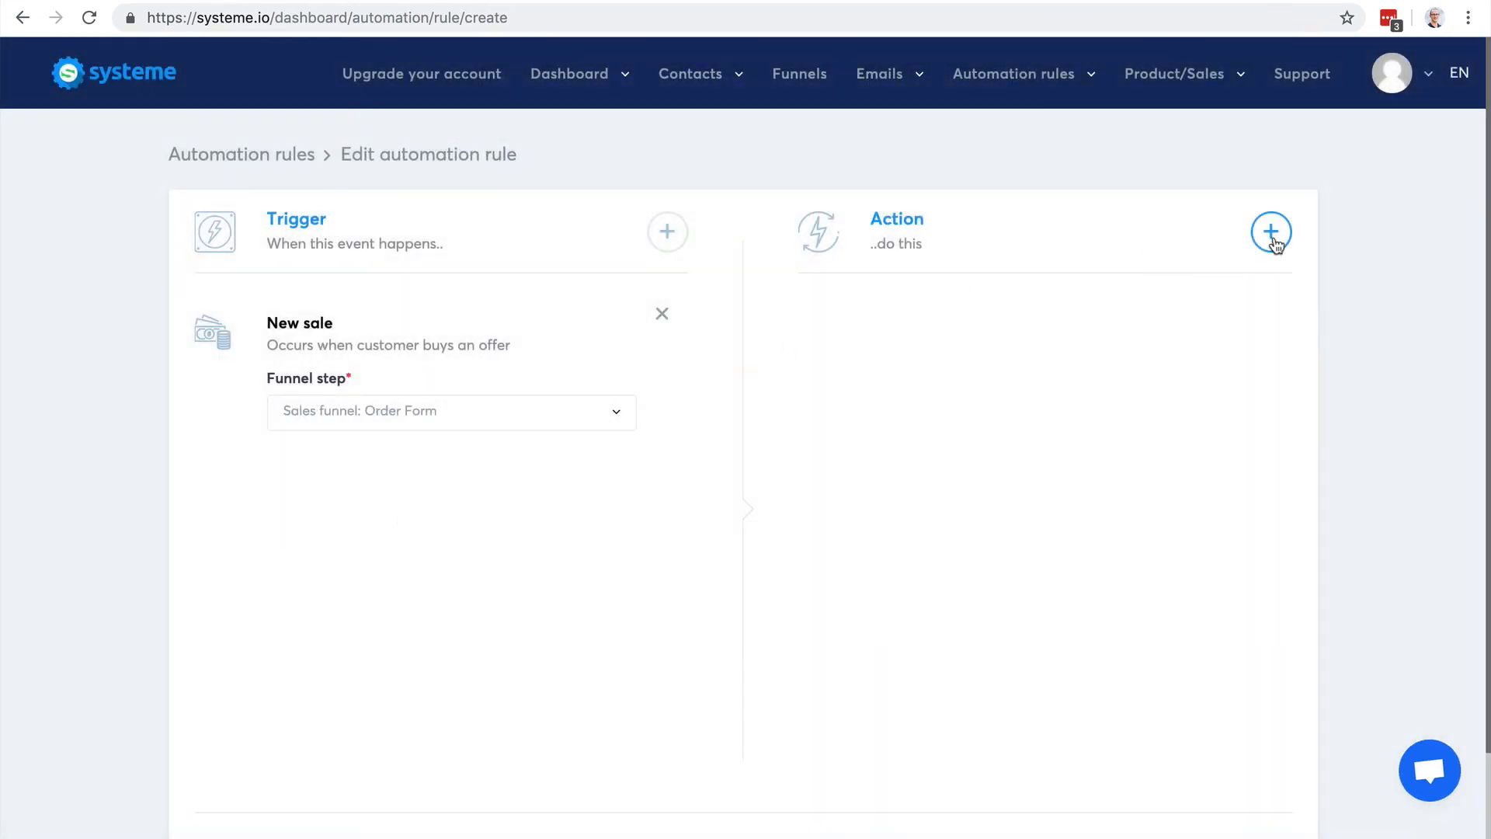
left_click(1271, 231)
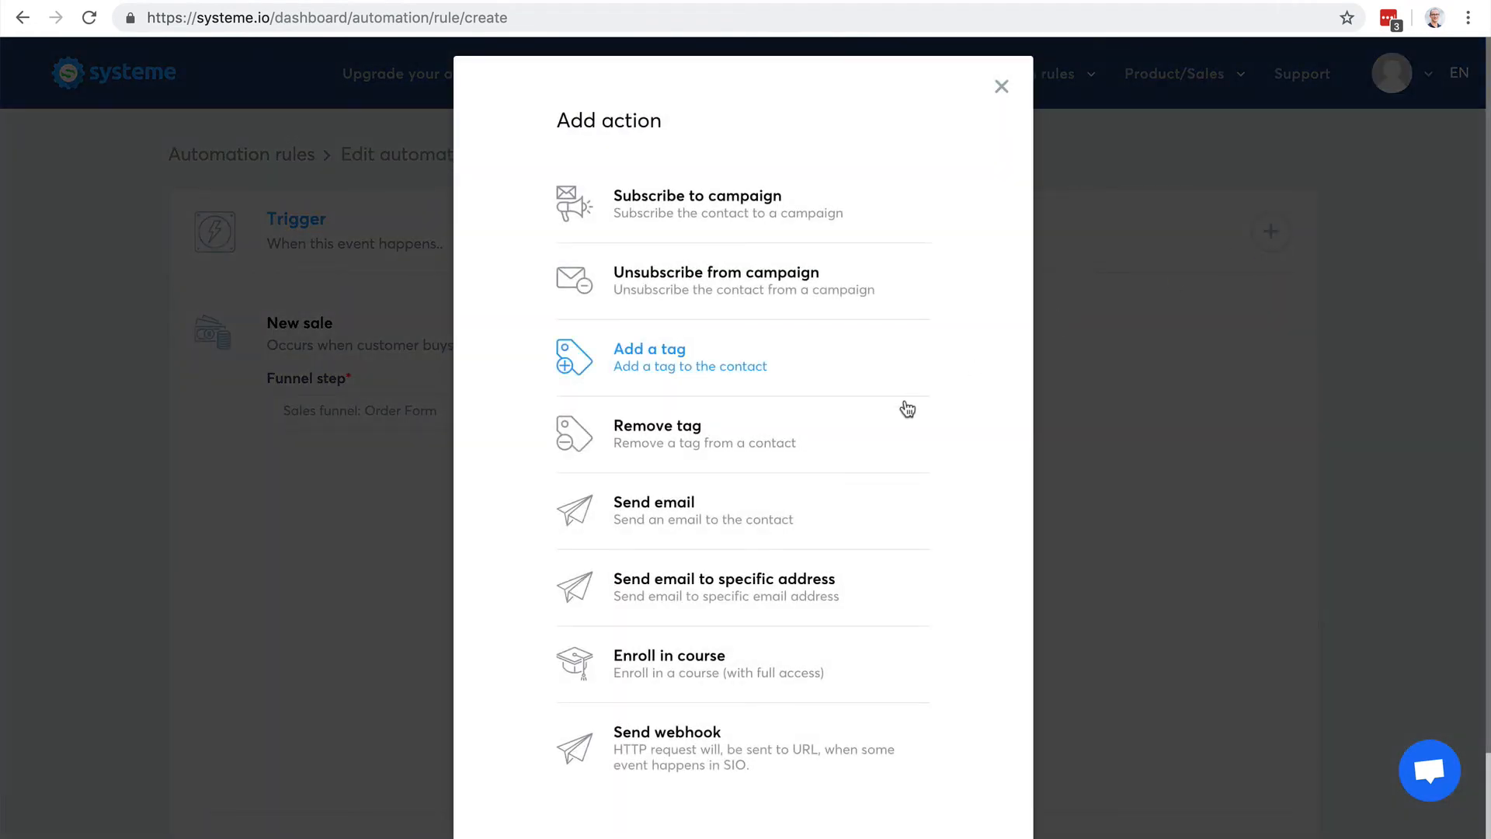
mouse_move(700, 748)
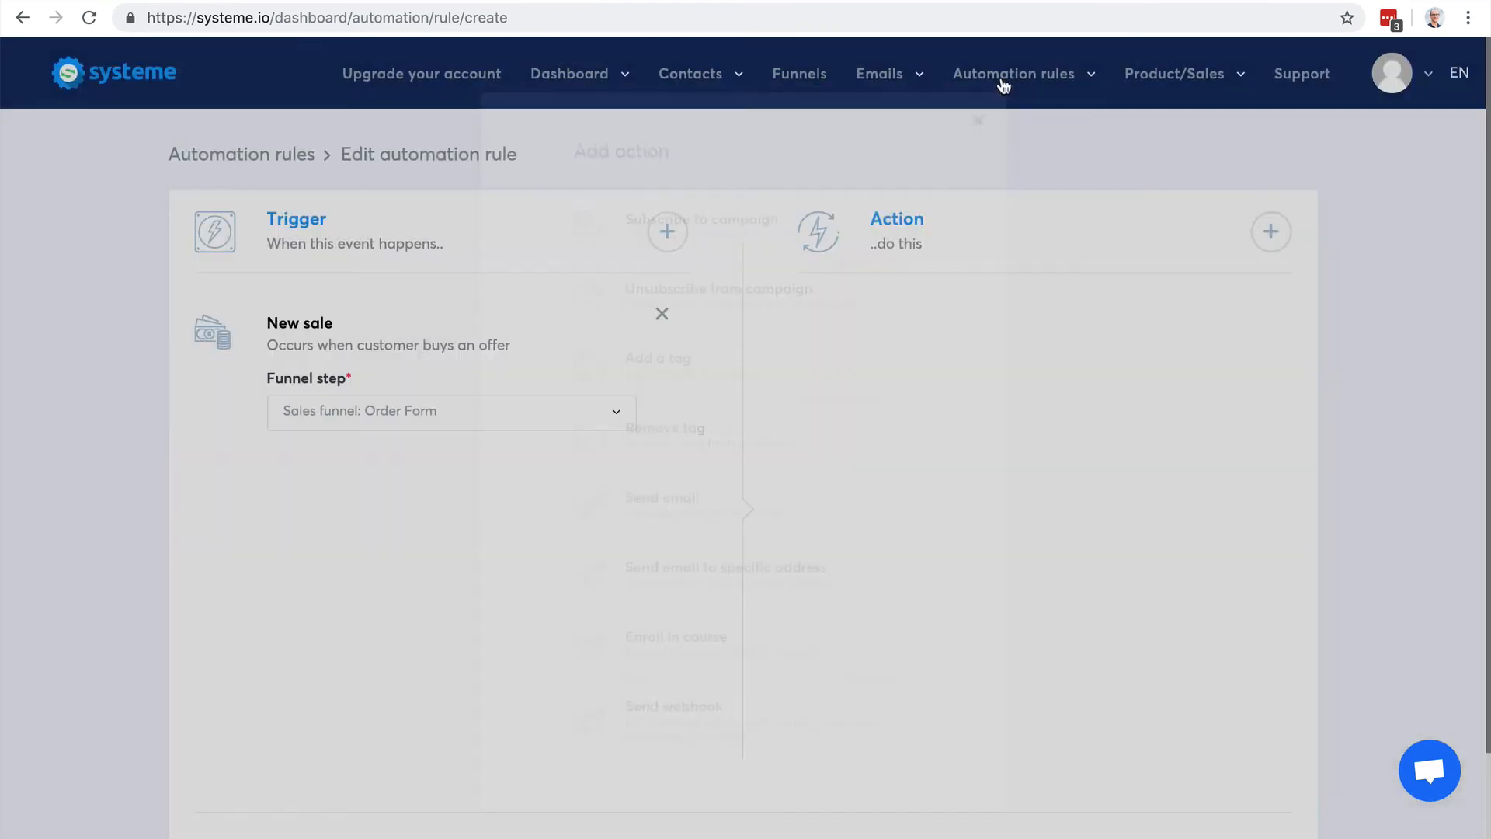
left_click(1014, 73)
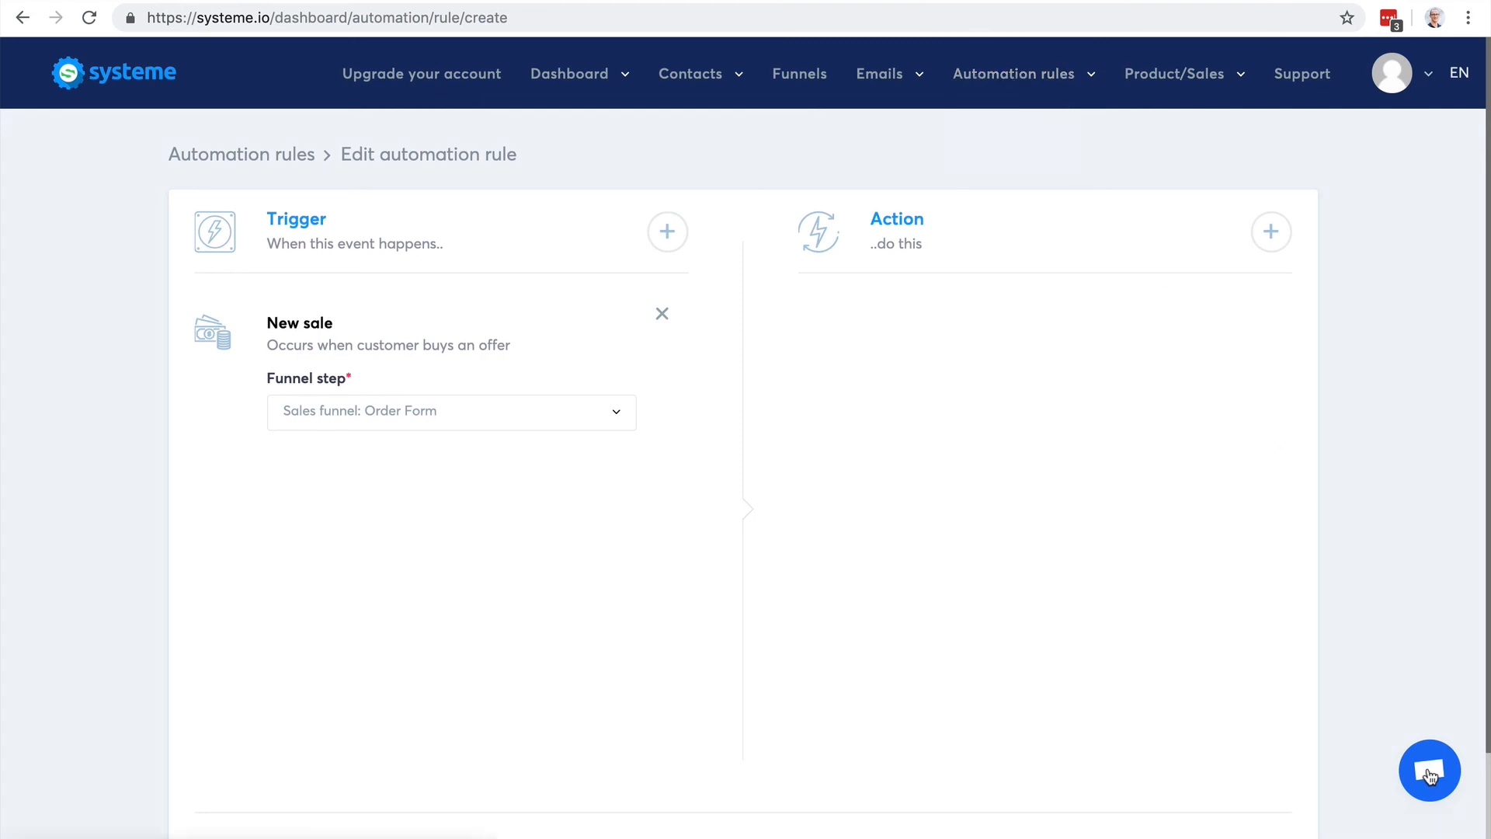
mouse_move(1337, 661)
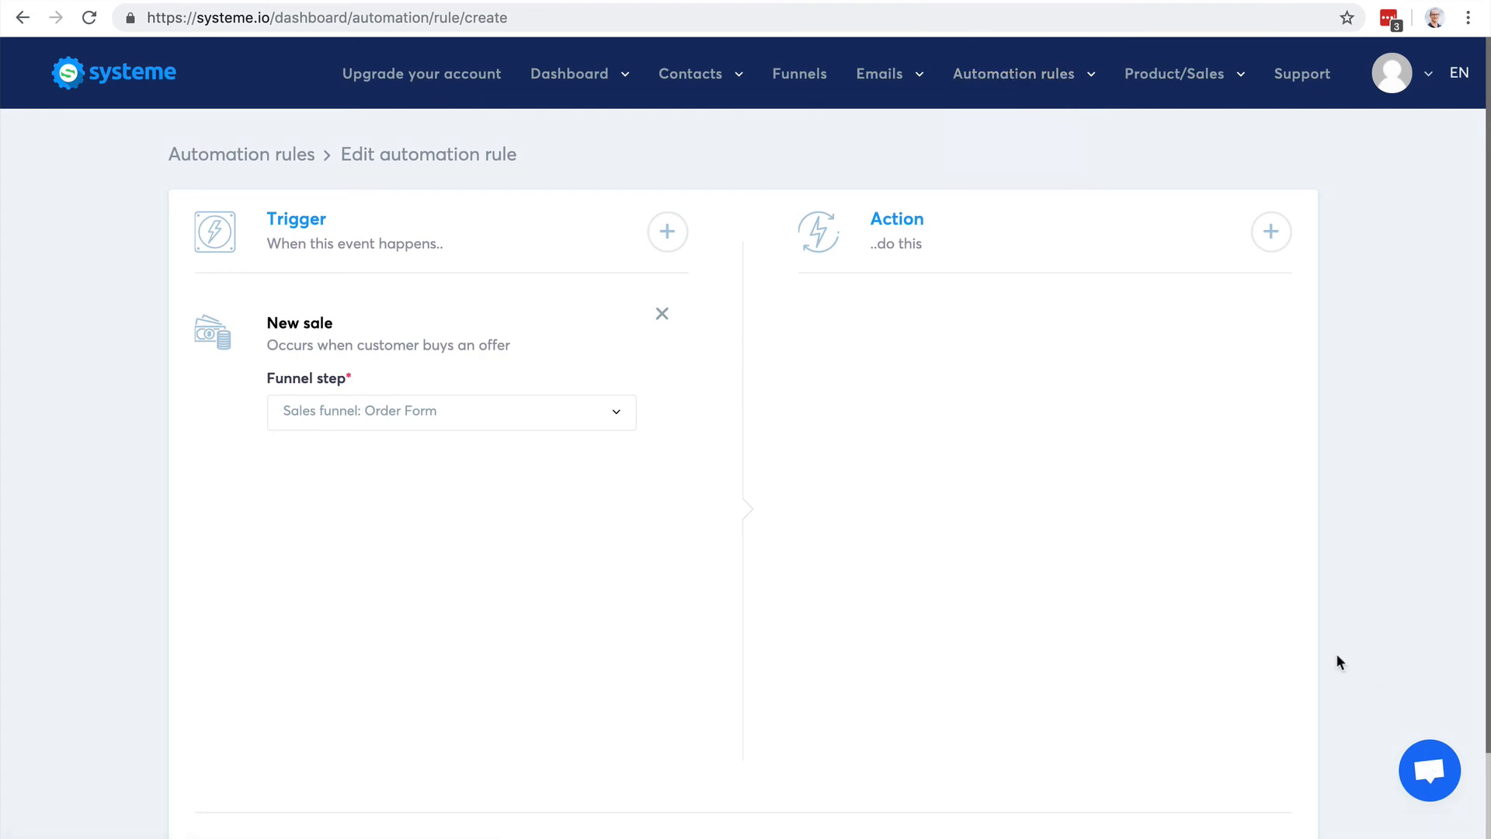